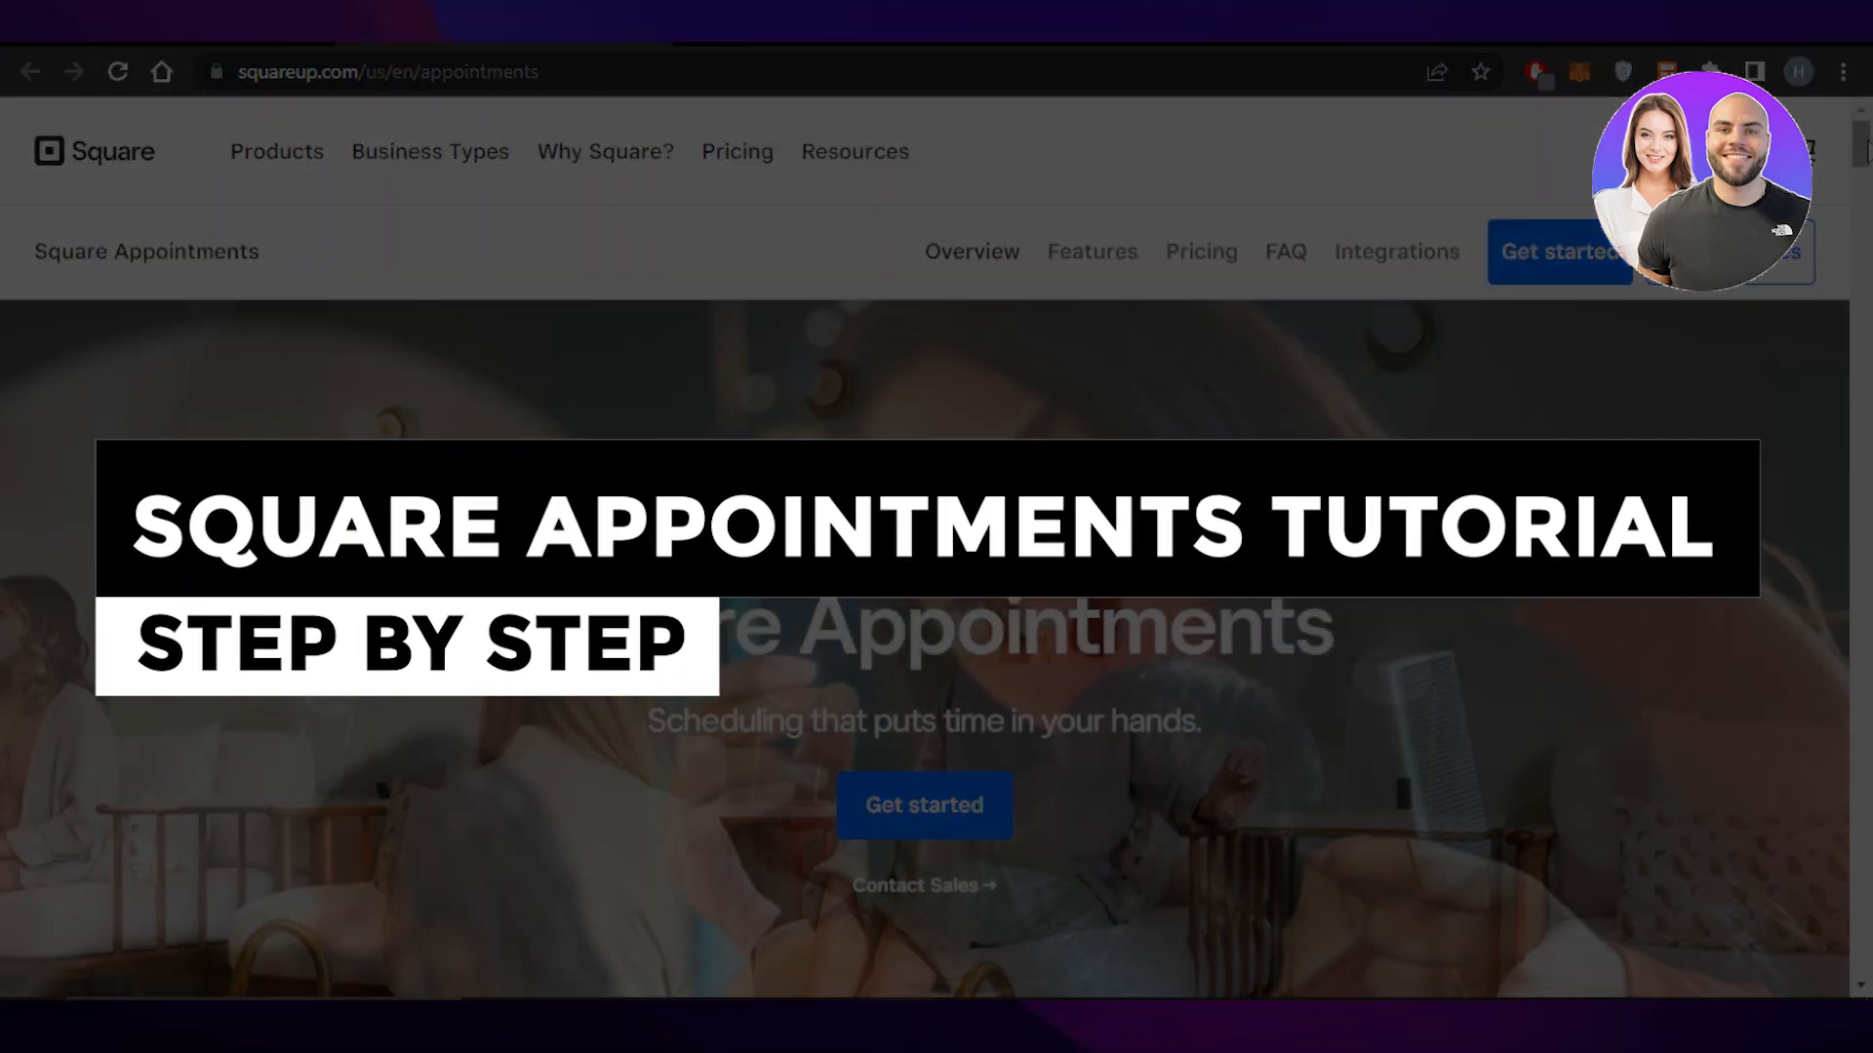
Step: Scroll through the Square Appointments marketing page to review its features
scroll("down", 3)
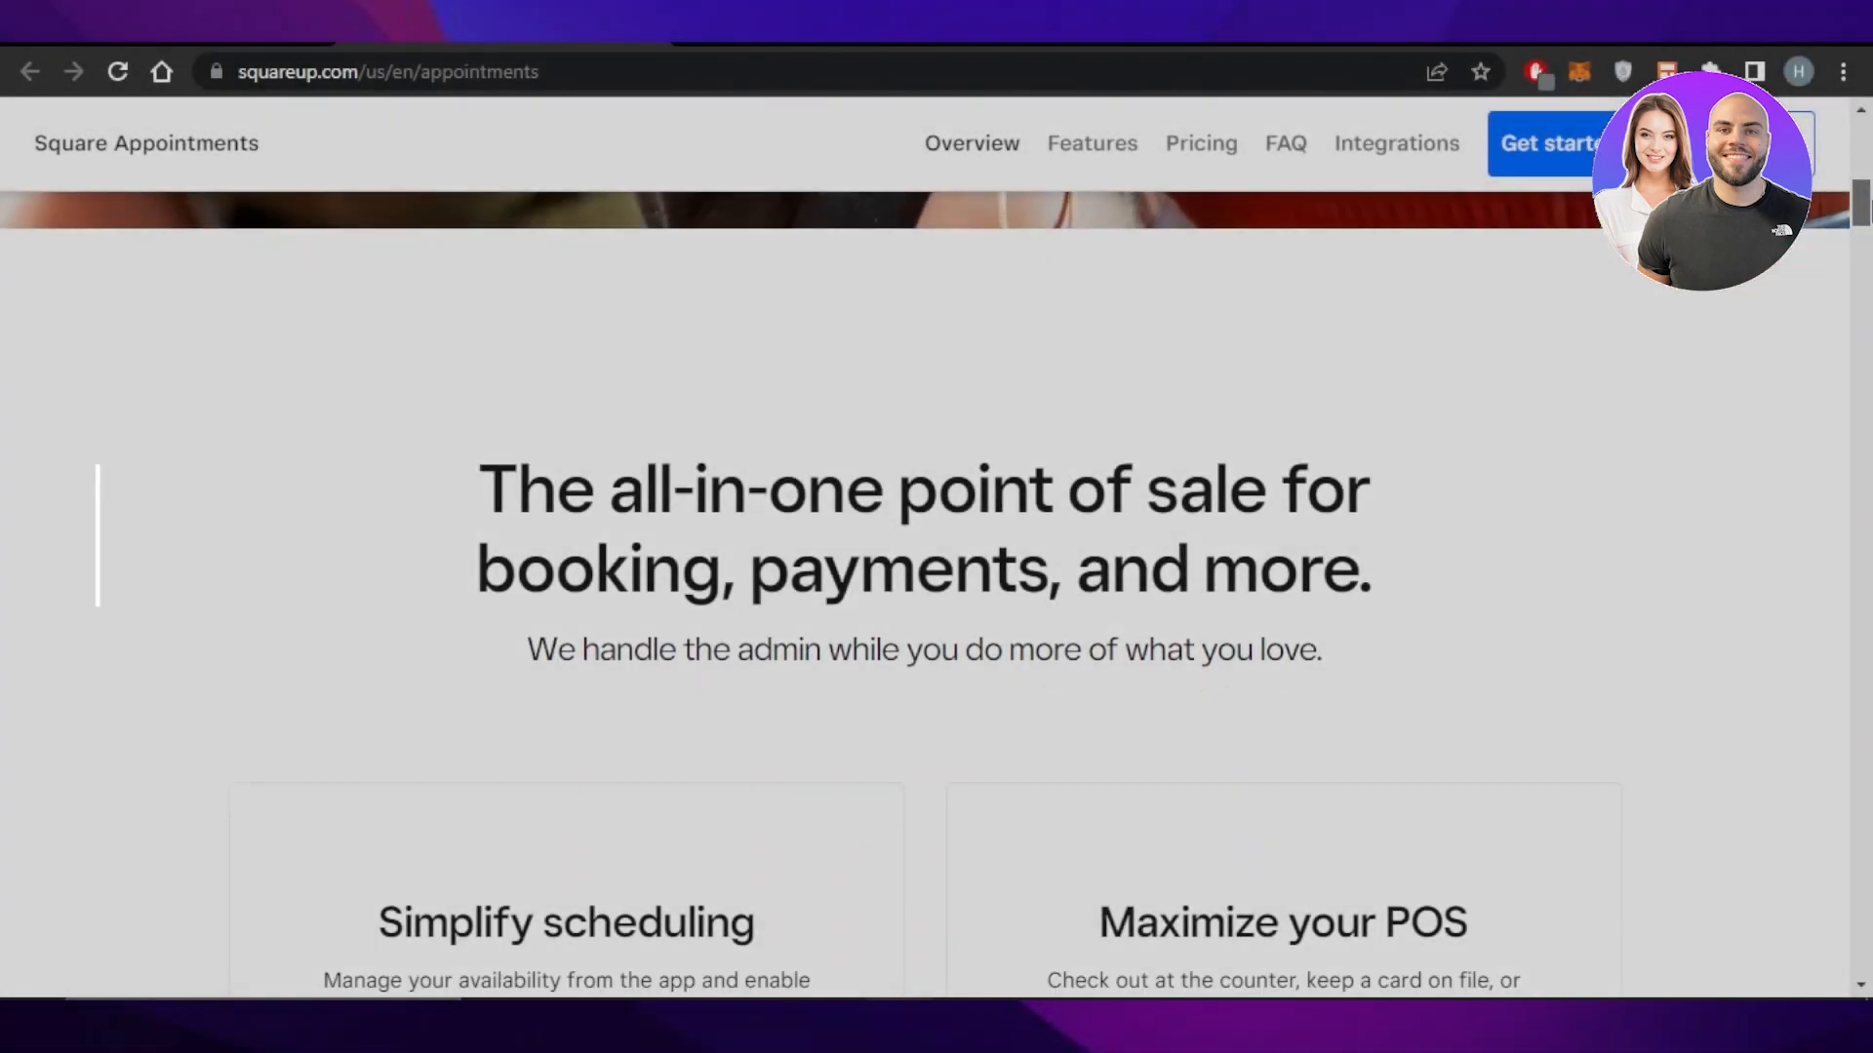
scroll("down", 3)
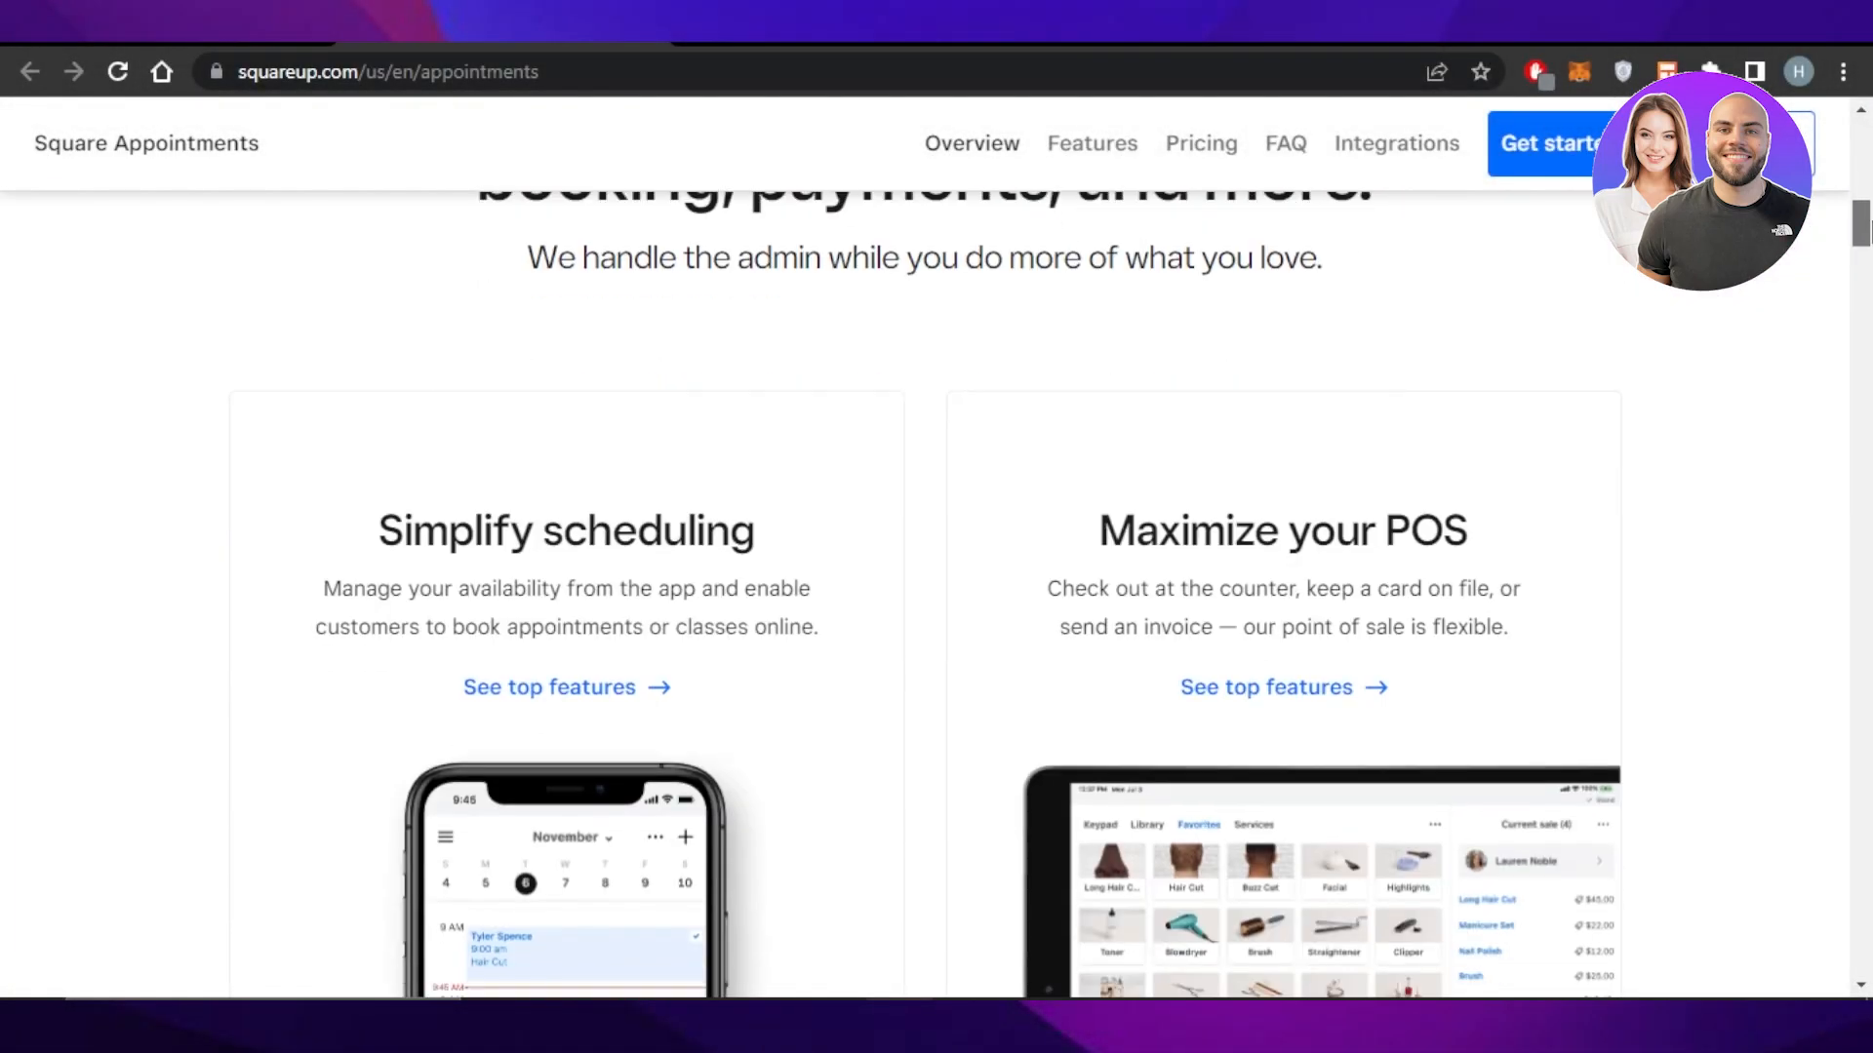
scroll("down", 3)
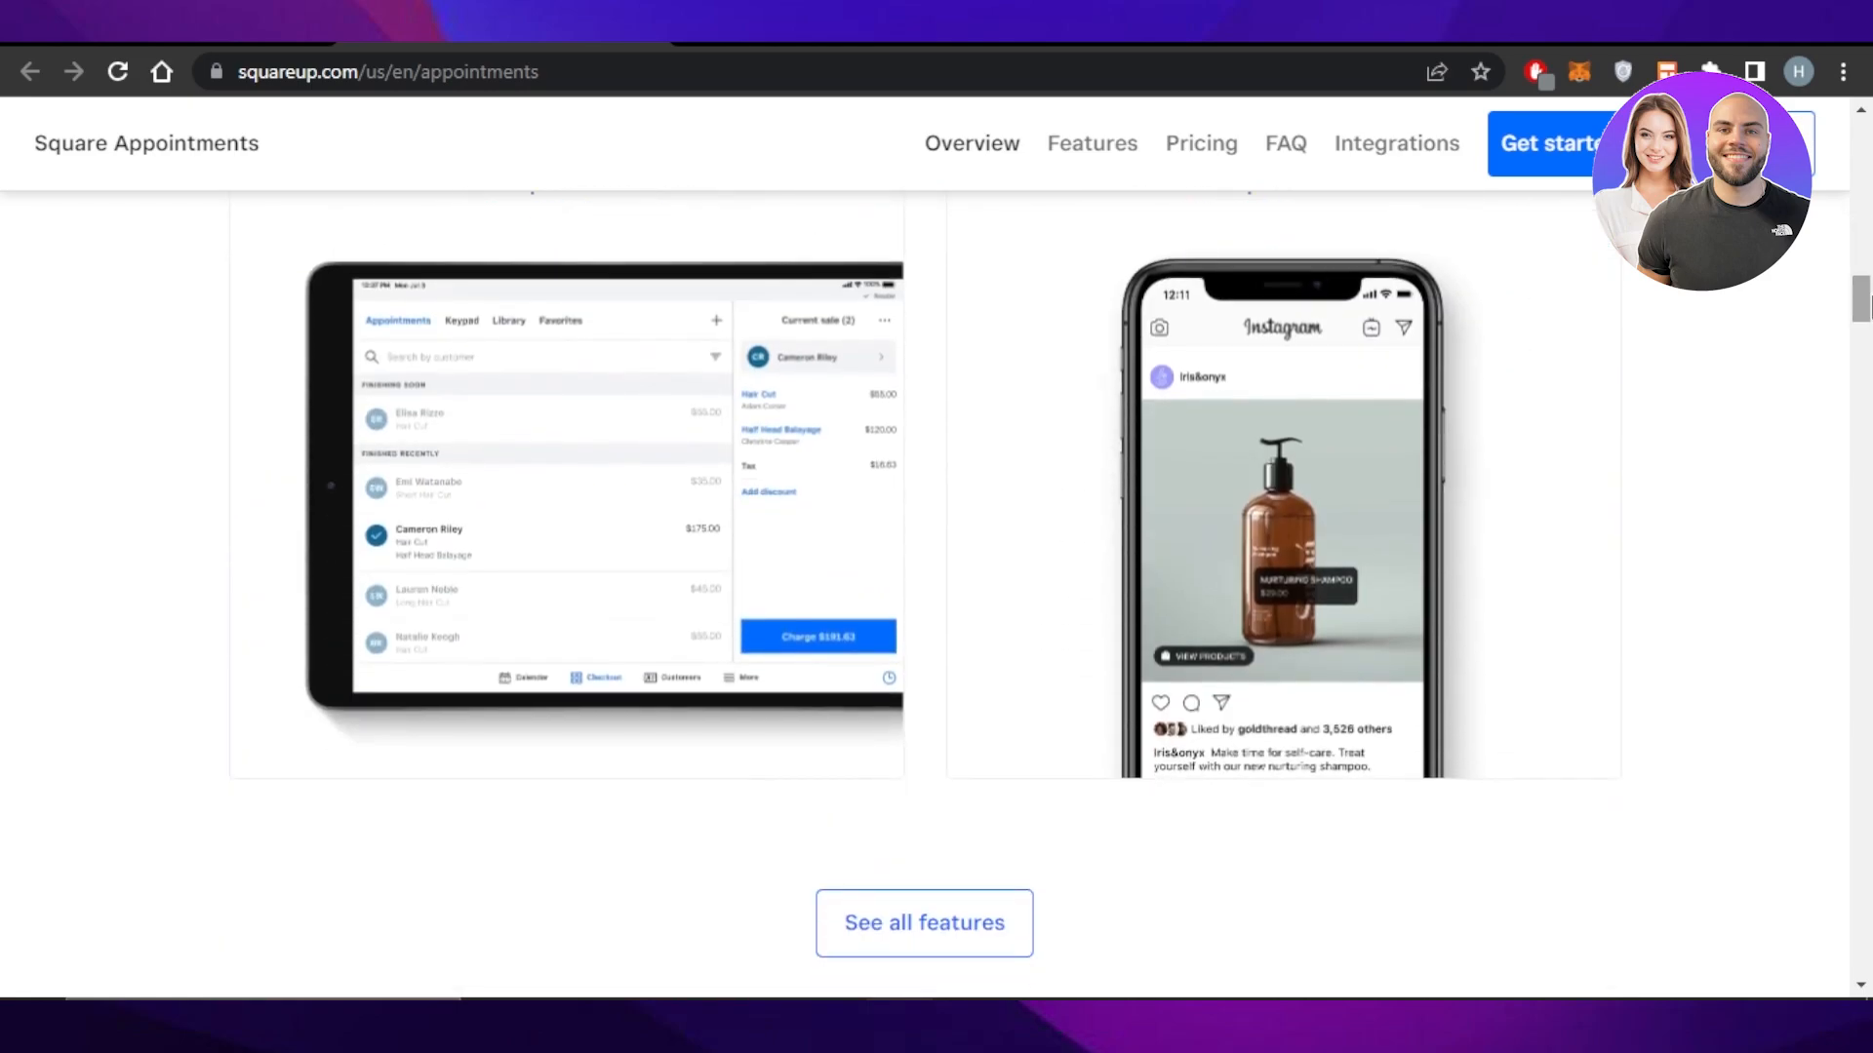
scroll("down", 3)
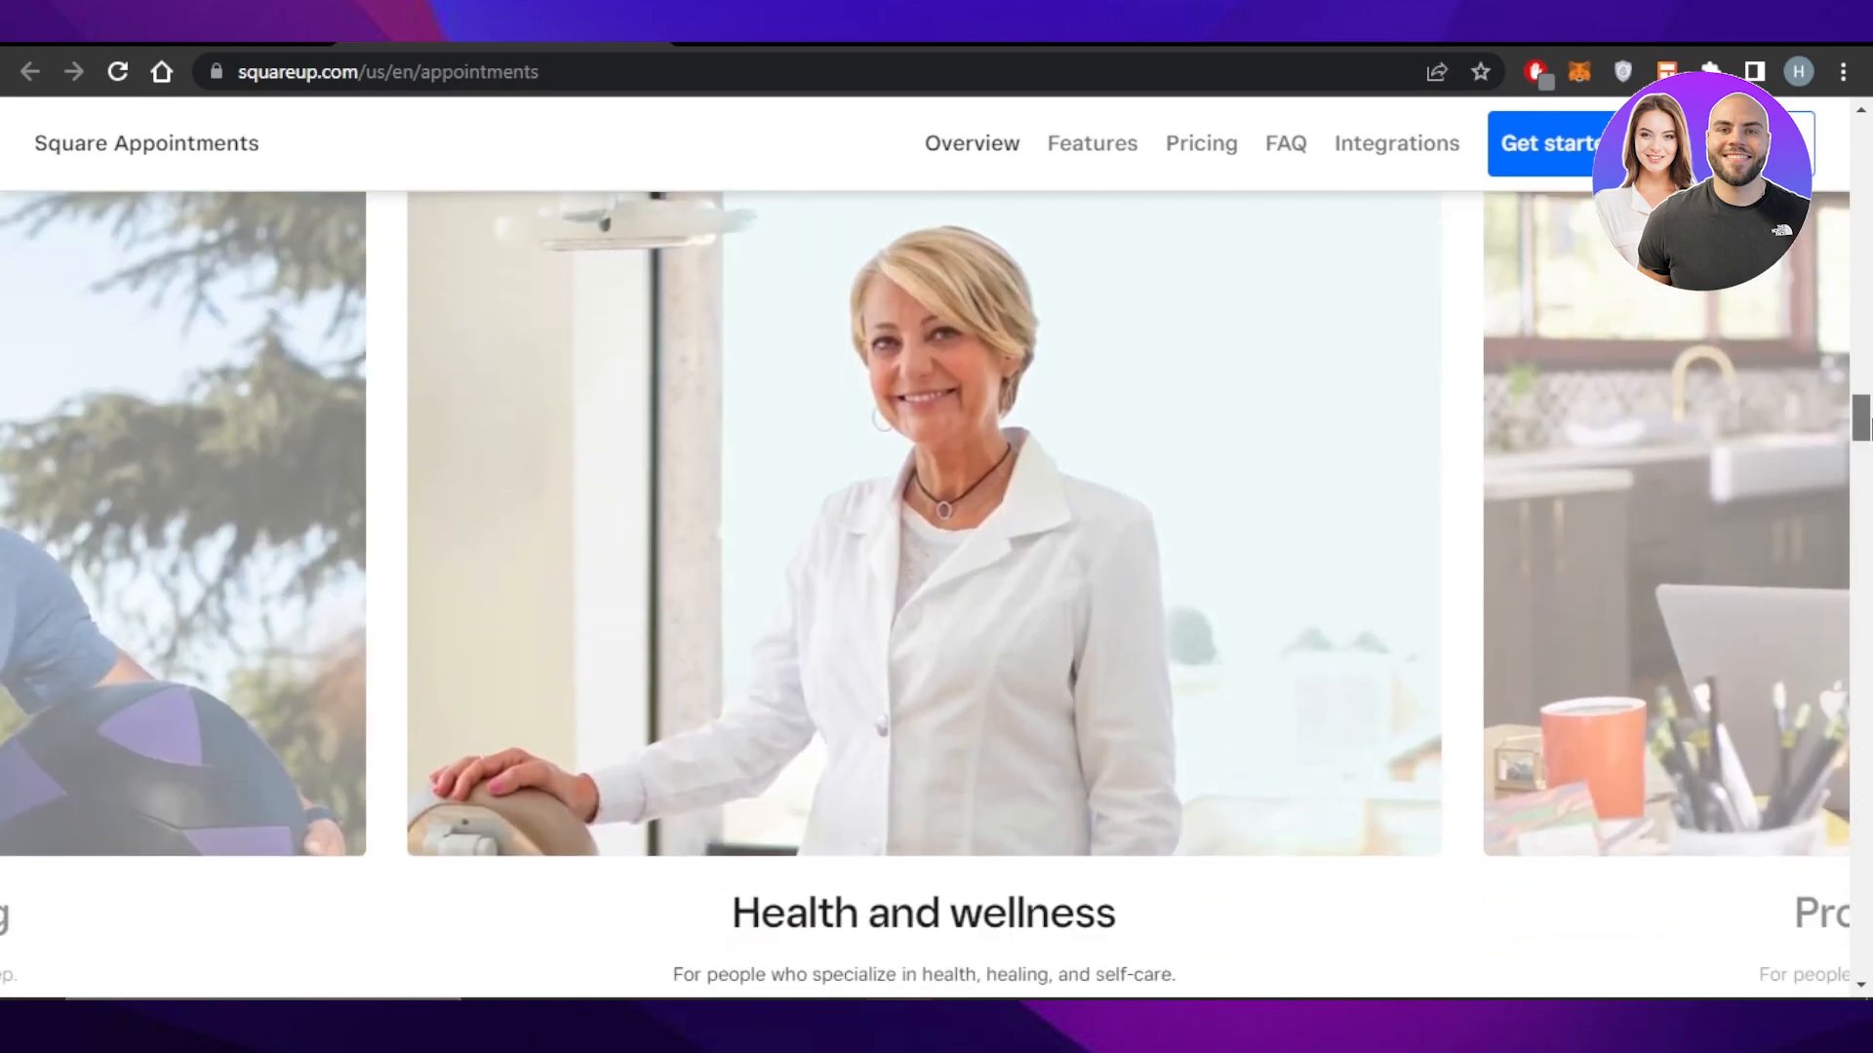
scroll("down", 3)
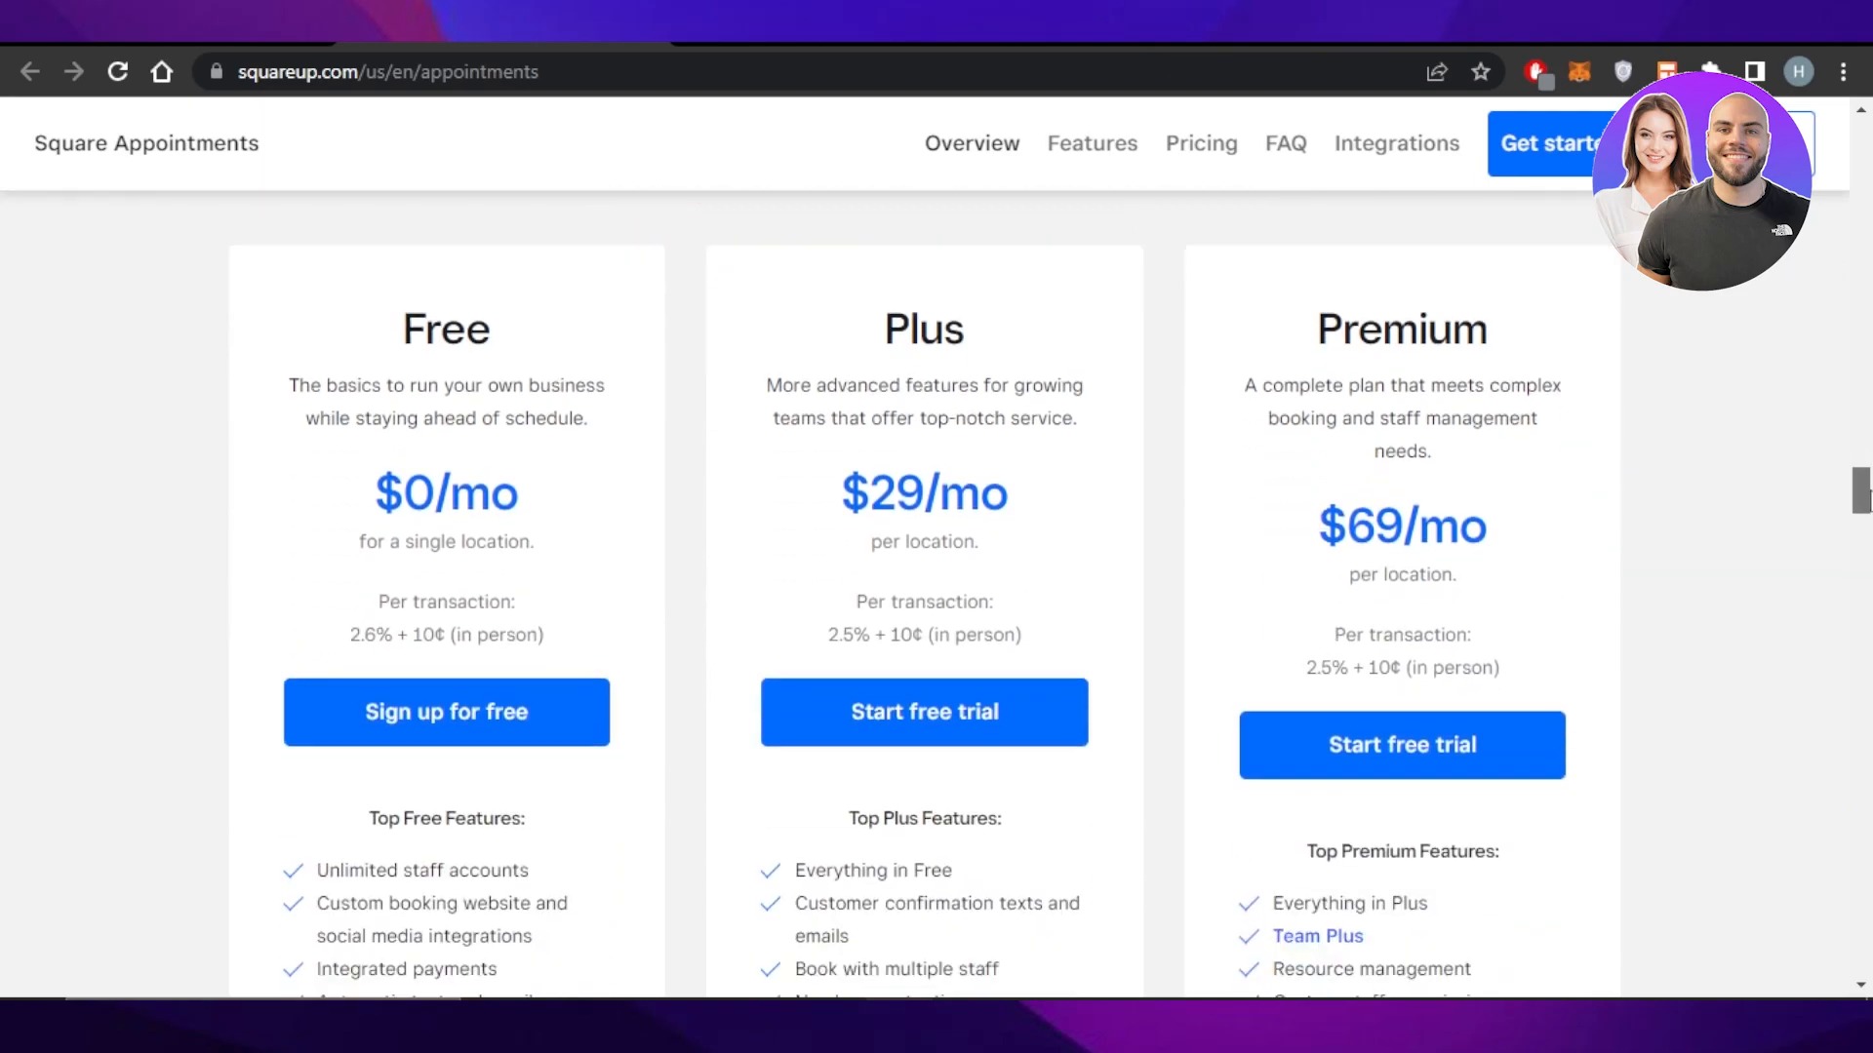
scroll("up", 3)
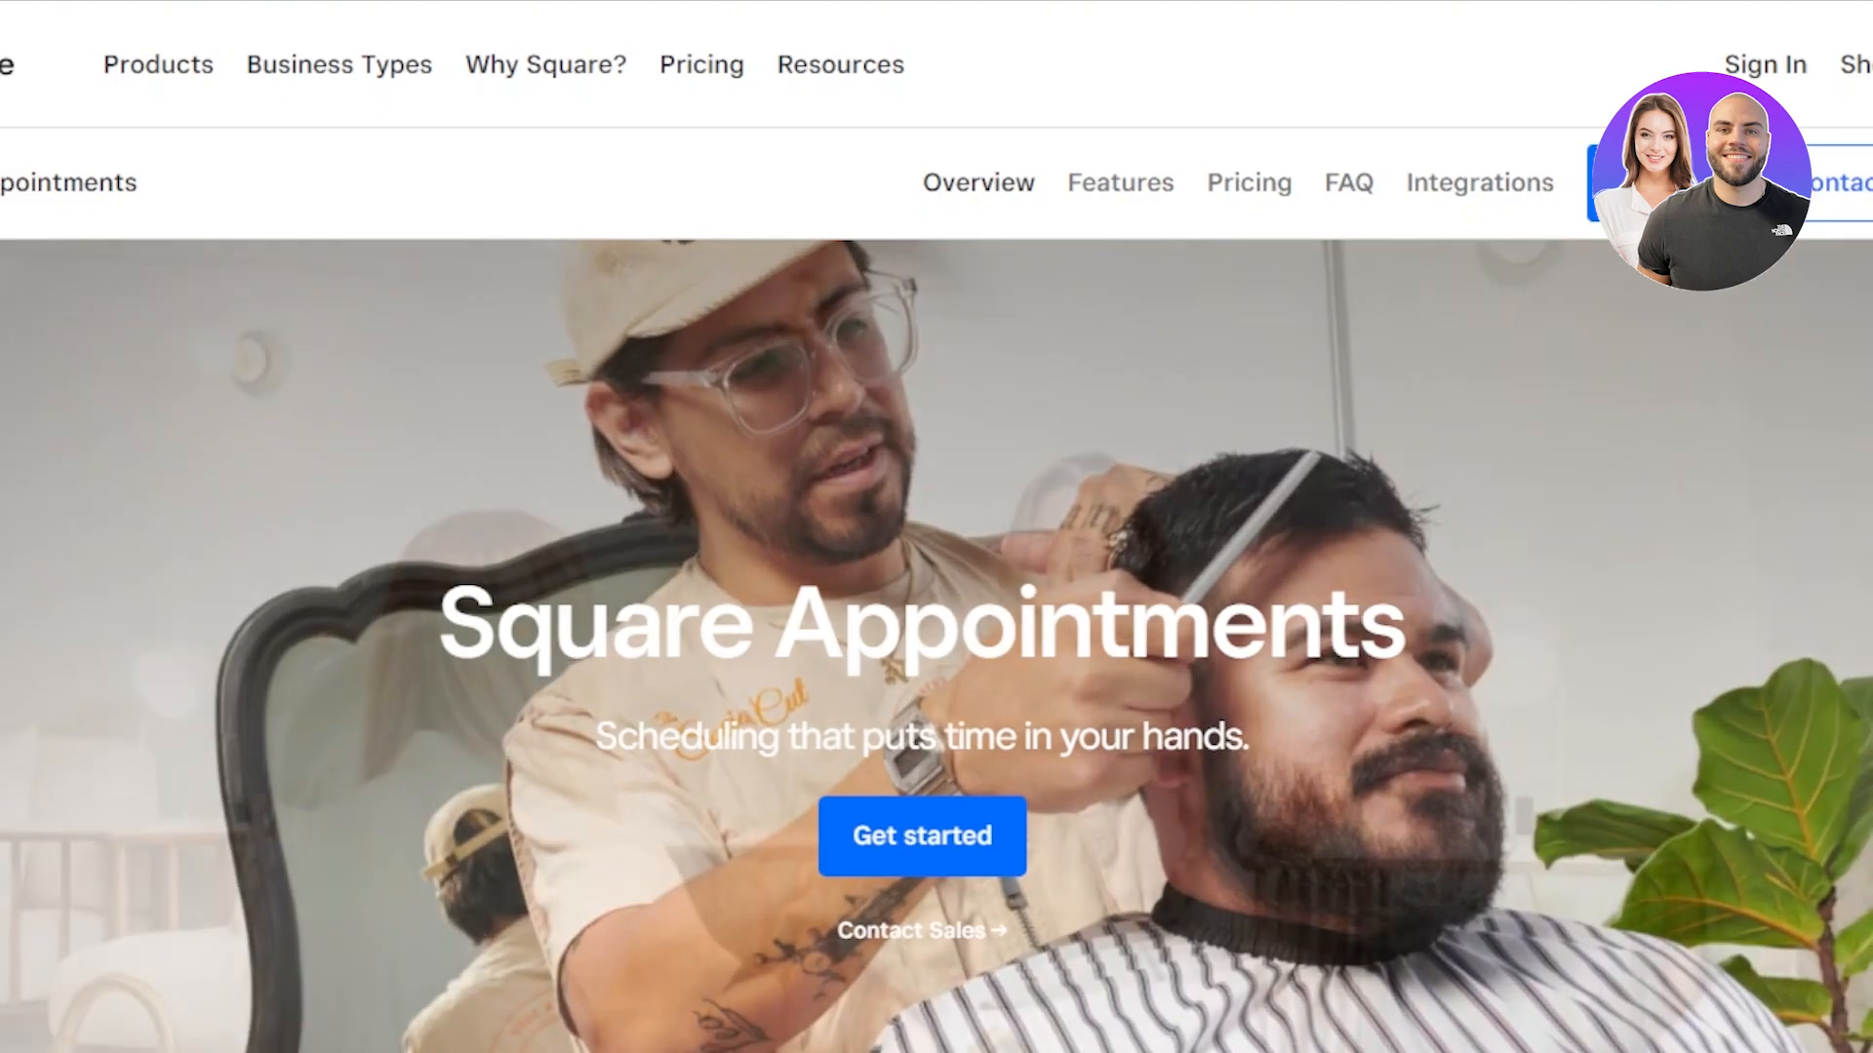
scroll("down", 3)
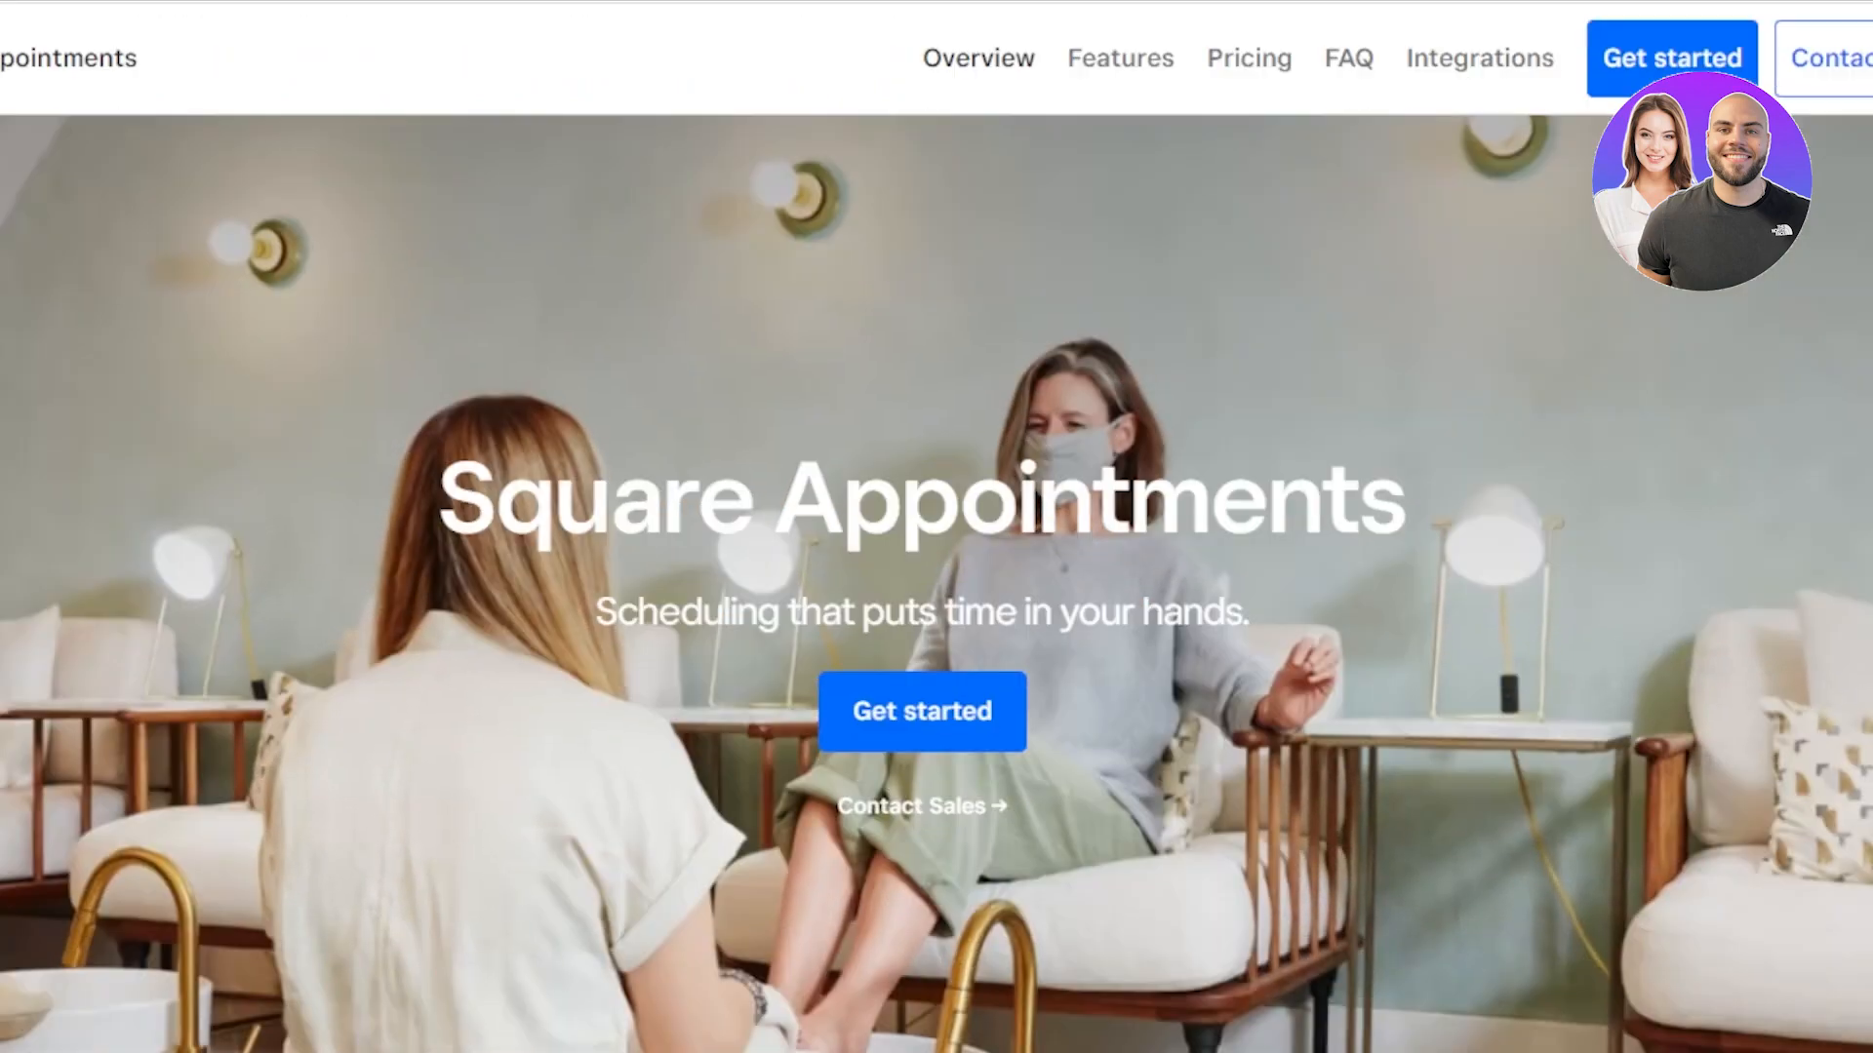
scroll("down", 3)
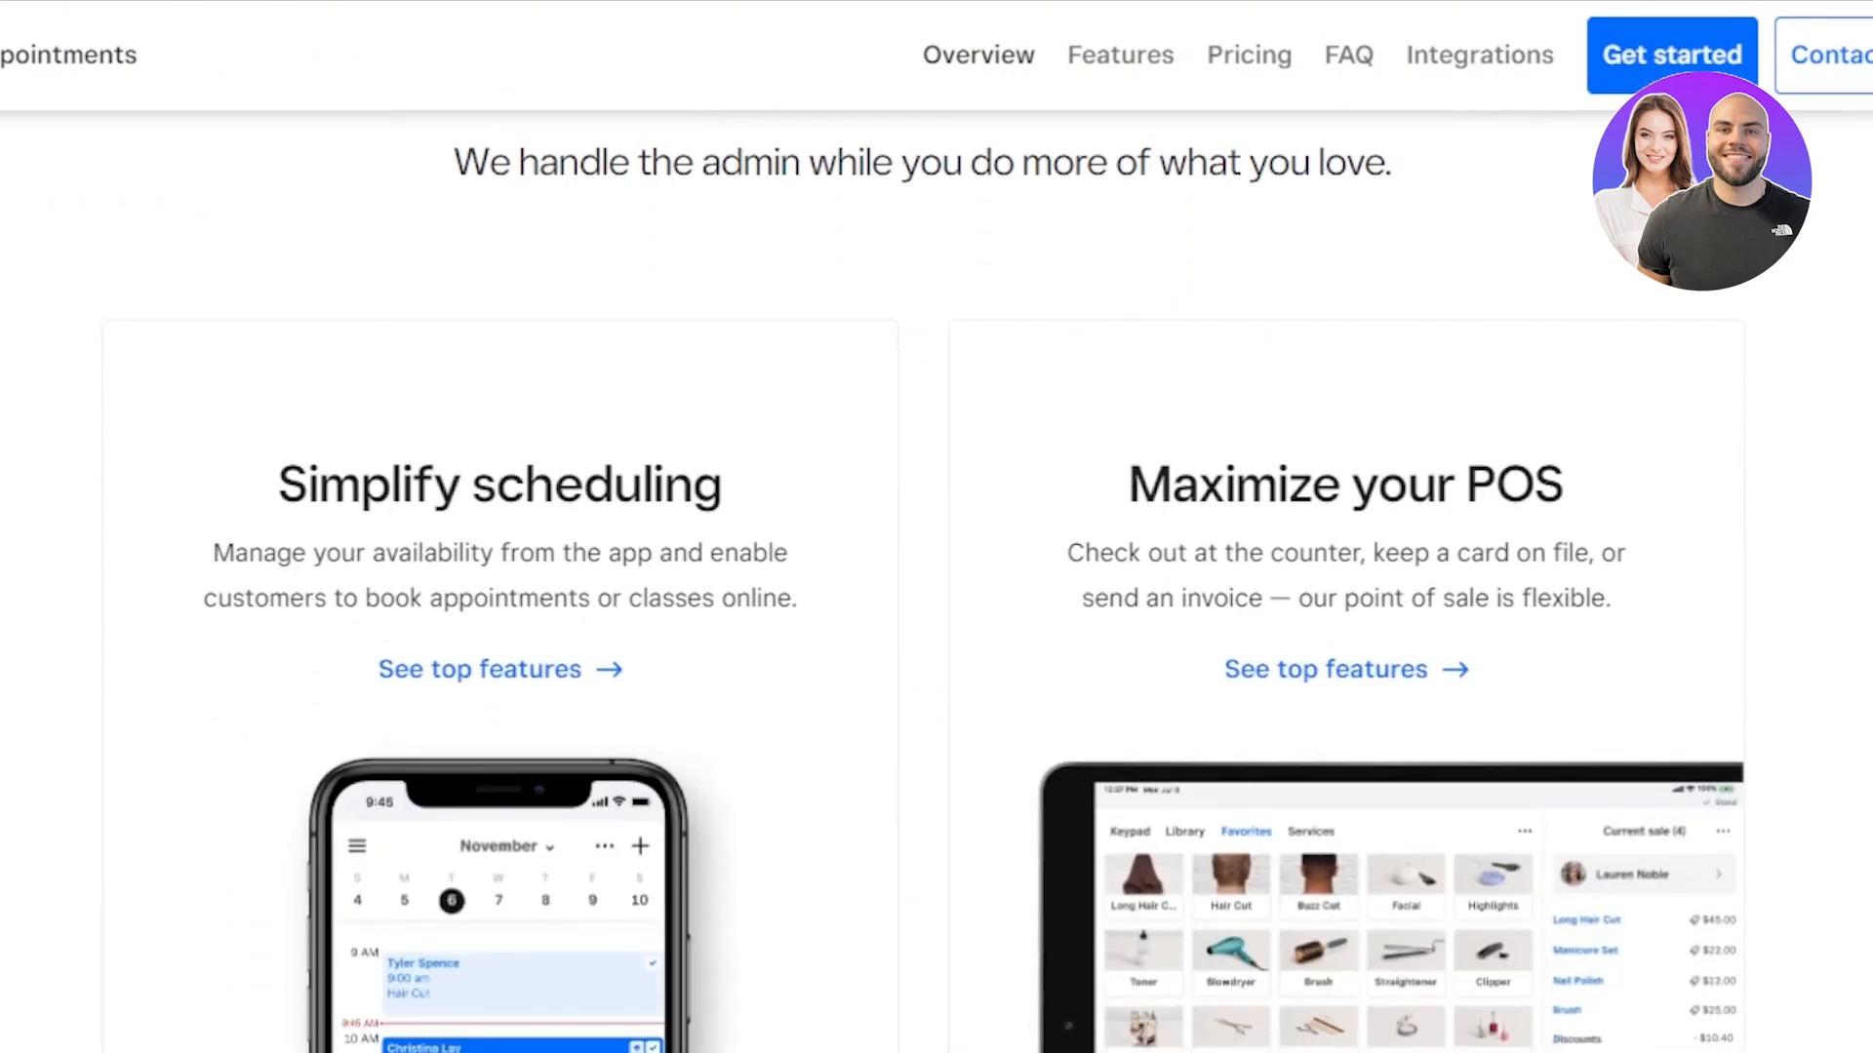
scroll("down", 3)
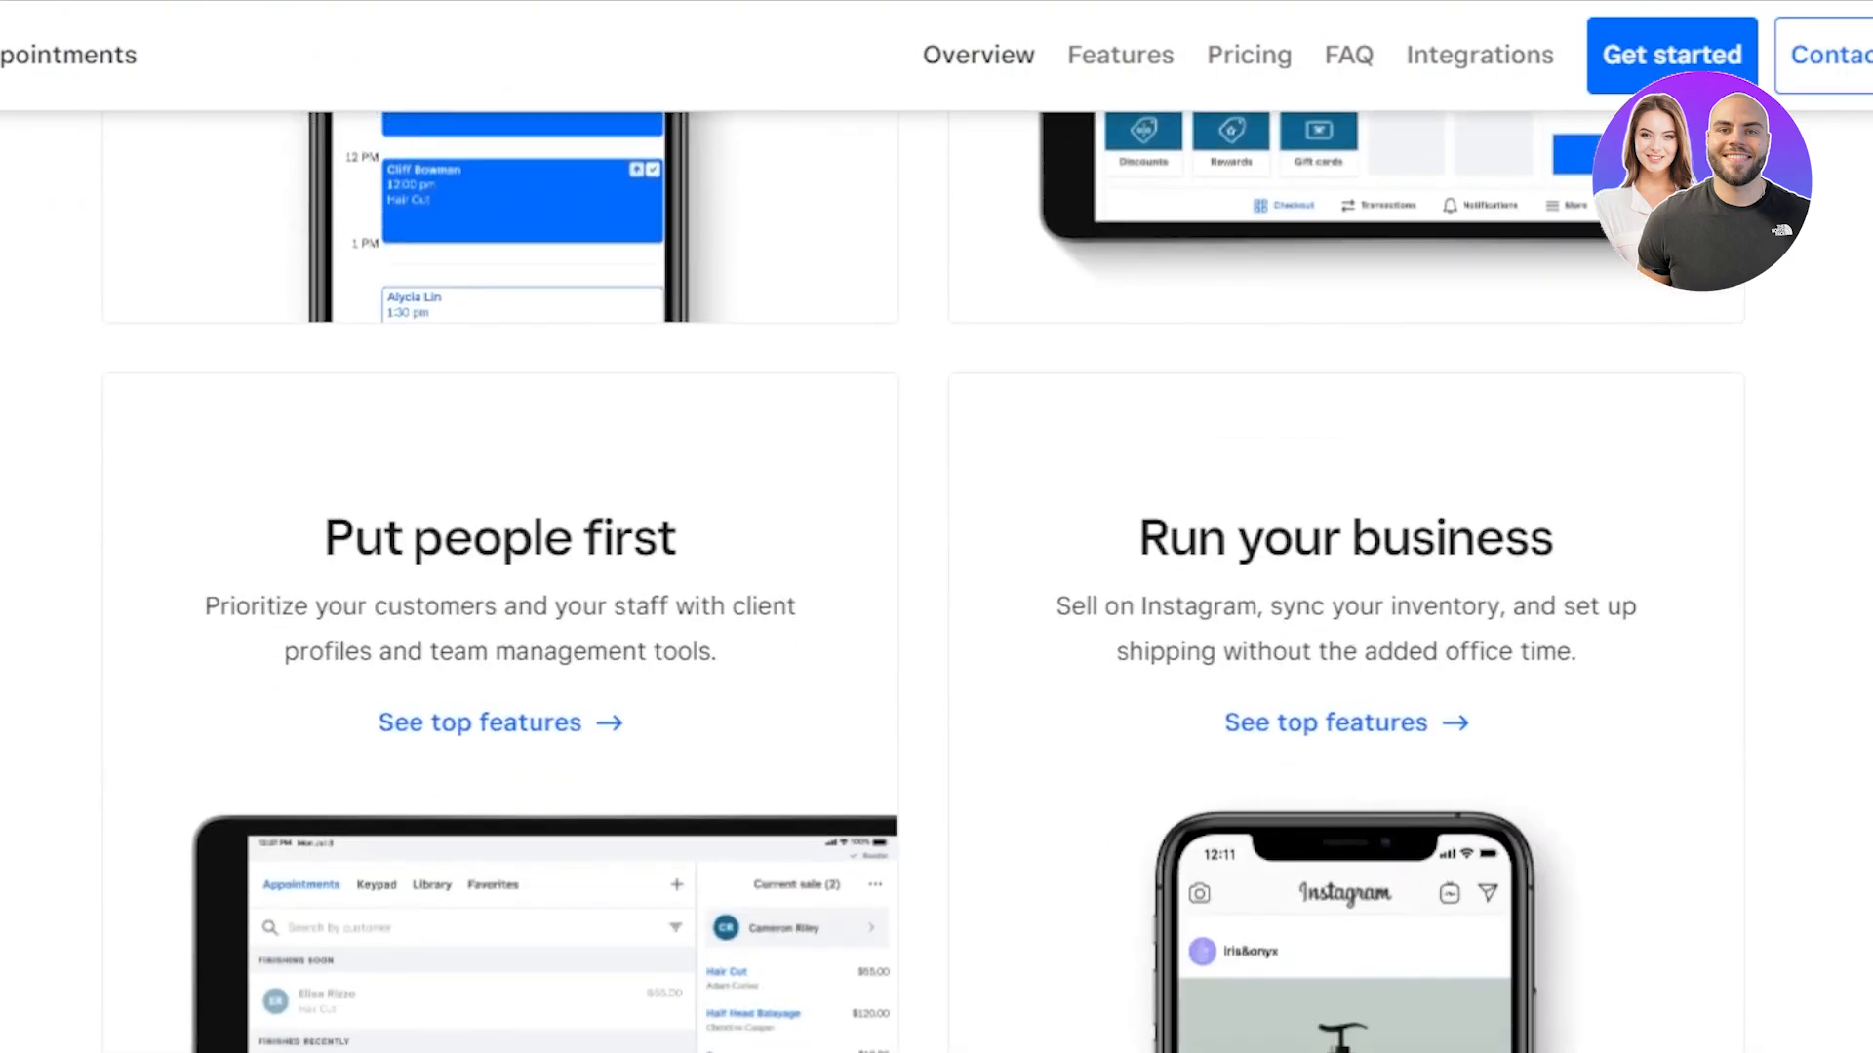
scroll("down", 3)
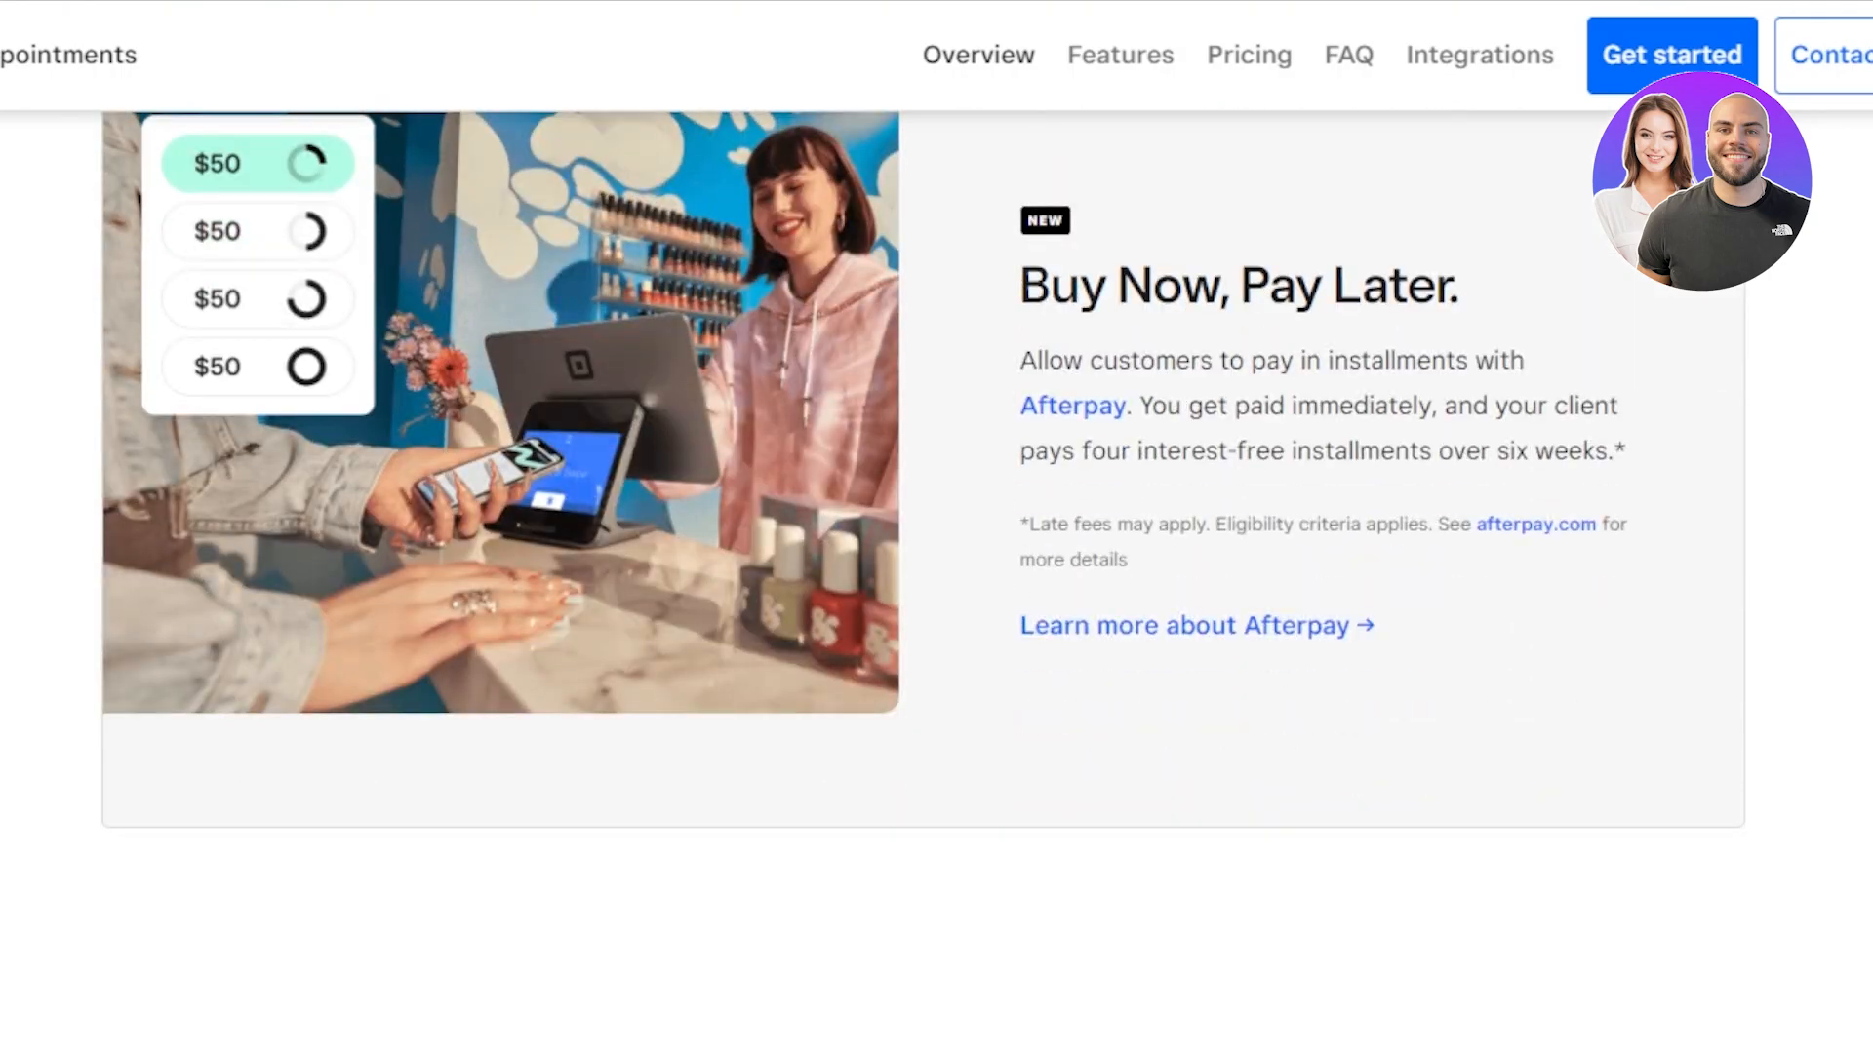
scroll("down", 3)
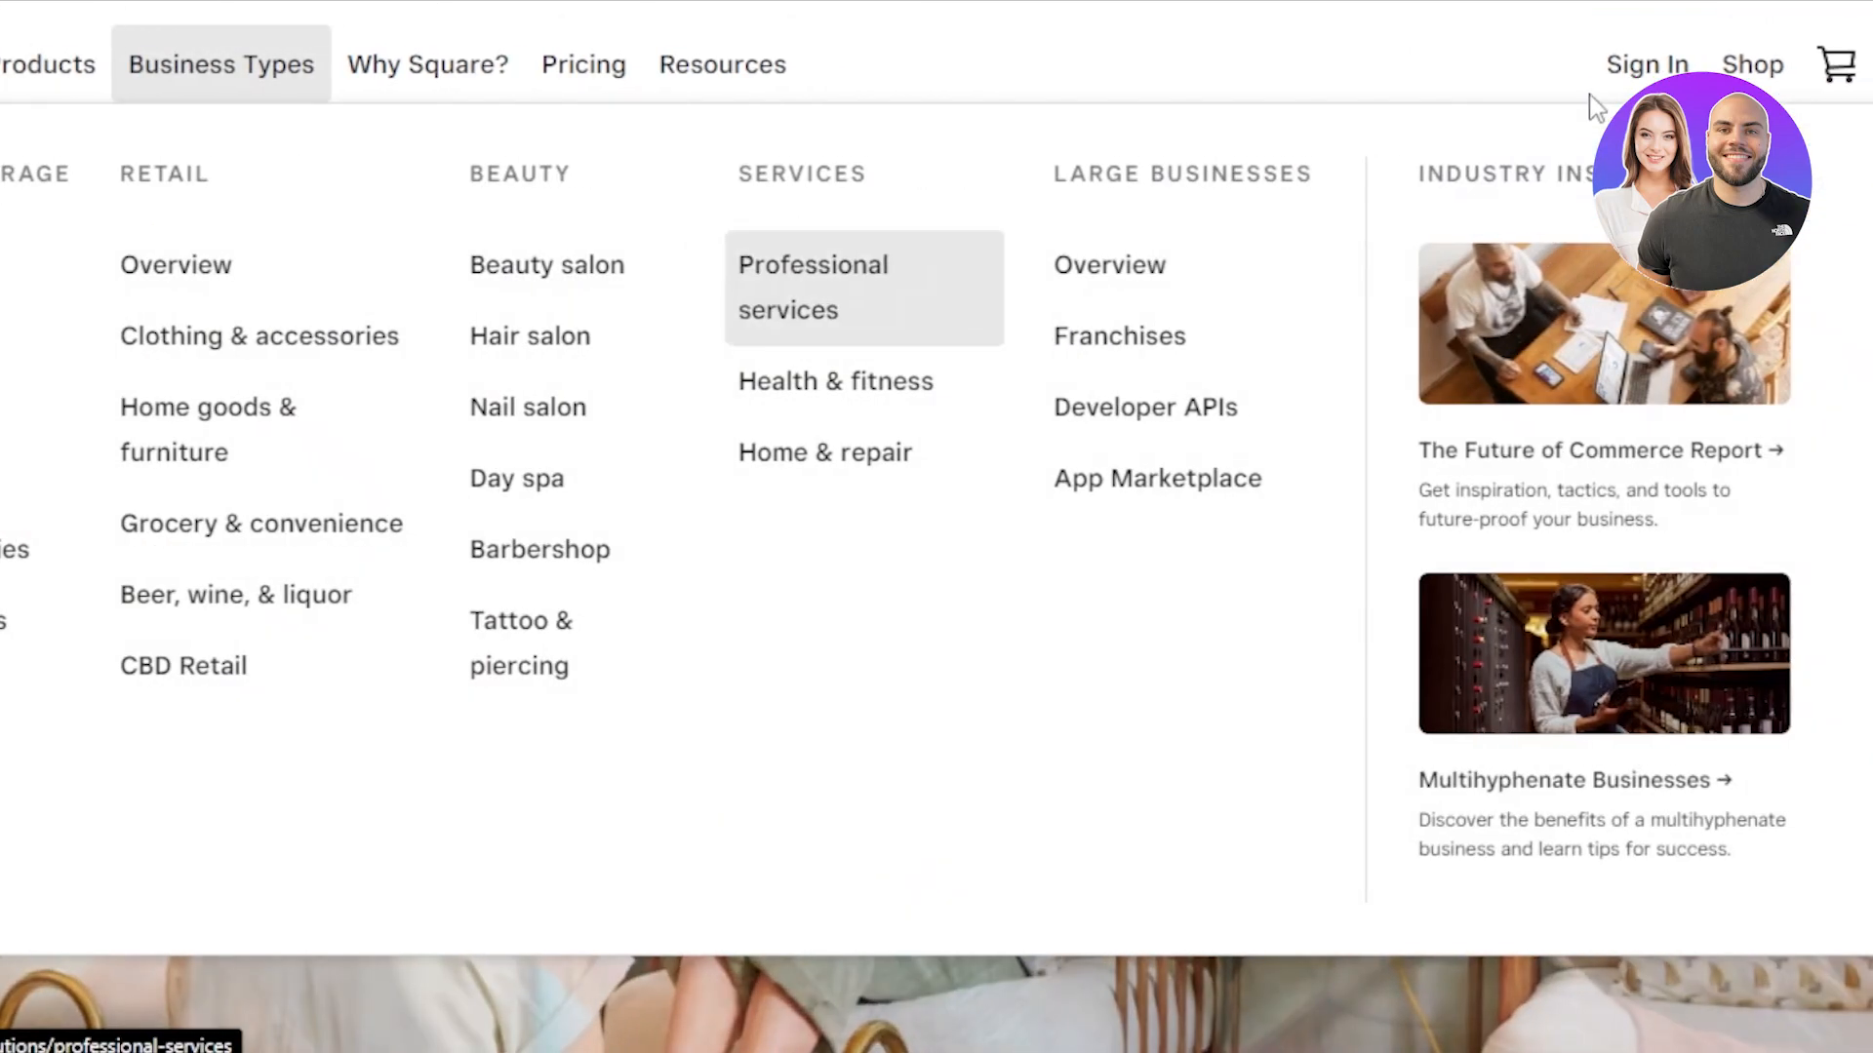
Step: Sign in to the dashboard and look over the Overview setup checklist
left_click(812, 263)
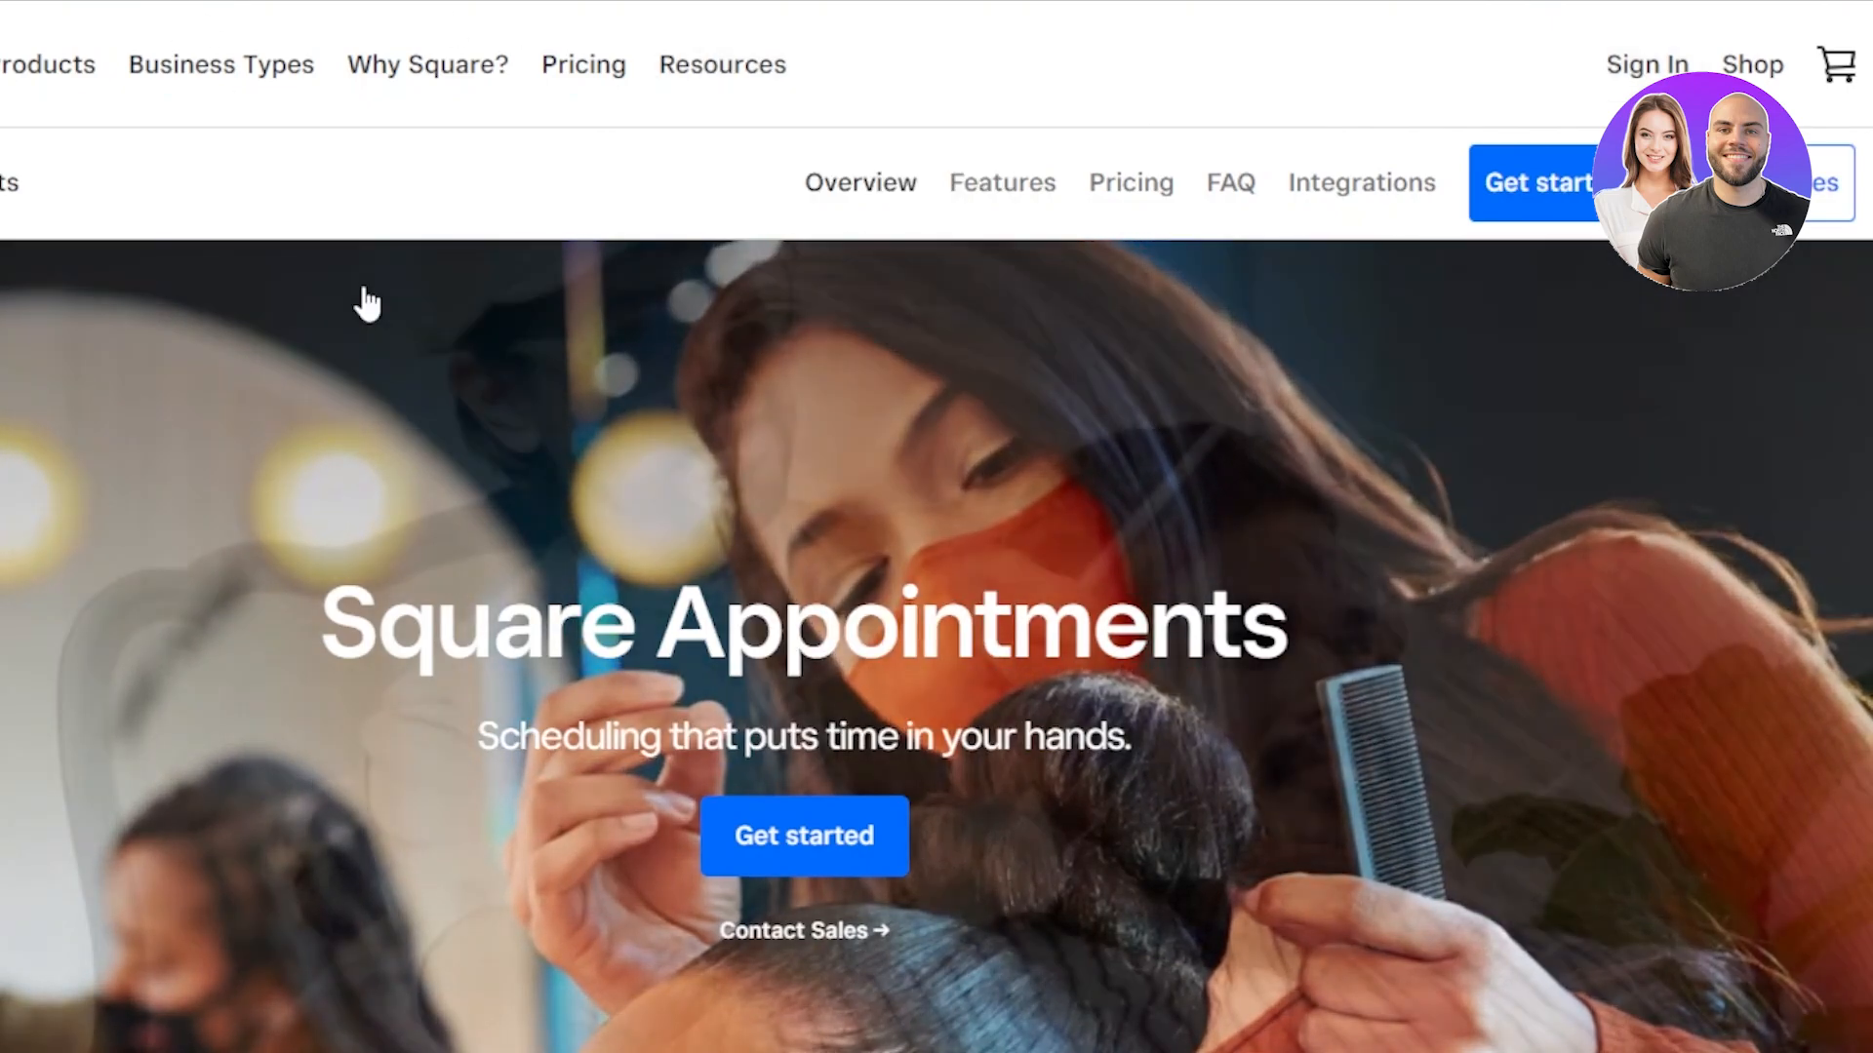
scroll("down", 3)
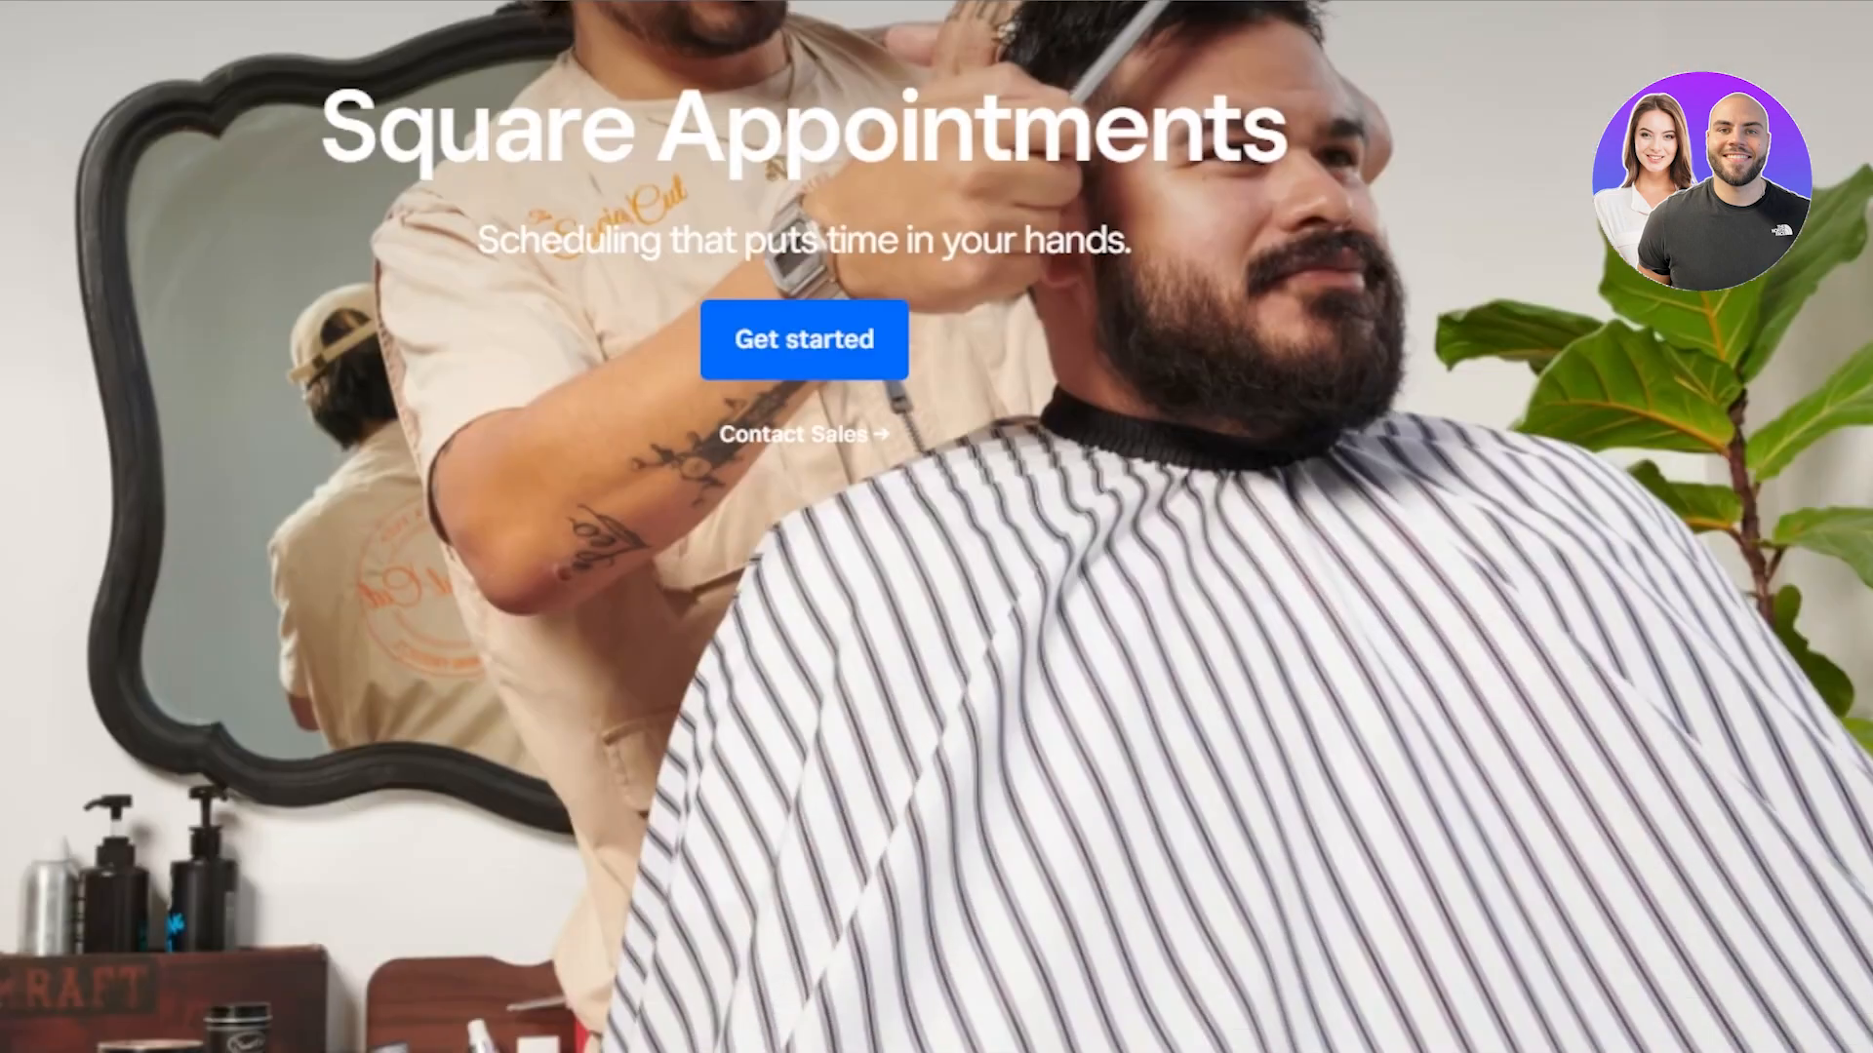
scroll("down", 3)
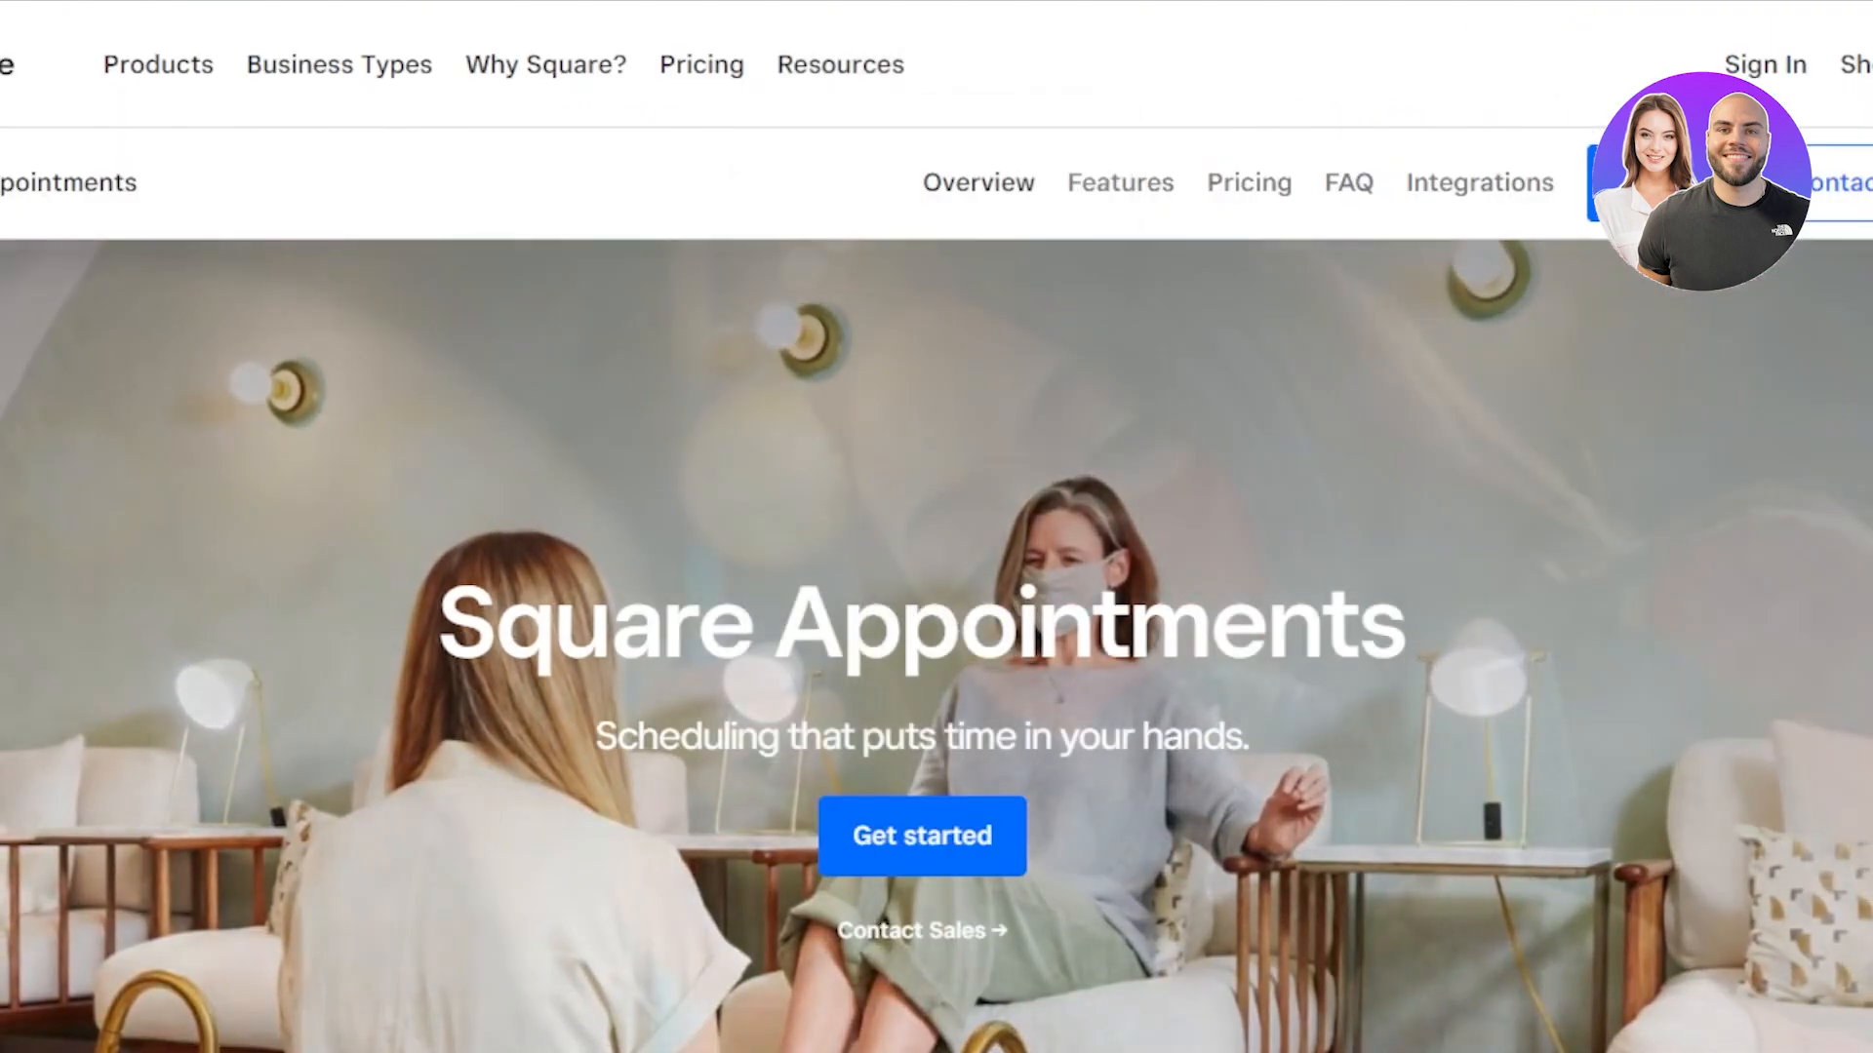
scroll("down", 3)
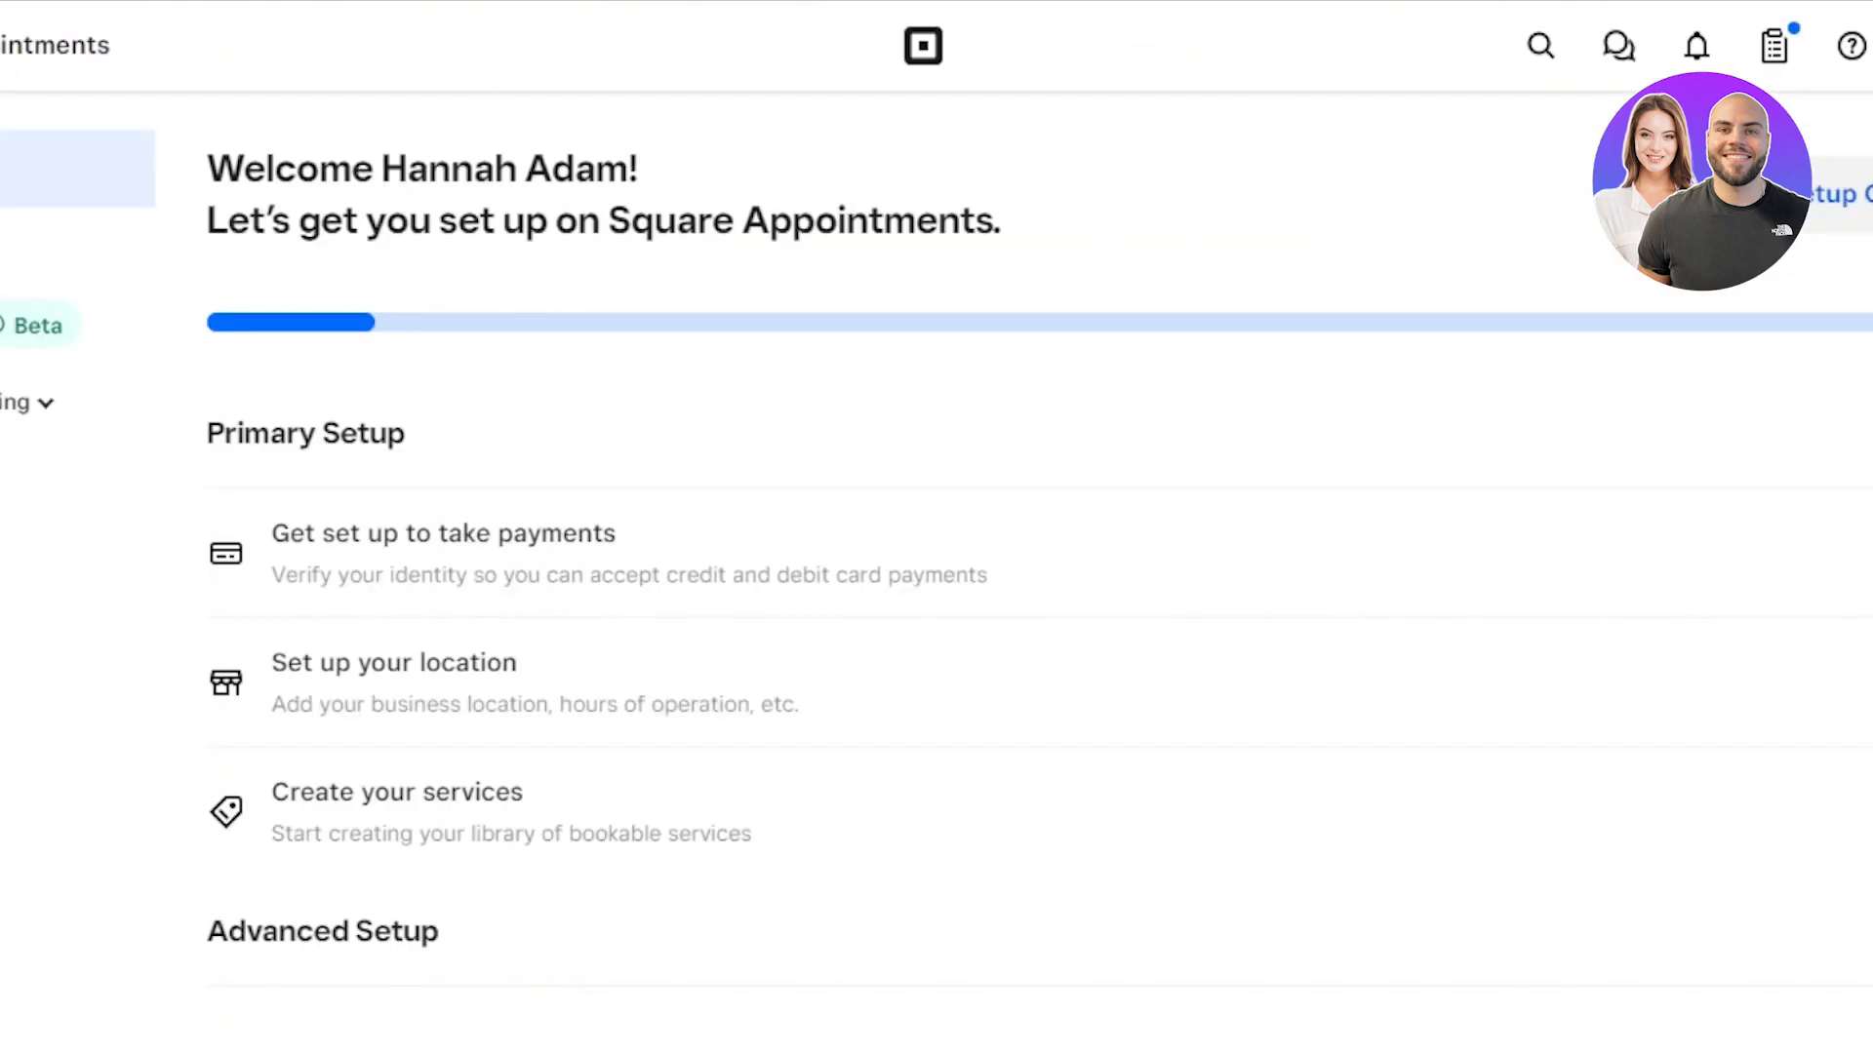
Step: Review the setup checklist and Beta note, then go to Calendar in the sidebar
left_click(39, 45)
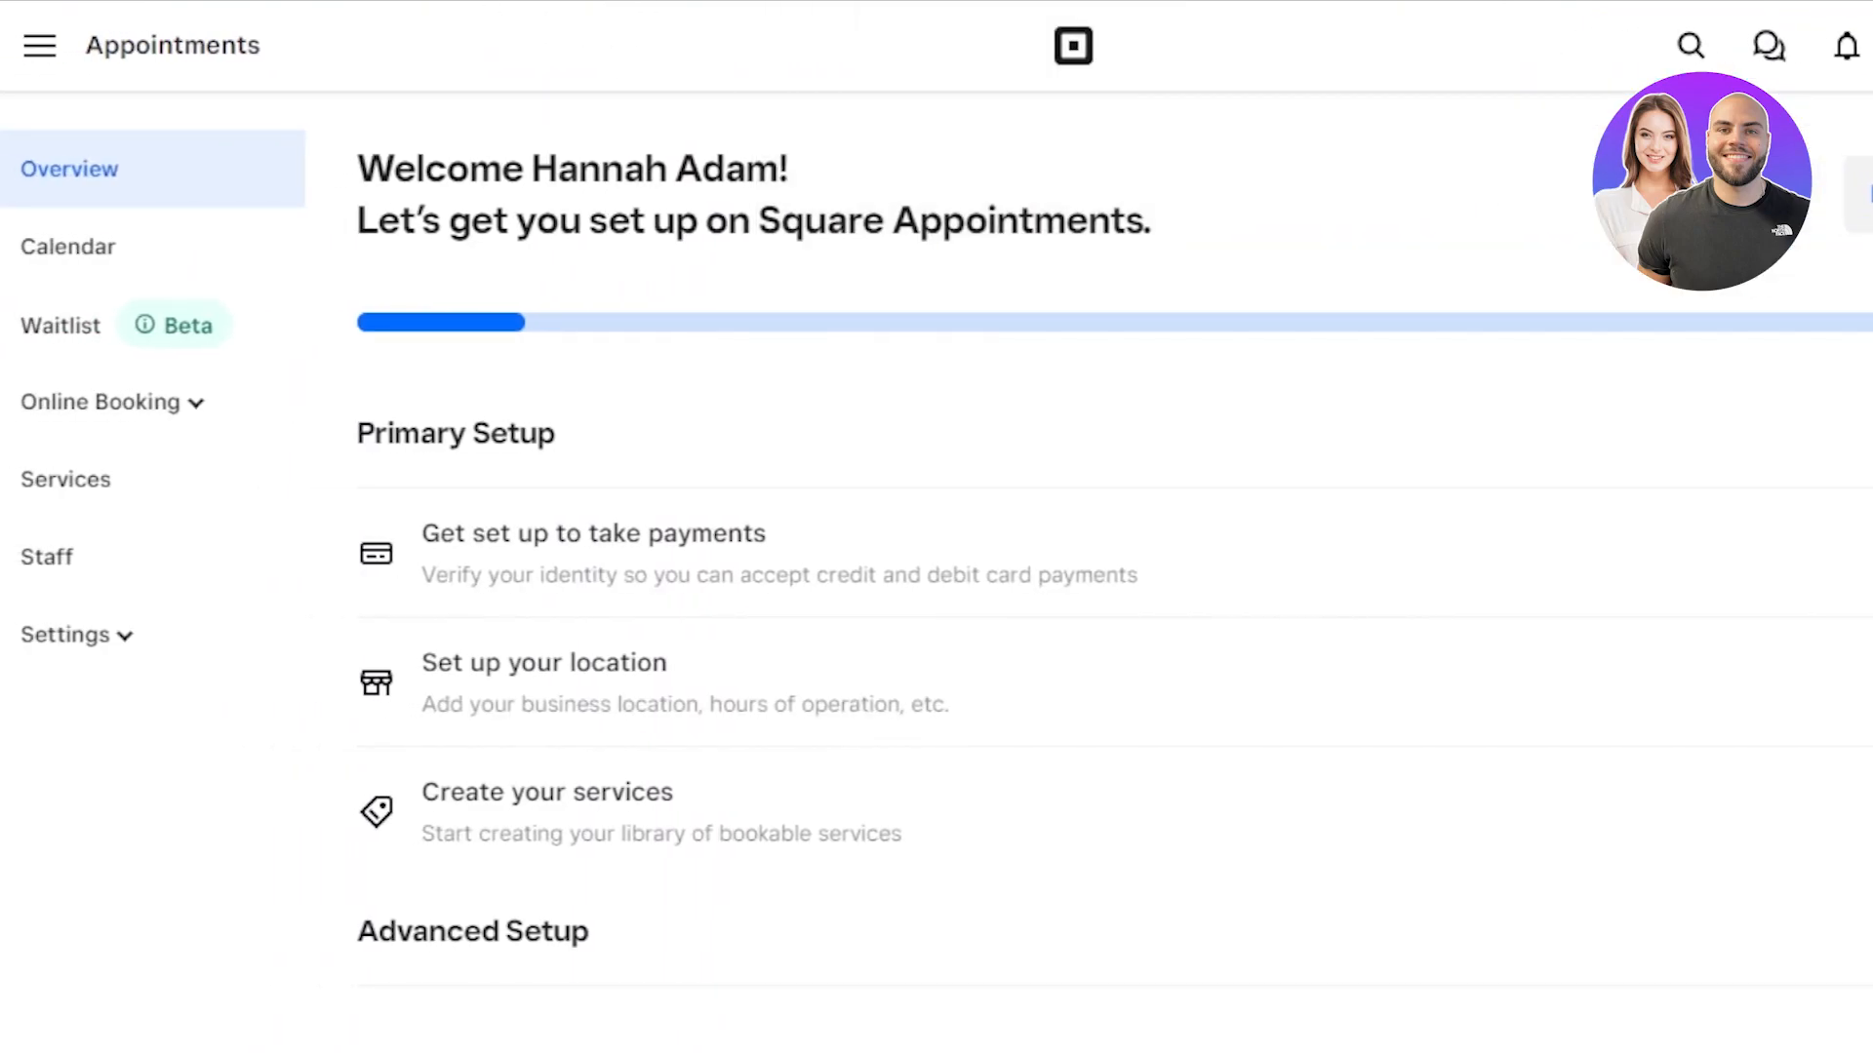
mouse_move(531, 98)
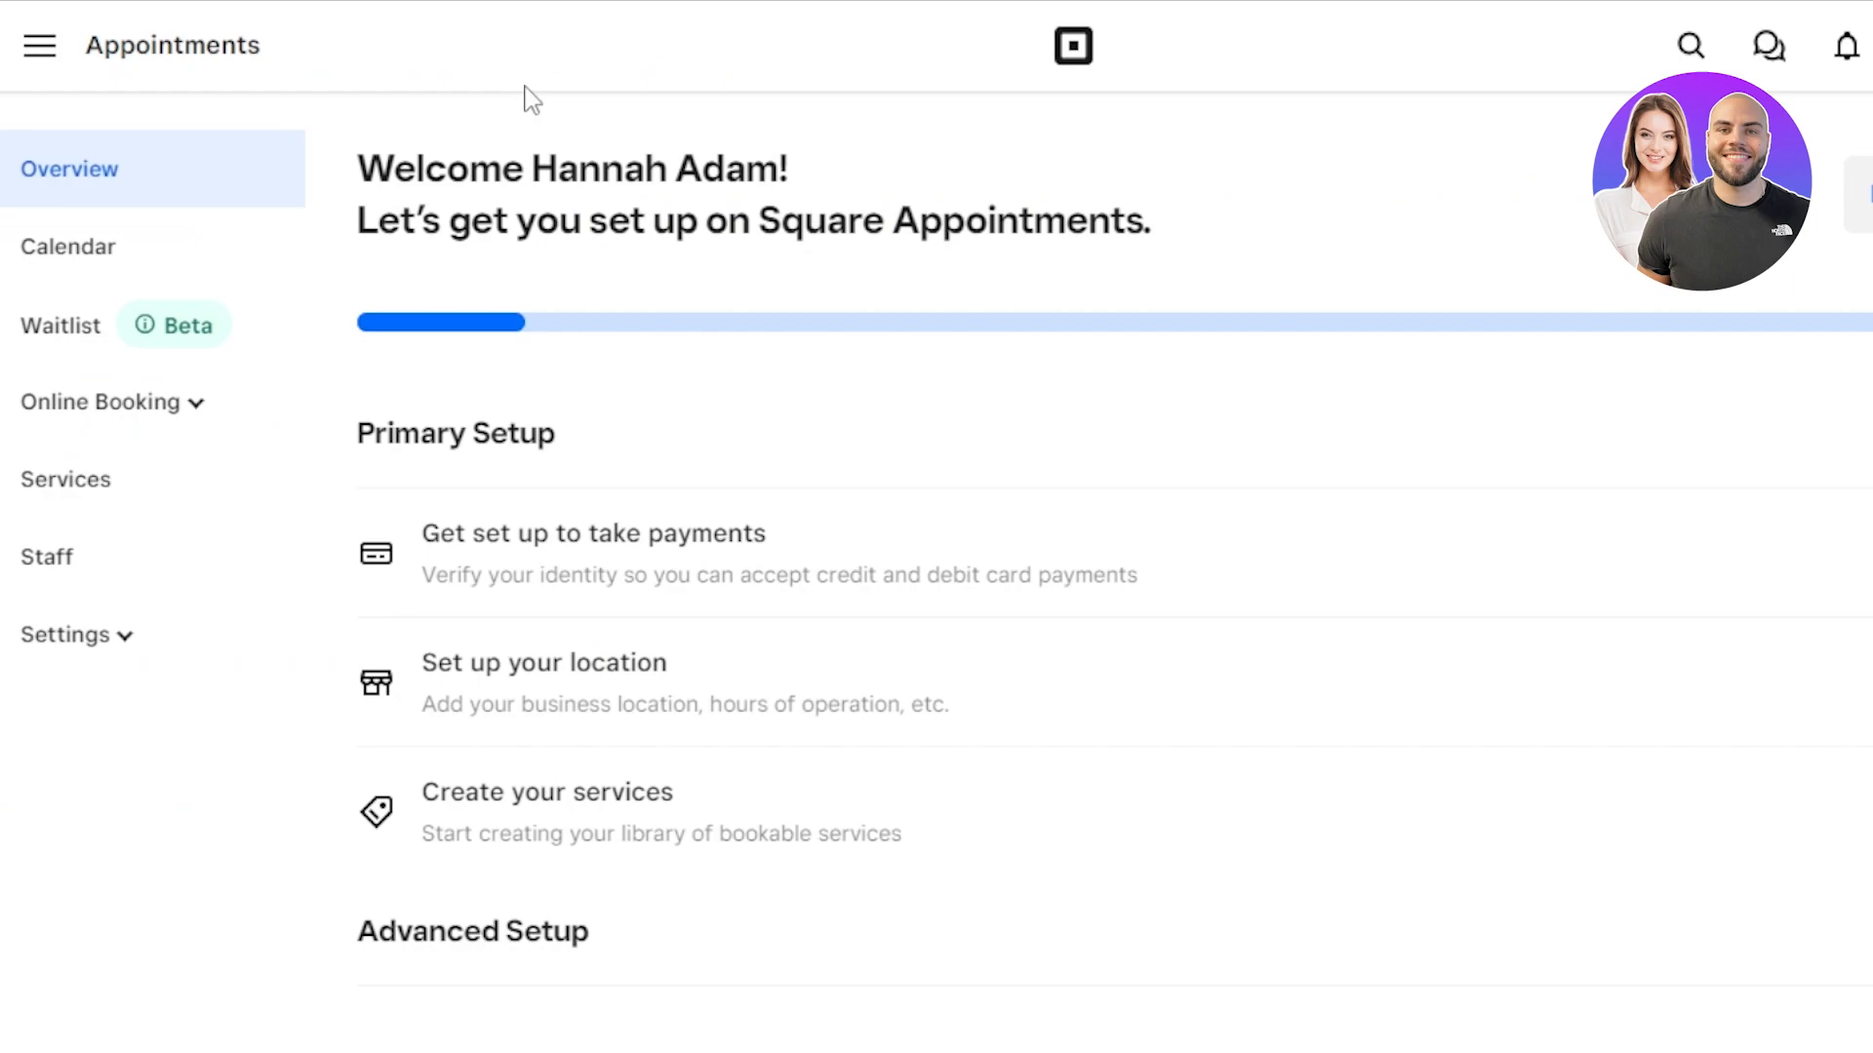
mouse_move(172, 162)
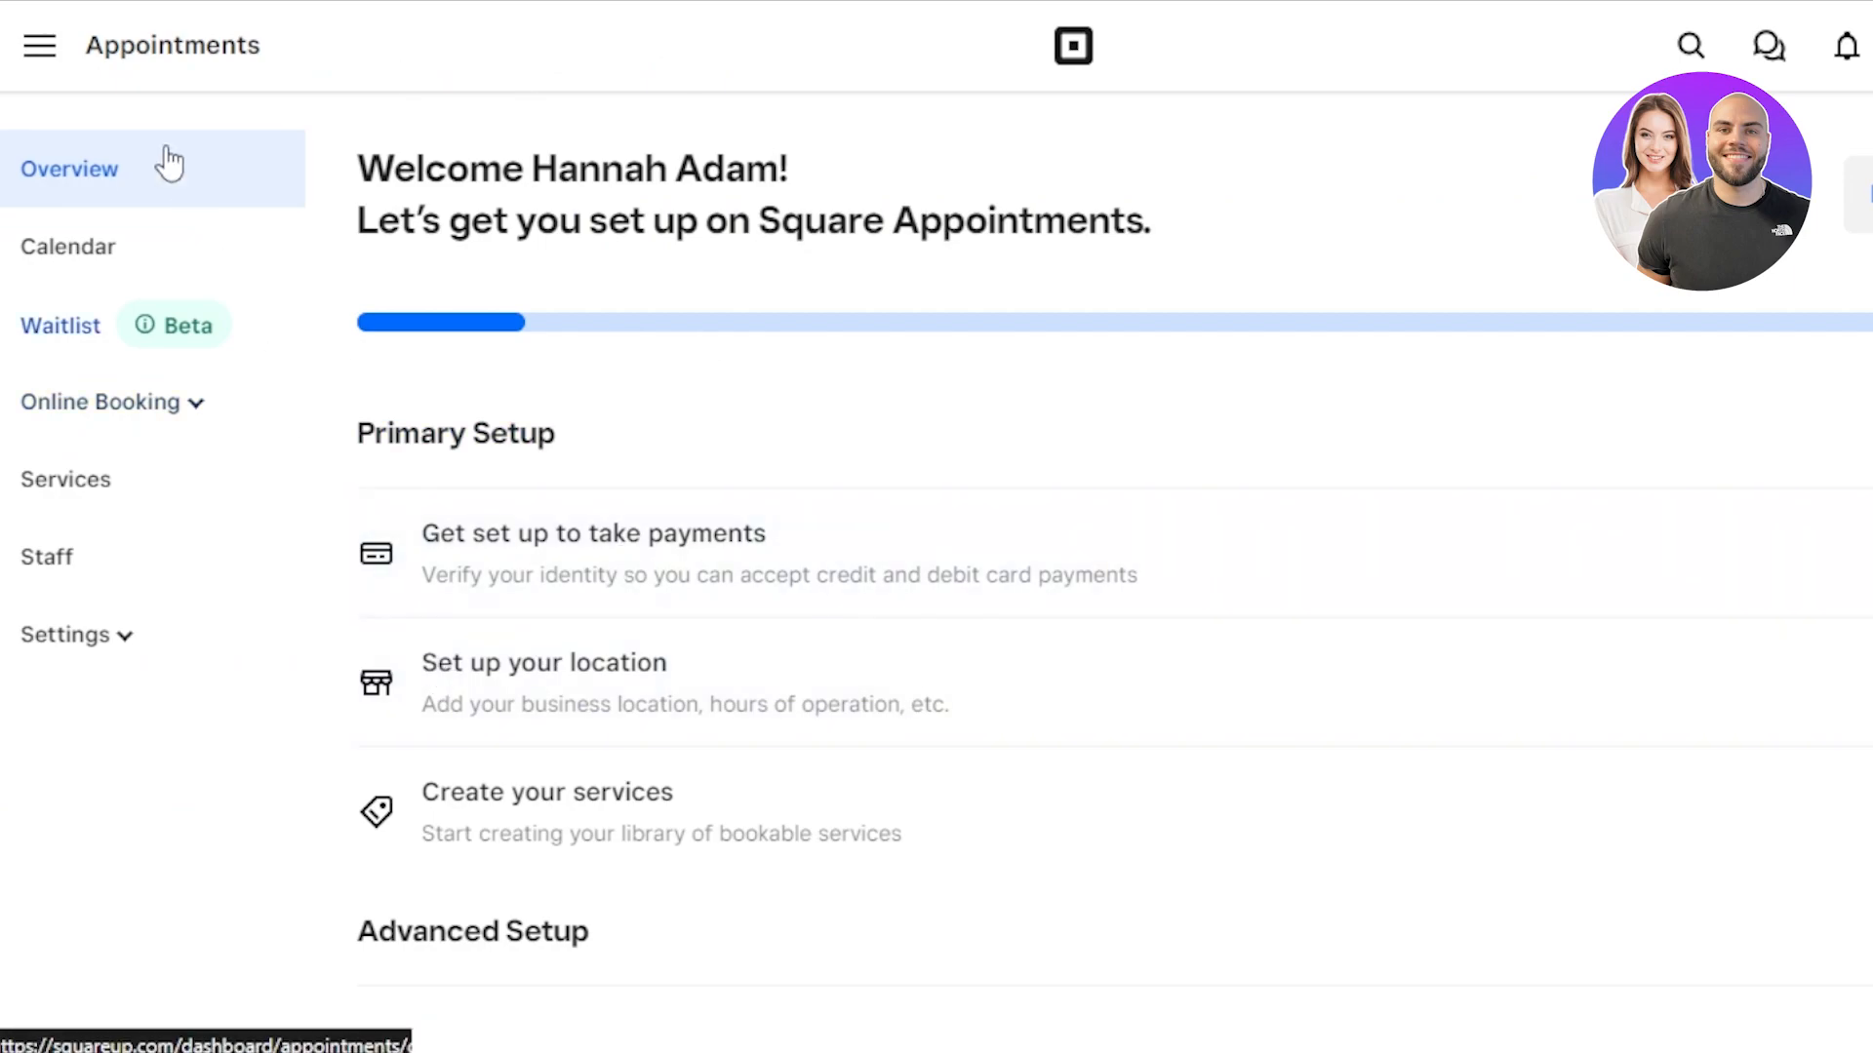
mouse_move(499, 353)
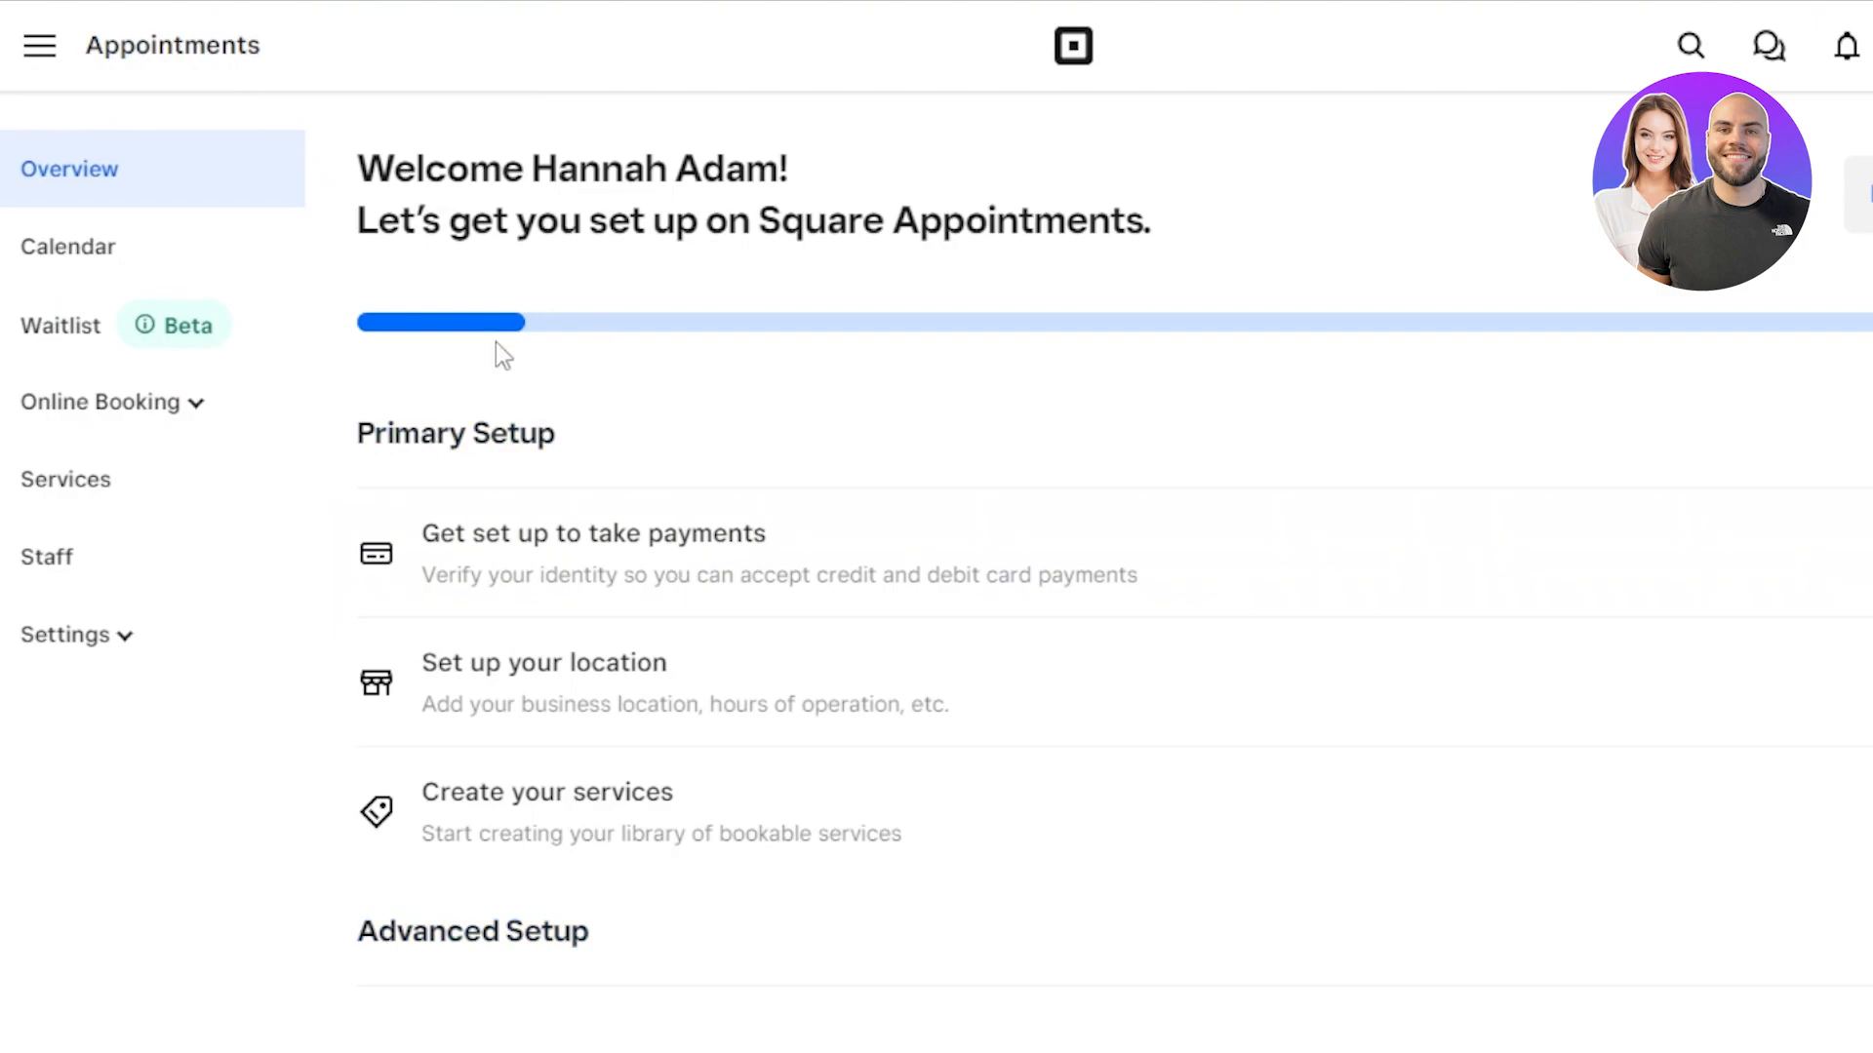
mouse_move(1253, 208)
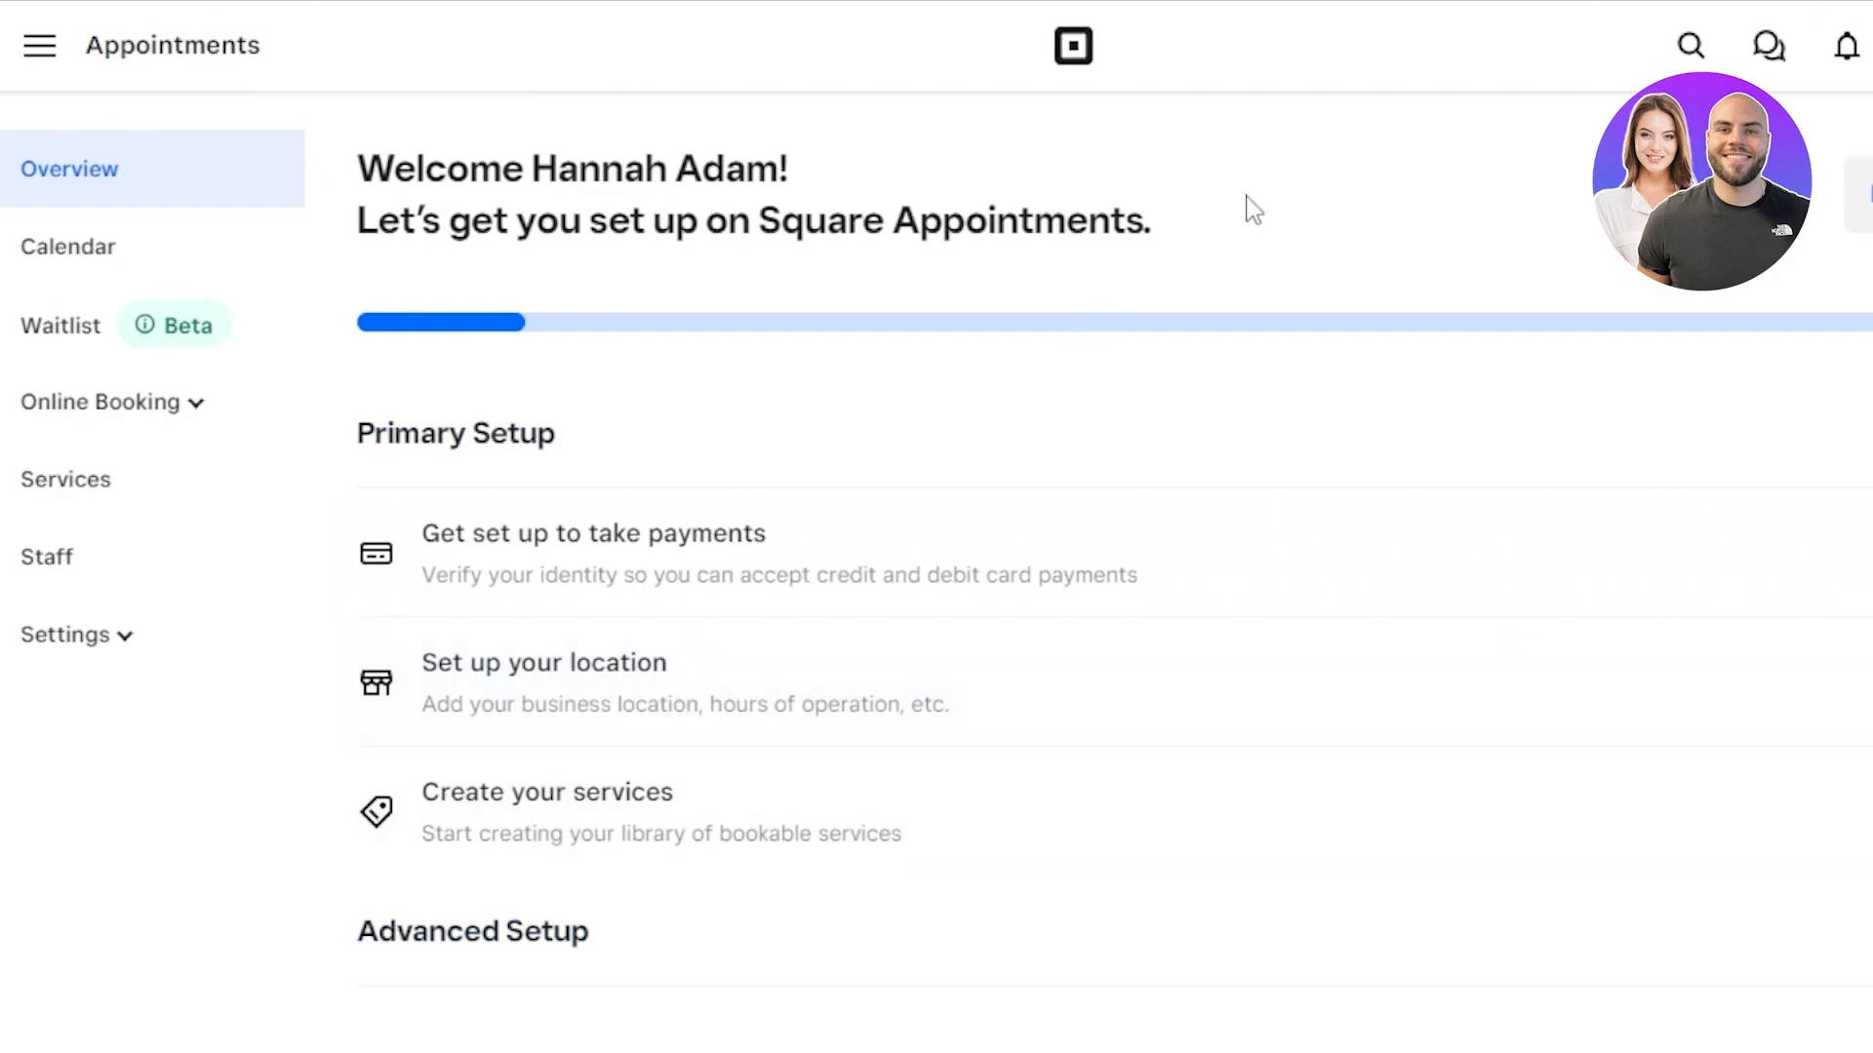
mouse_move(78, 221)
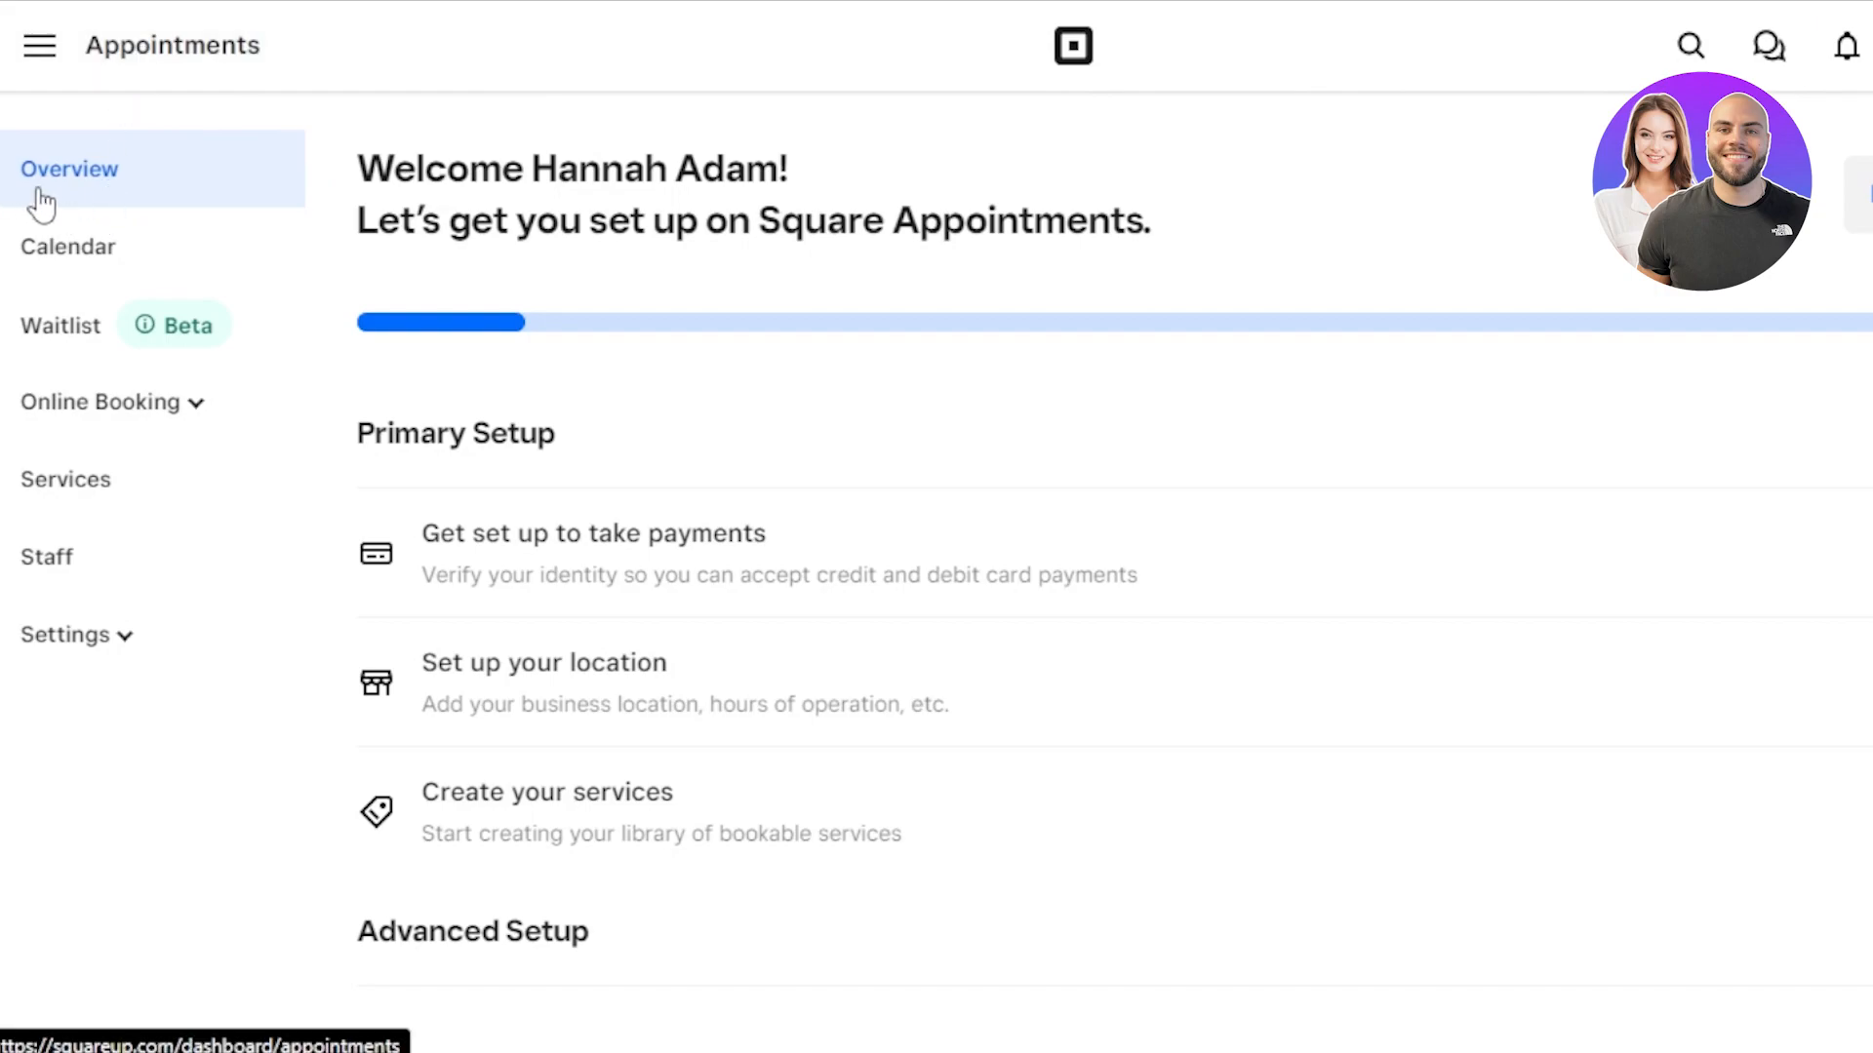
mouse_move(1377, 236)
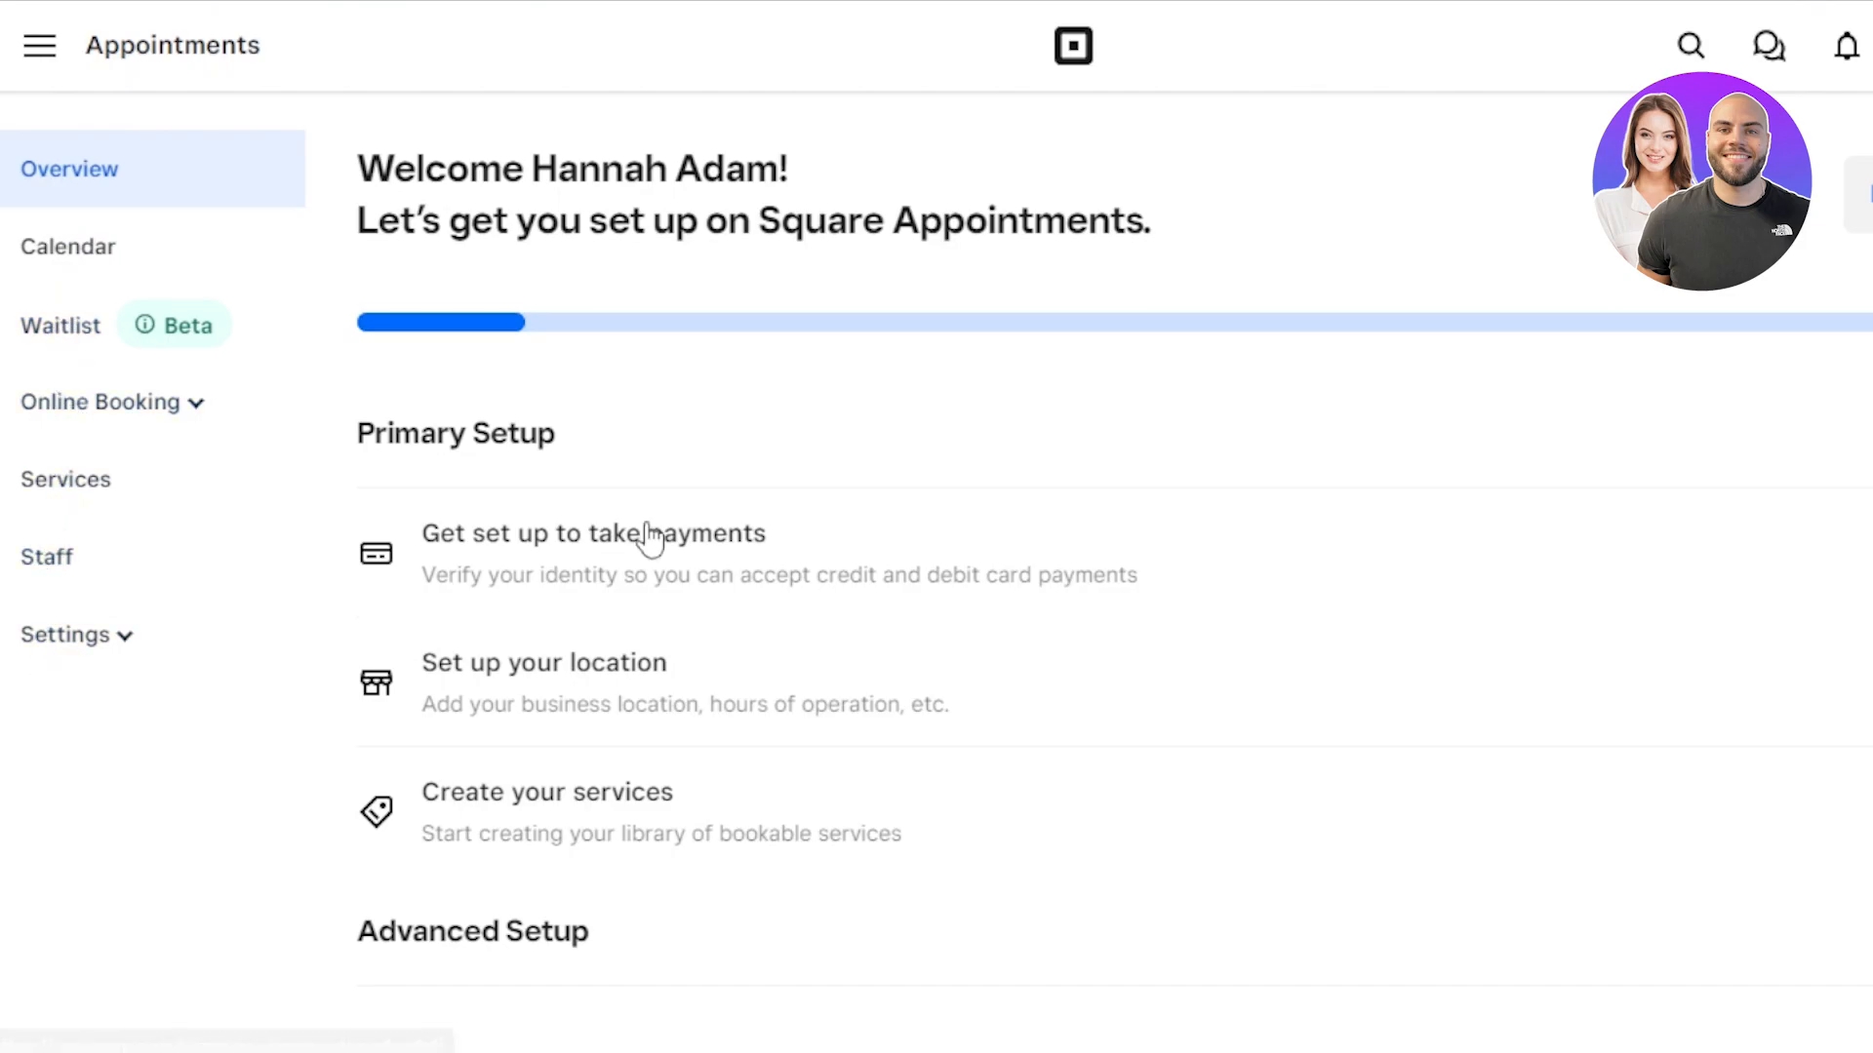
scroll("down", 3)
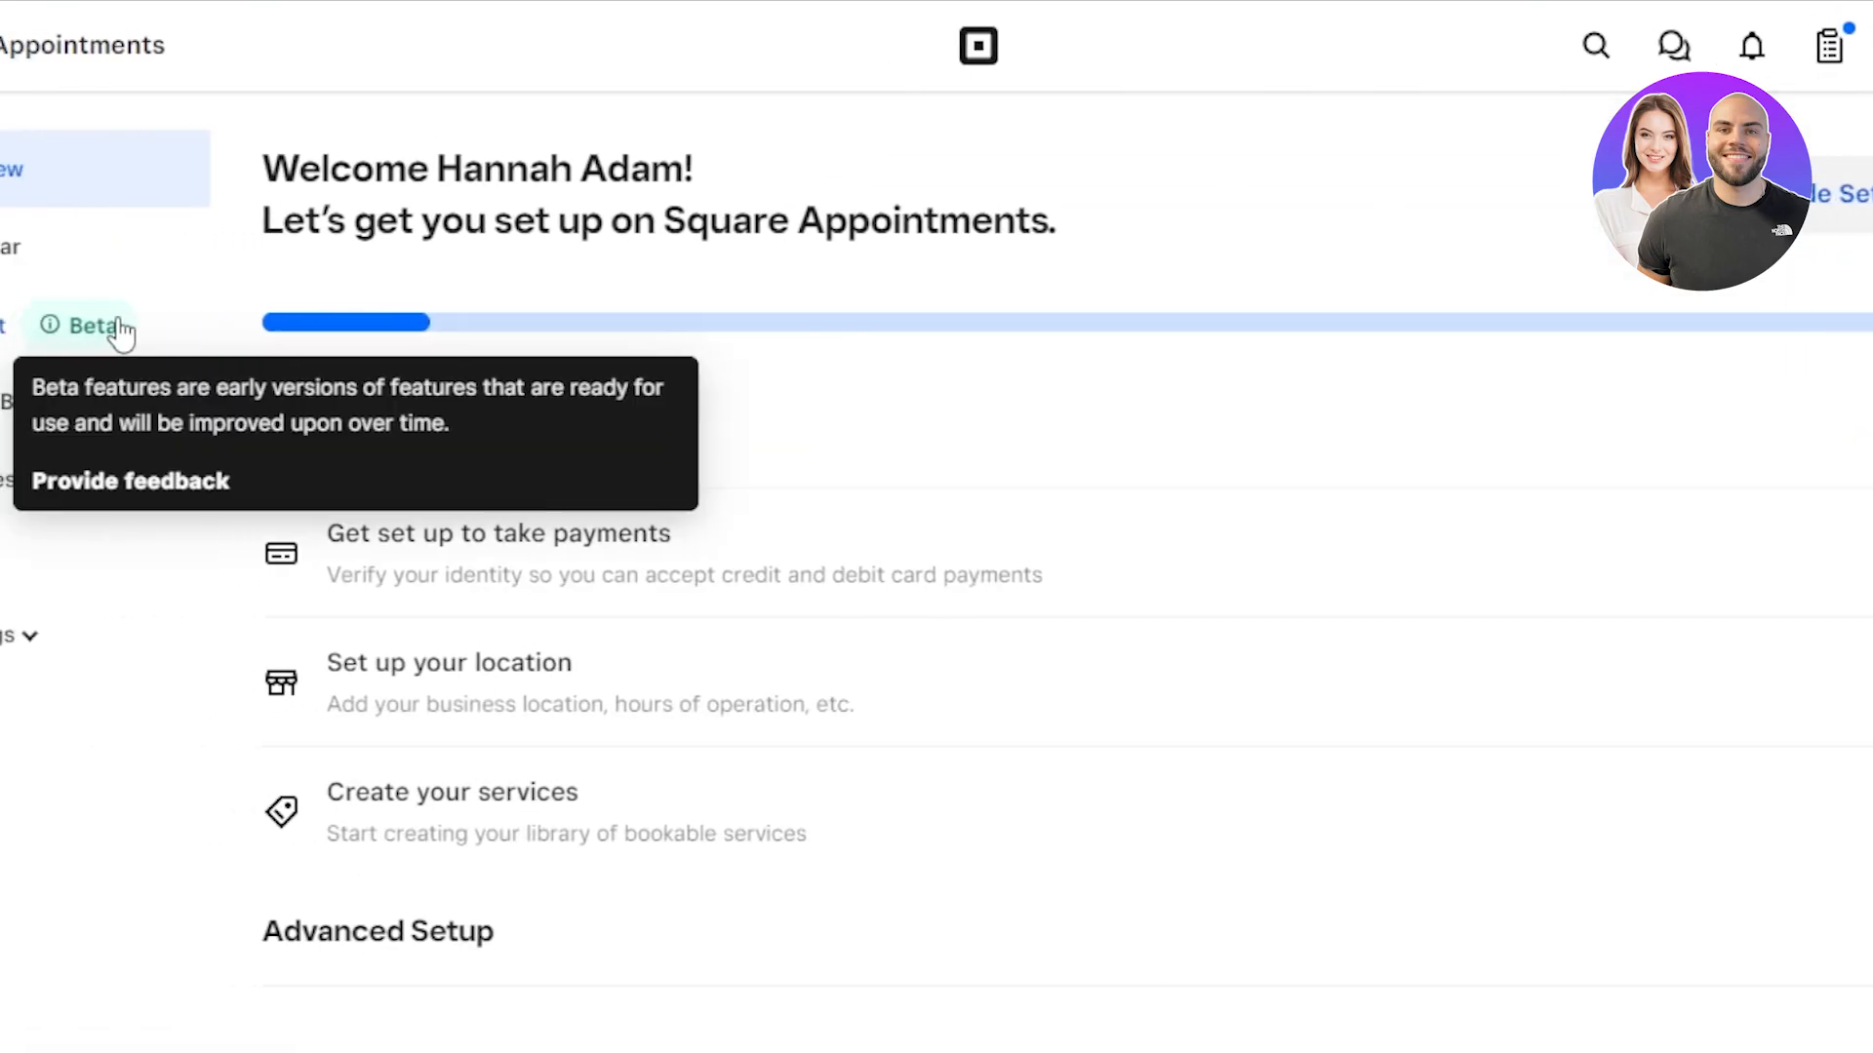
left_click(62, 246)
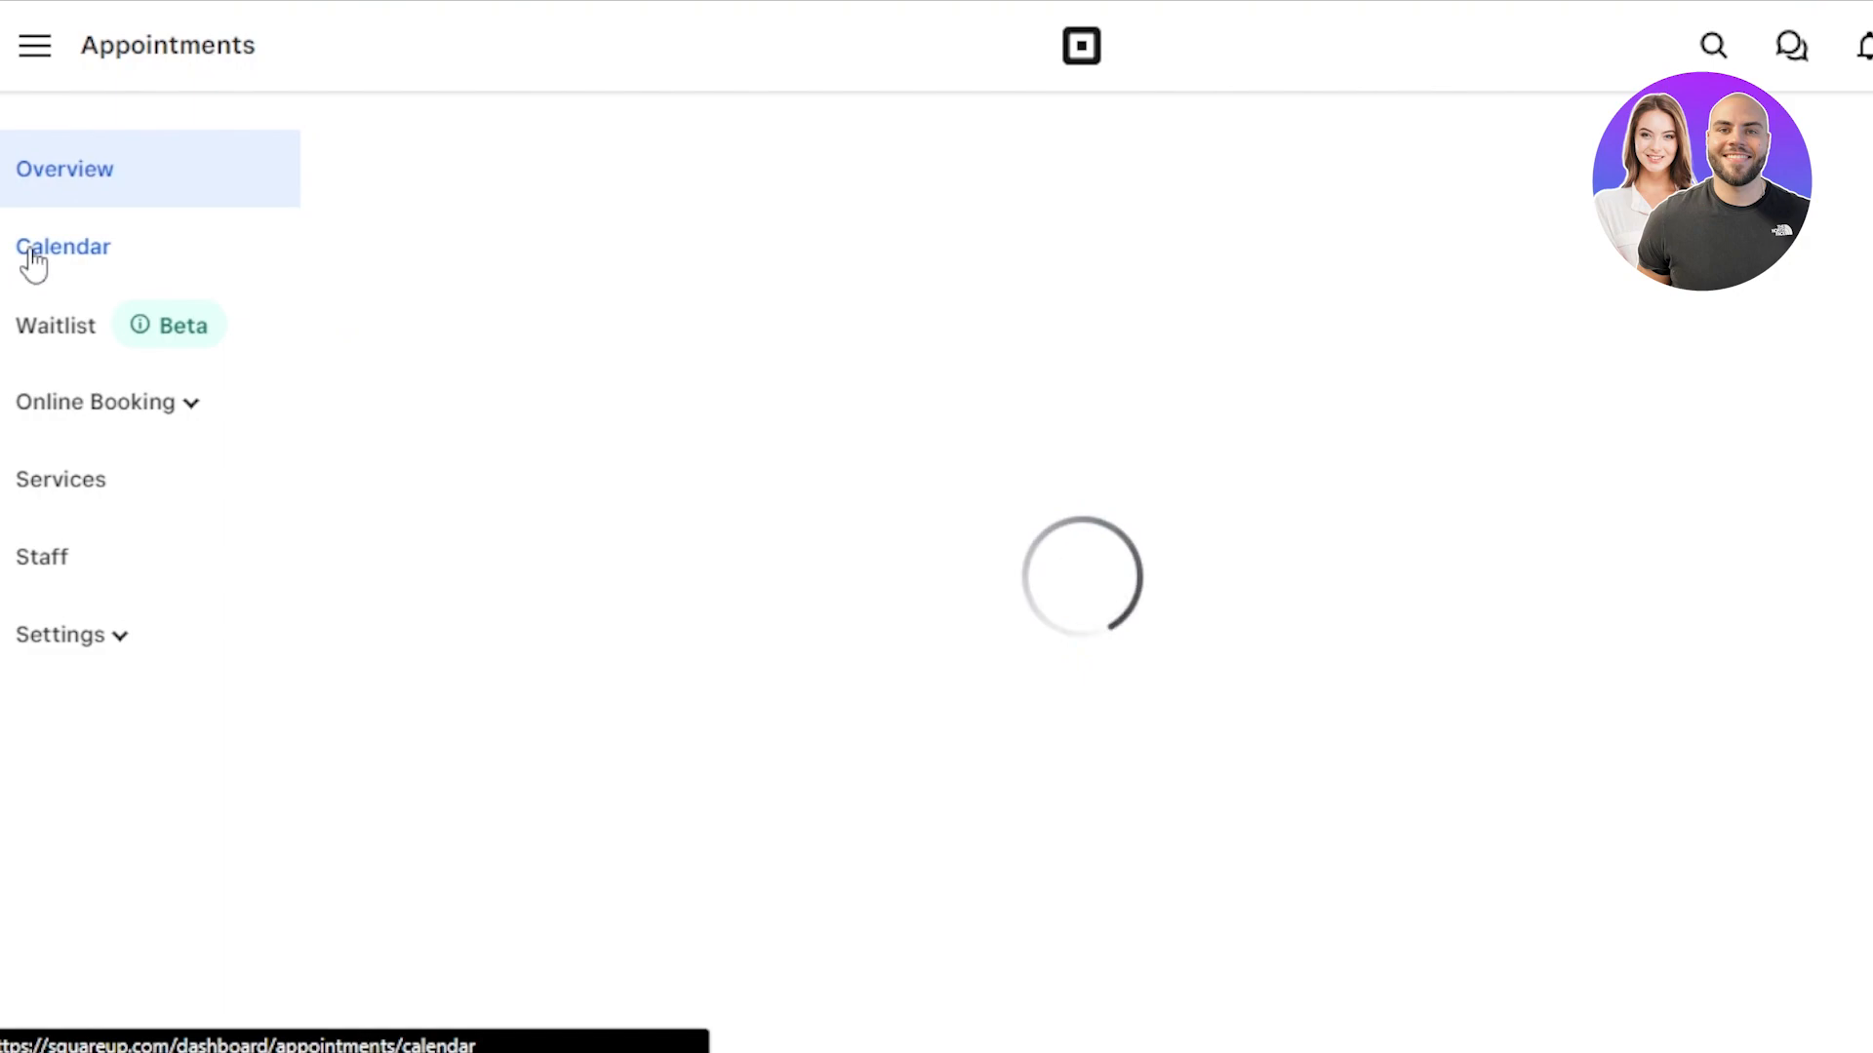
Step: Dismiss the 'Create an appointment' tip on the Jun 4–10 calendar and start a new appointment
left_click(62, 246)
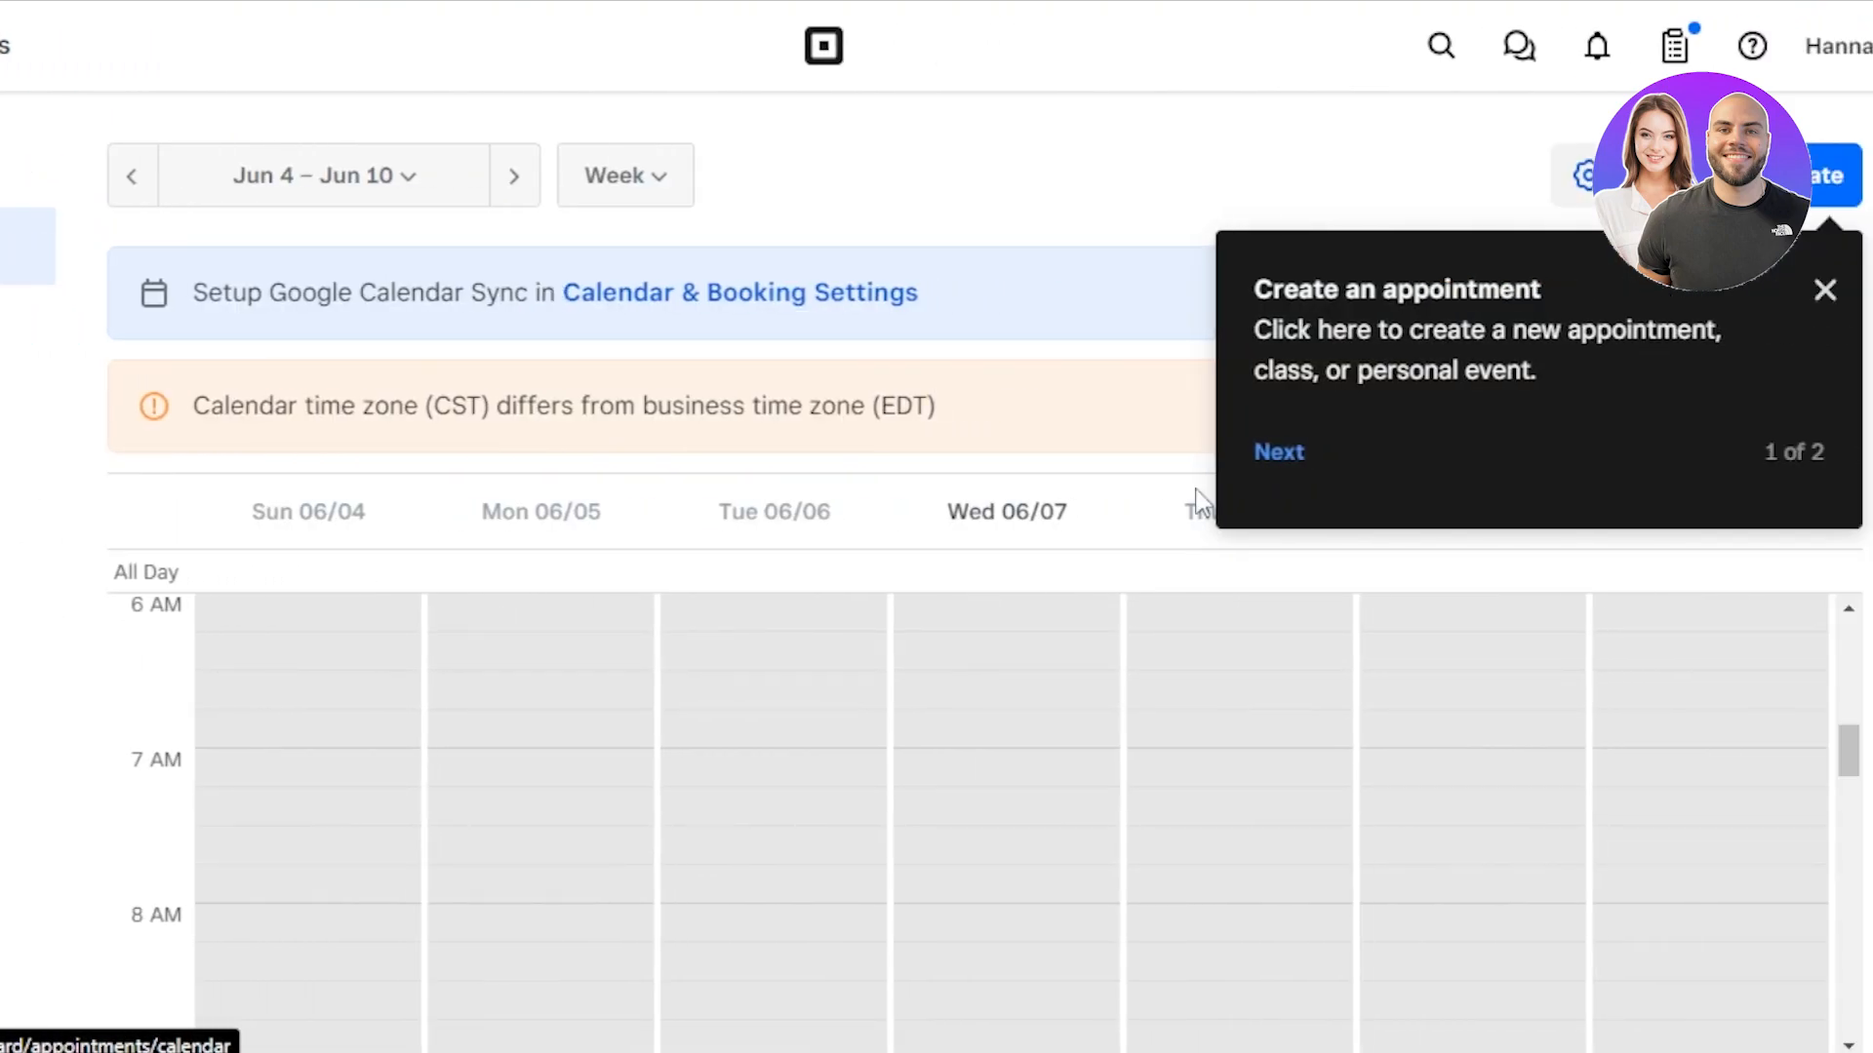
left_click(1826, 291)
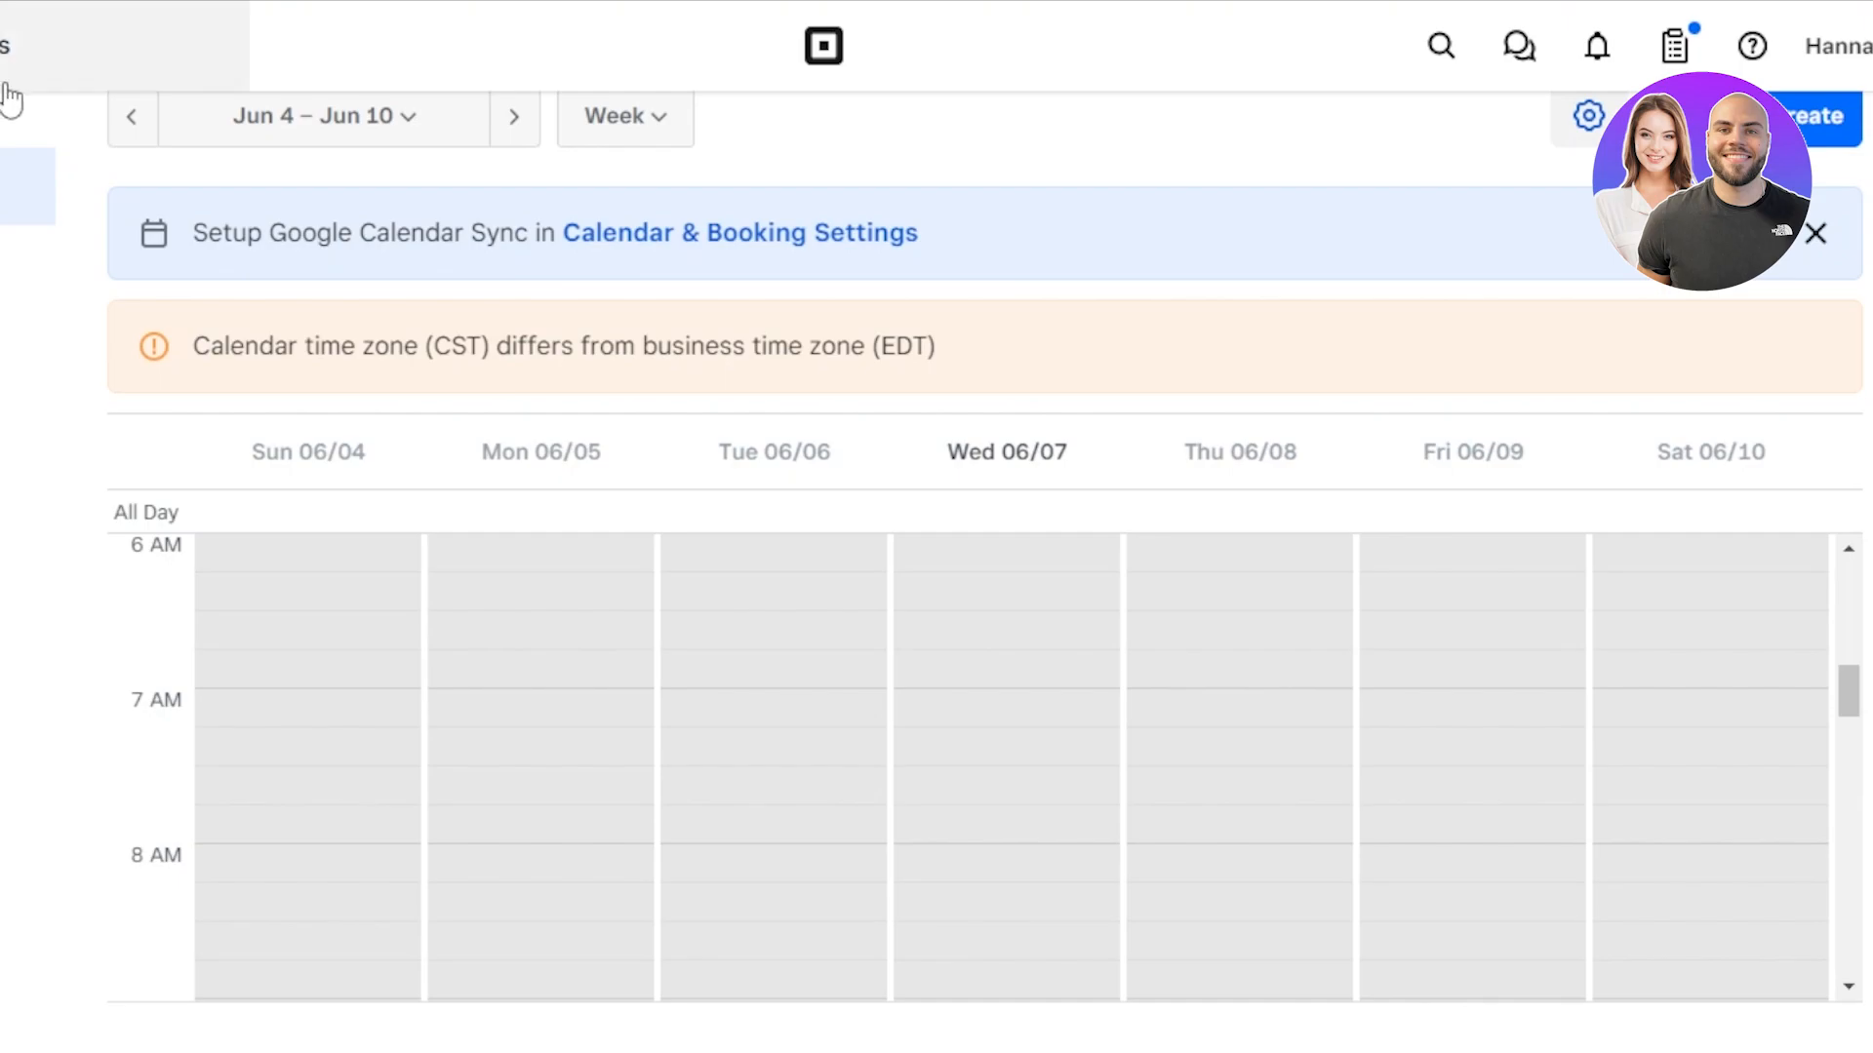
mouse_move(1791, 287)
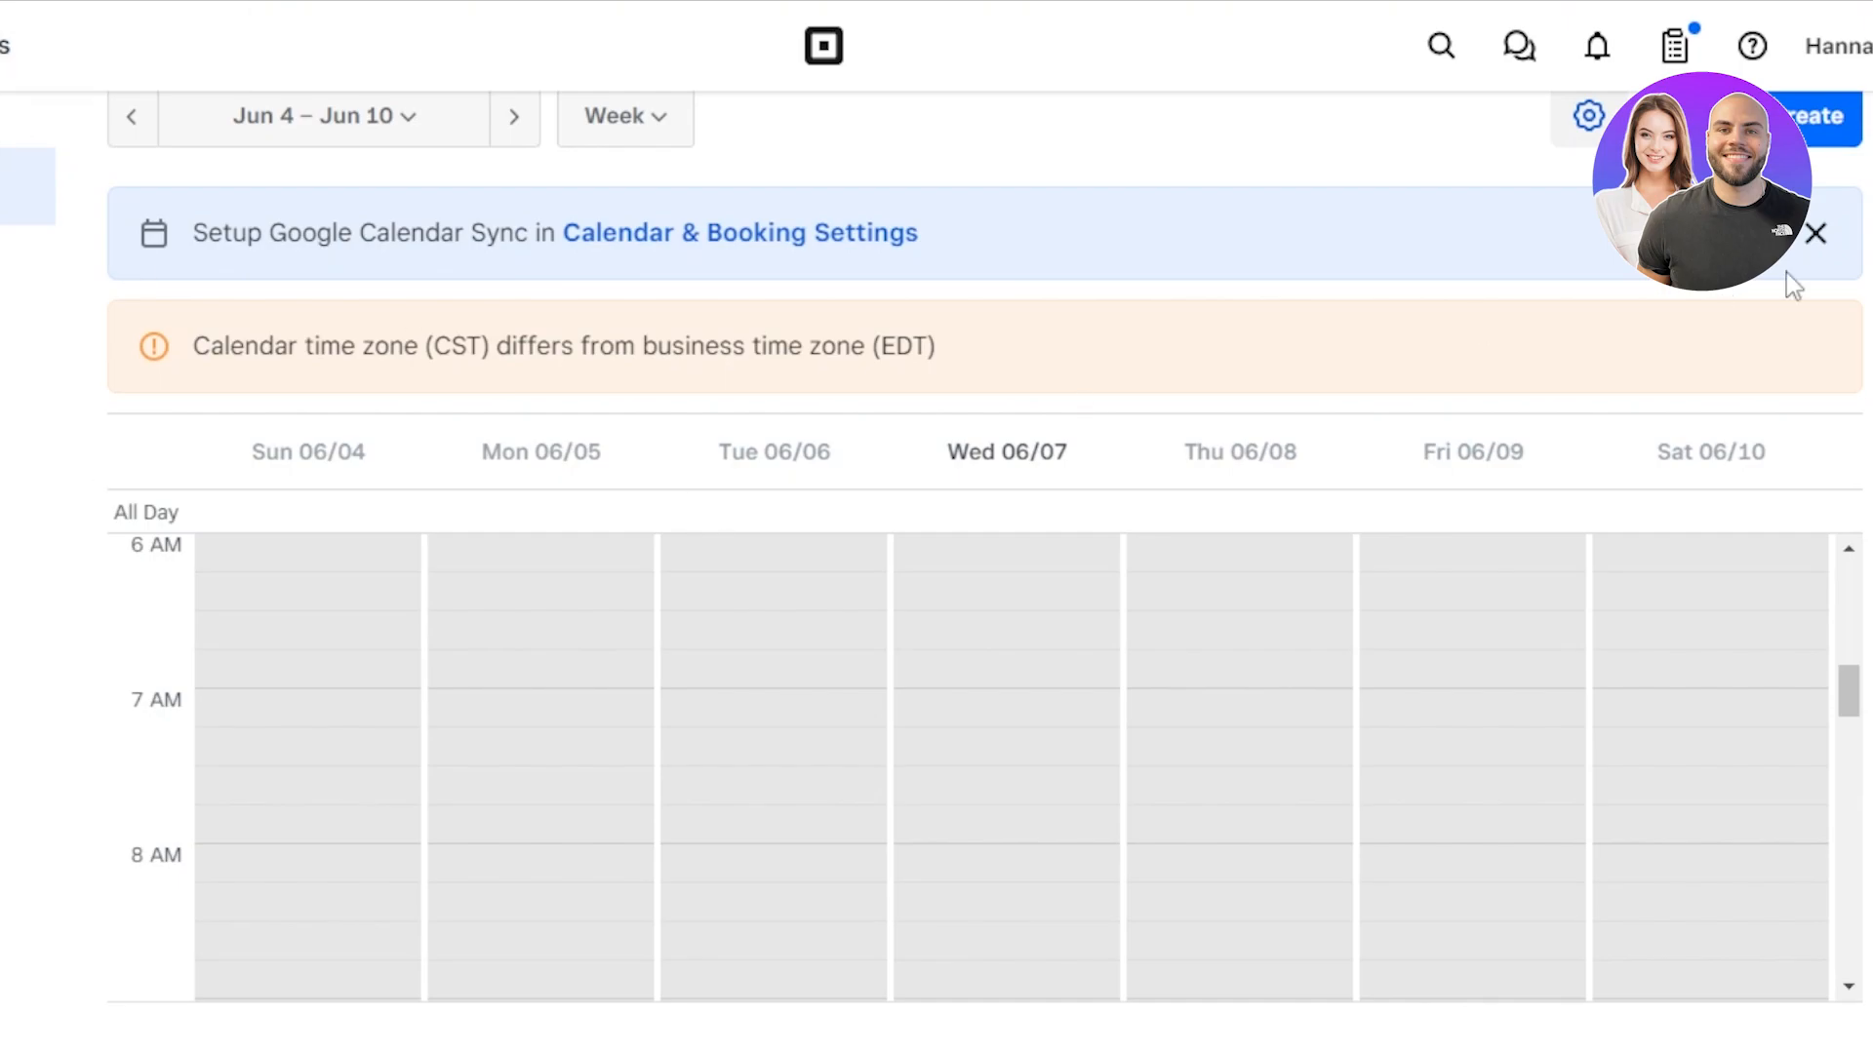
left_click(1810, 115)
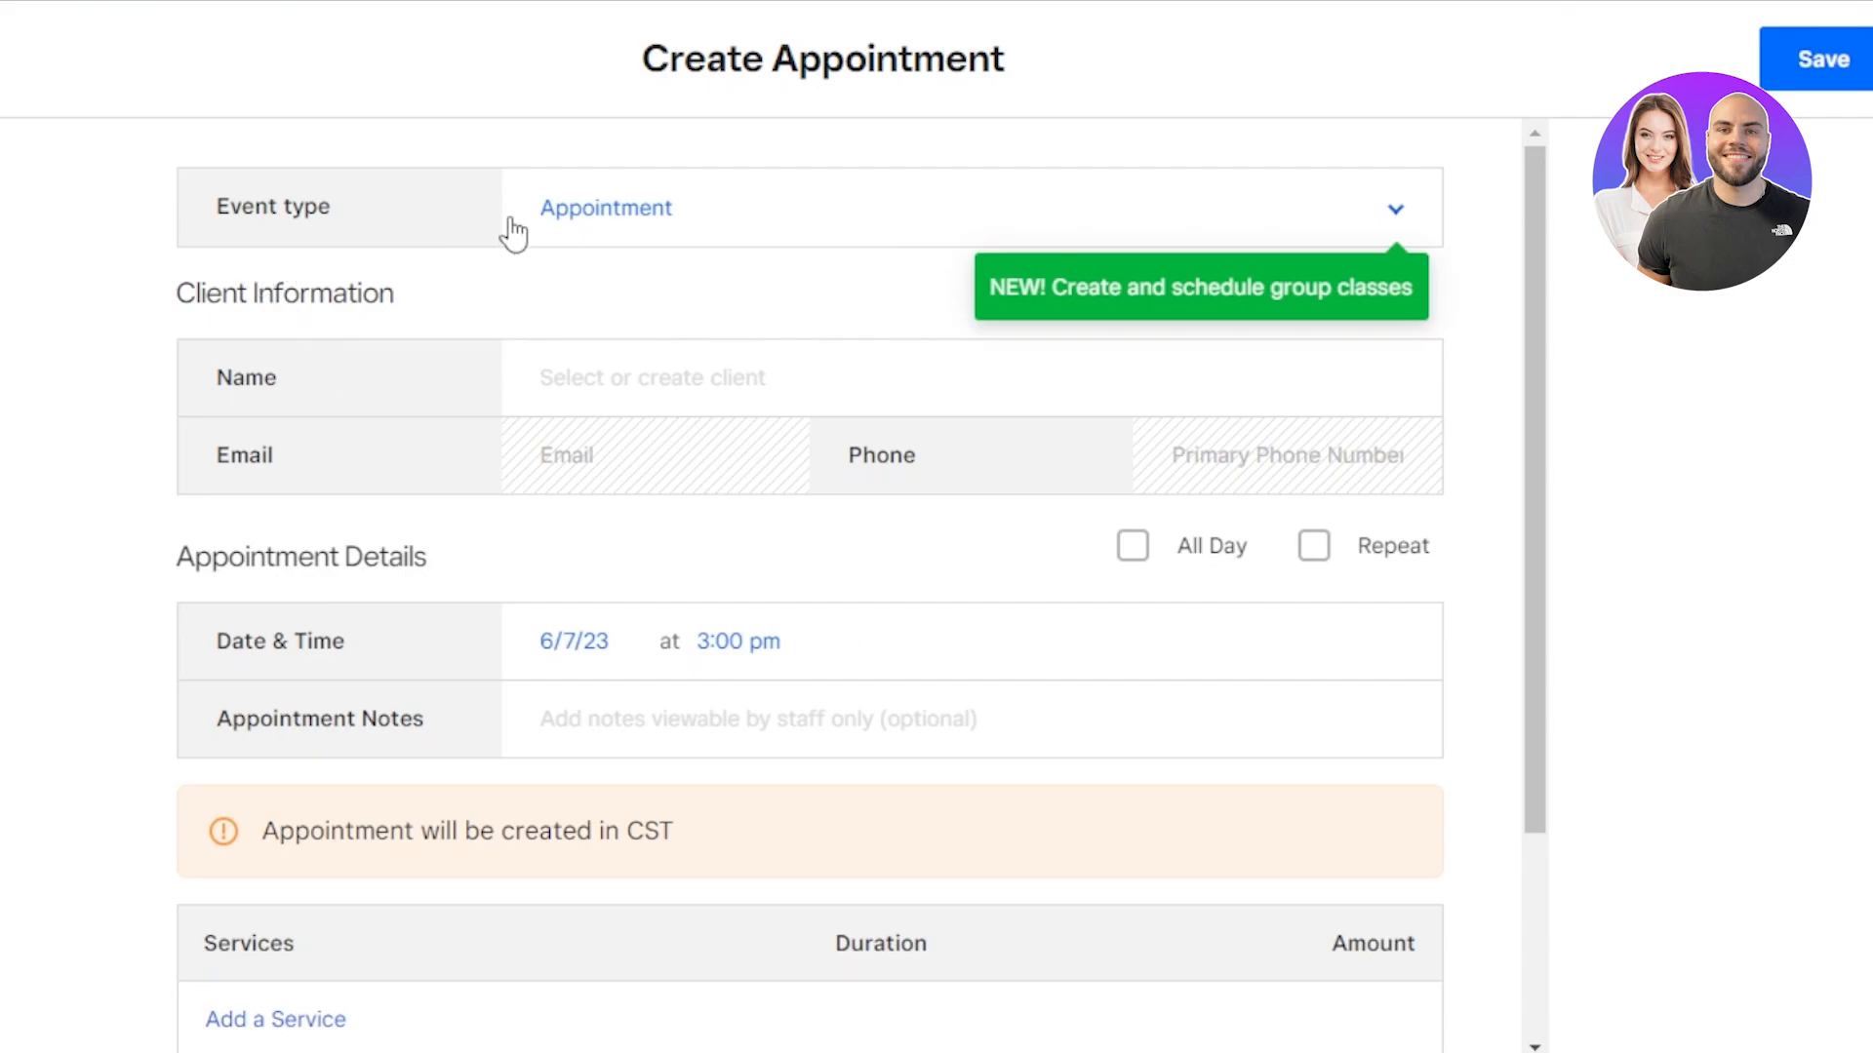
mouse_move(396, 242)
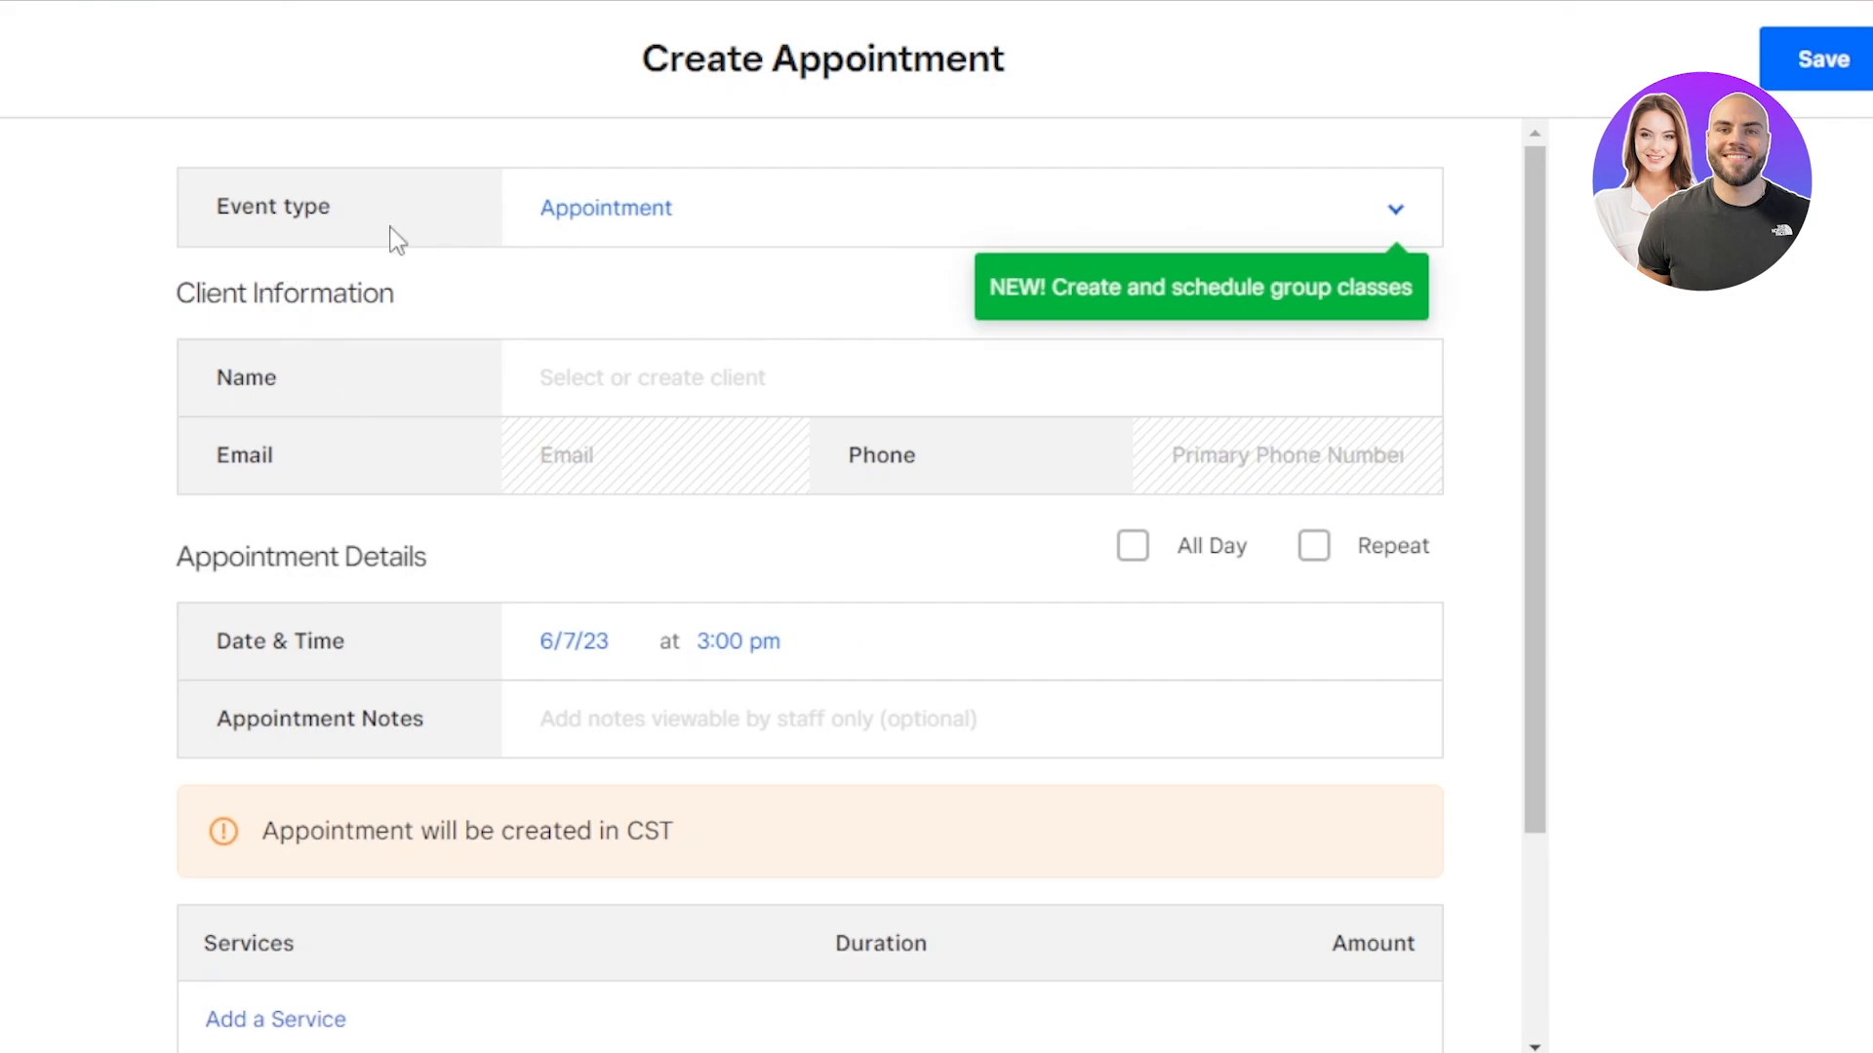
mouse_move(1557, 191)
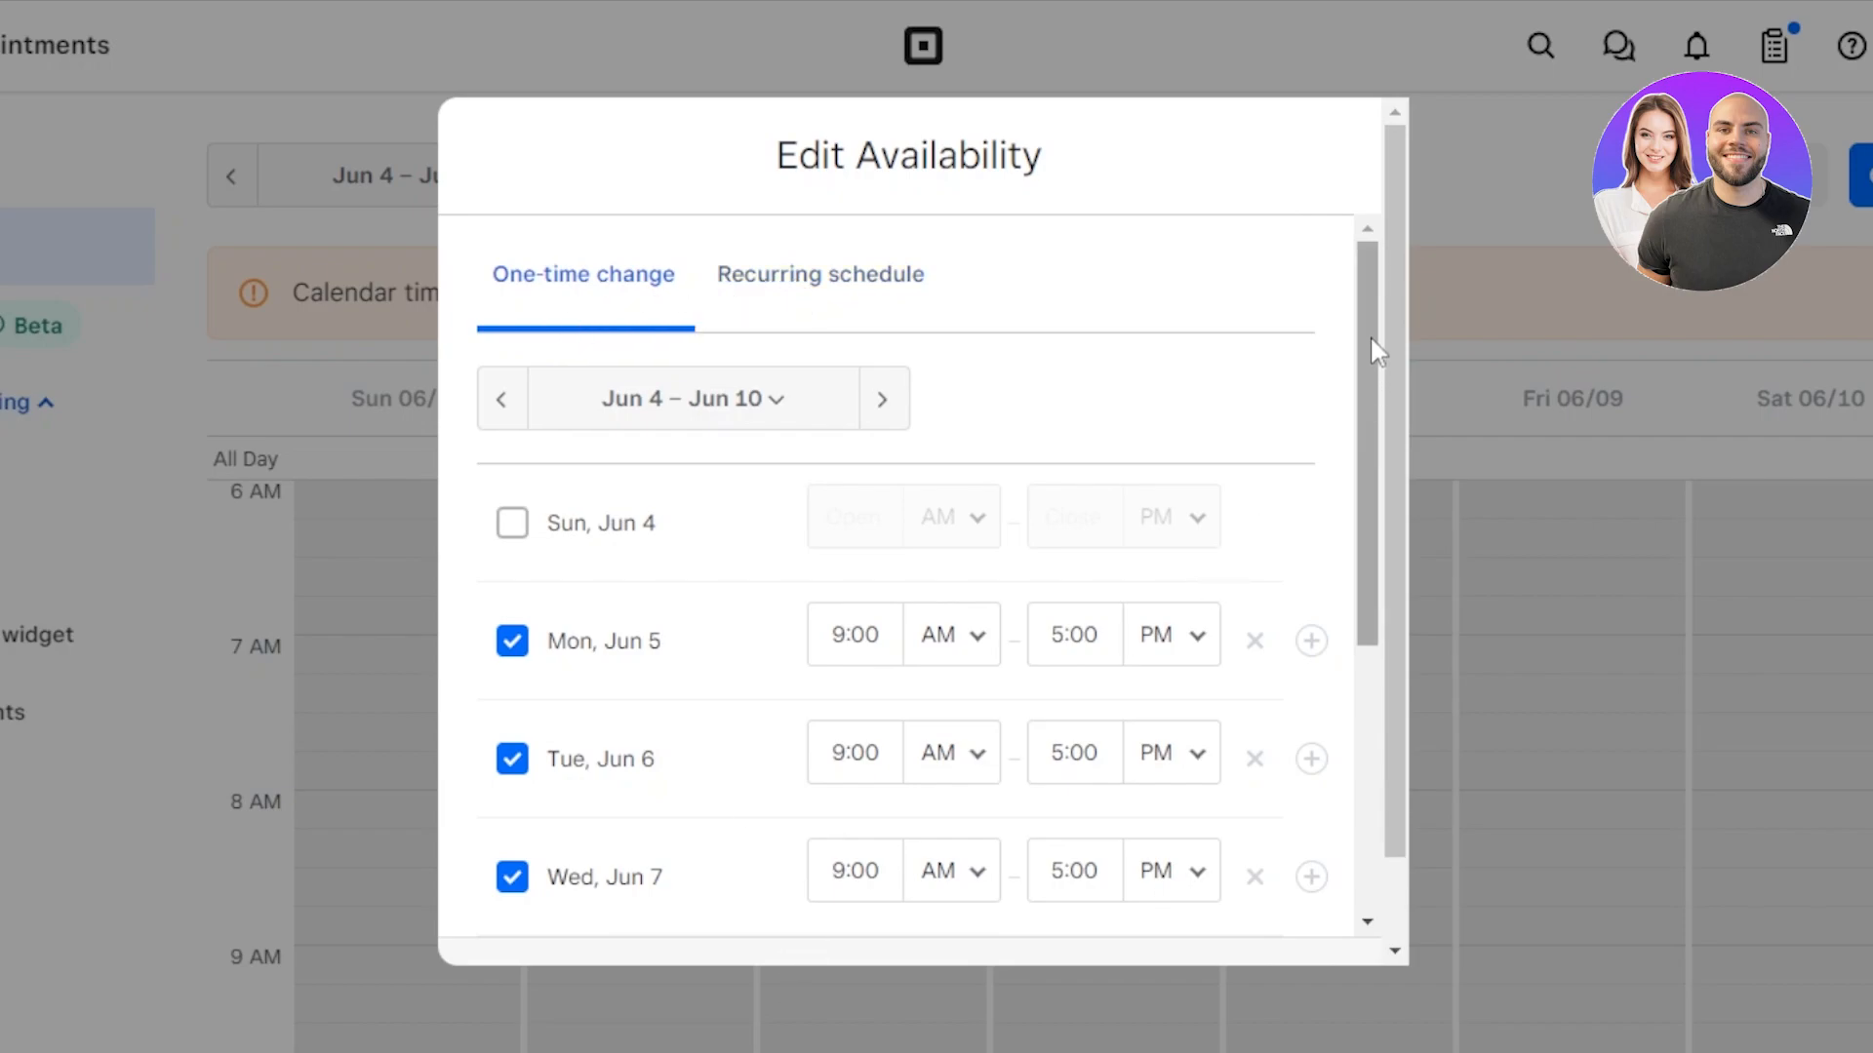
Step: Make Tuesday Jun 6 and Wednesday Jun 7 available in the one-time change for that week
scroll("down", 3)
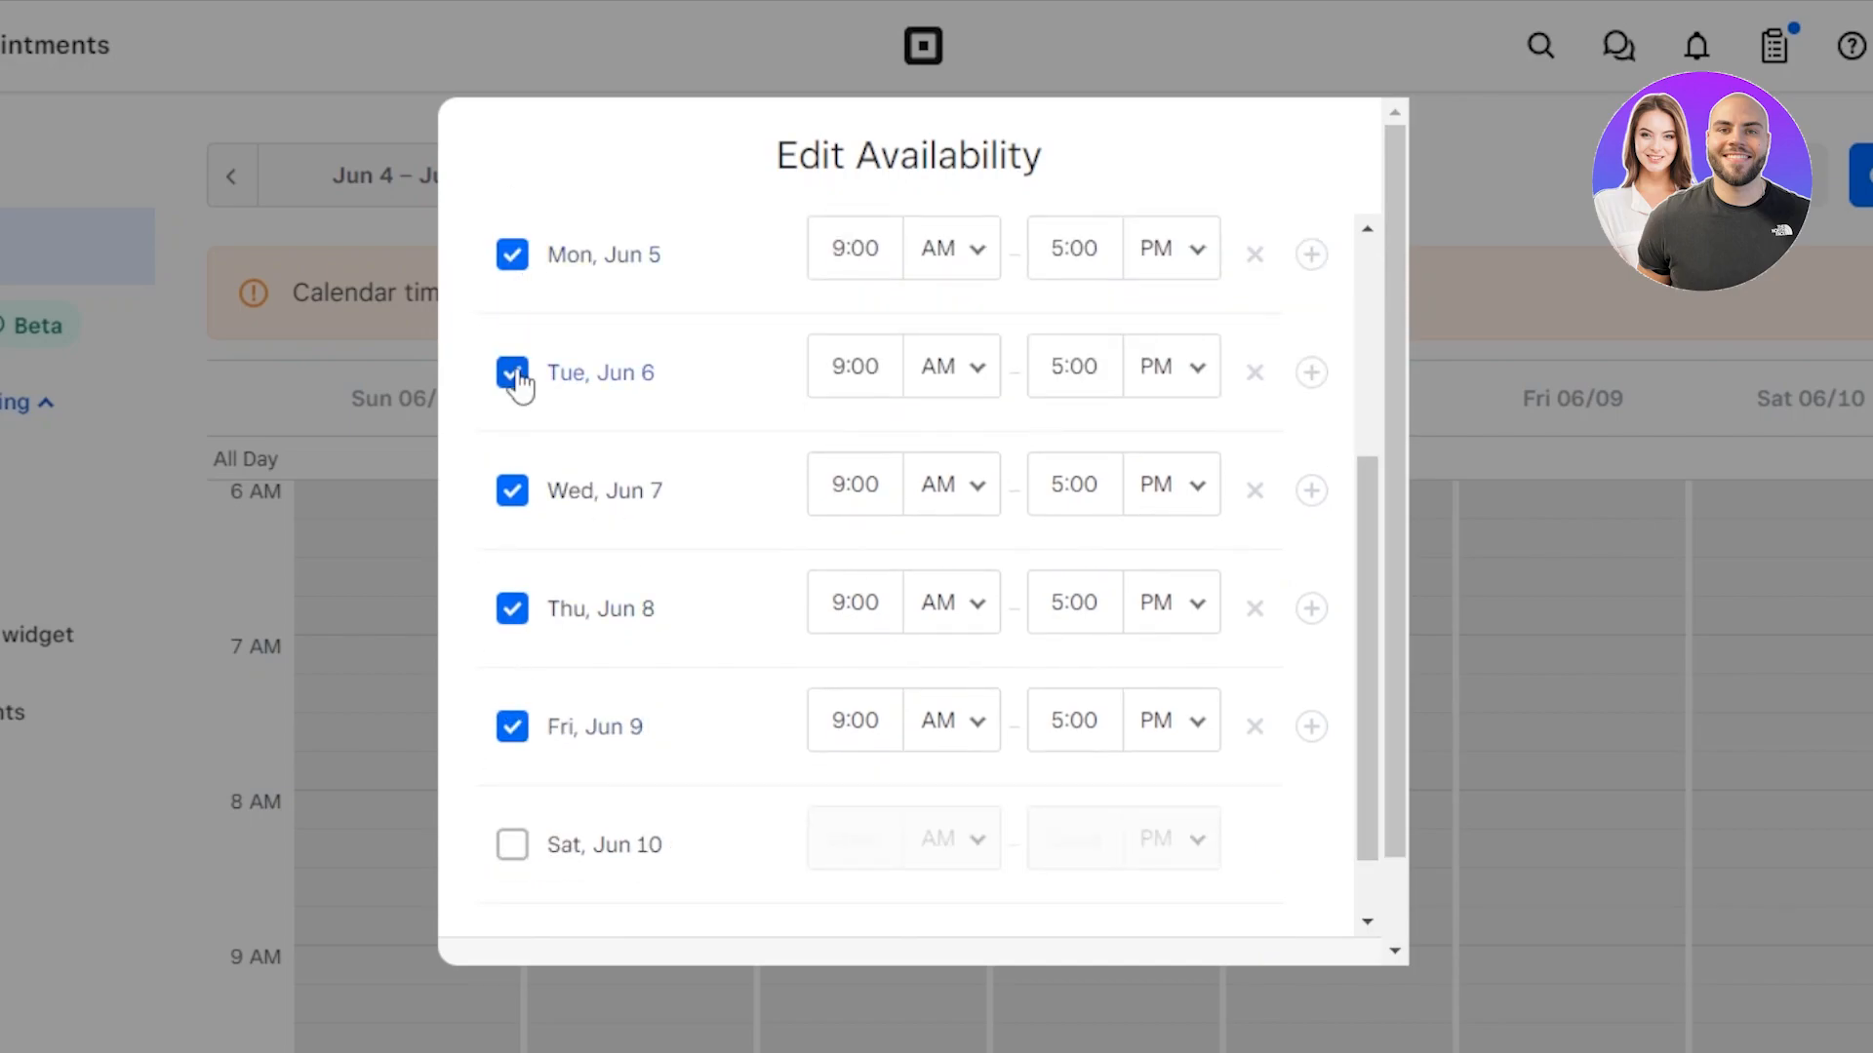
left_click(511, 373)
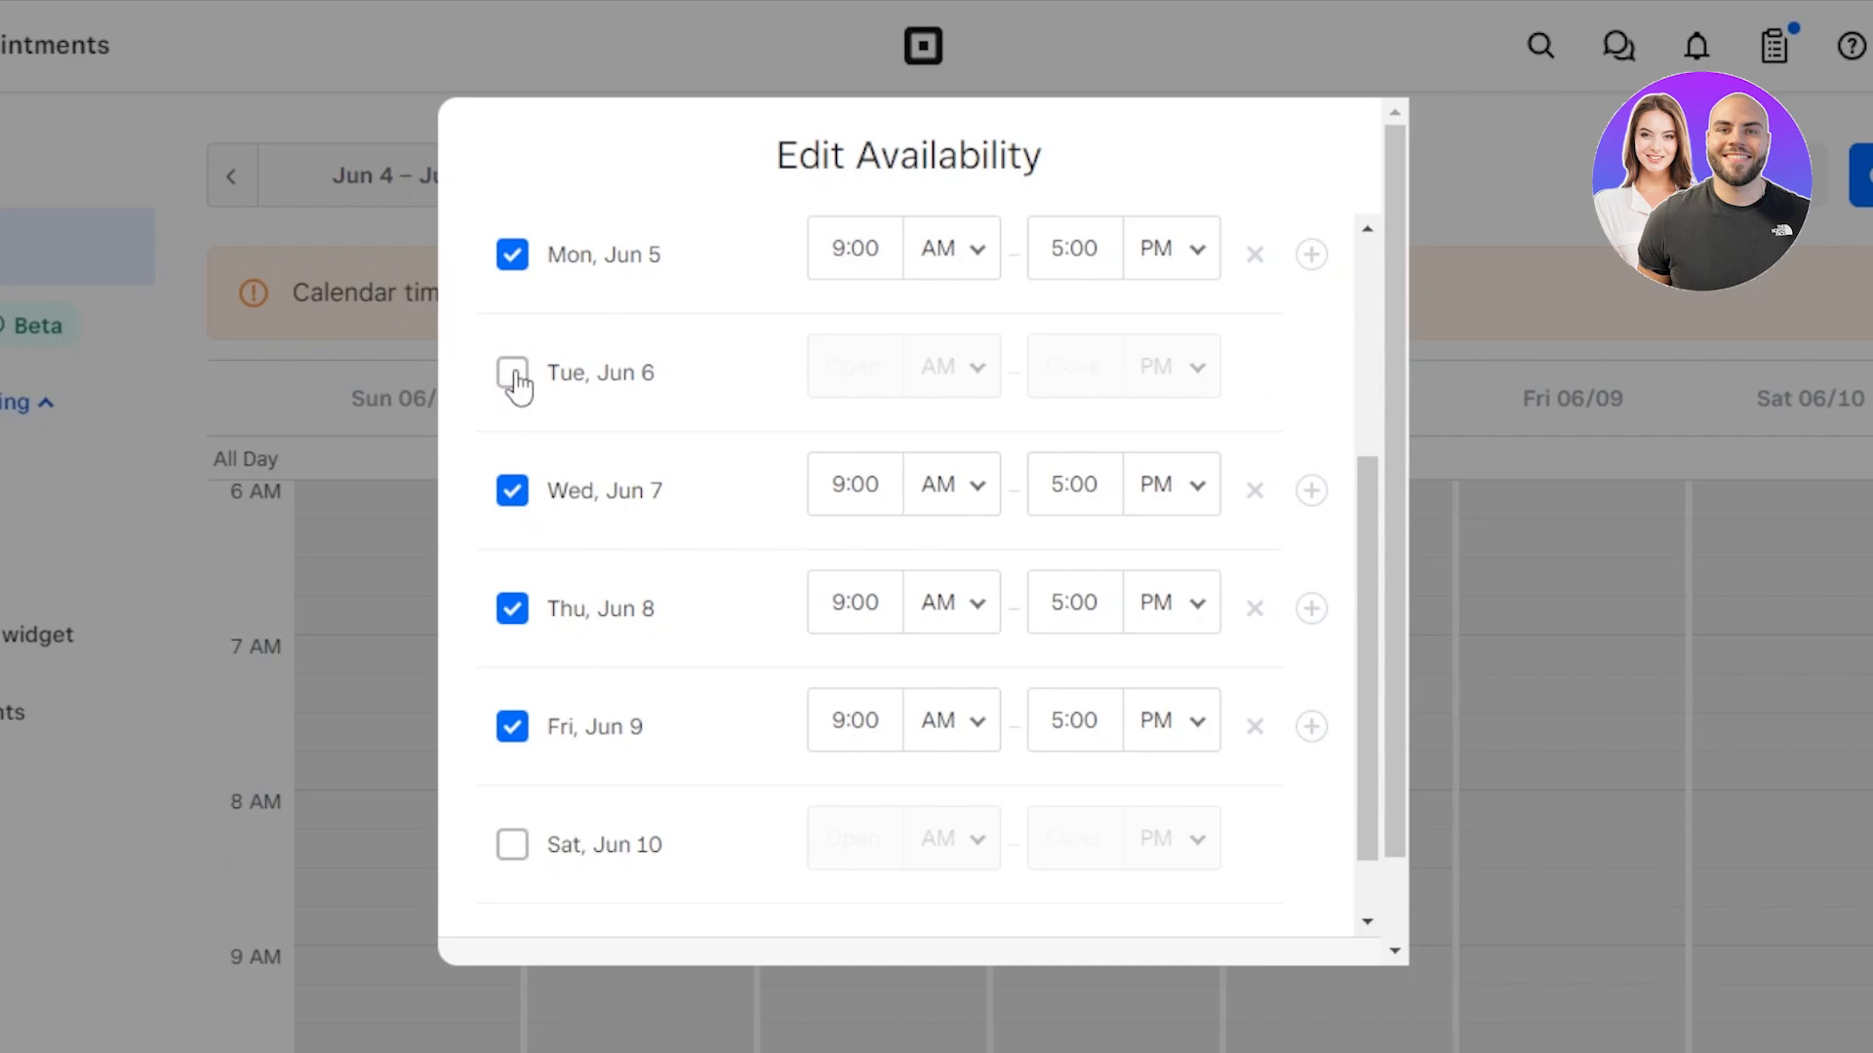
left_click(511, 489)
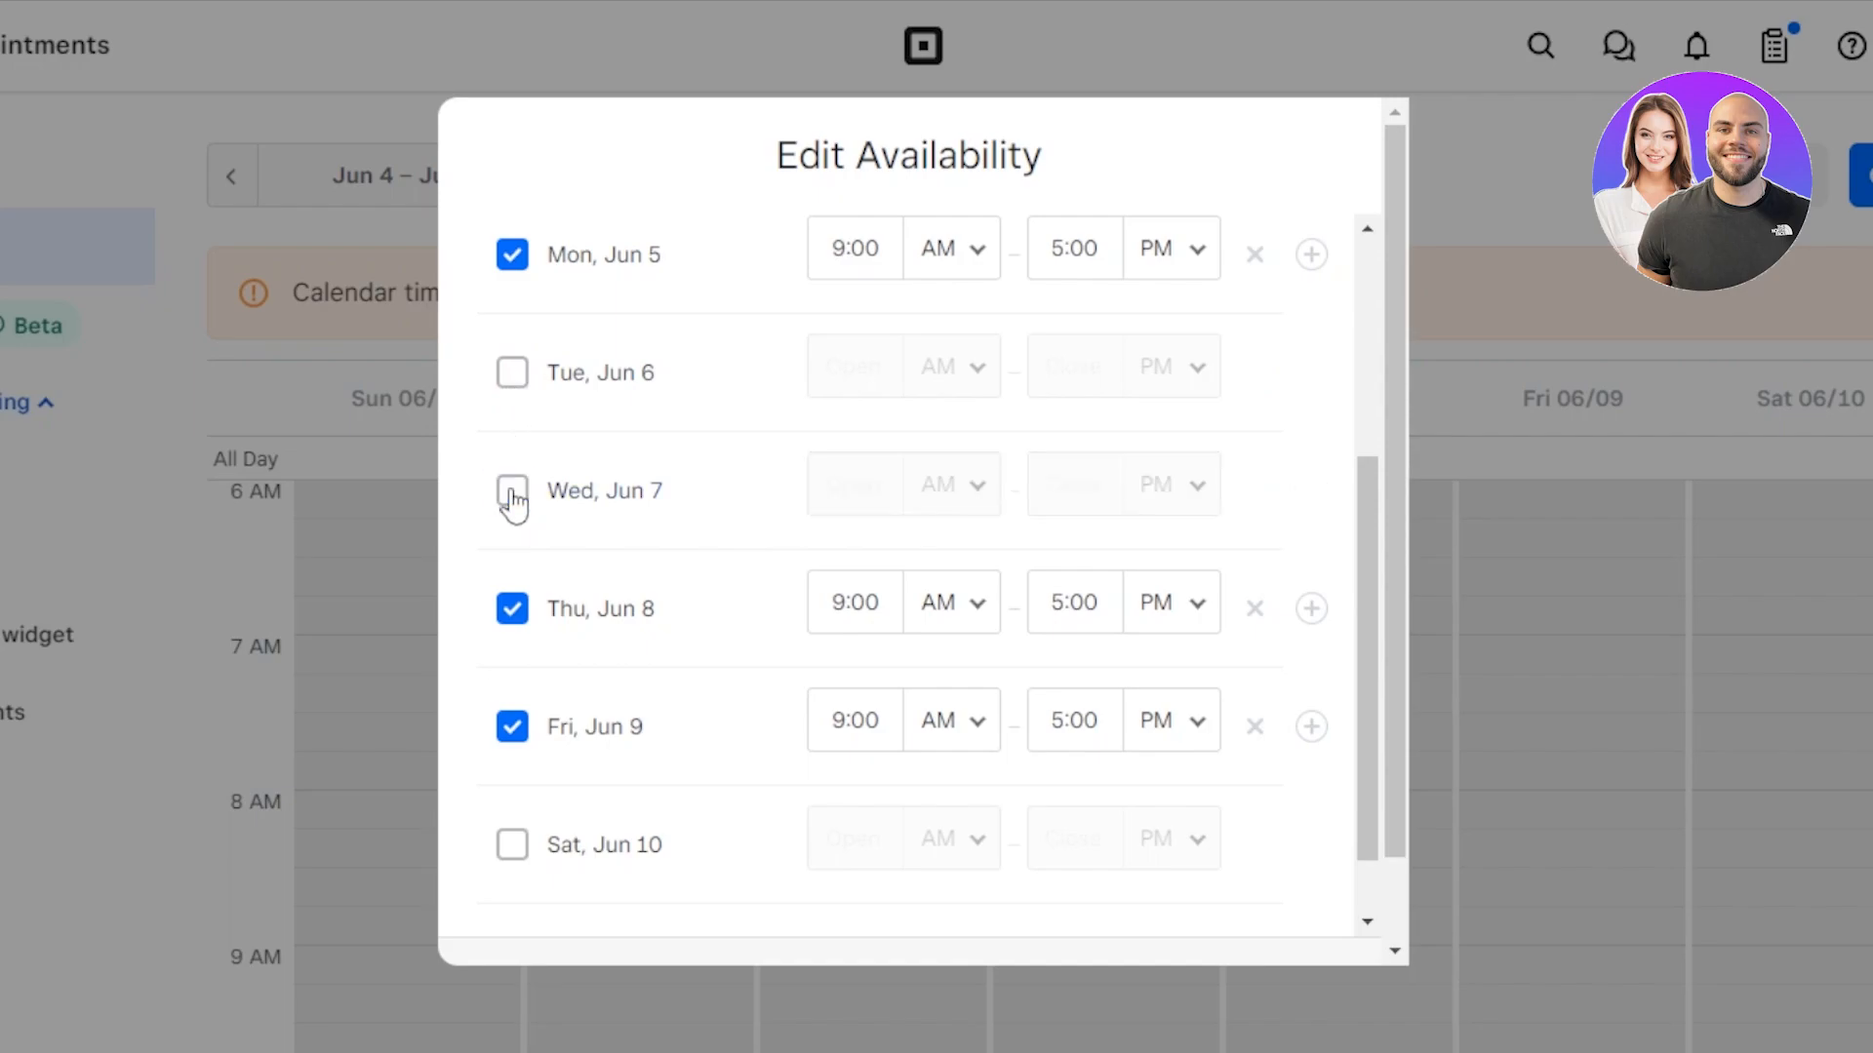
mouse_move(515, 388)
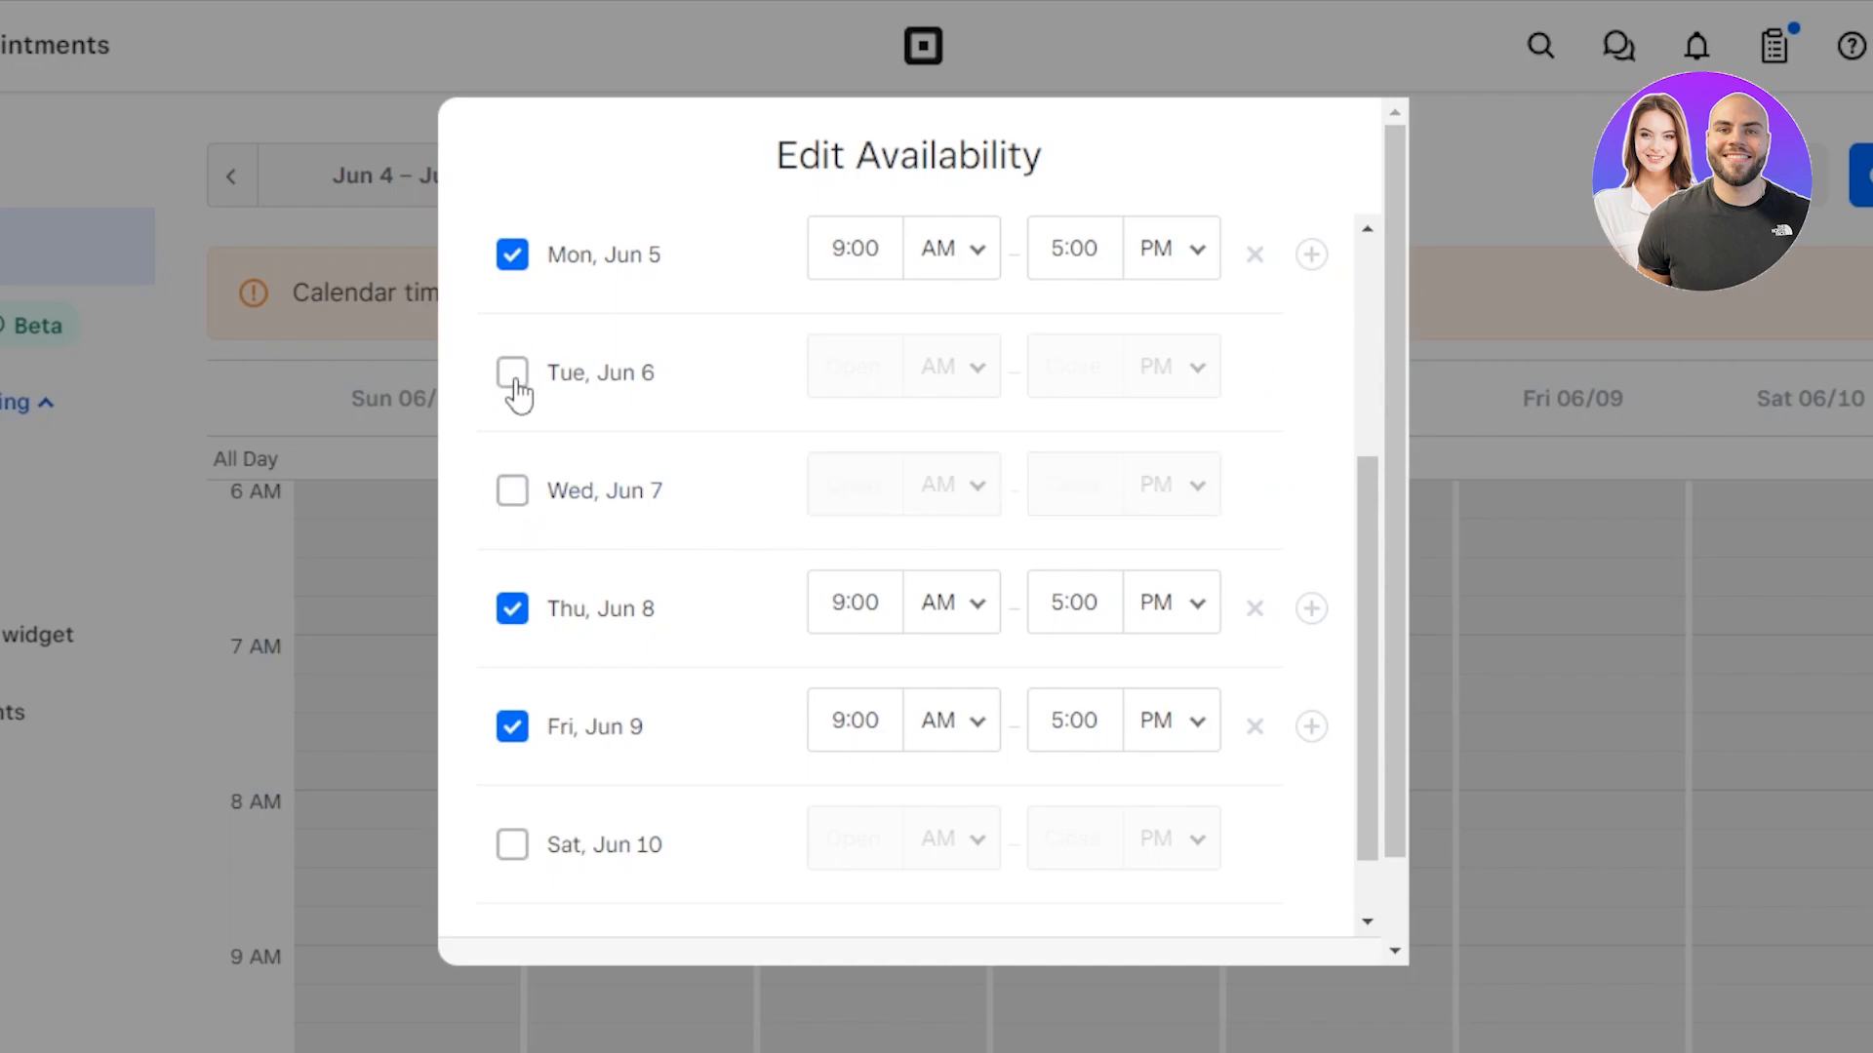
left_click(511, 490)
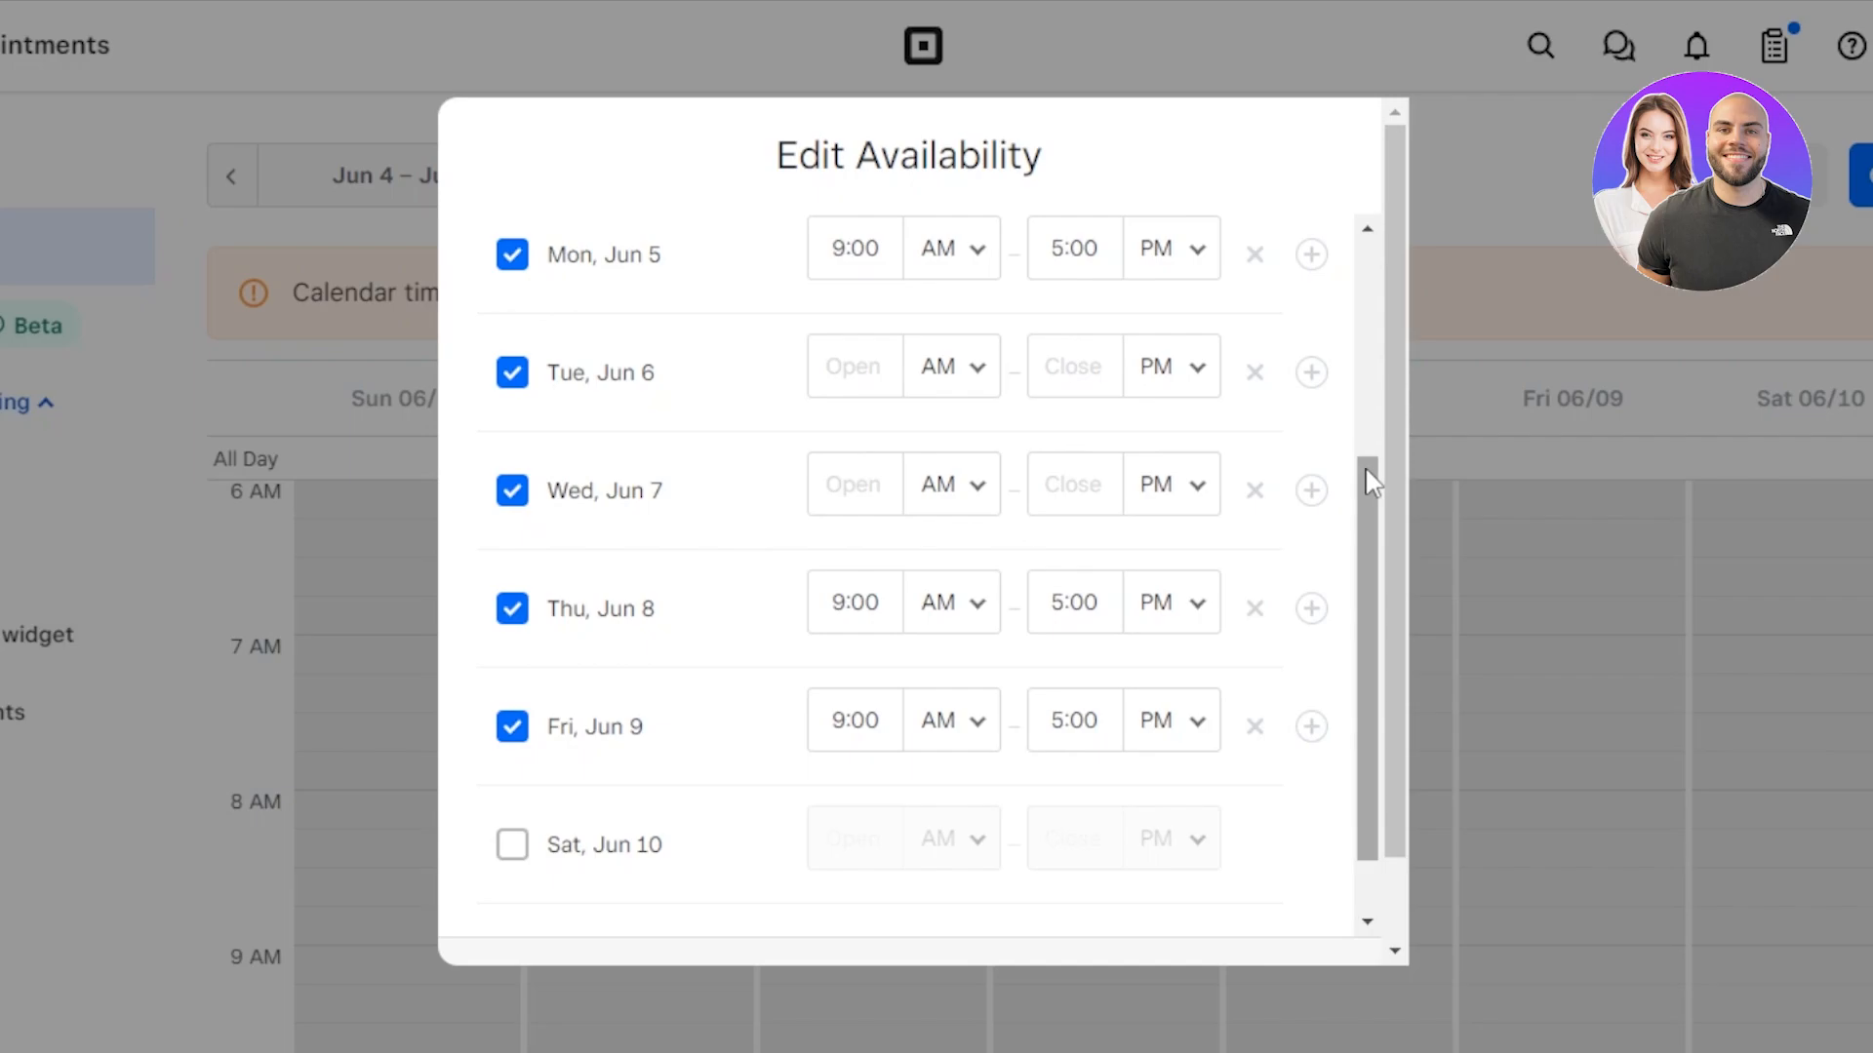
scroll("up", 3)
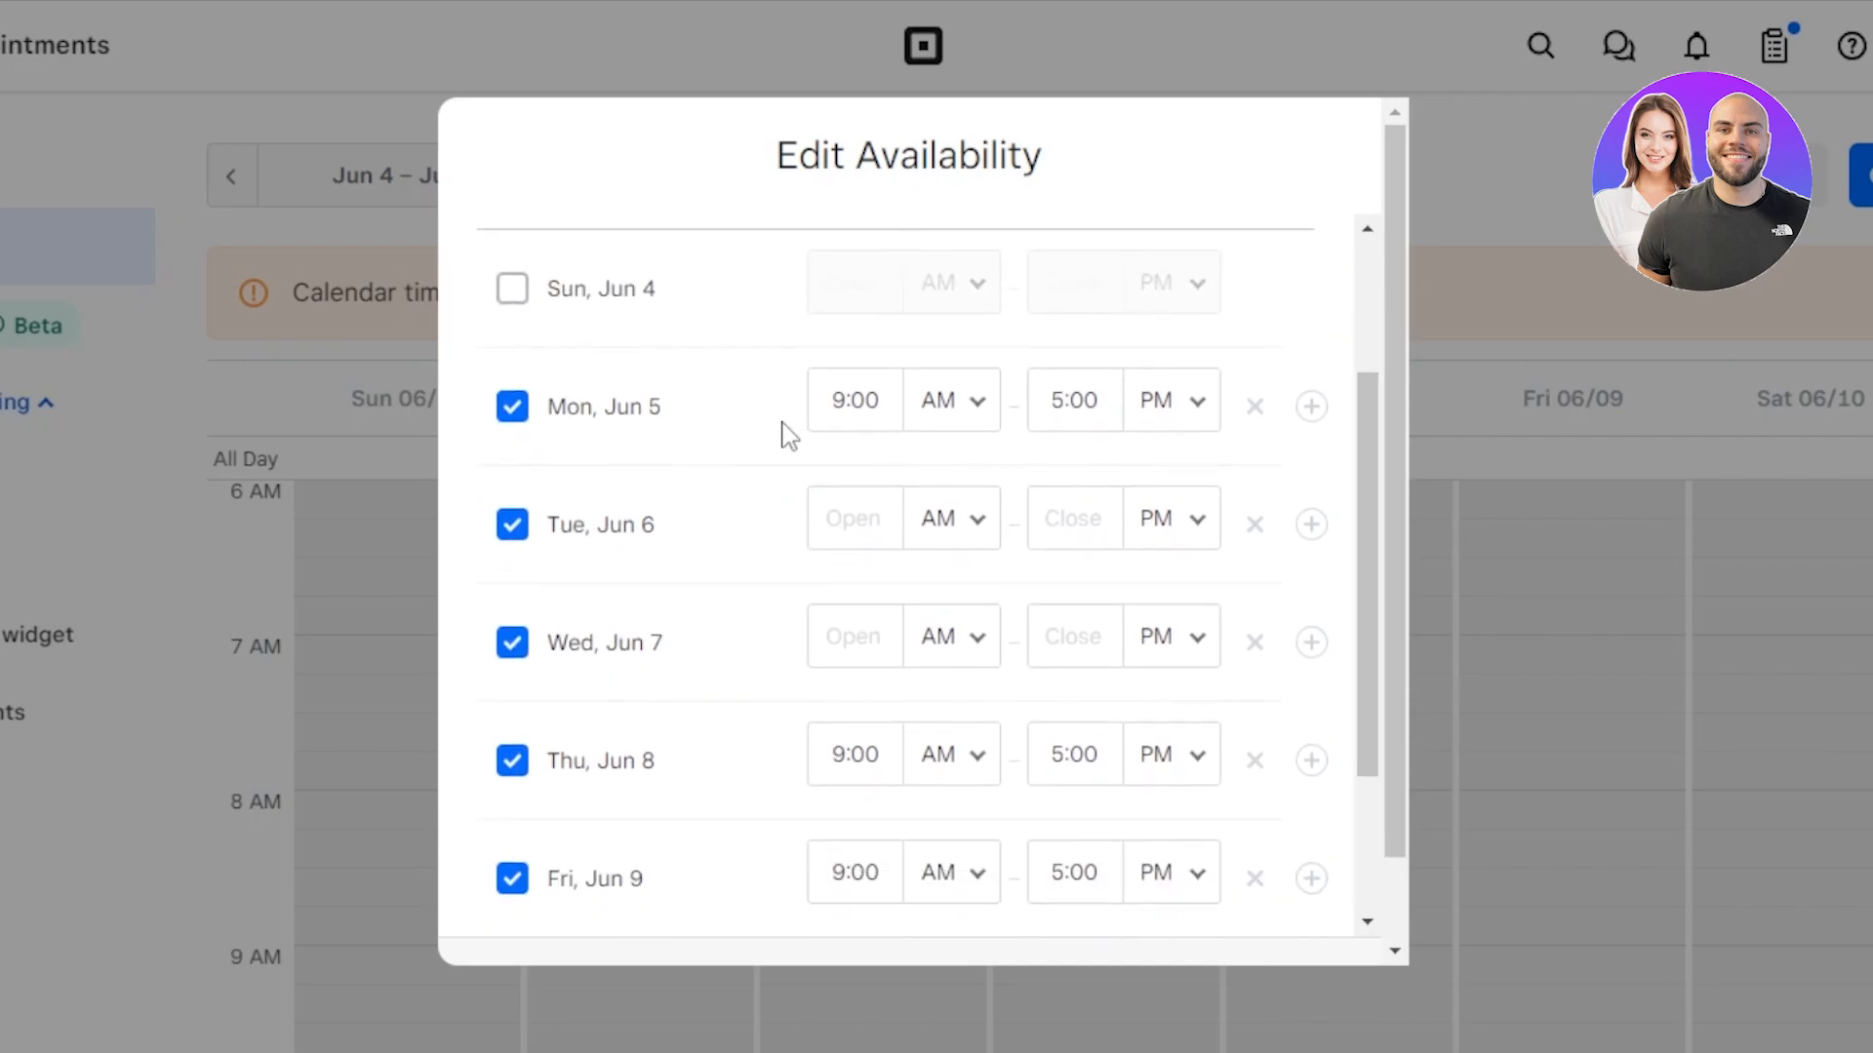
mouse_move(924, 433)
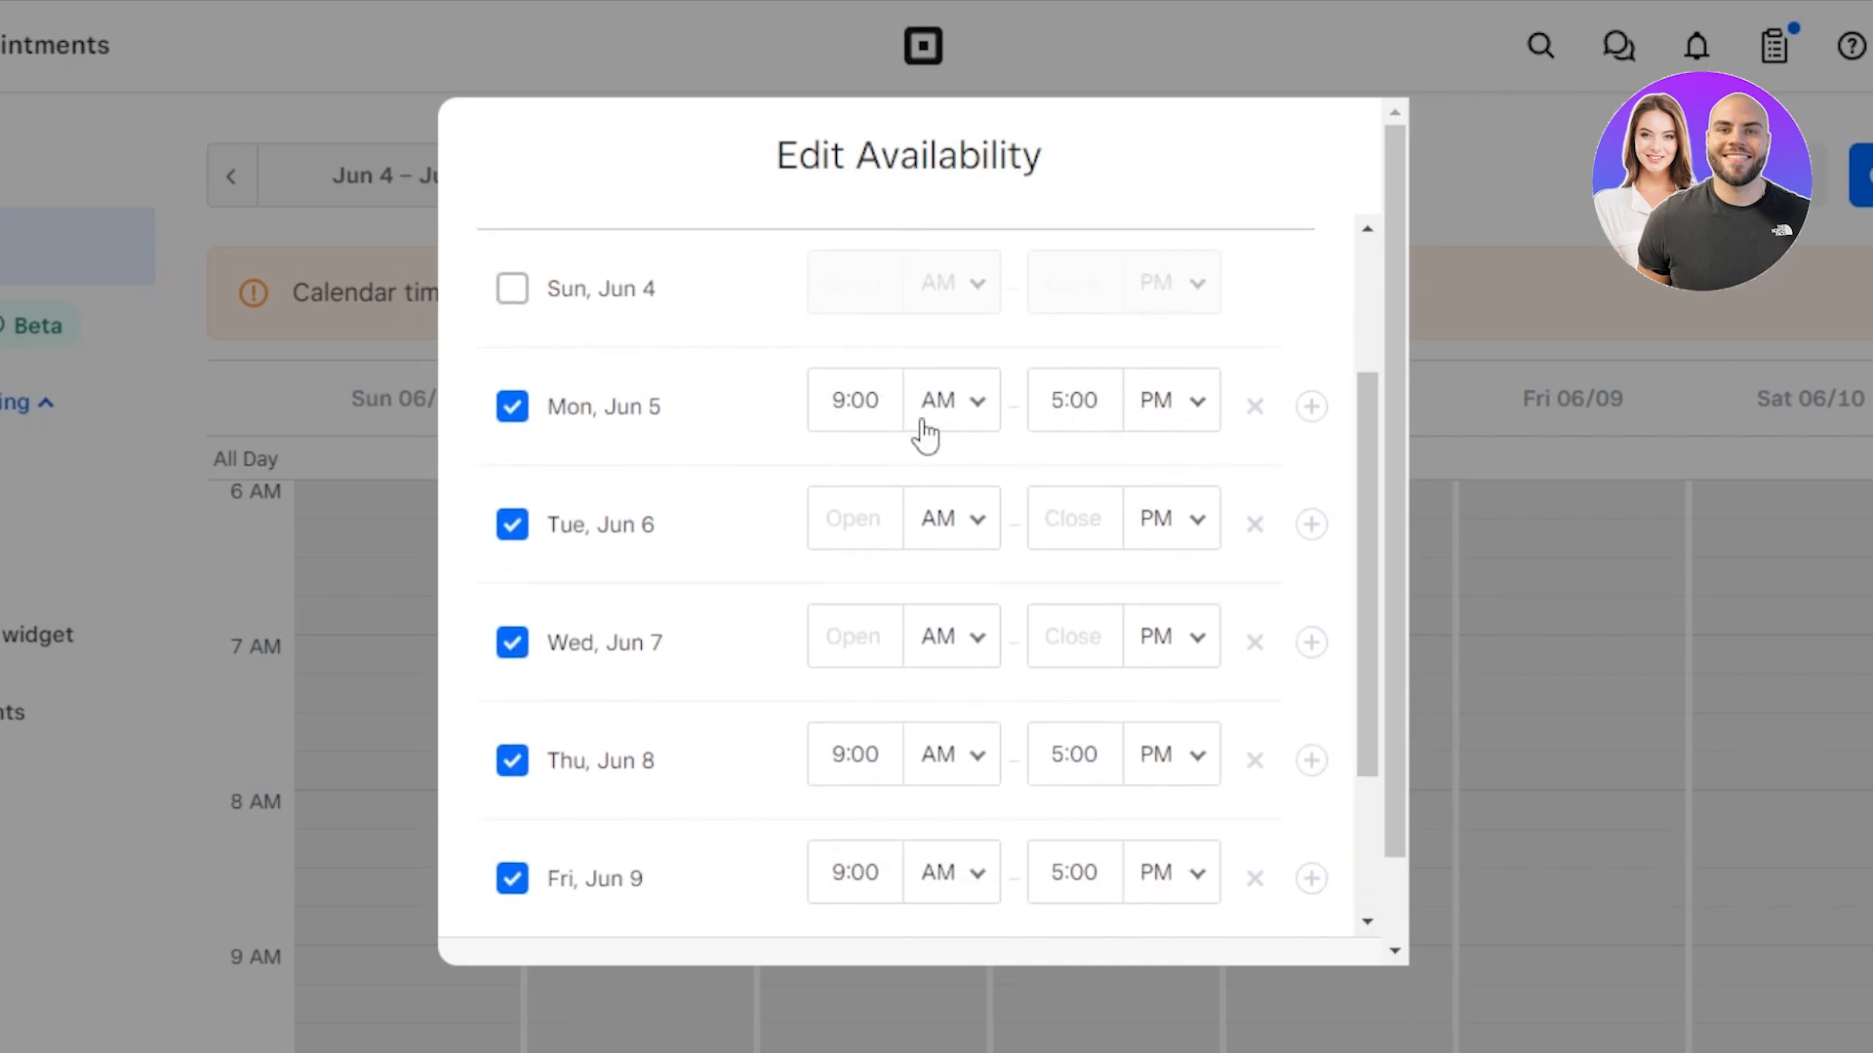
mouse_move(979, 423)
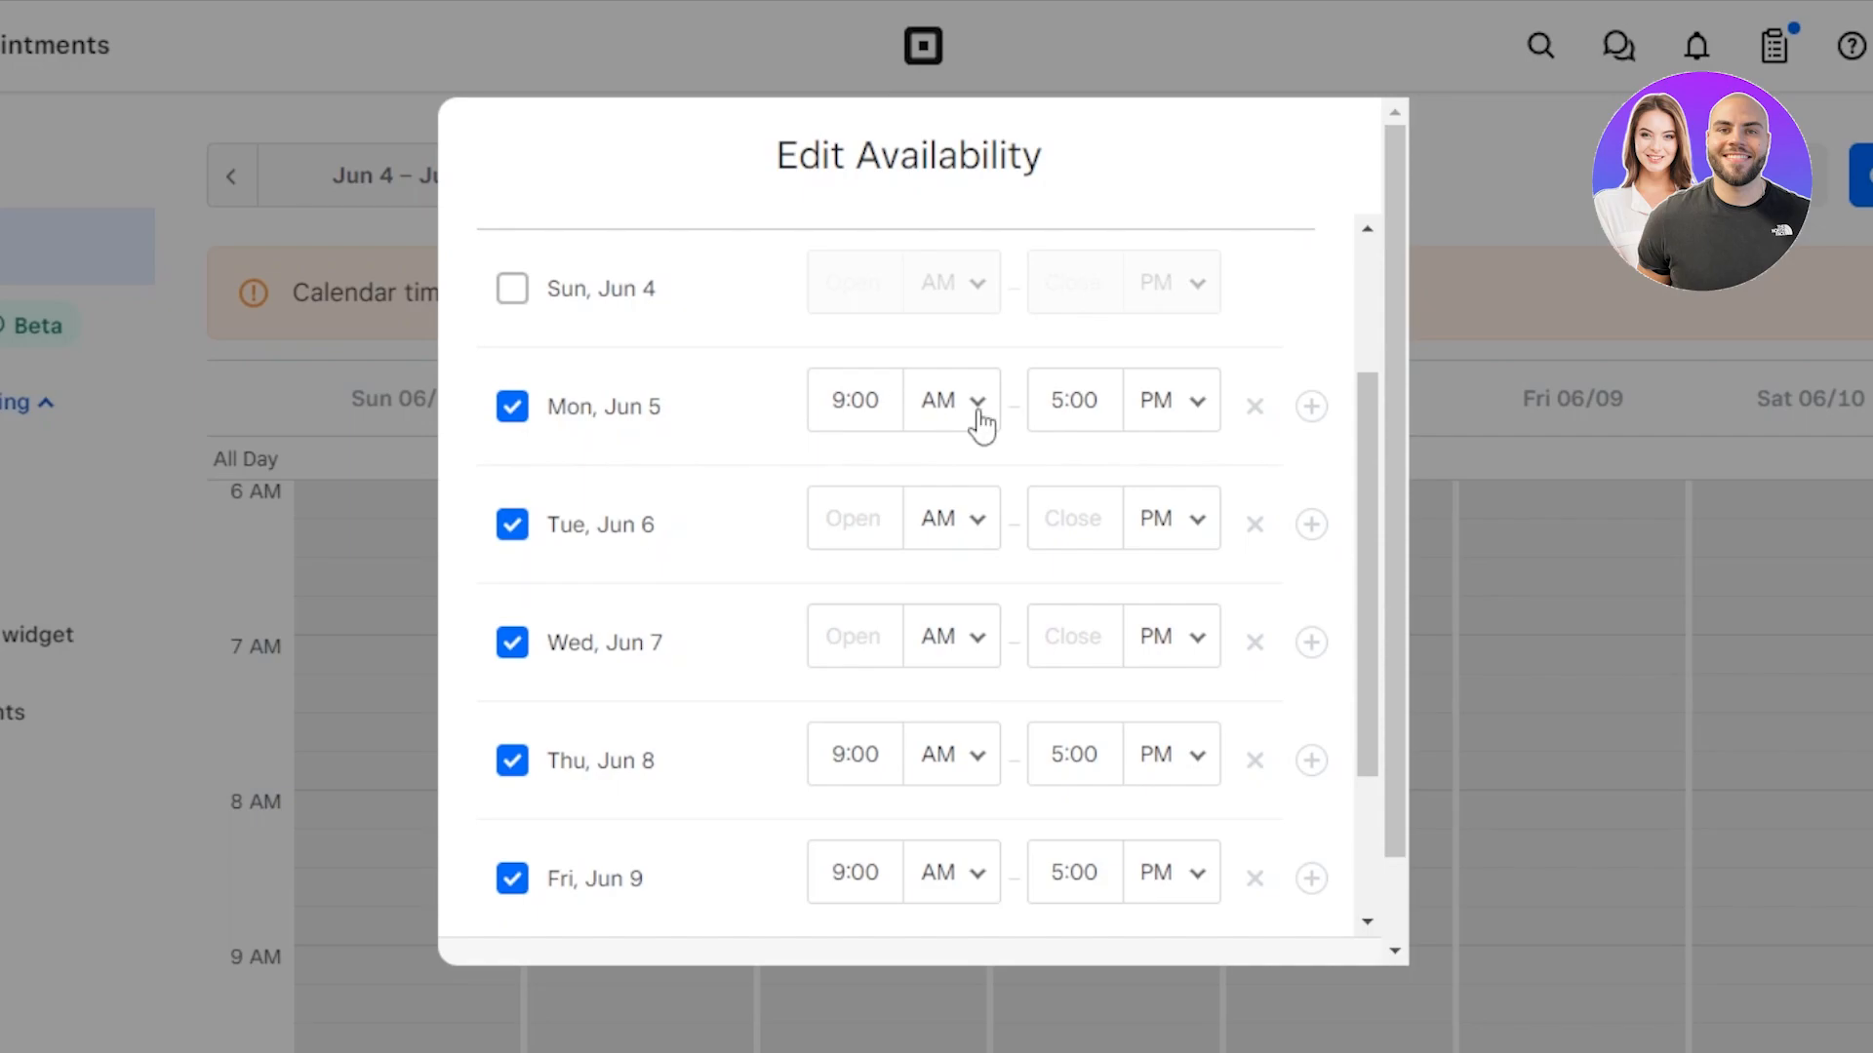
Step: Set Monday Jun 5 to 10:00 AM–10:00 PM and enter 9:00 as Tuesday Jun 6's opening time
left_click(952, 400)
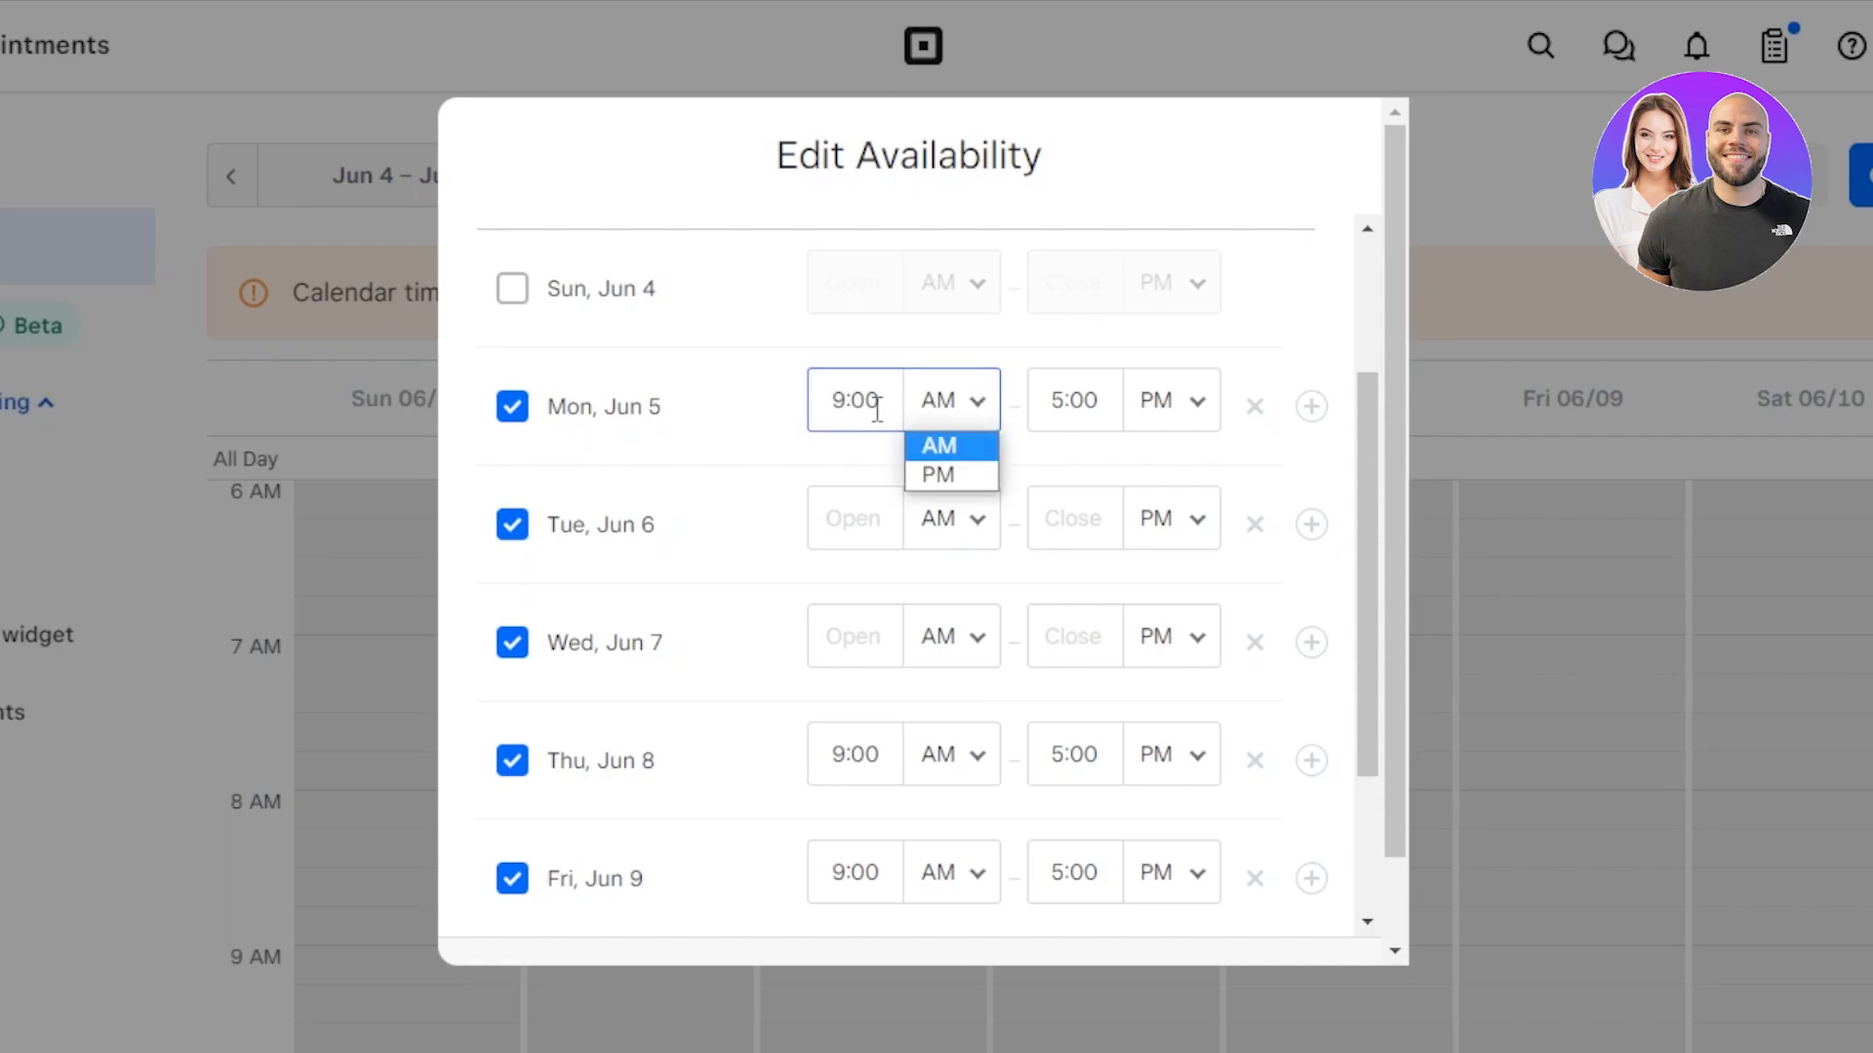
type("10:")
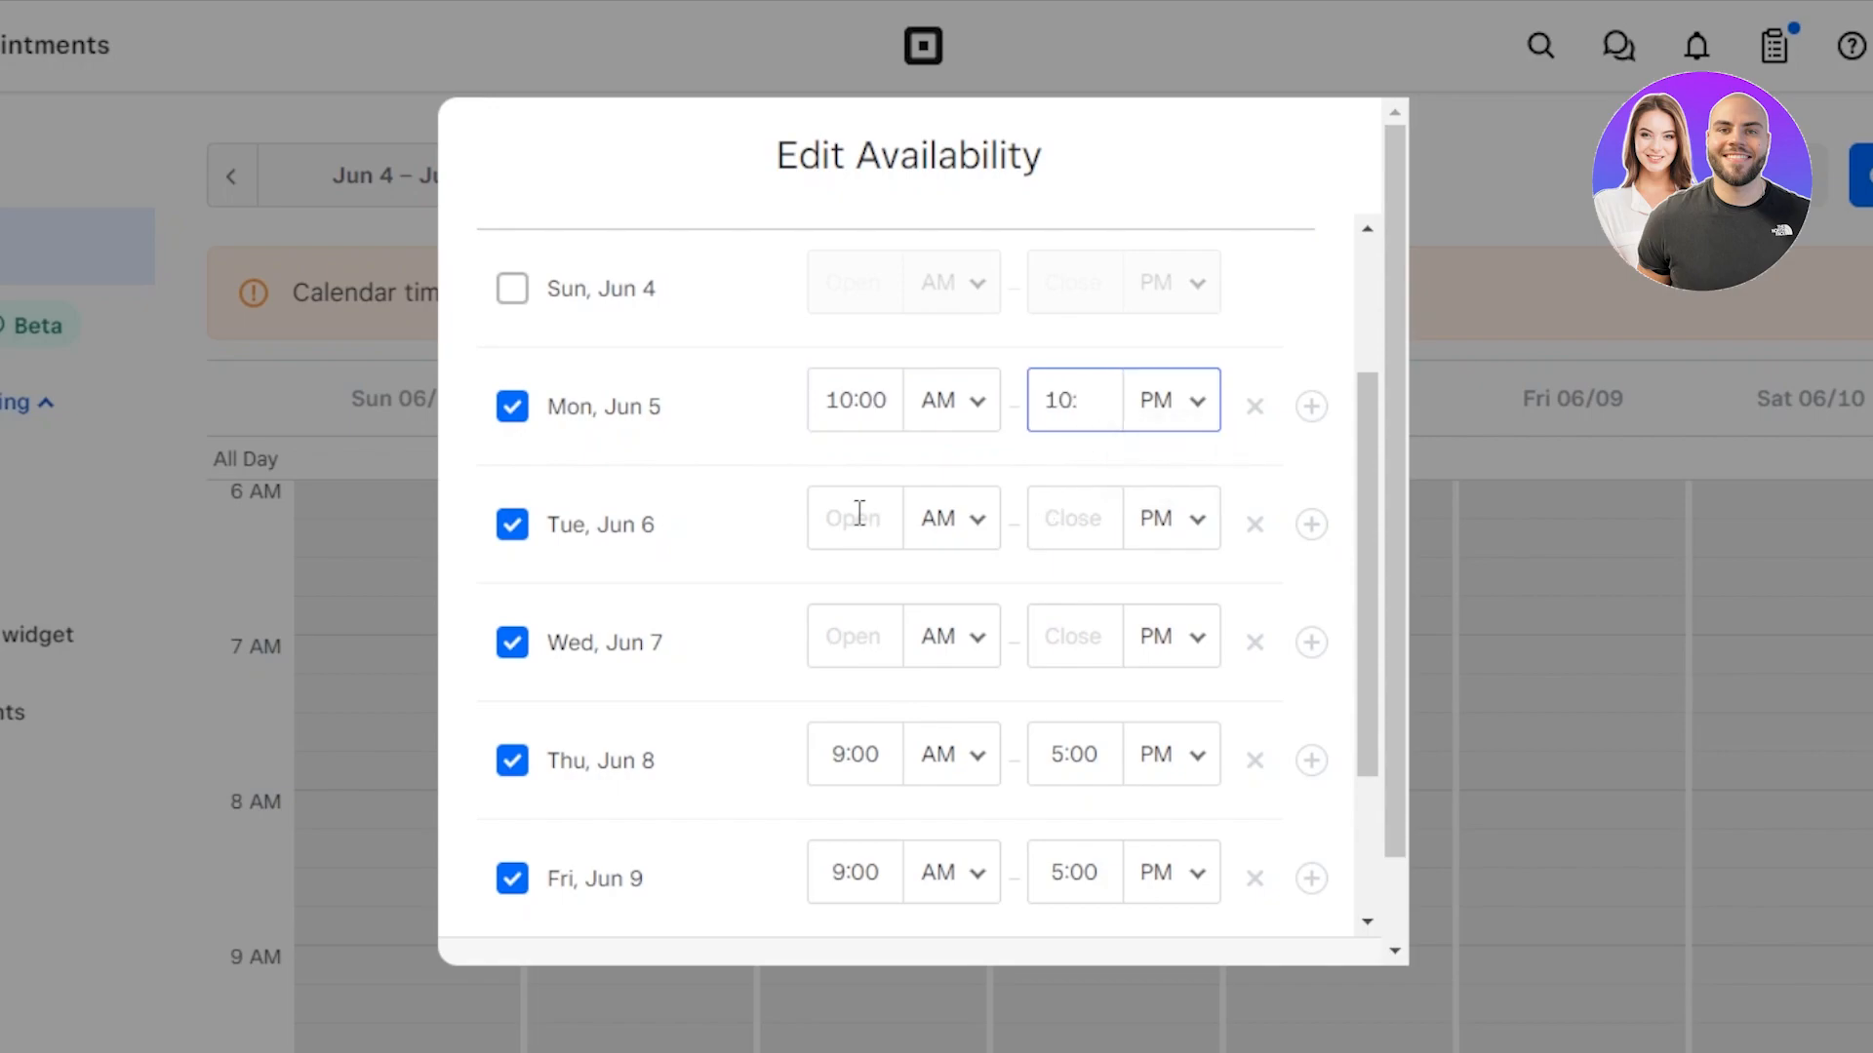
left_click(853, 517)
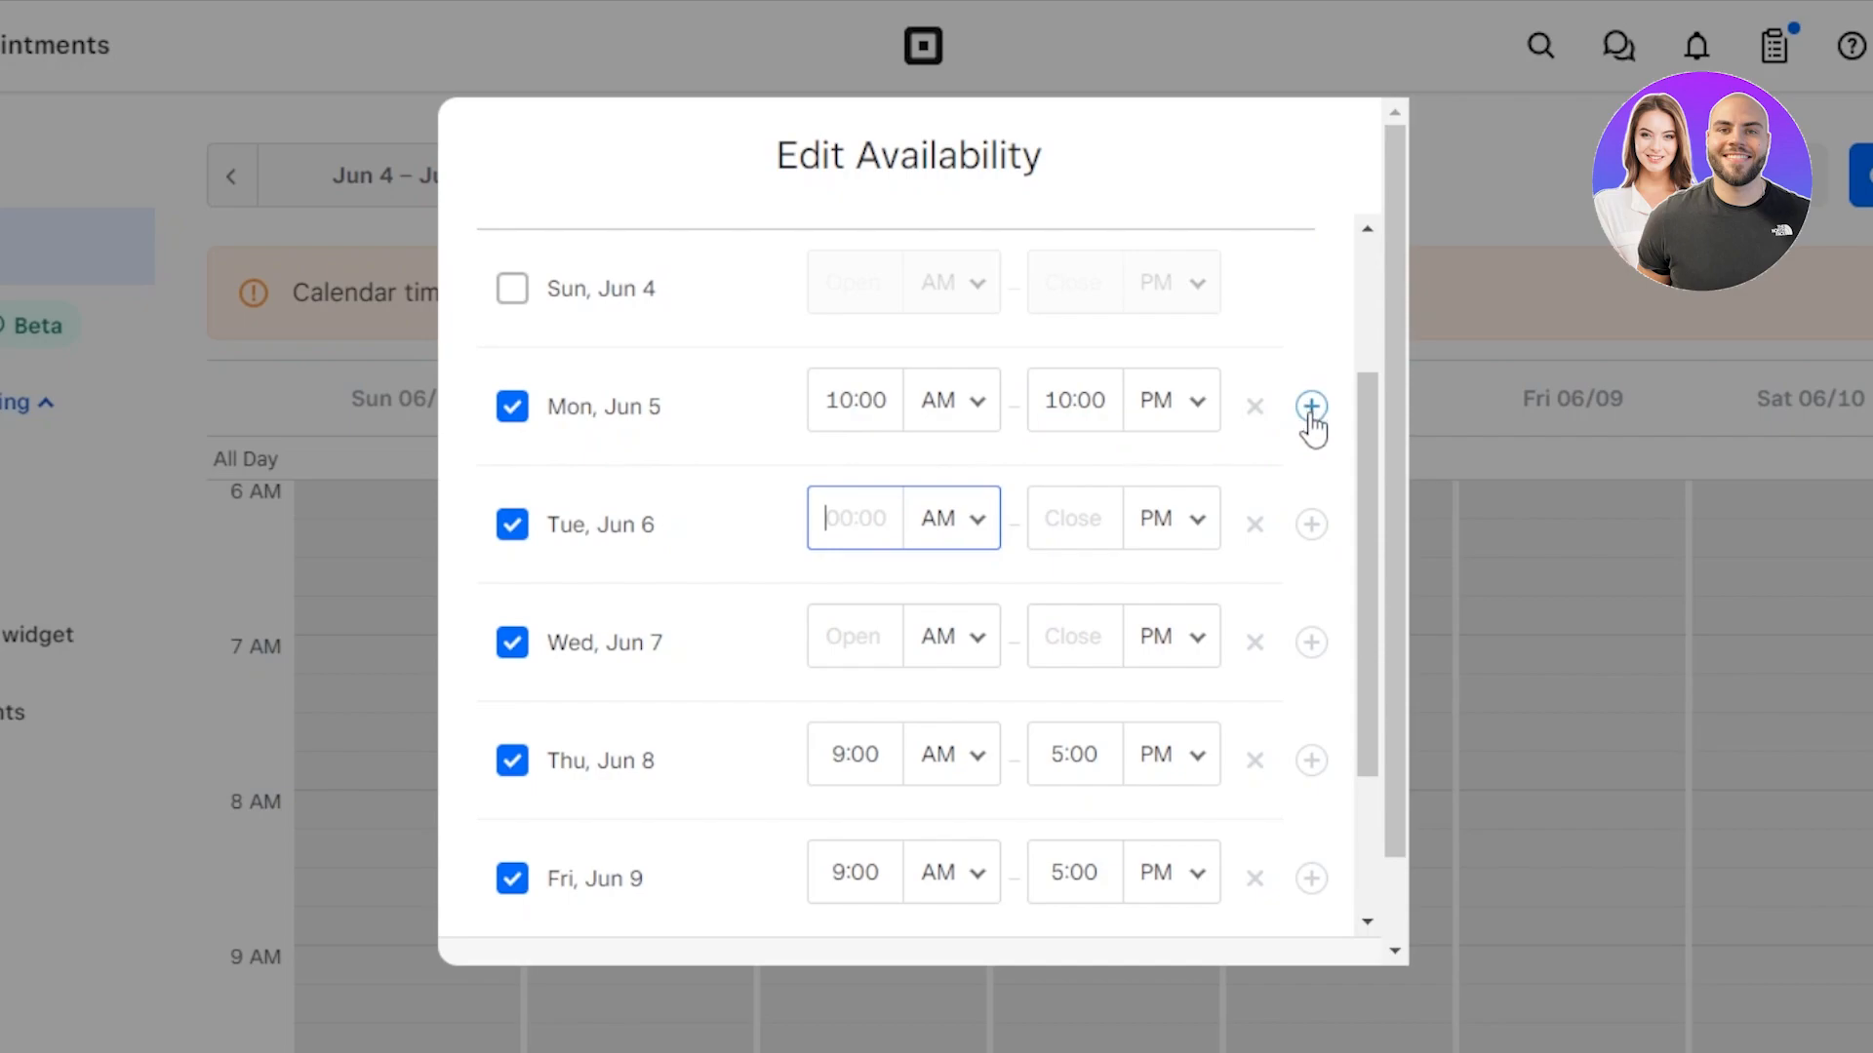
left_click(1311, 406)
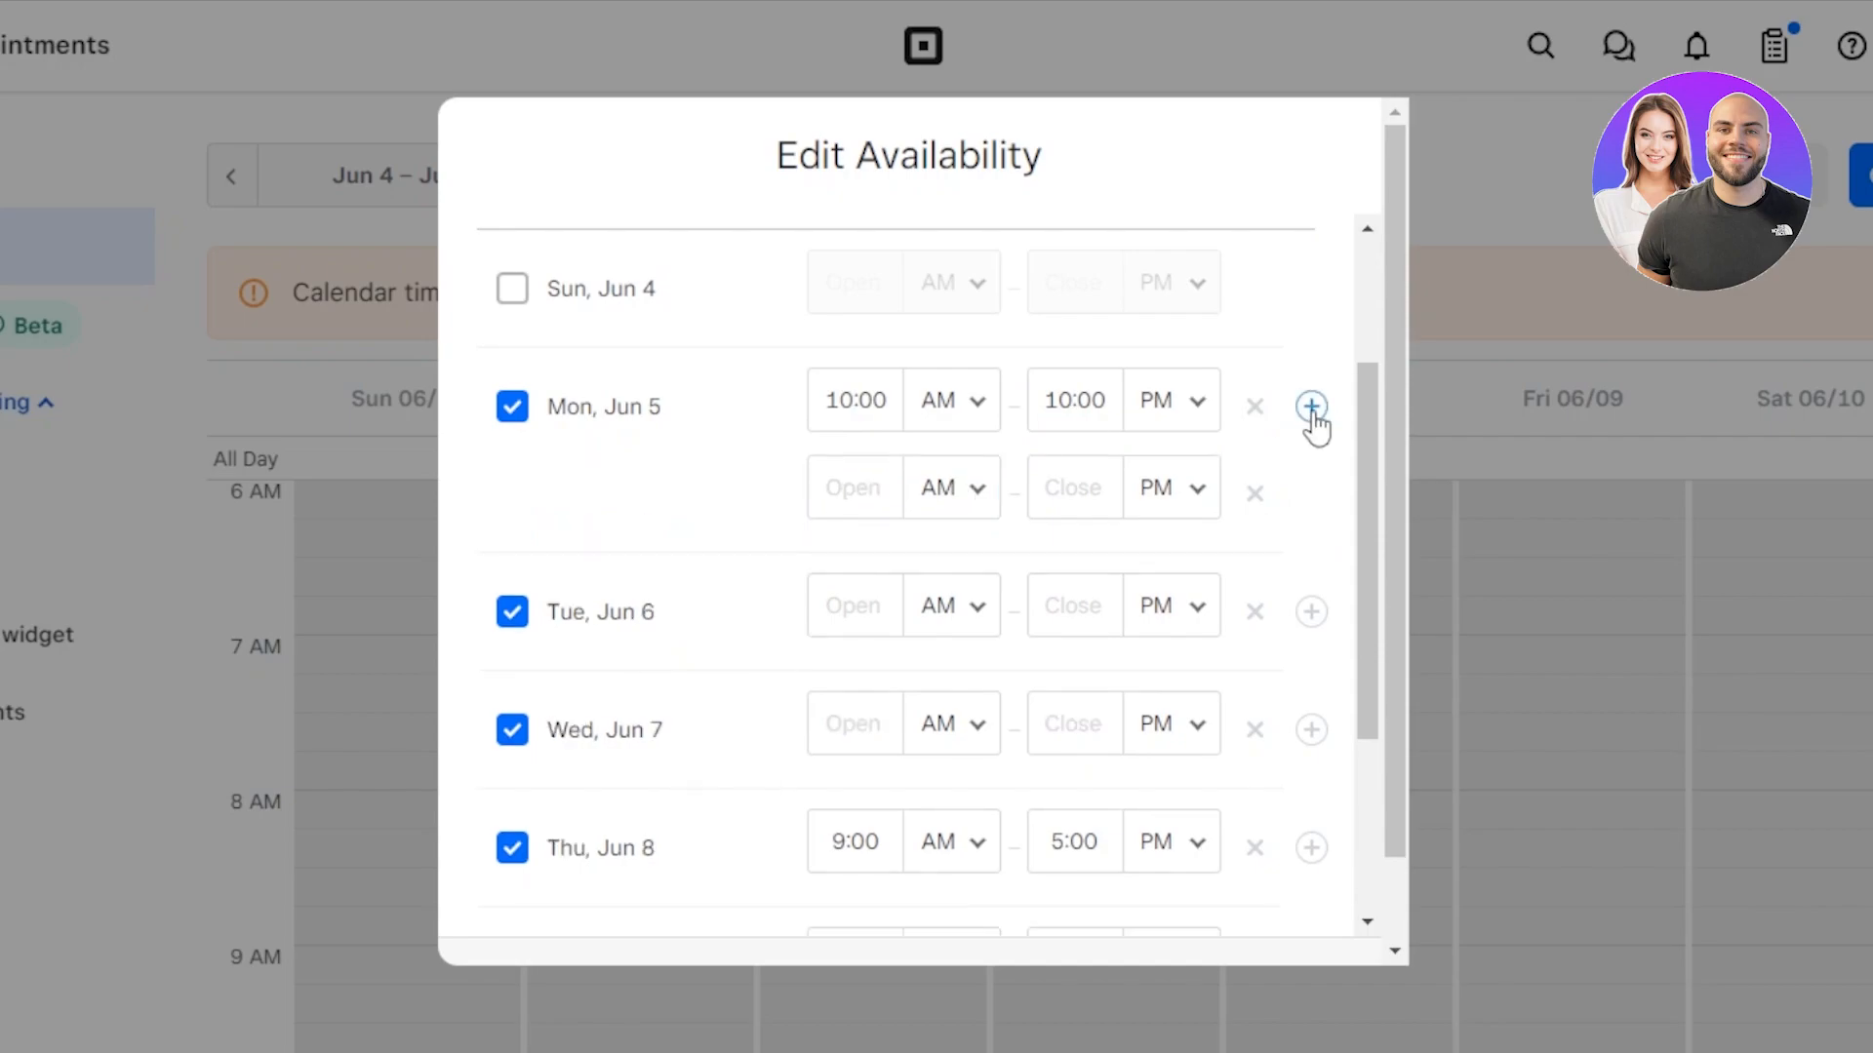
mouse_move(794, 466)
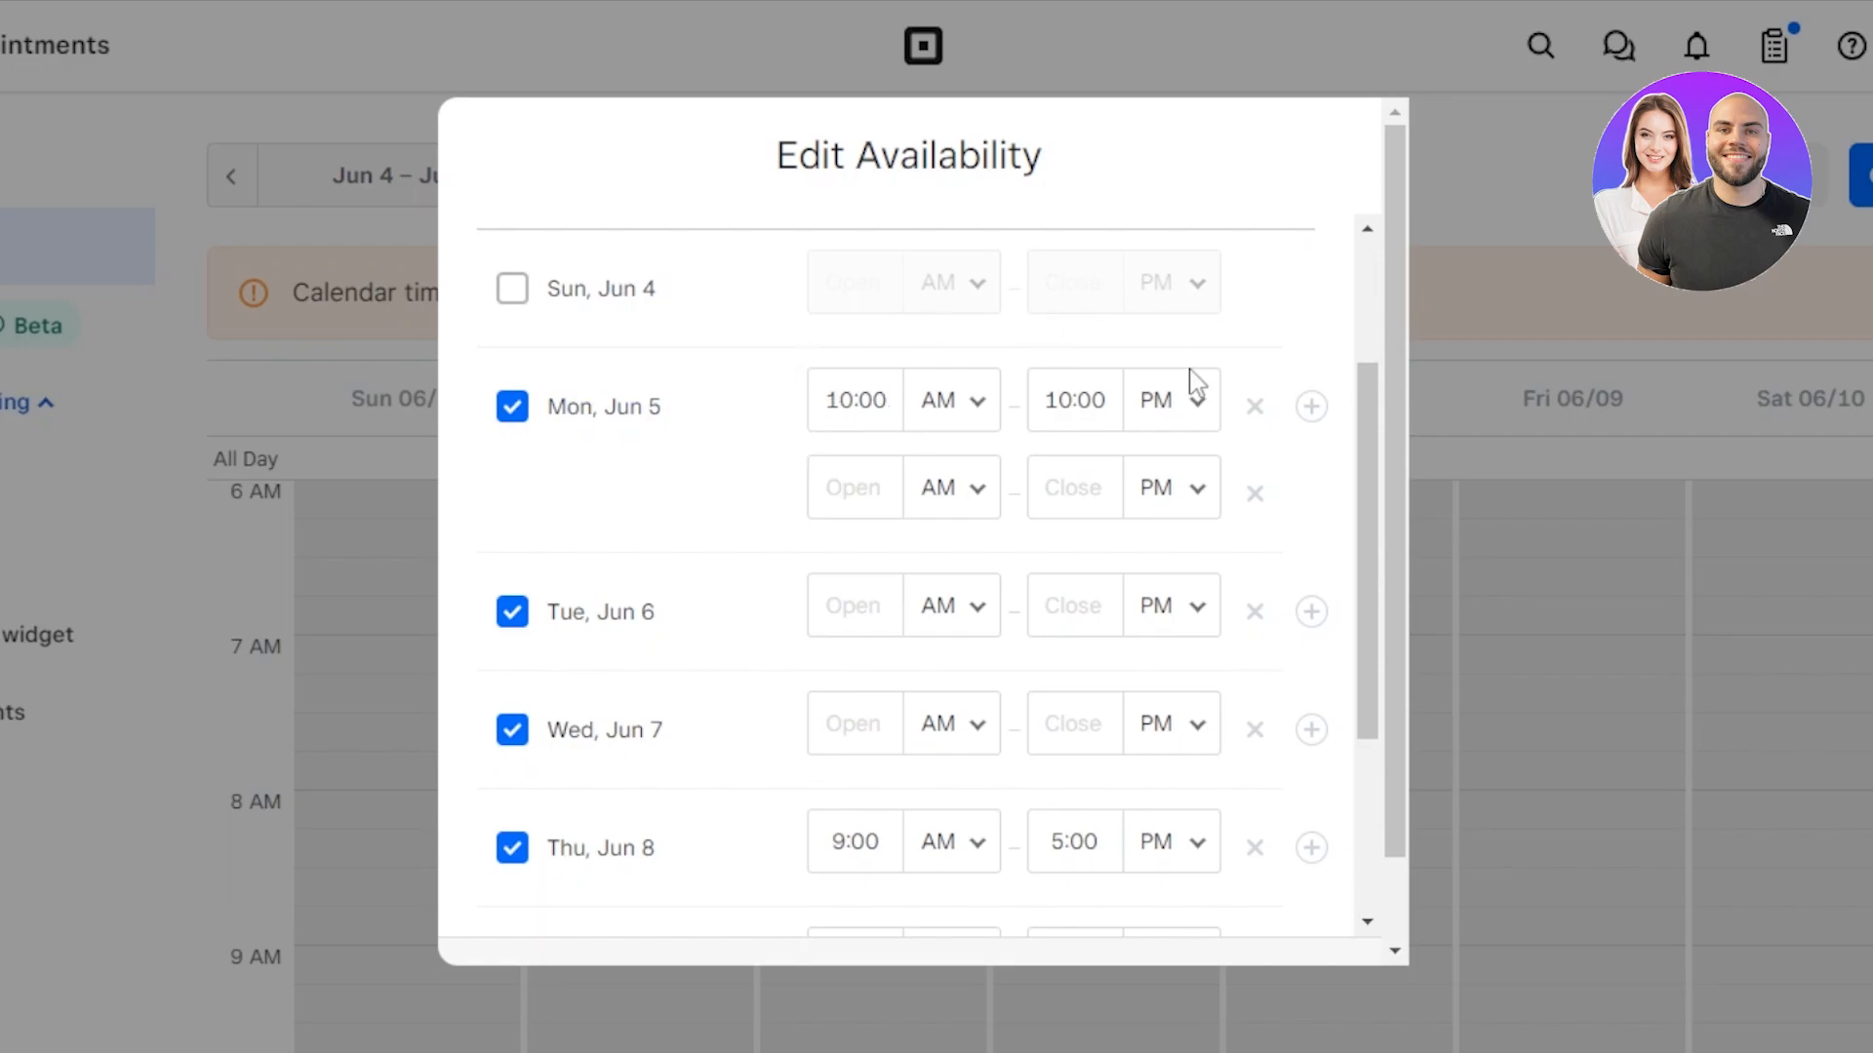
mouse_move(1264, 476)
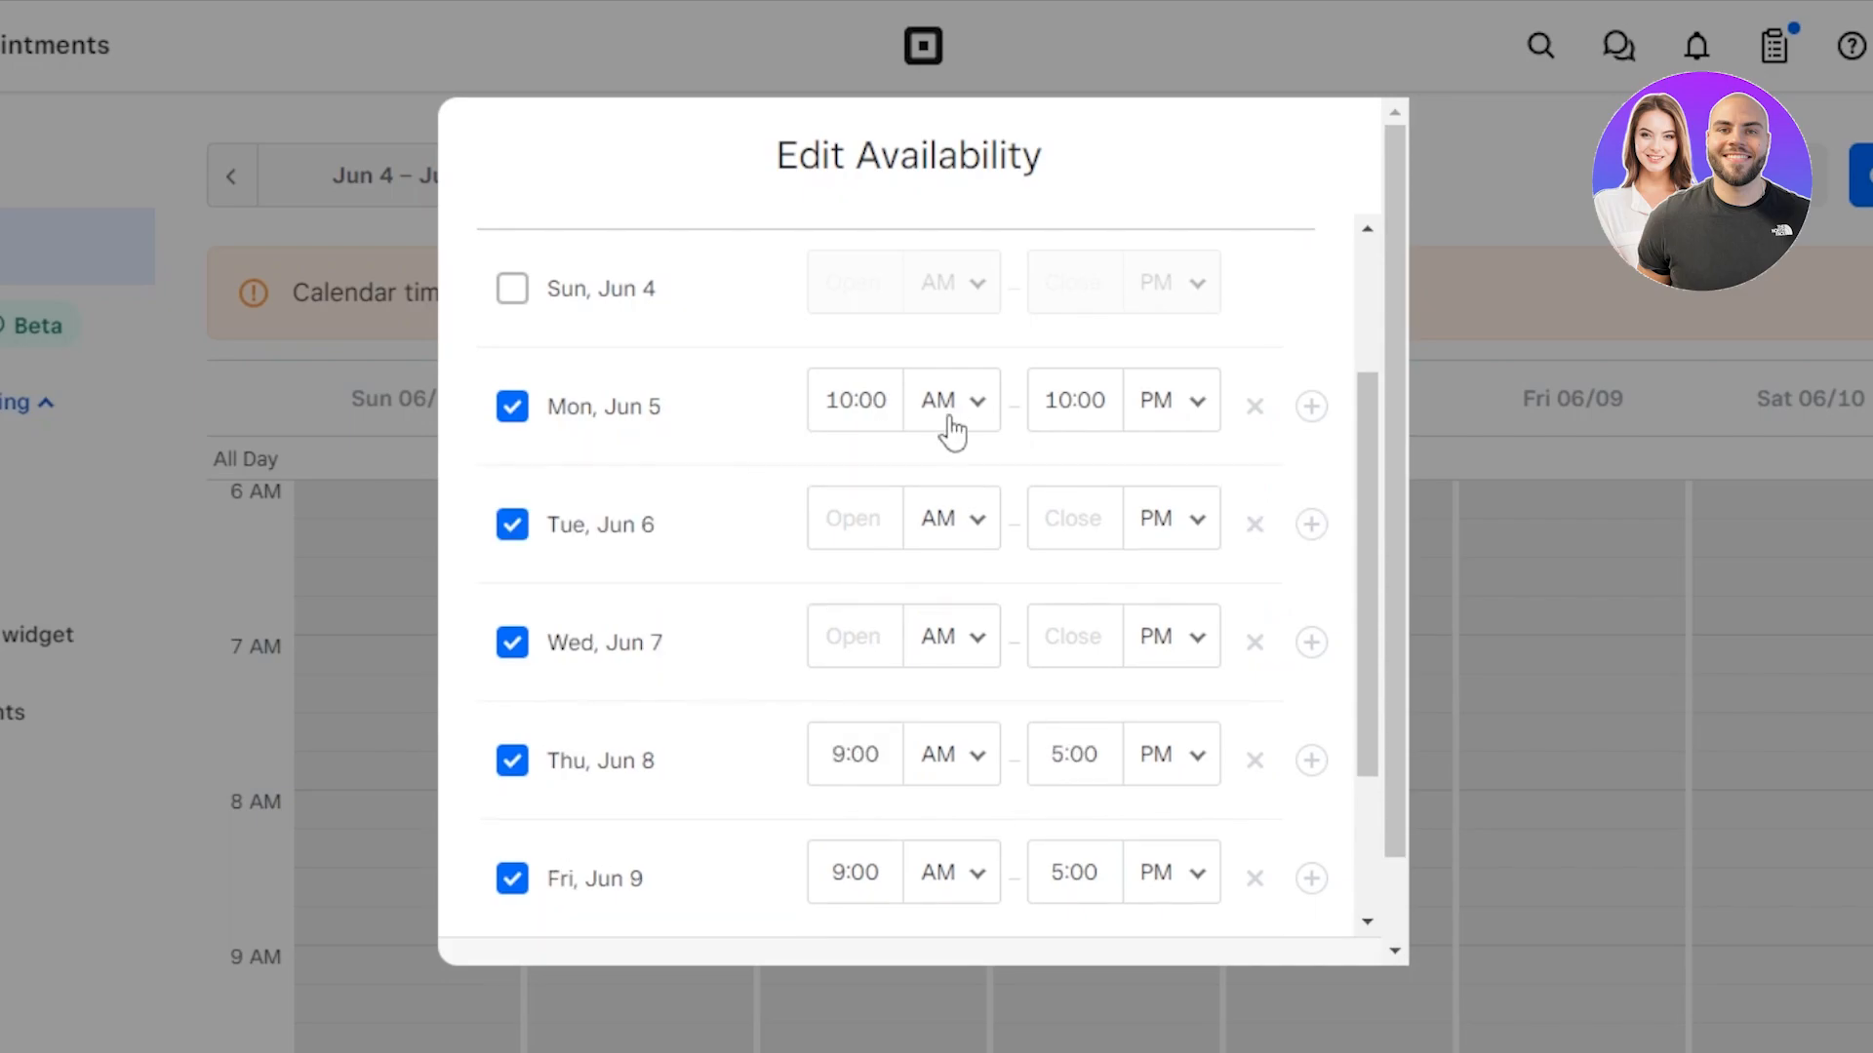
left_click(852, 519)
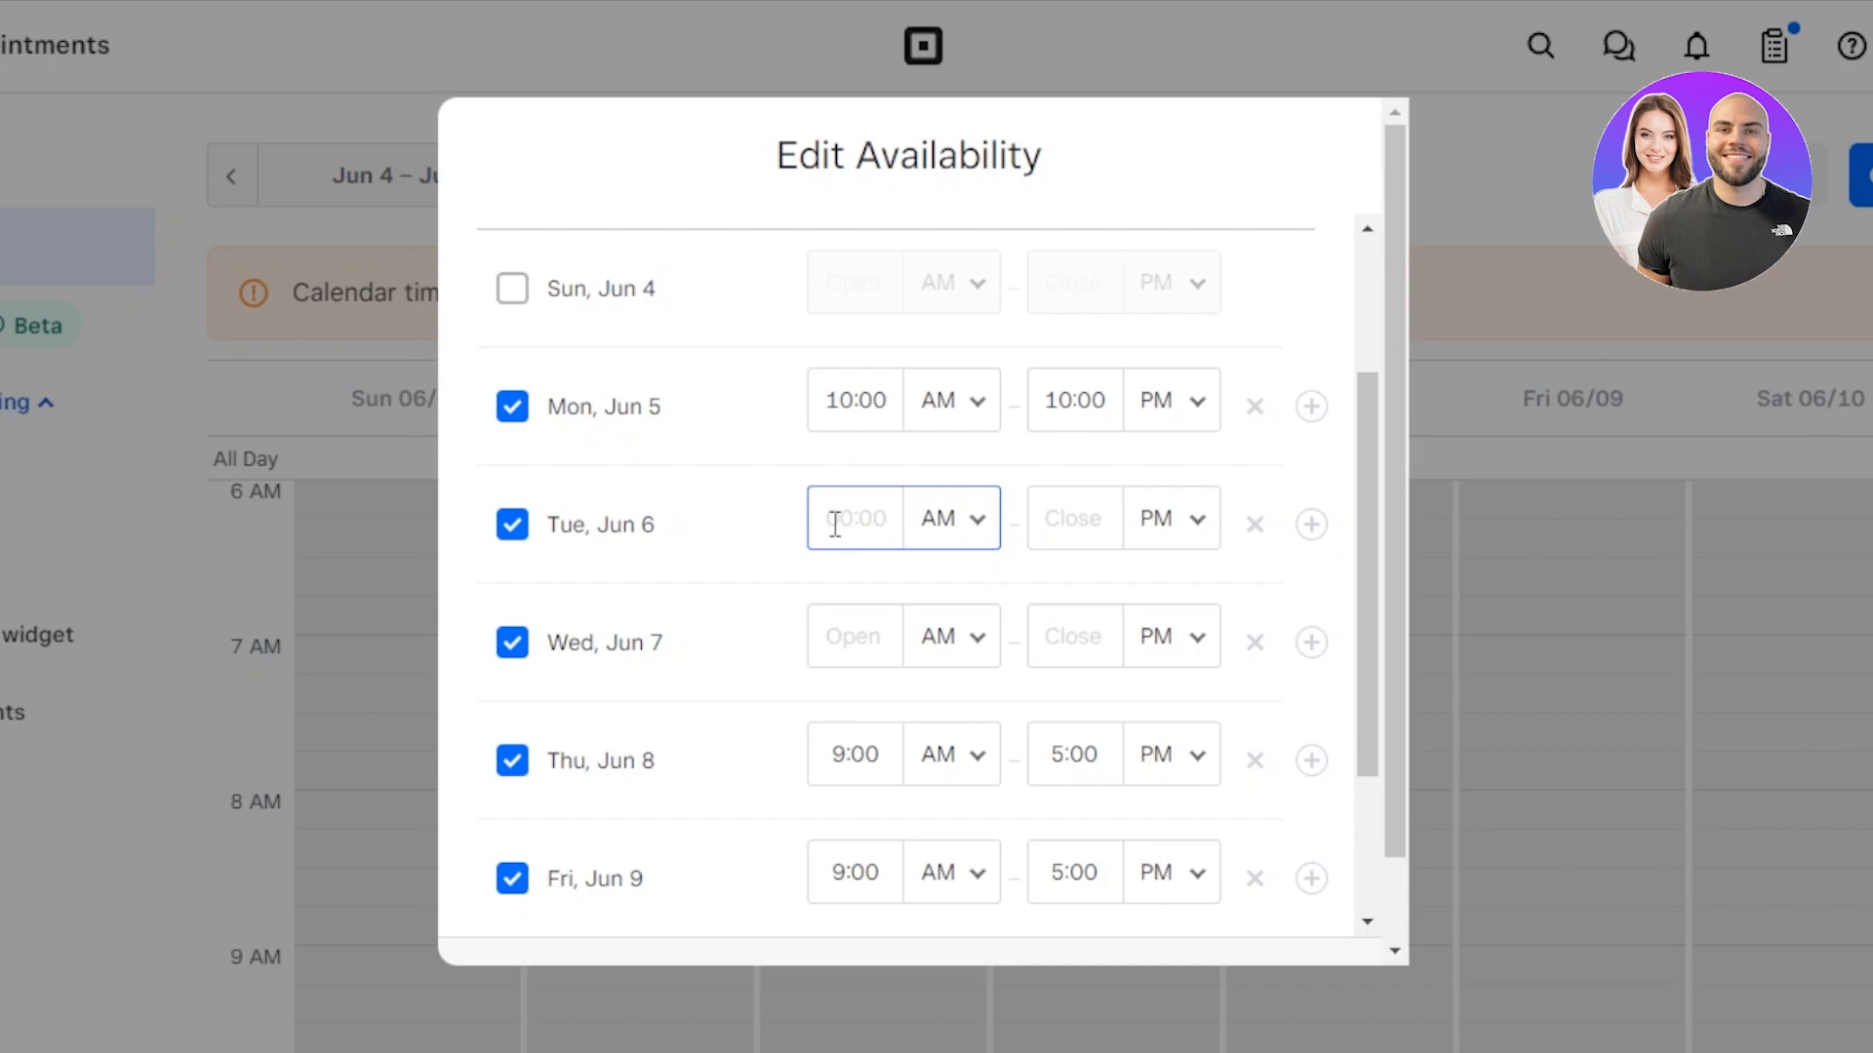
type("9:00")
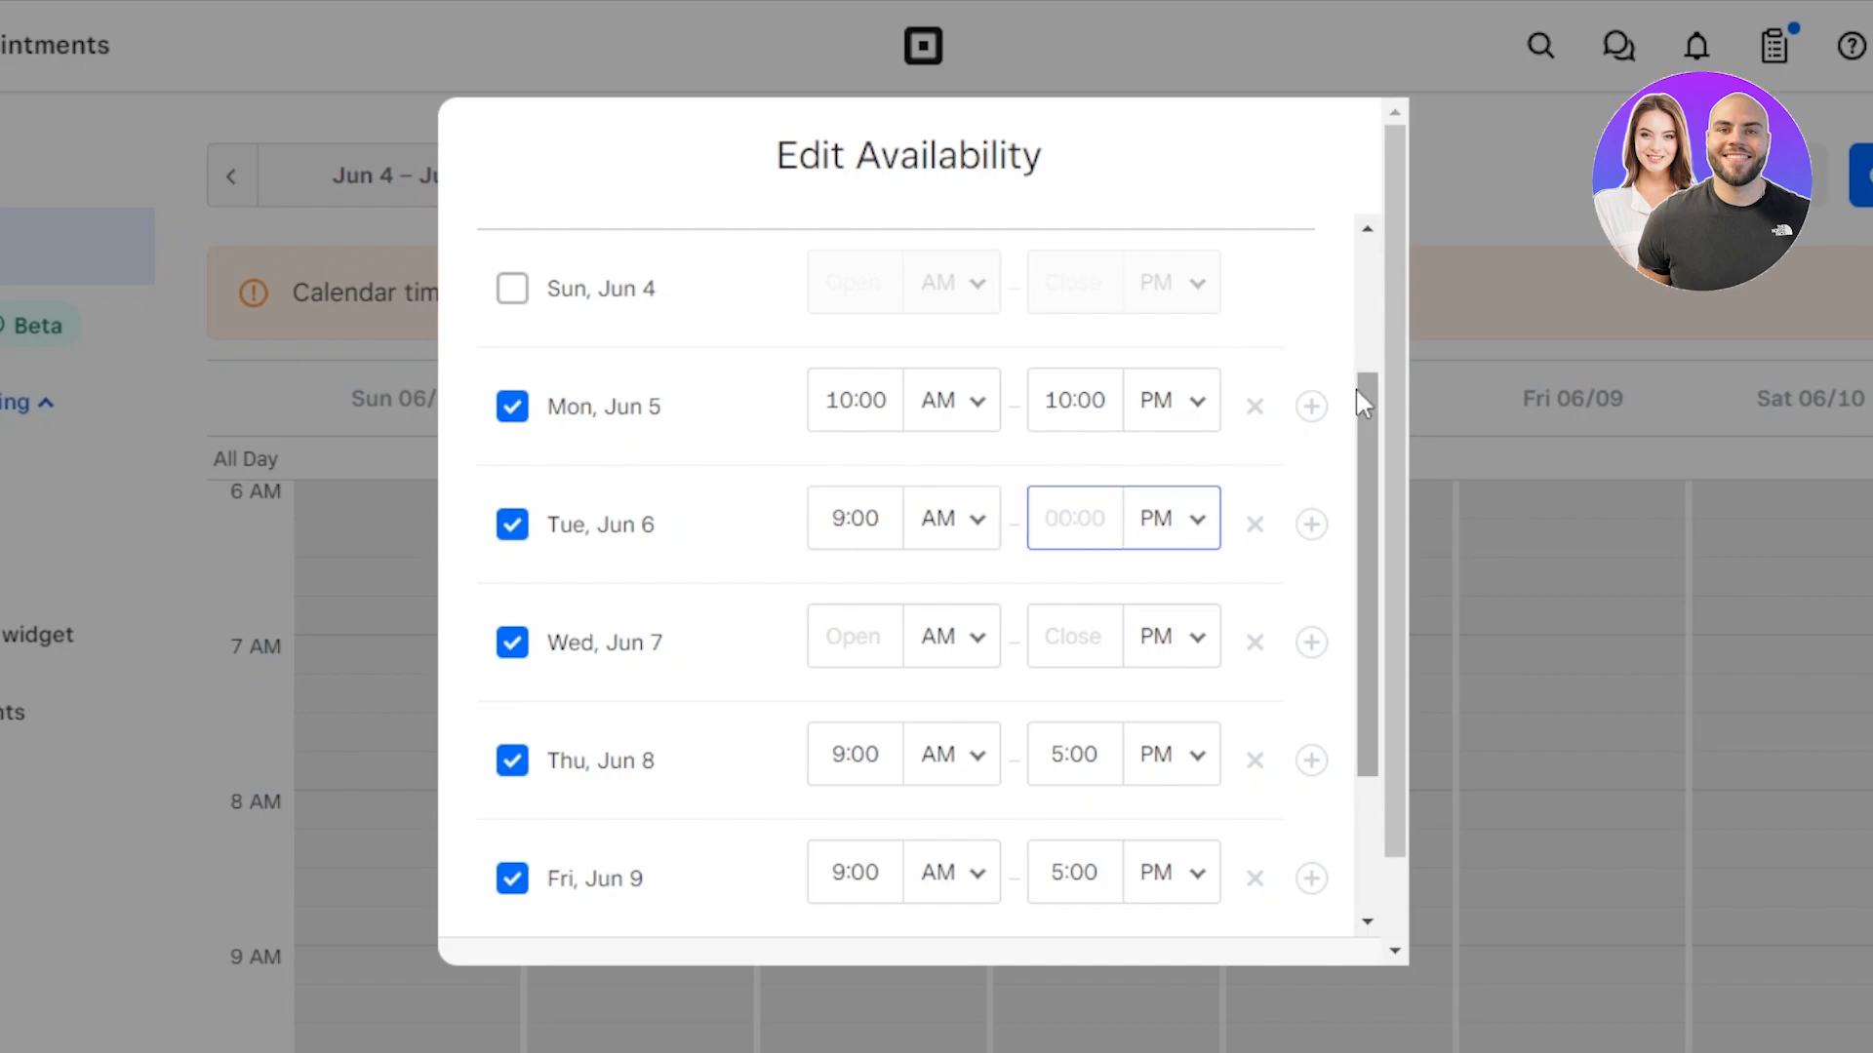
Step: Make Saturday Jun 10 available and try saving, leaving an invalid-time error for incomplete days
scroll("down", 3)
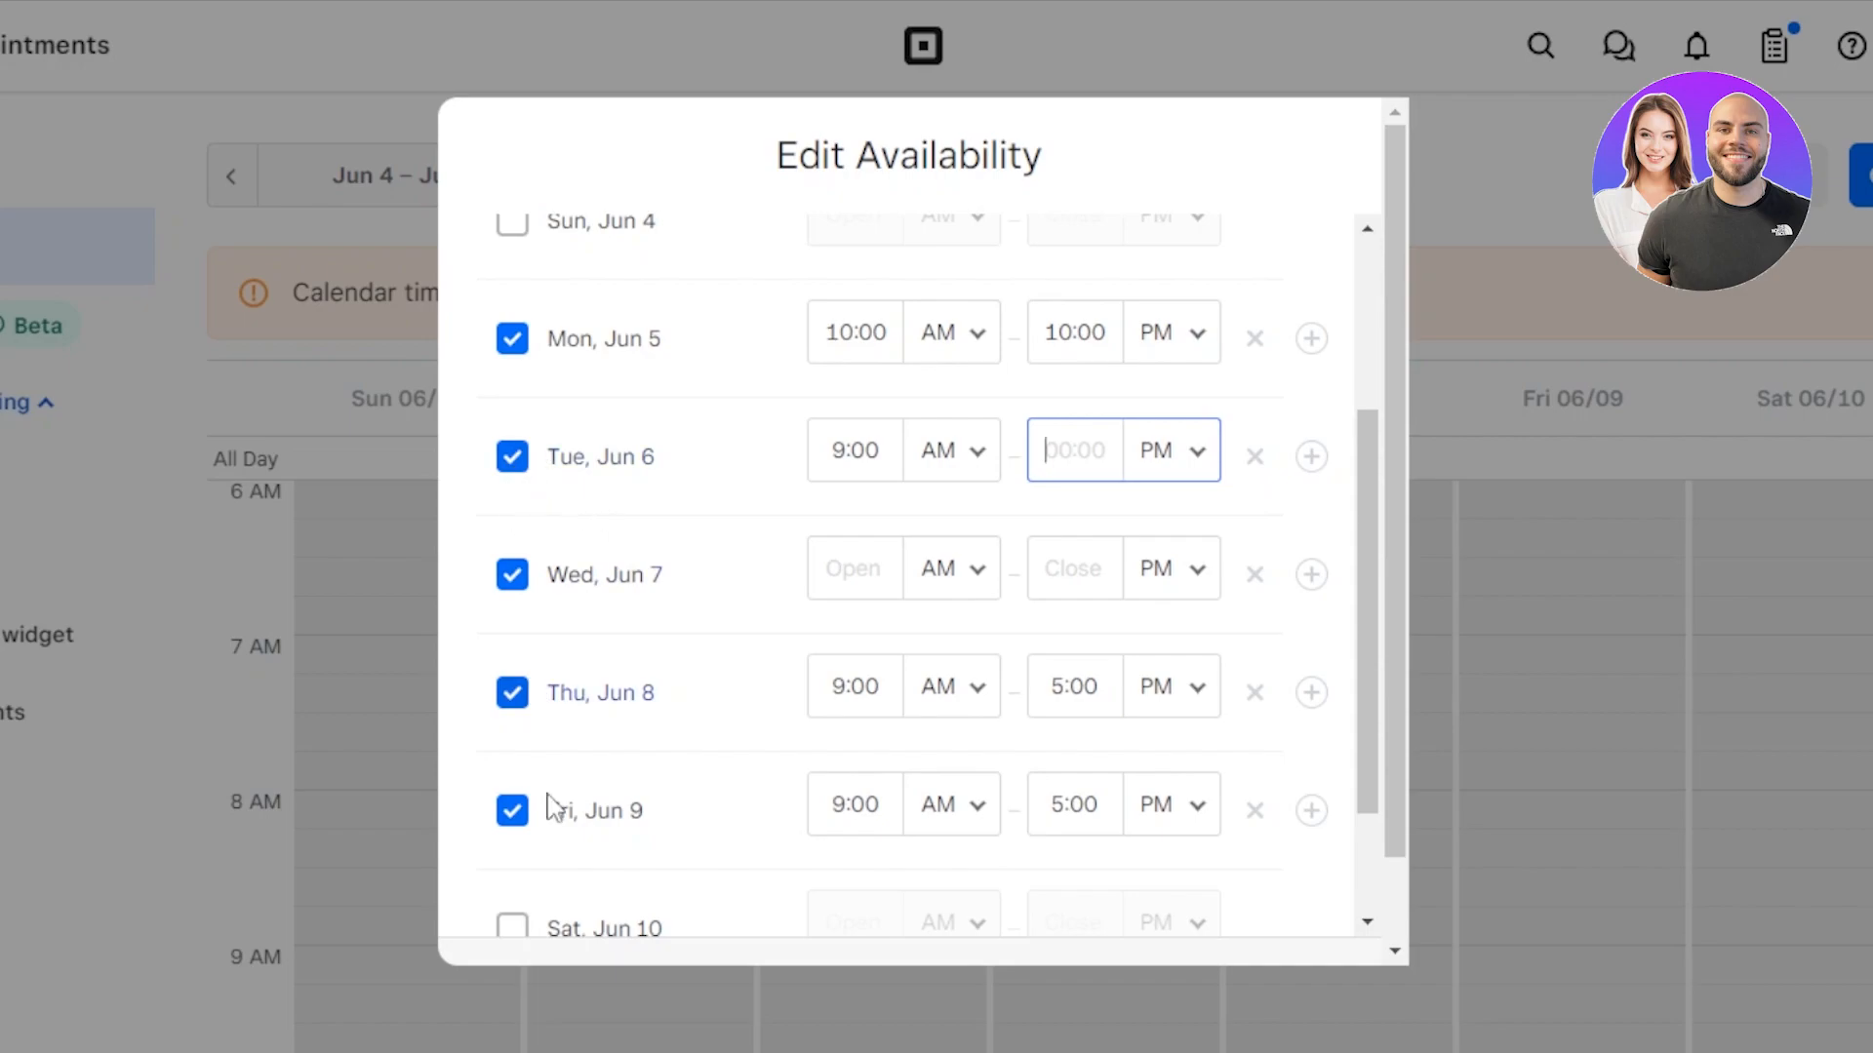
scroll("down", 3)
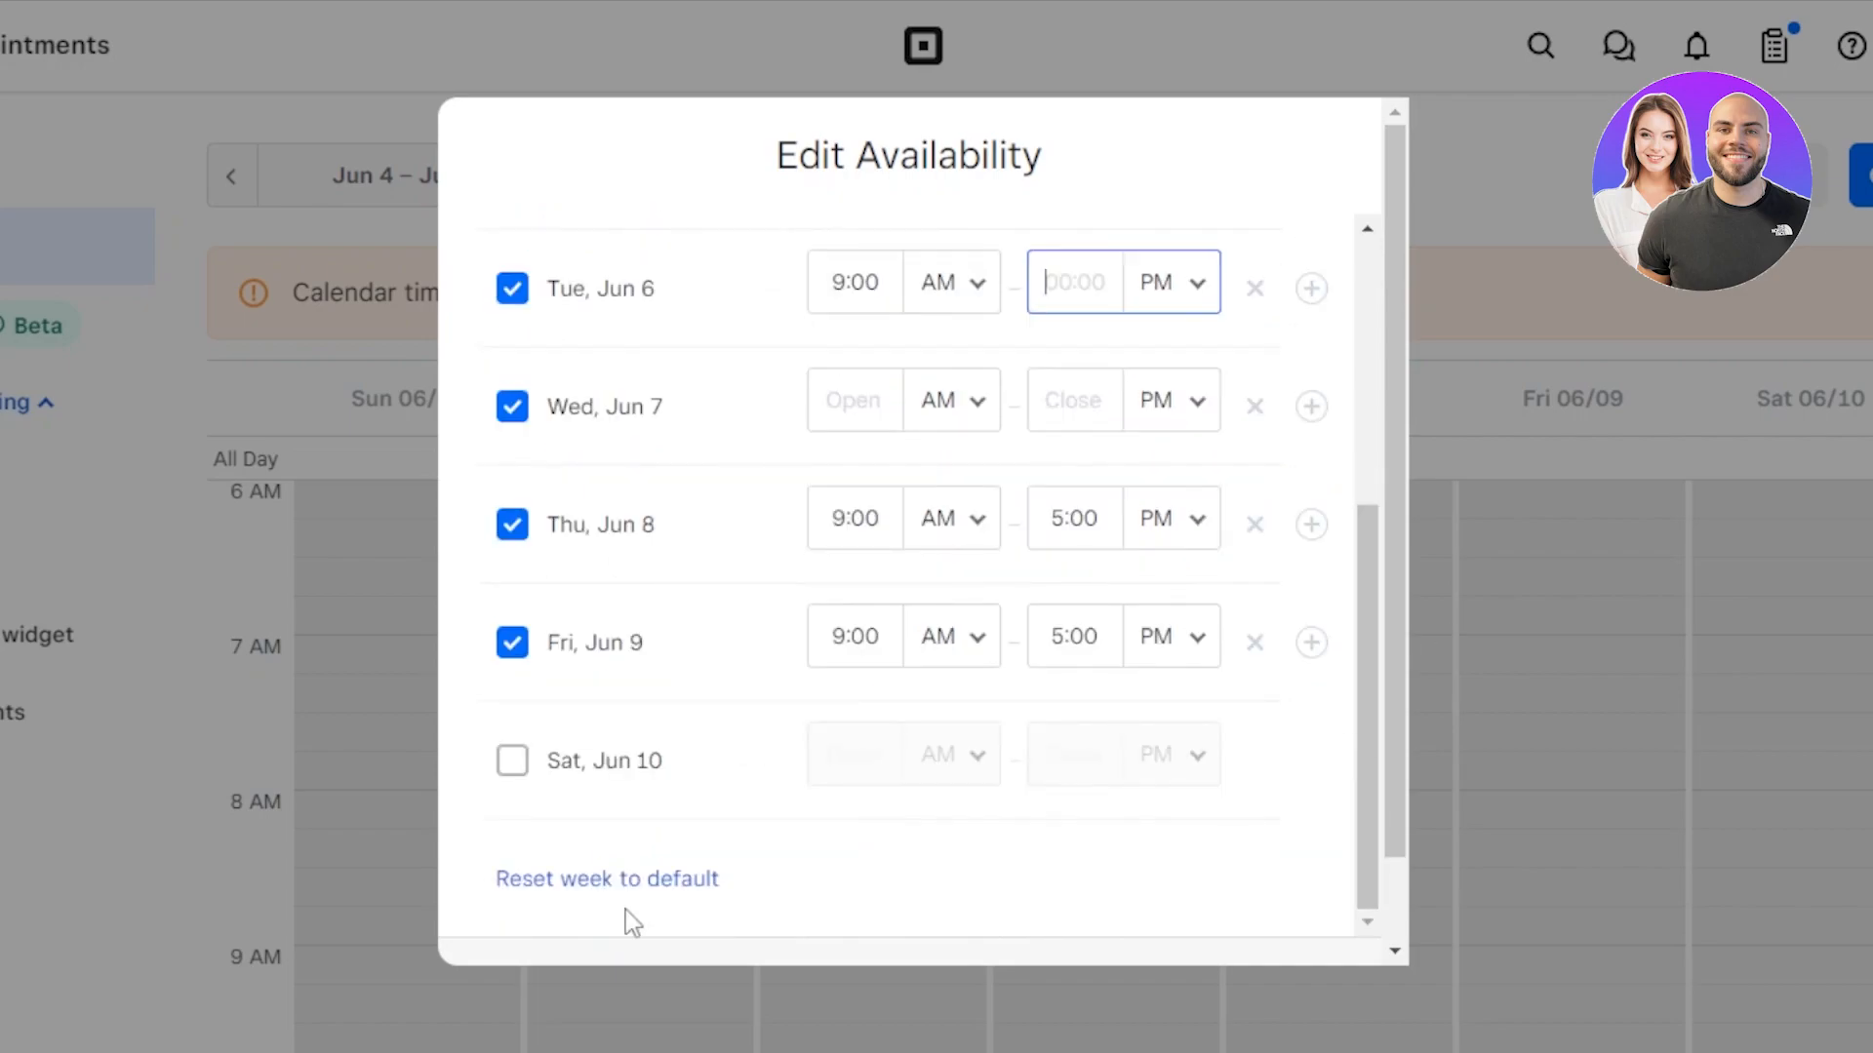
left_click(511, 761)
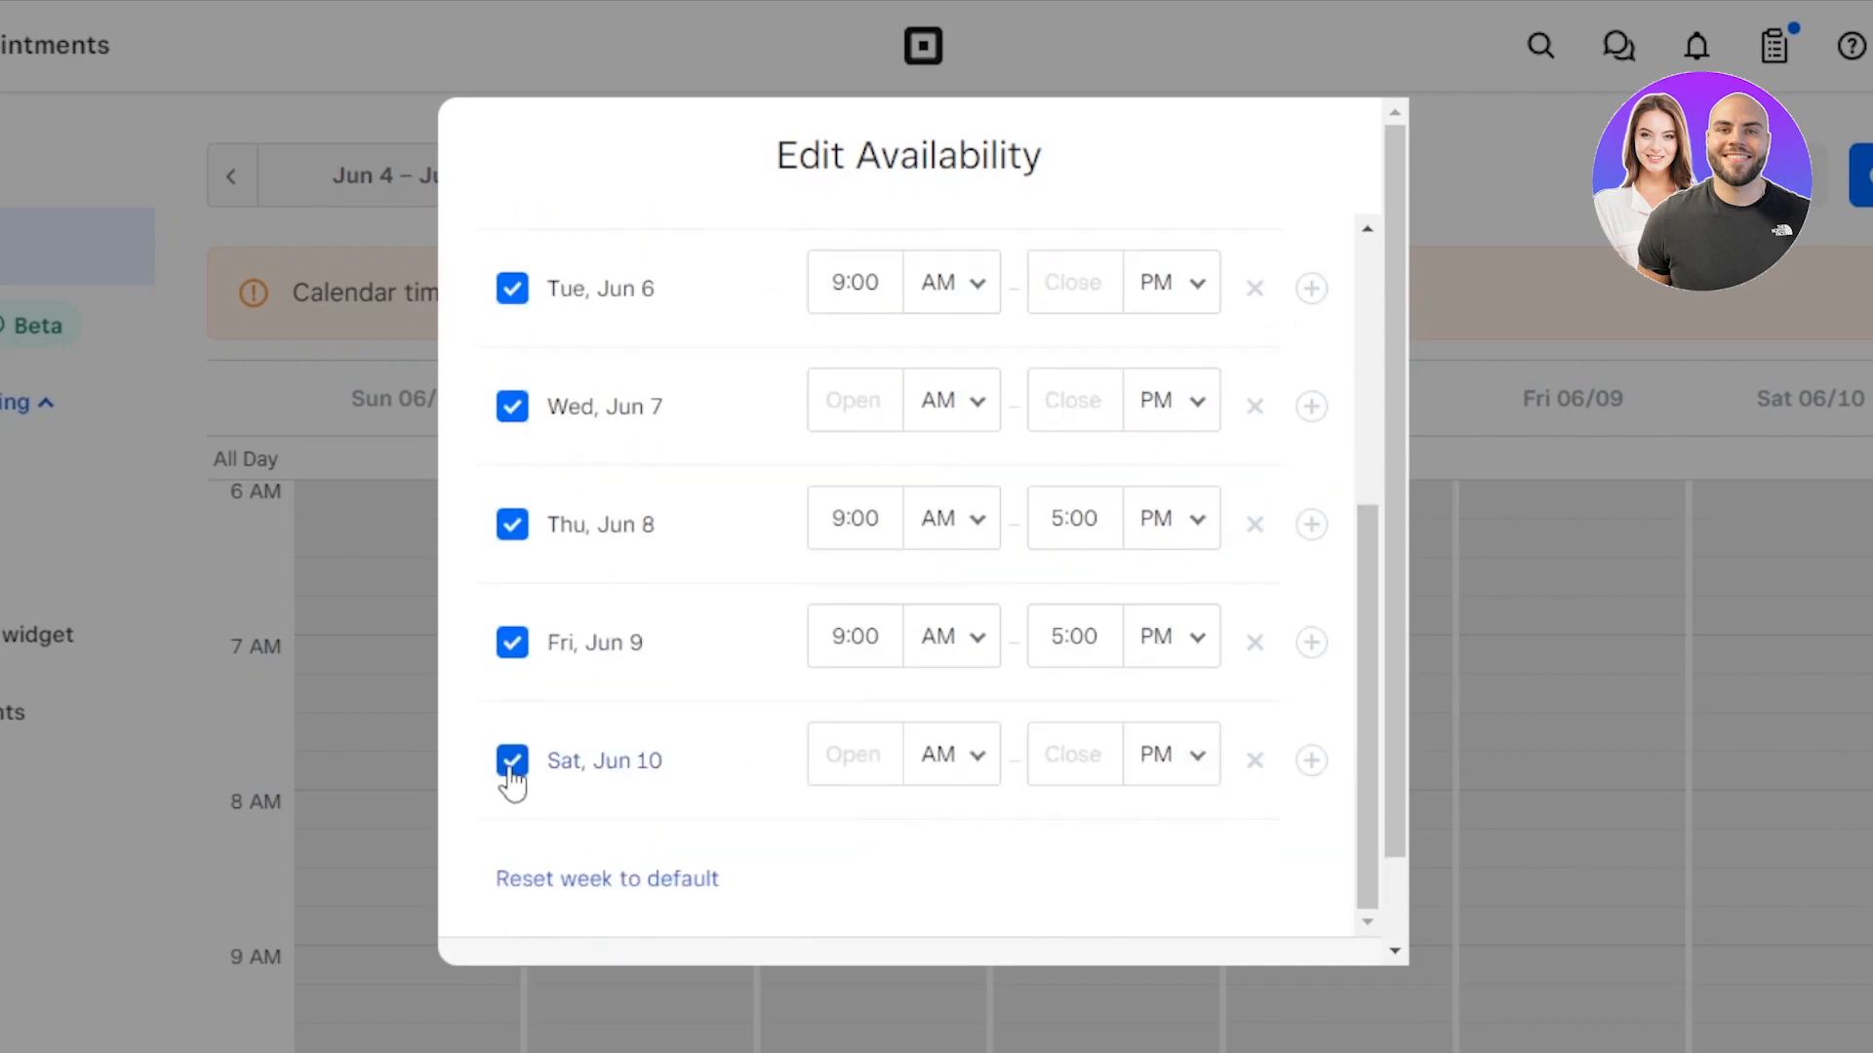
left_click(511, 761)
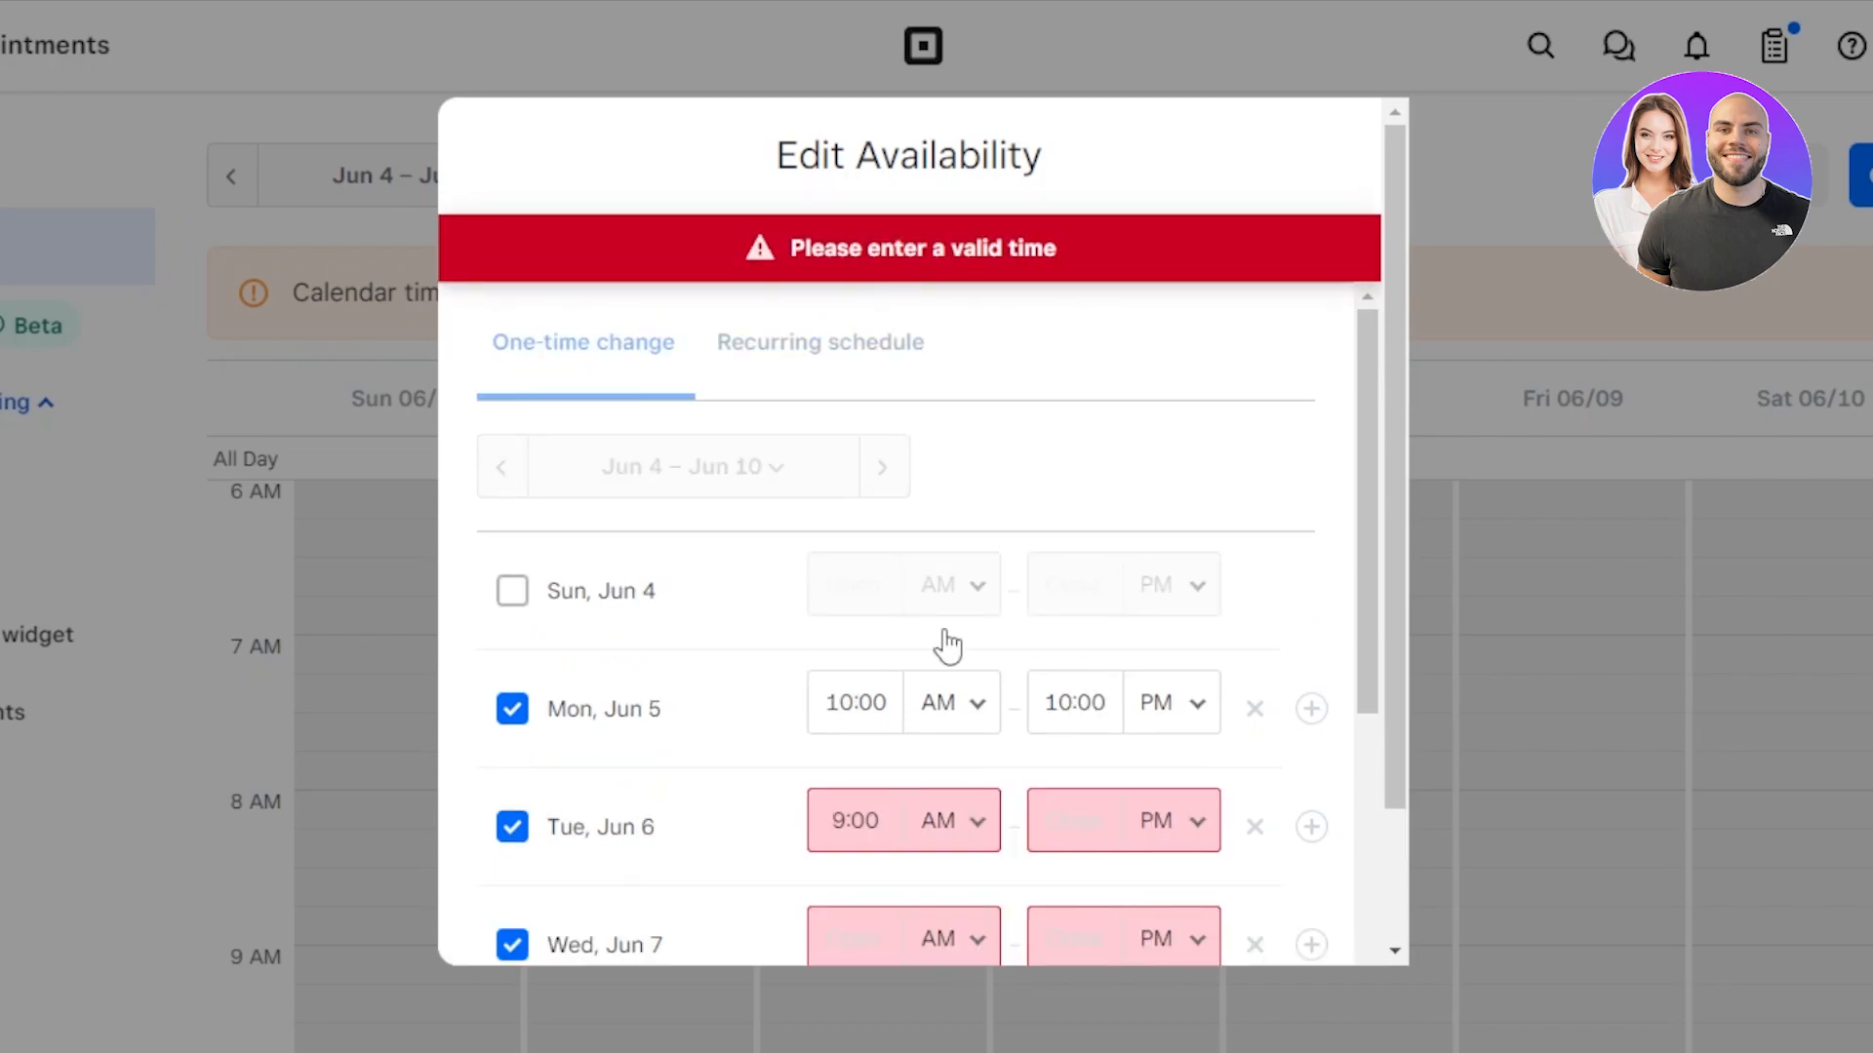
Step: Set Tuesday and Wednesday to 9:00 AM–7:00 PM, glance at Recurring schedule, and return to One-time change
scroll("down", 3)
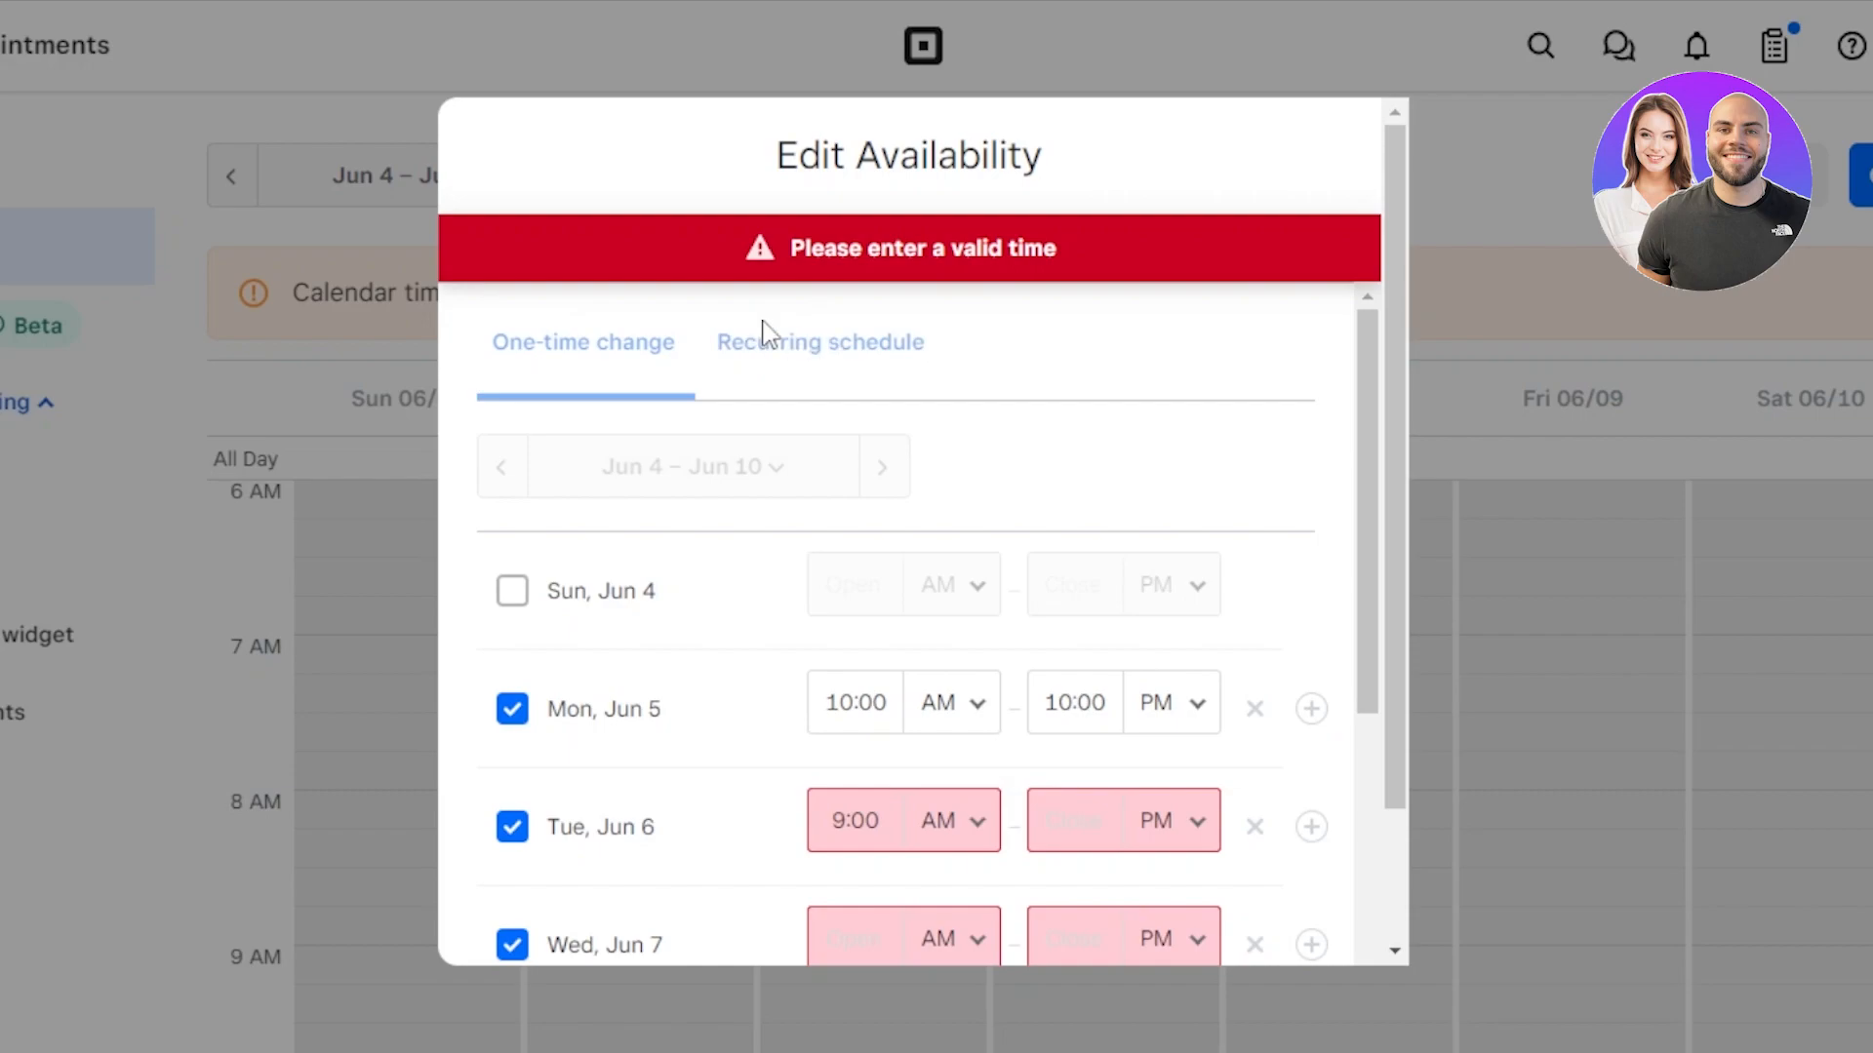
mouse_move(1342, 417)
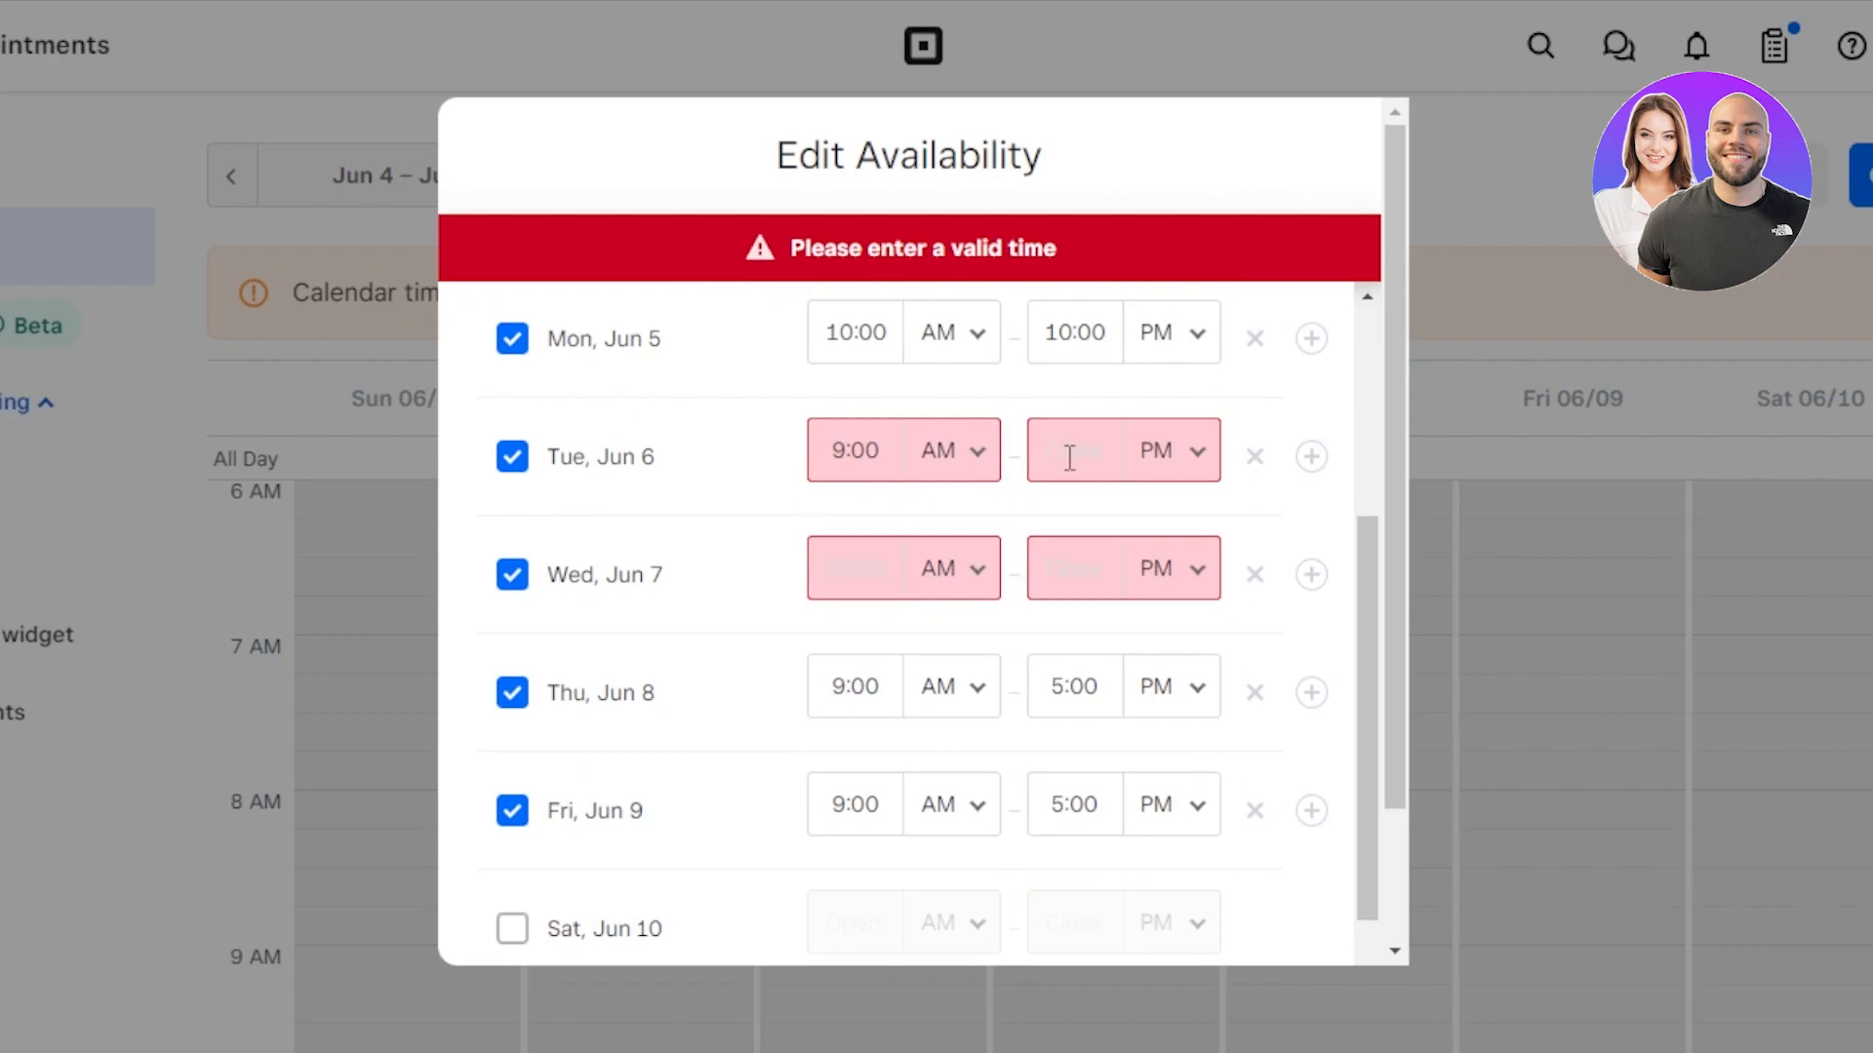
type("7:00")
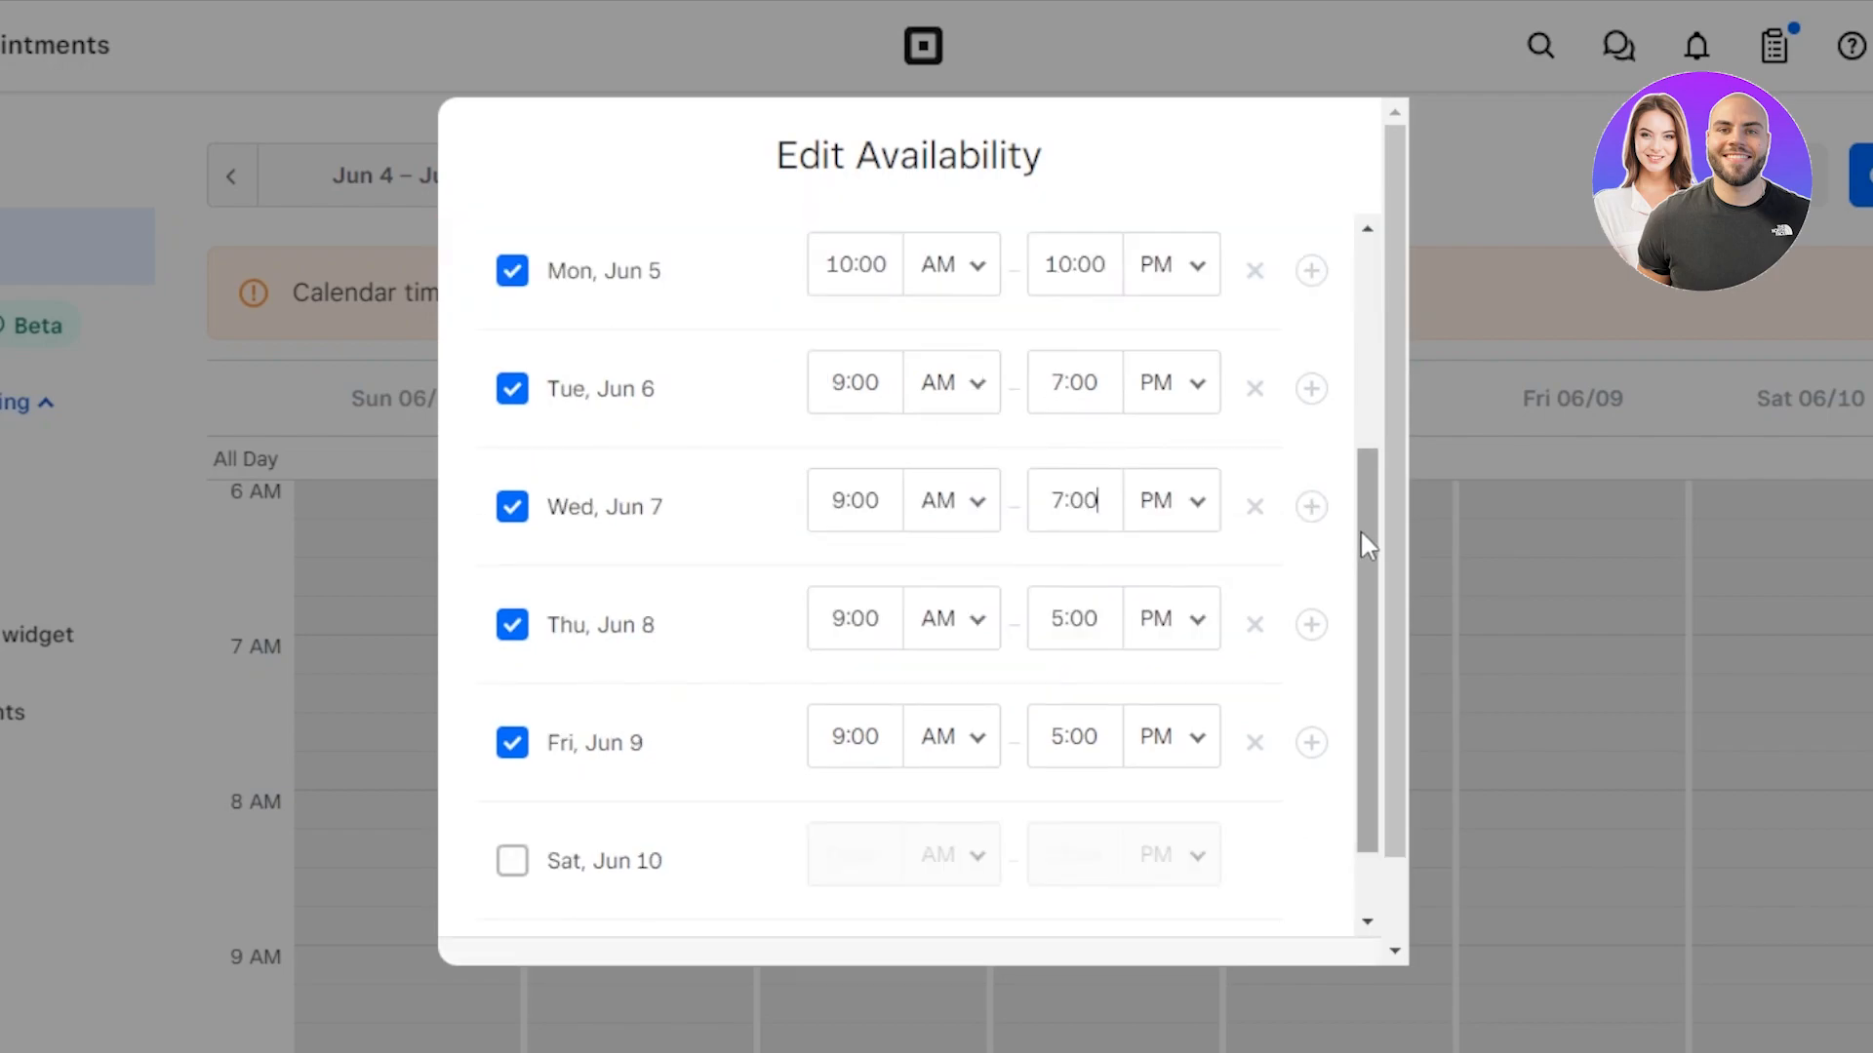
scroll("up", 3)
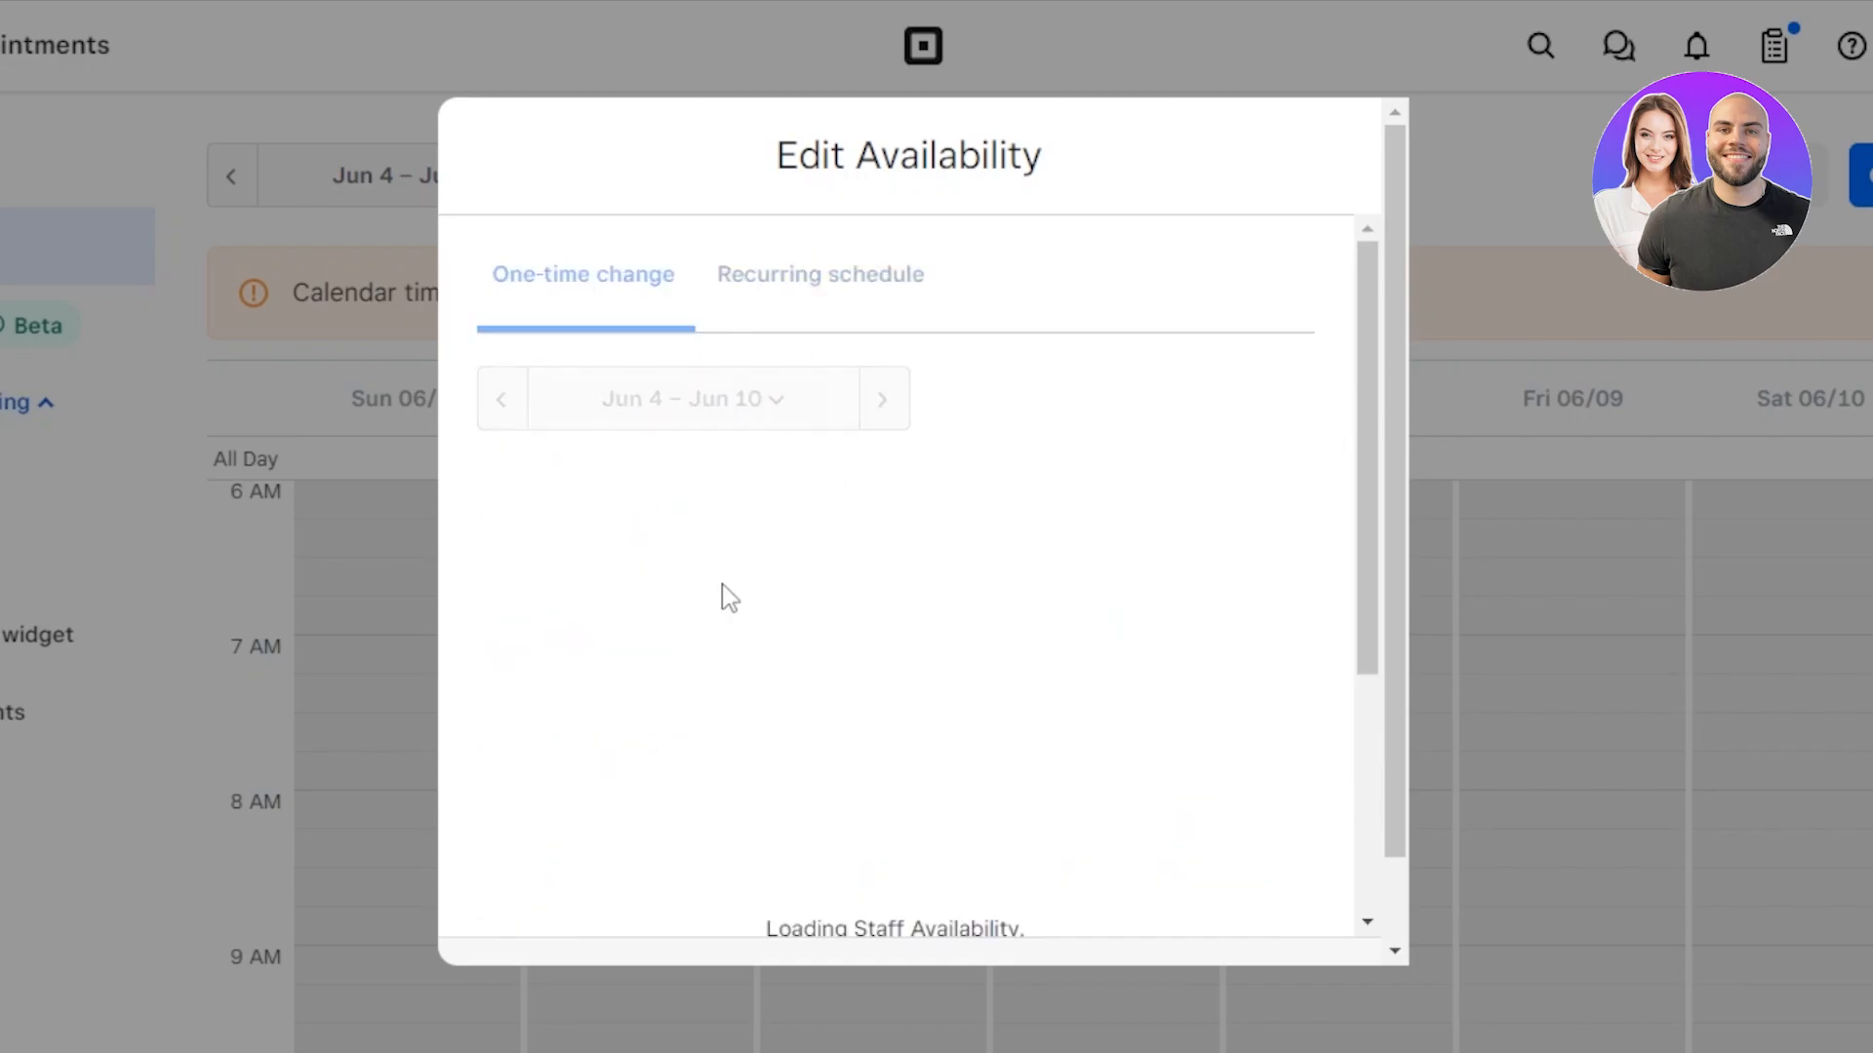
left_click(819, 273)
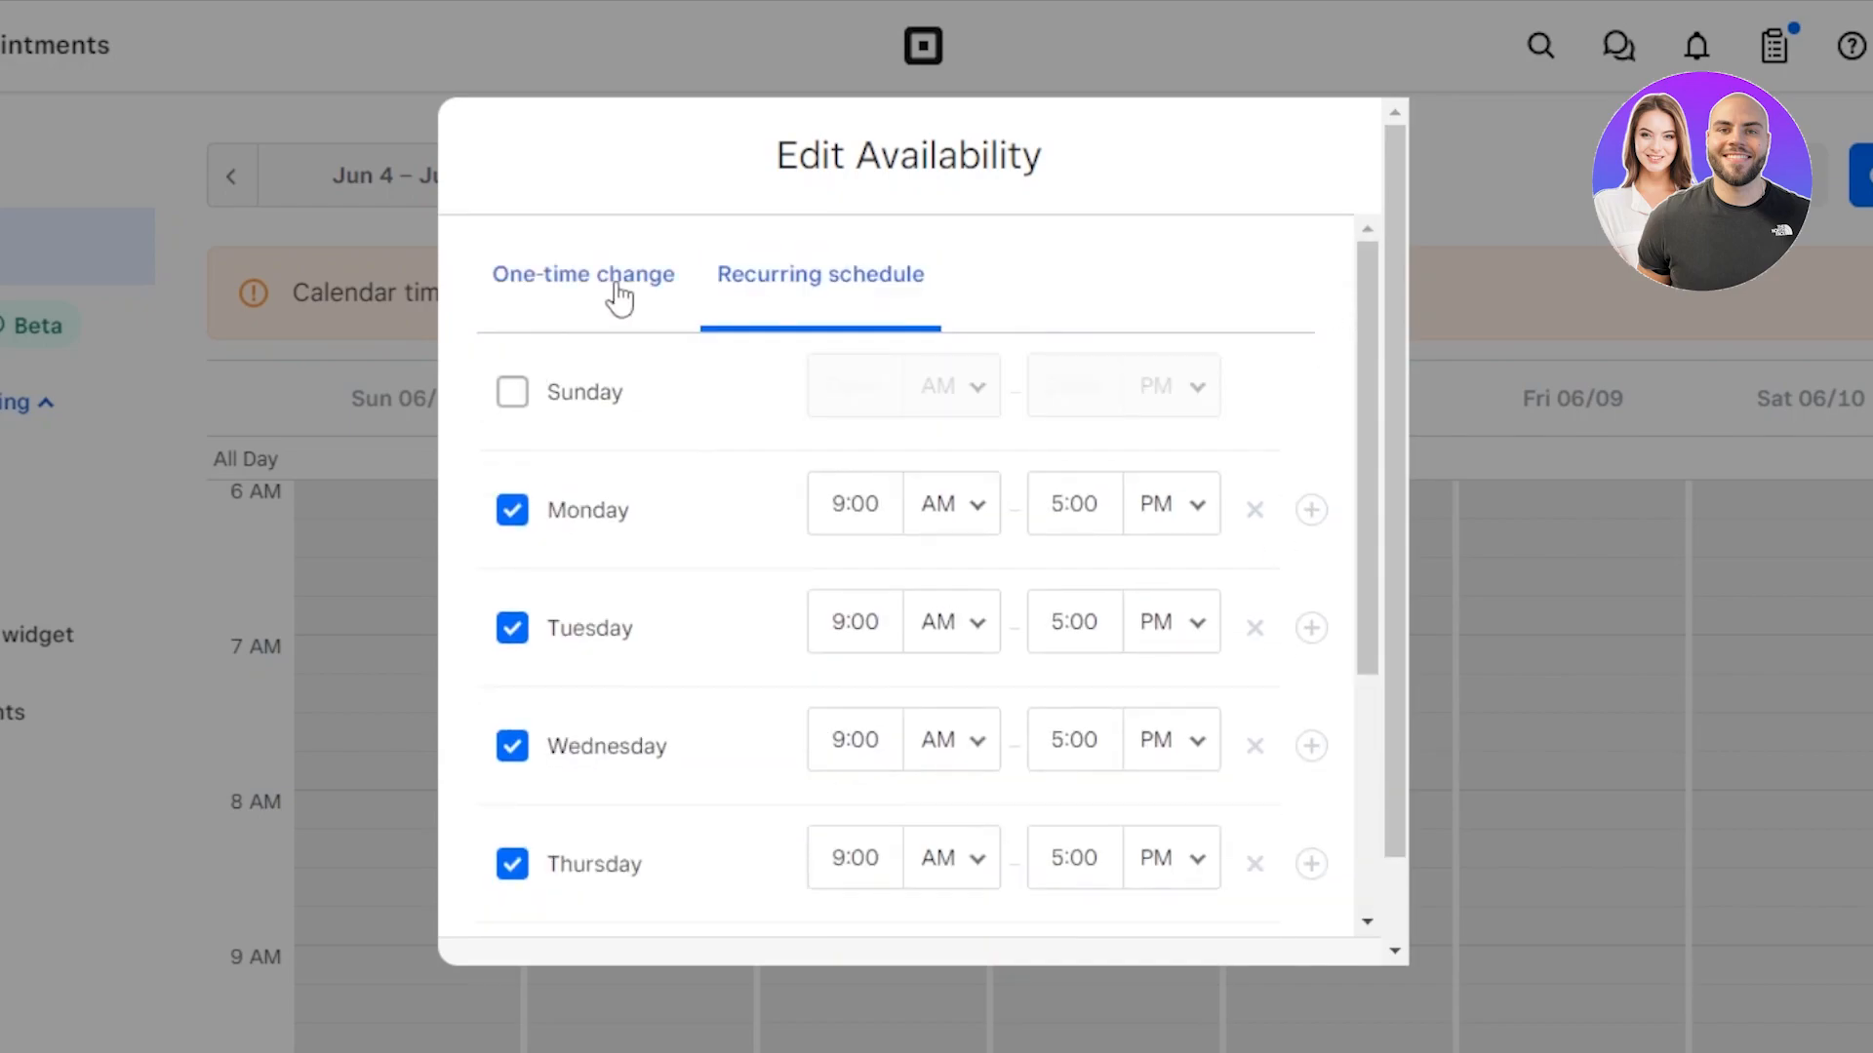
left_click(584, 273)
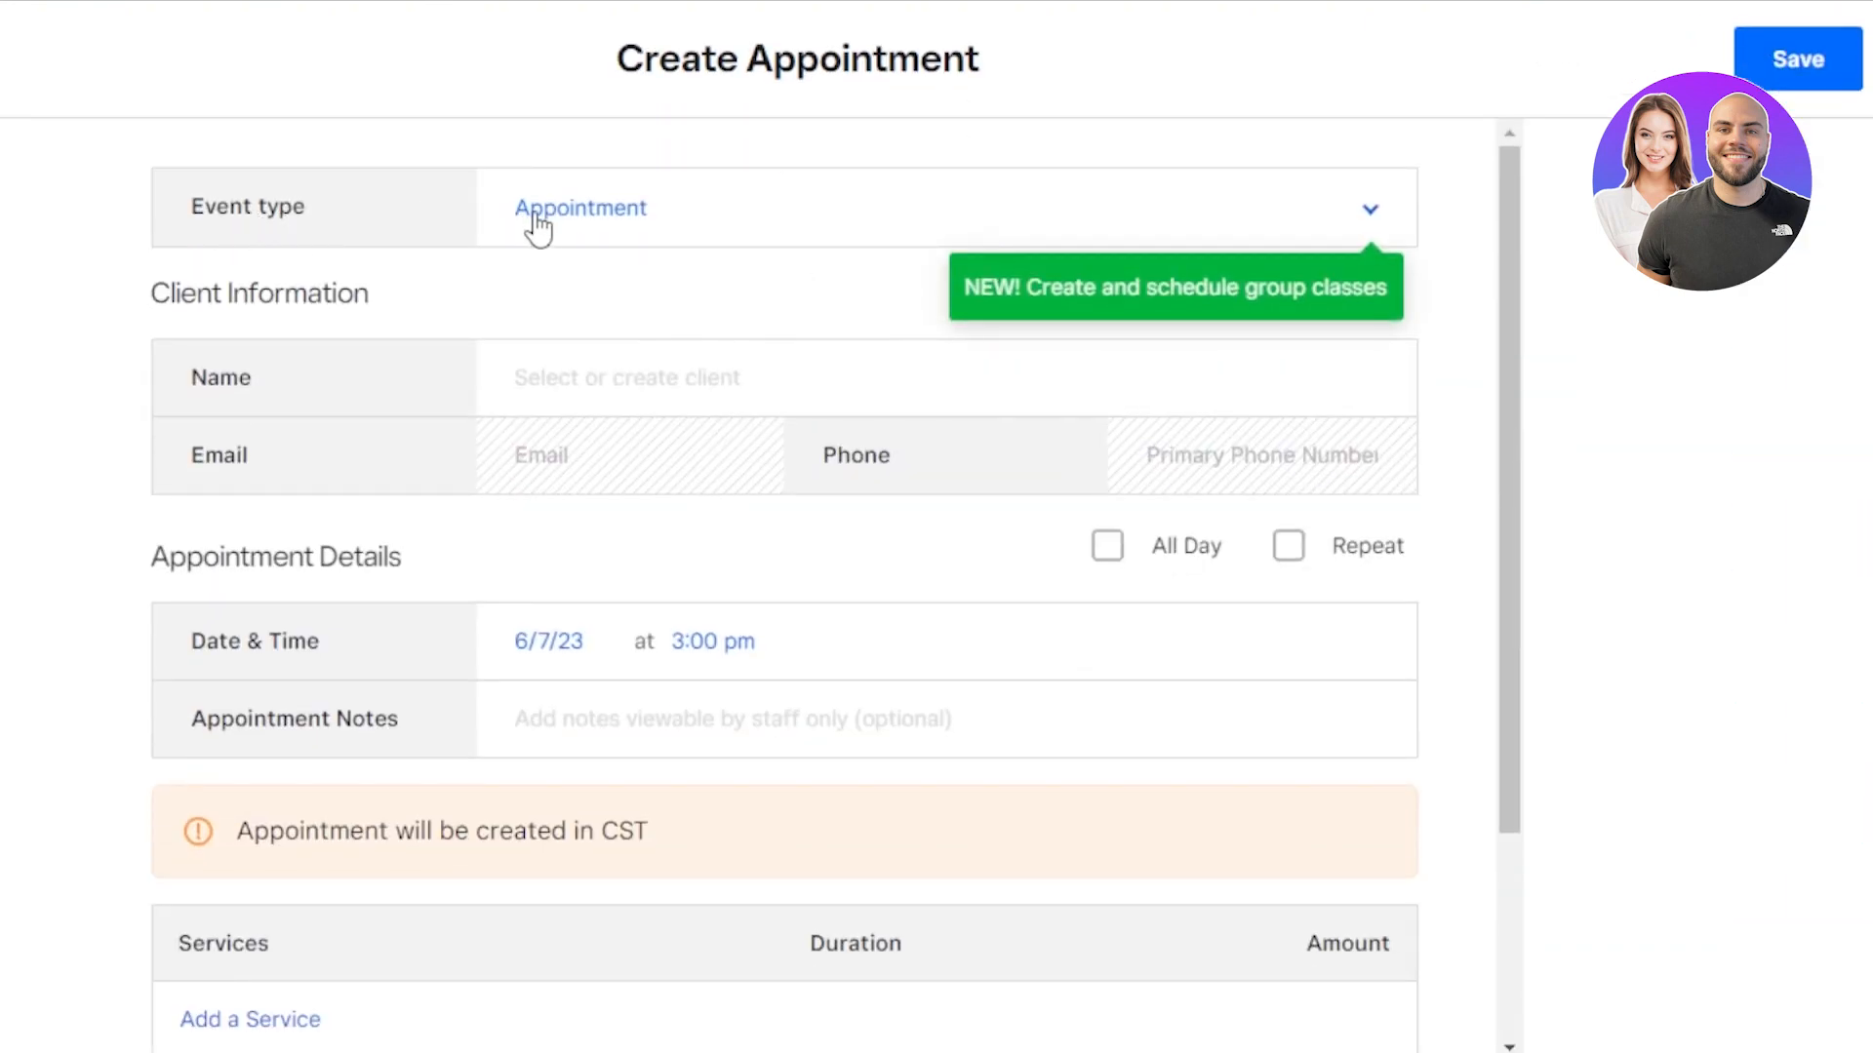
left_click(582, 207)
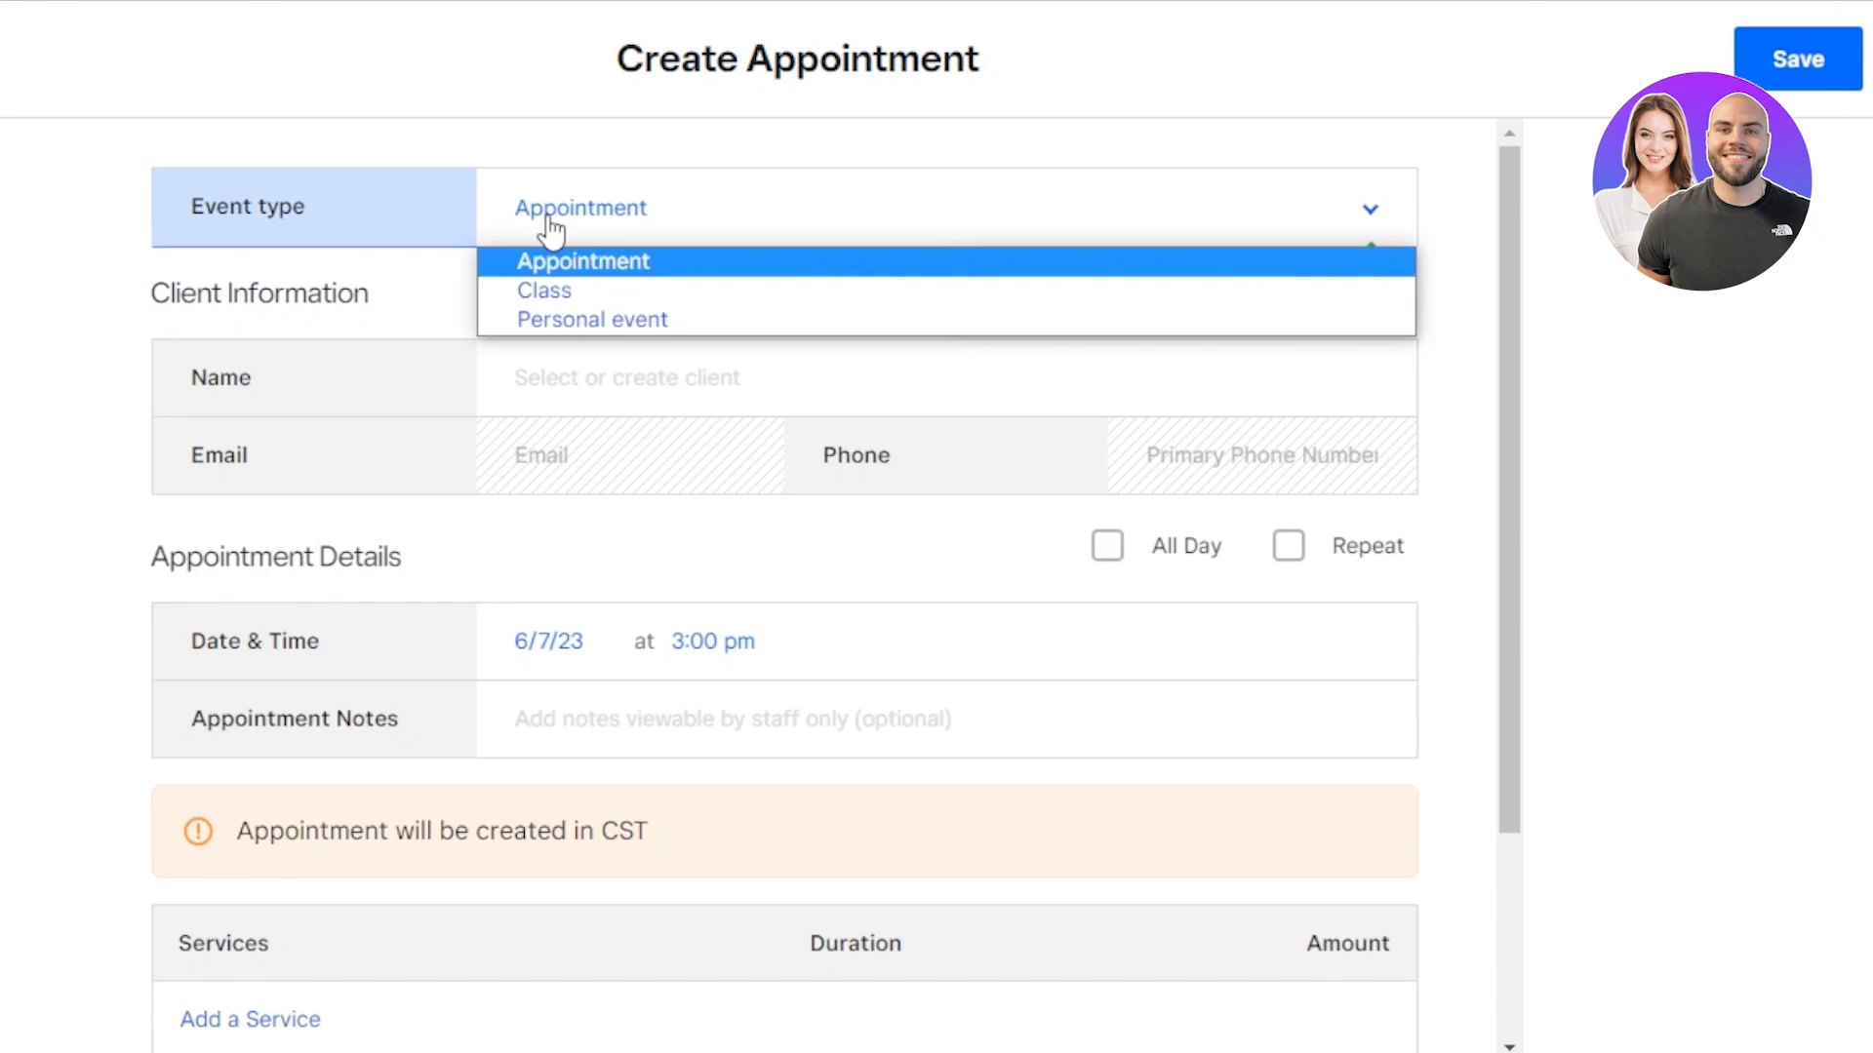
mouse_move(443, 236)
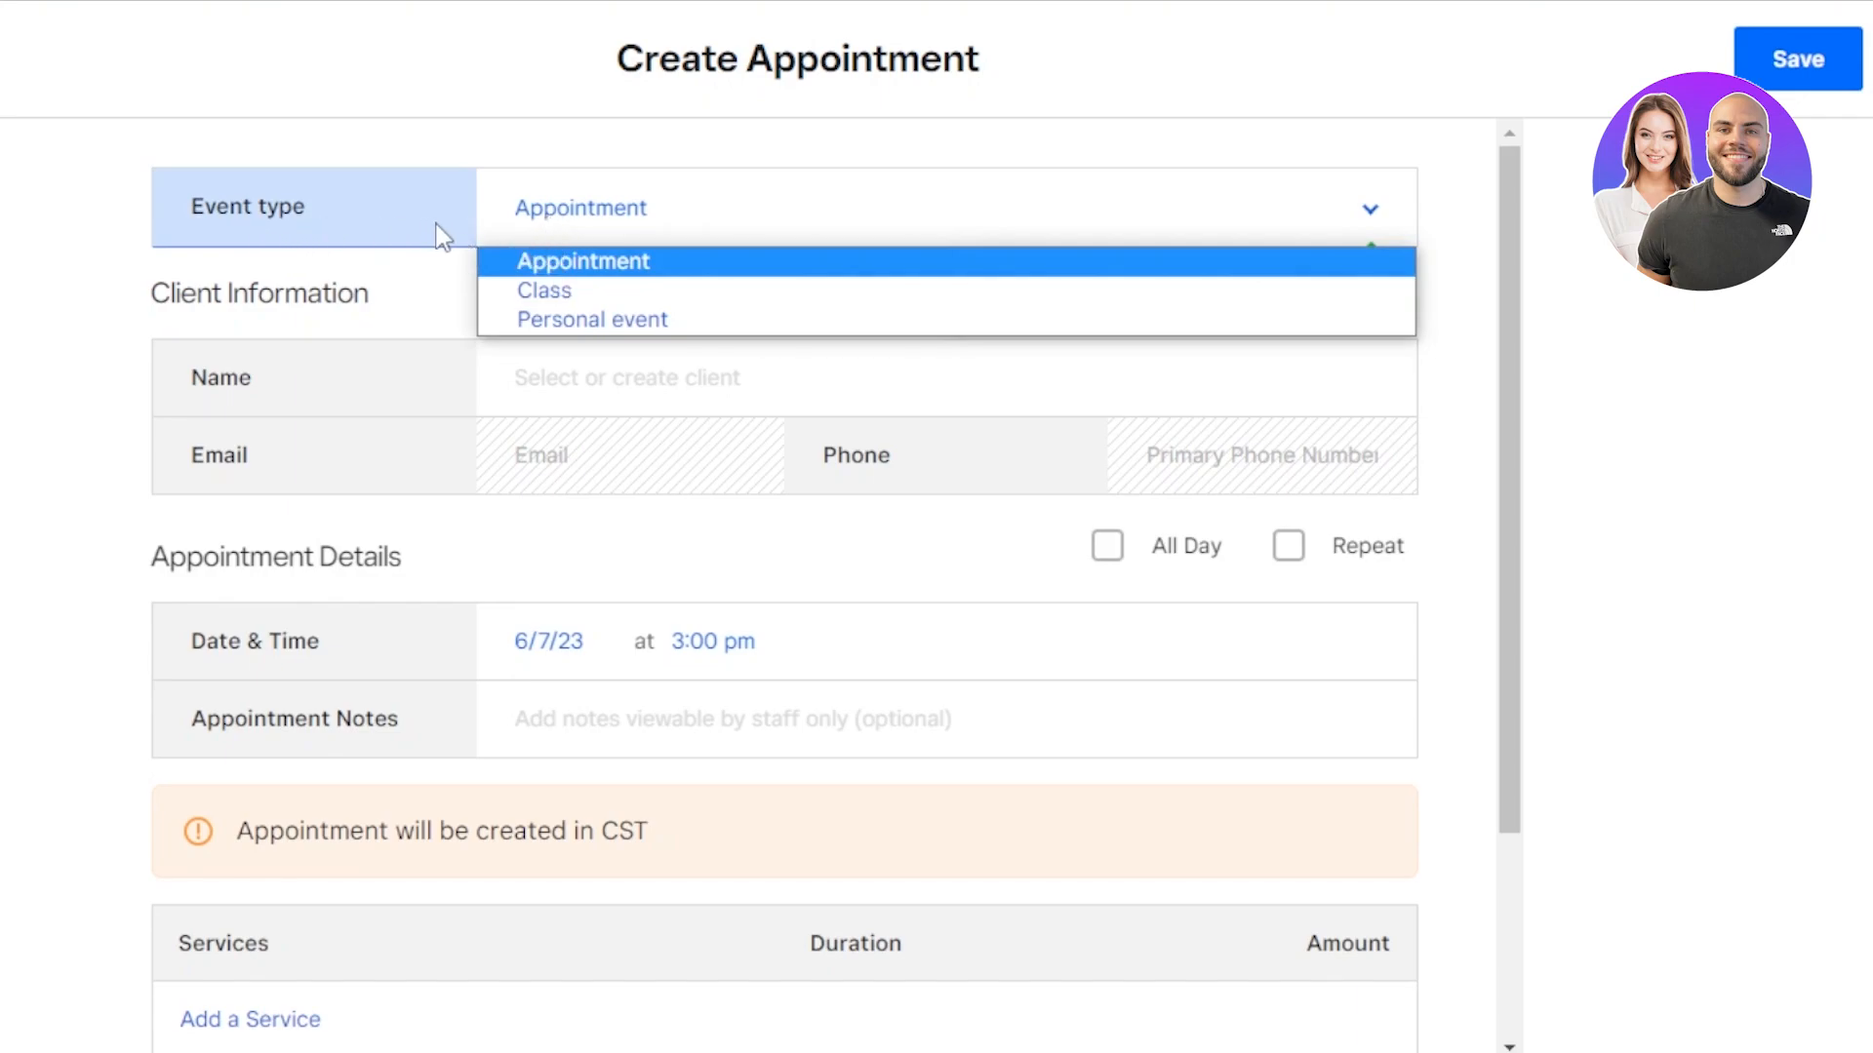
mouse_move(562, 318)
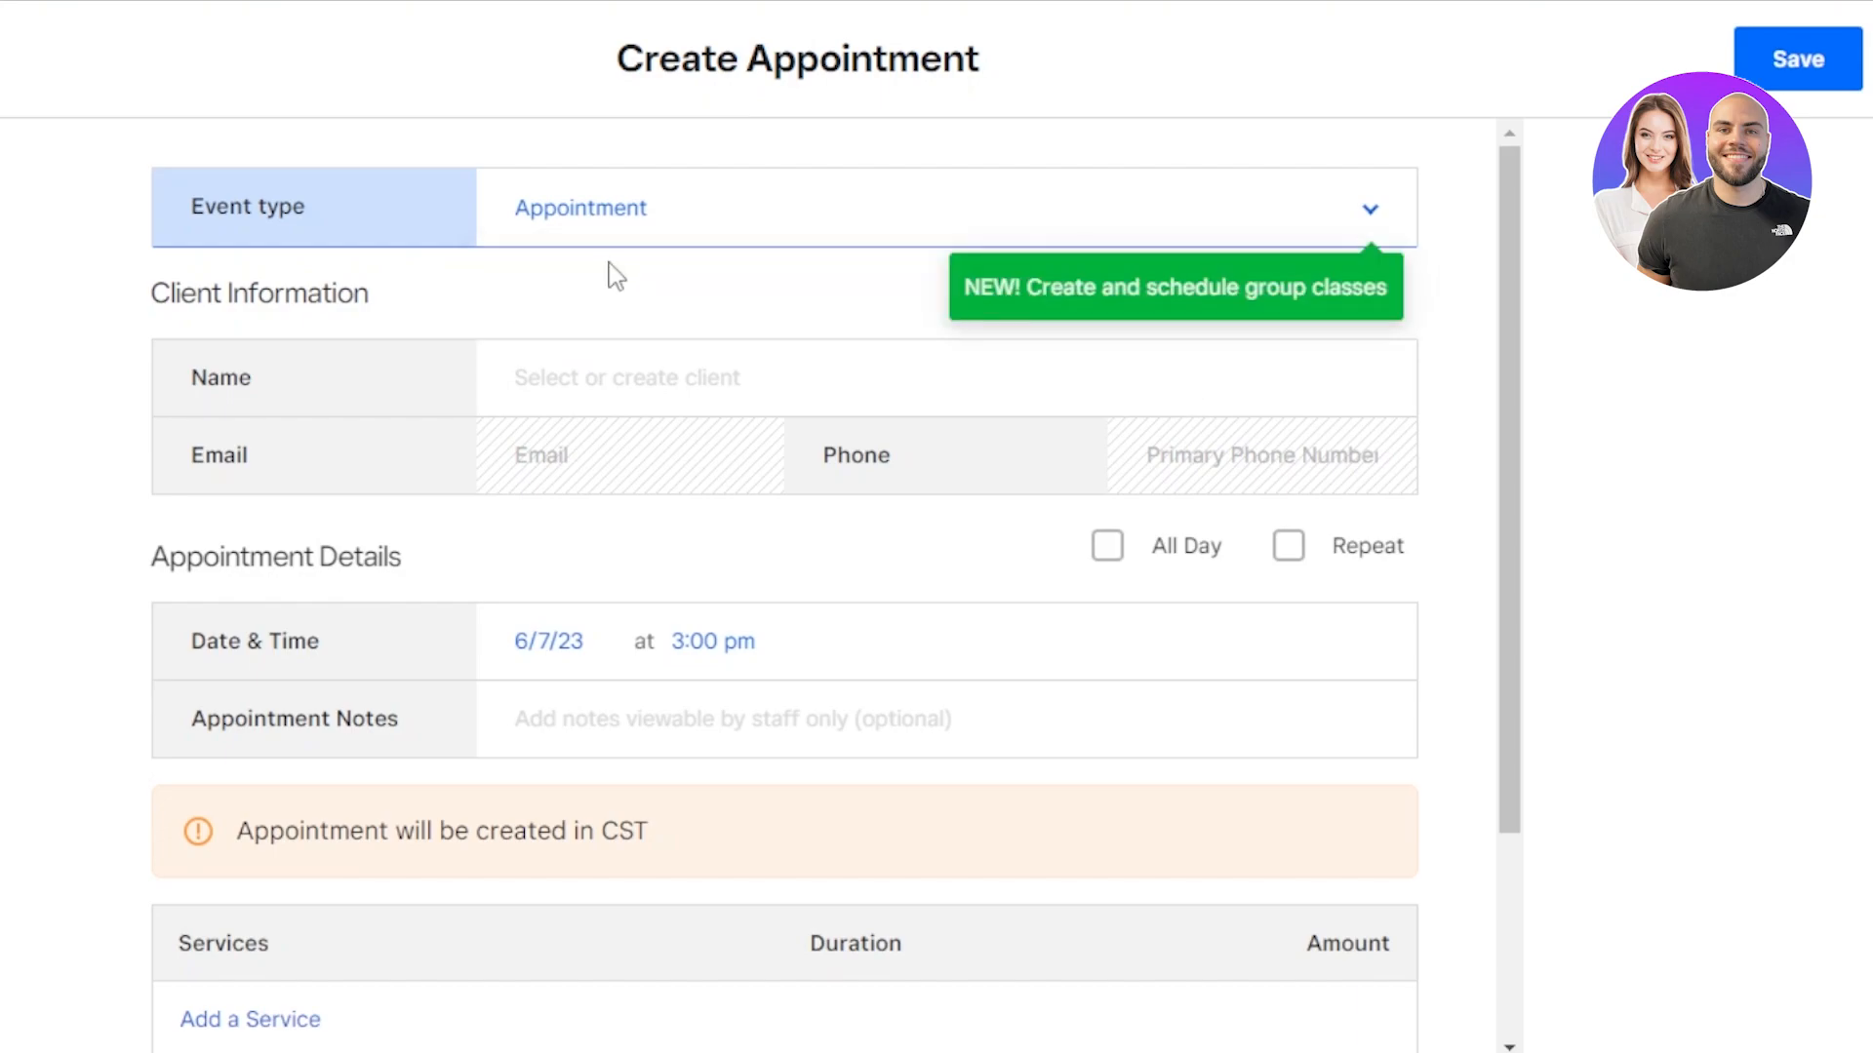
left_click(1367, 209)
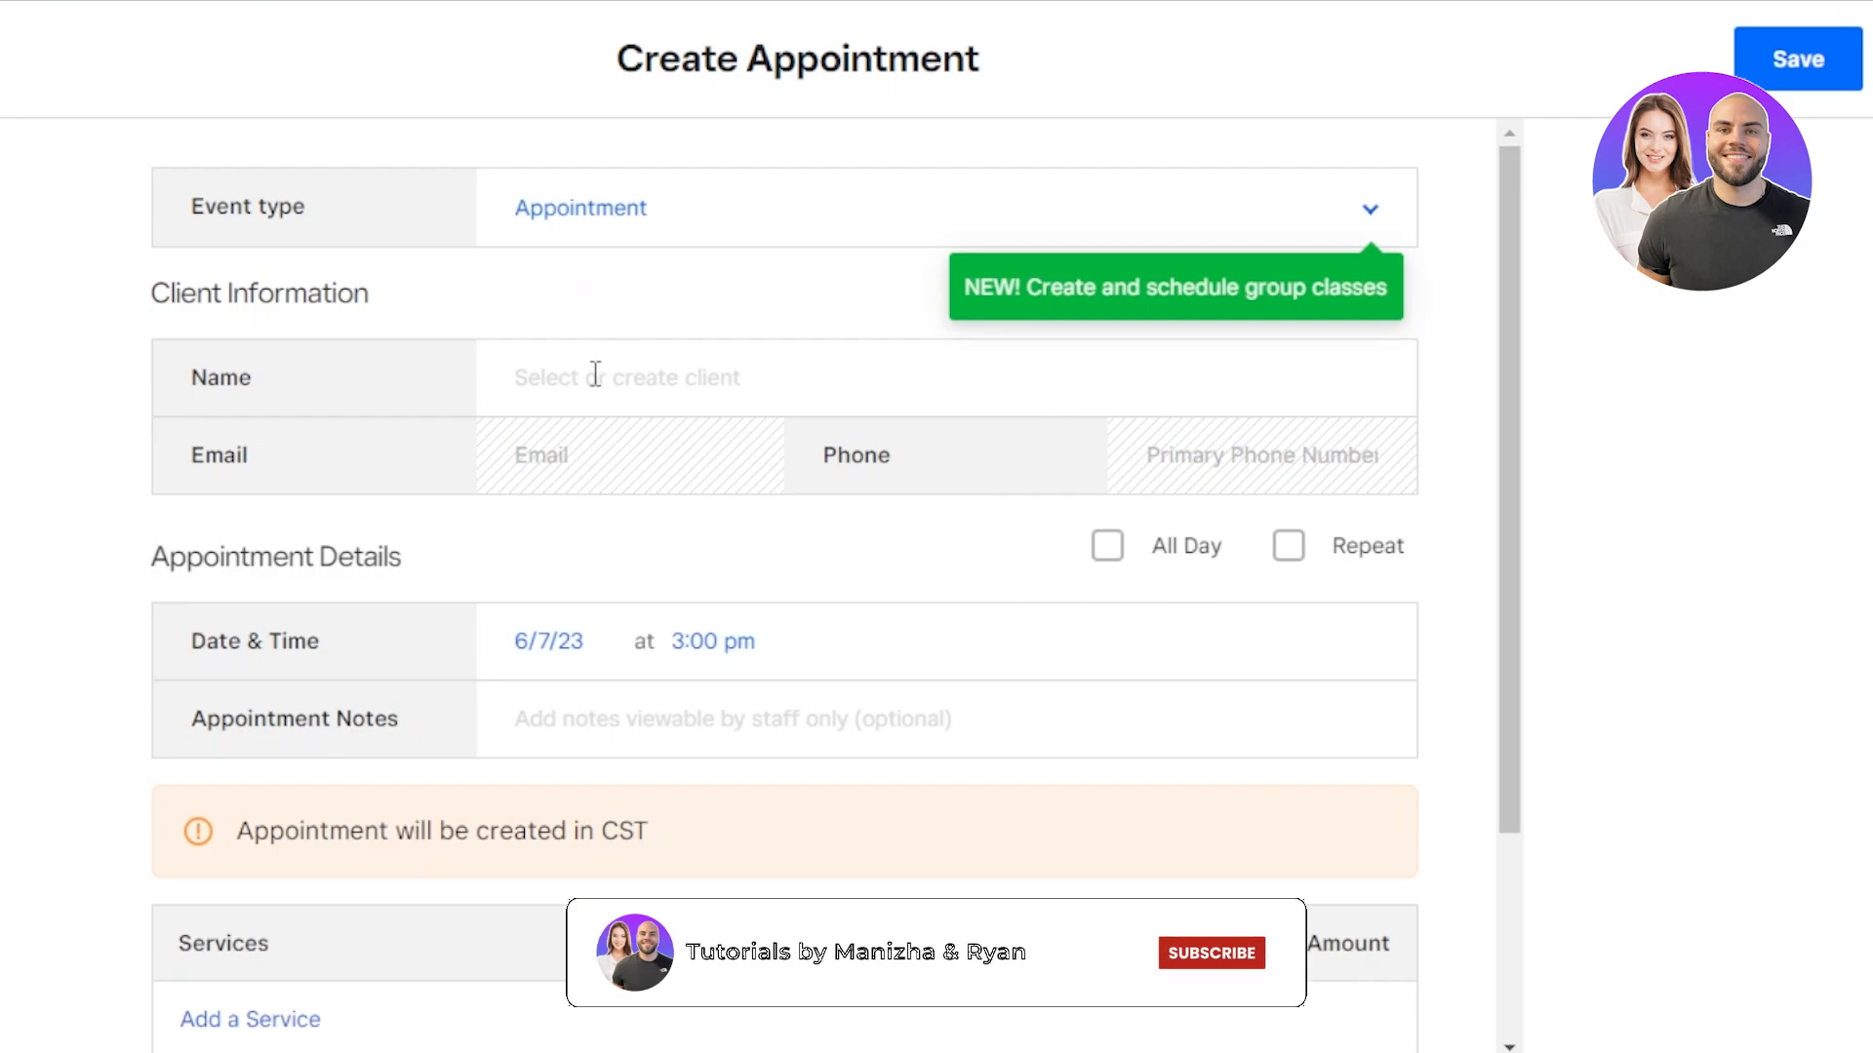
type("Sarah")
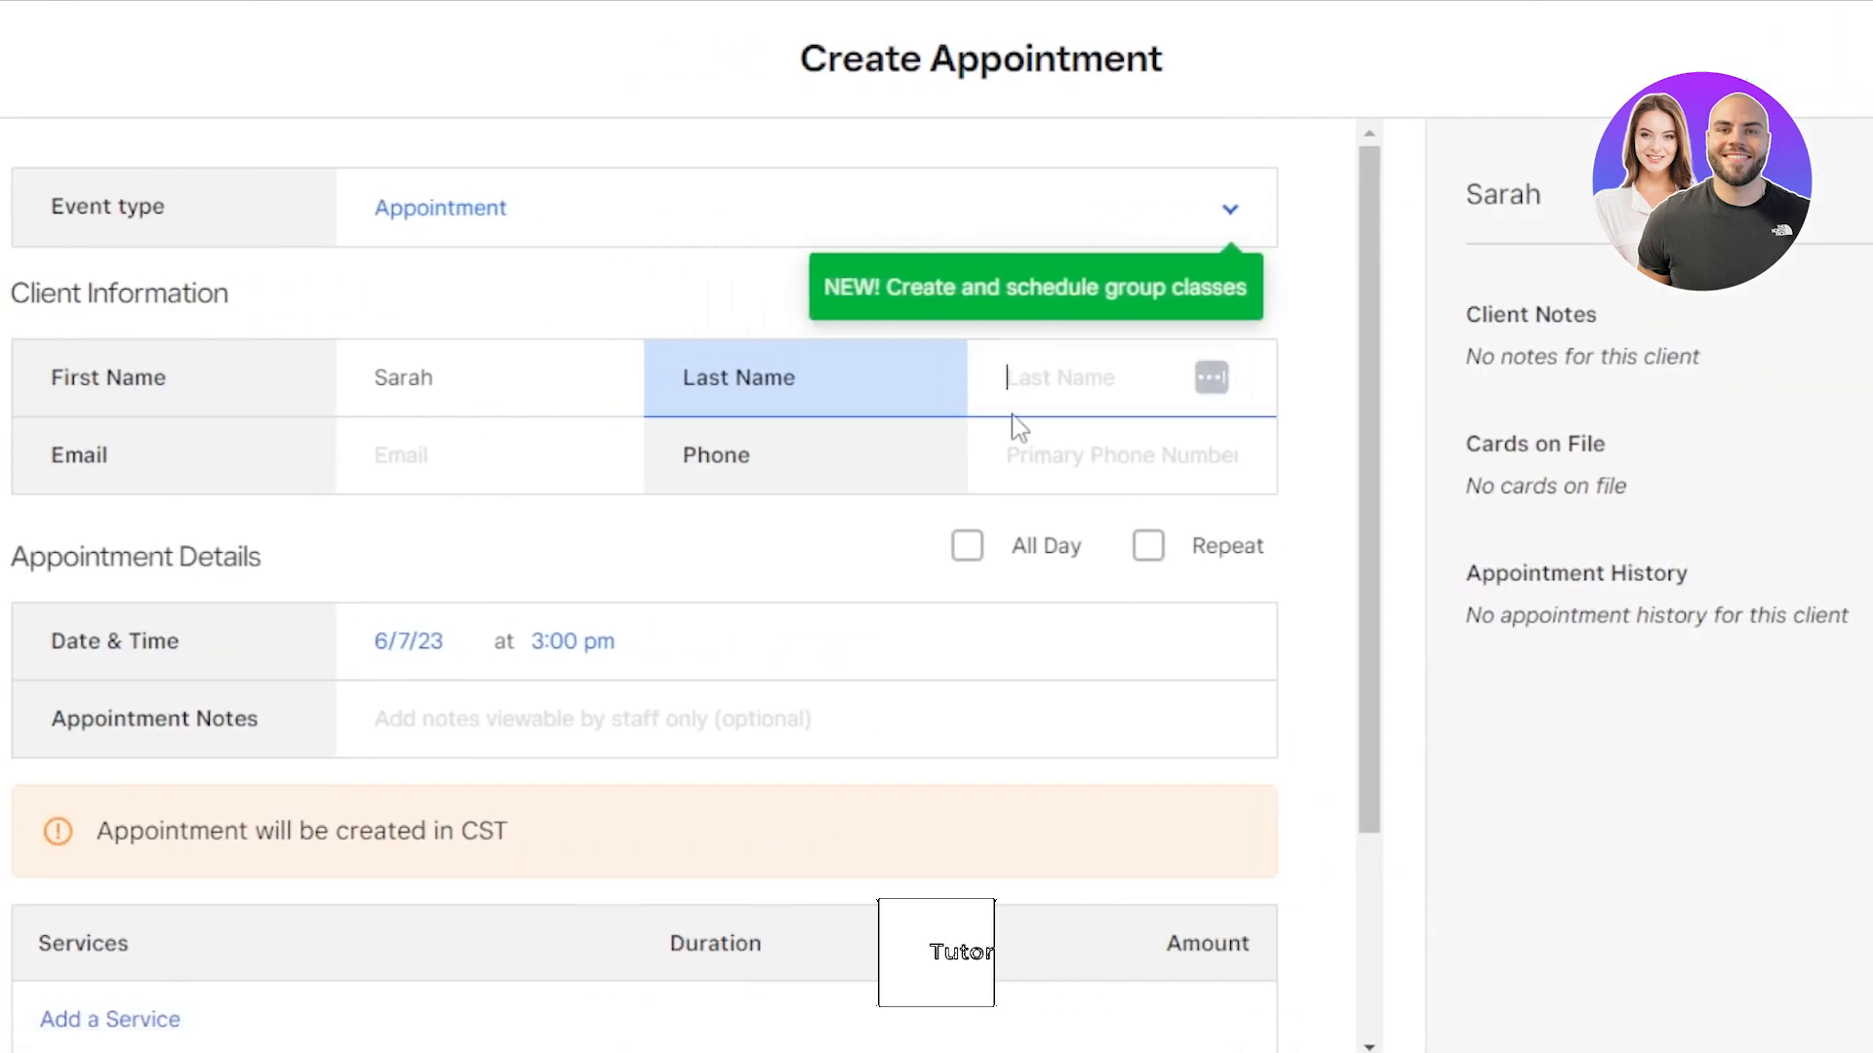
mouse_move(229, 438)
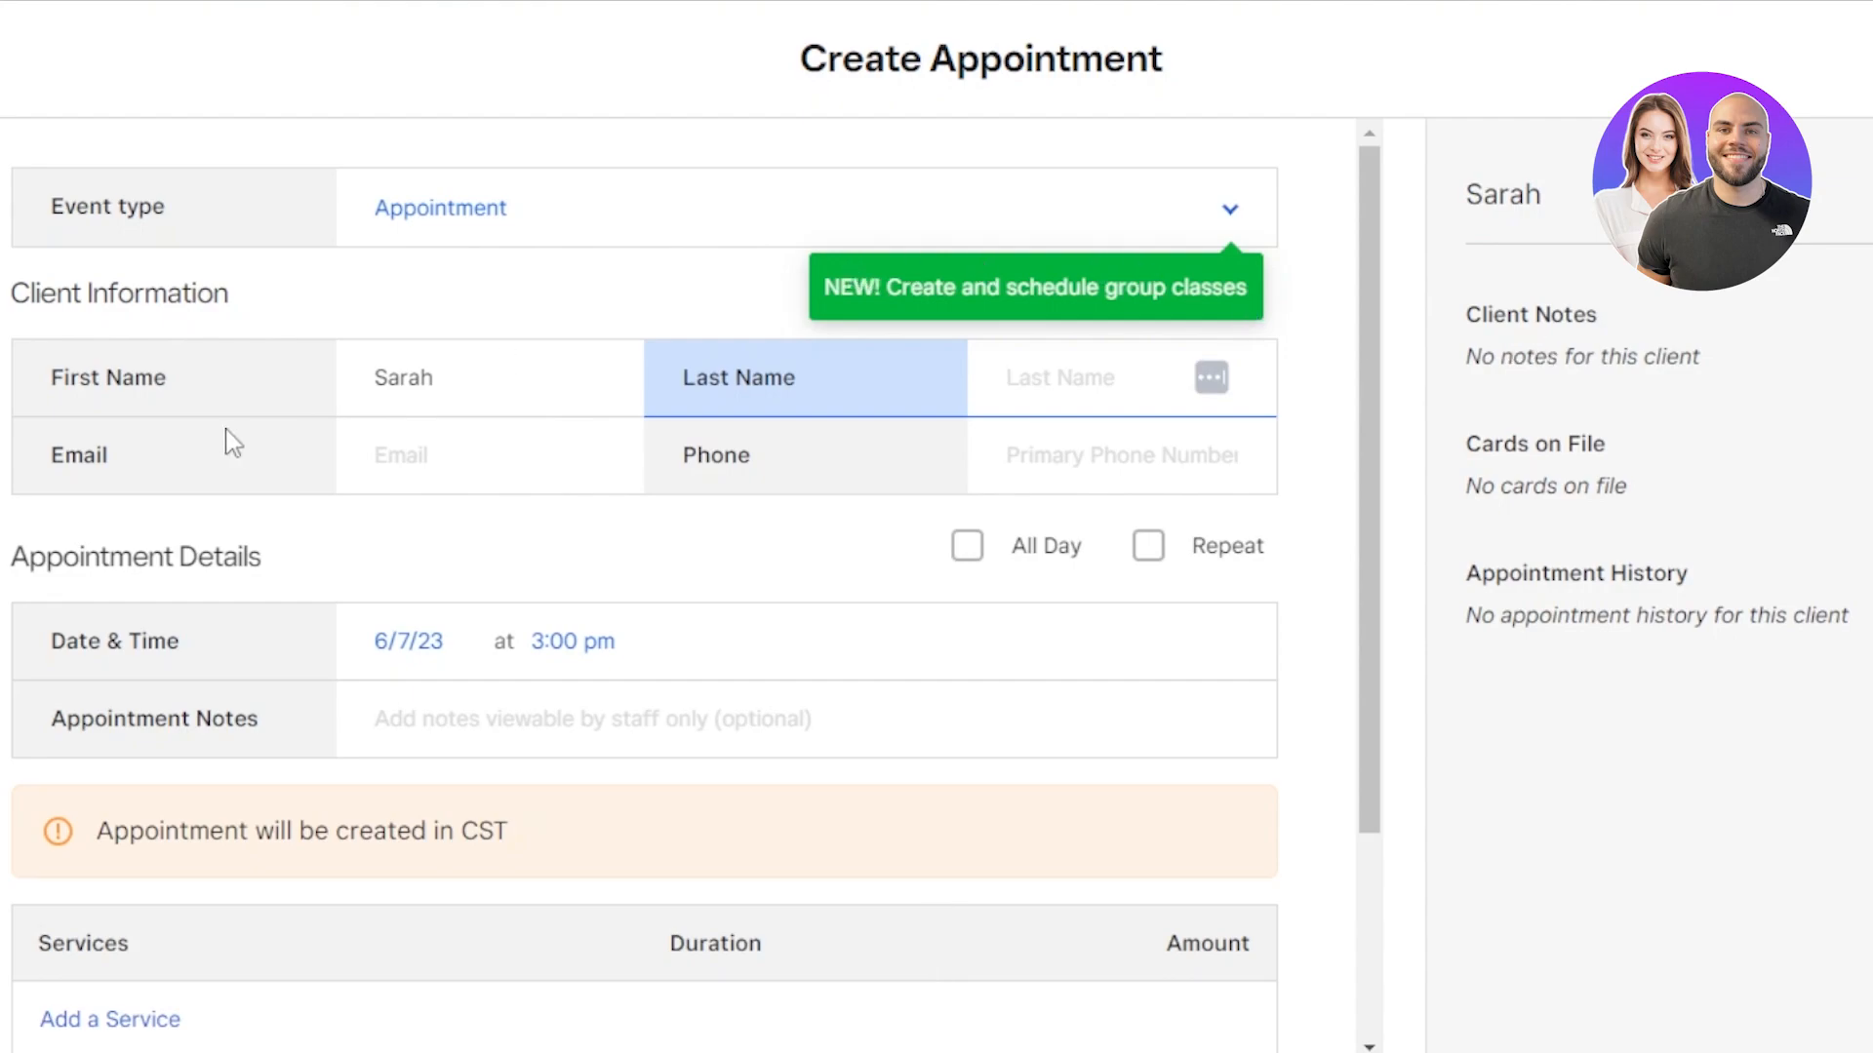
mouse_move(588, 295)
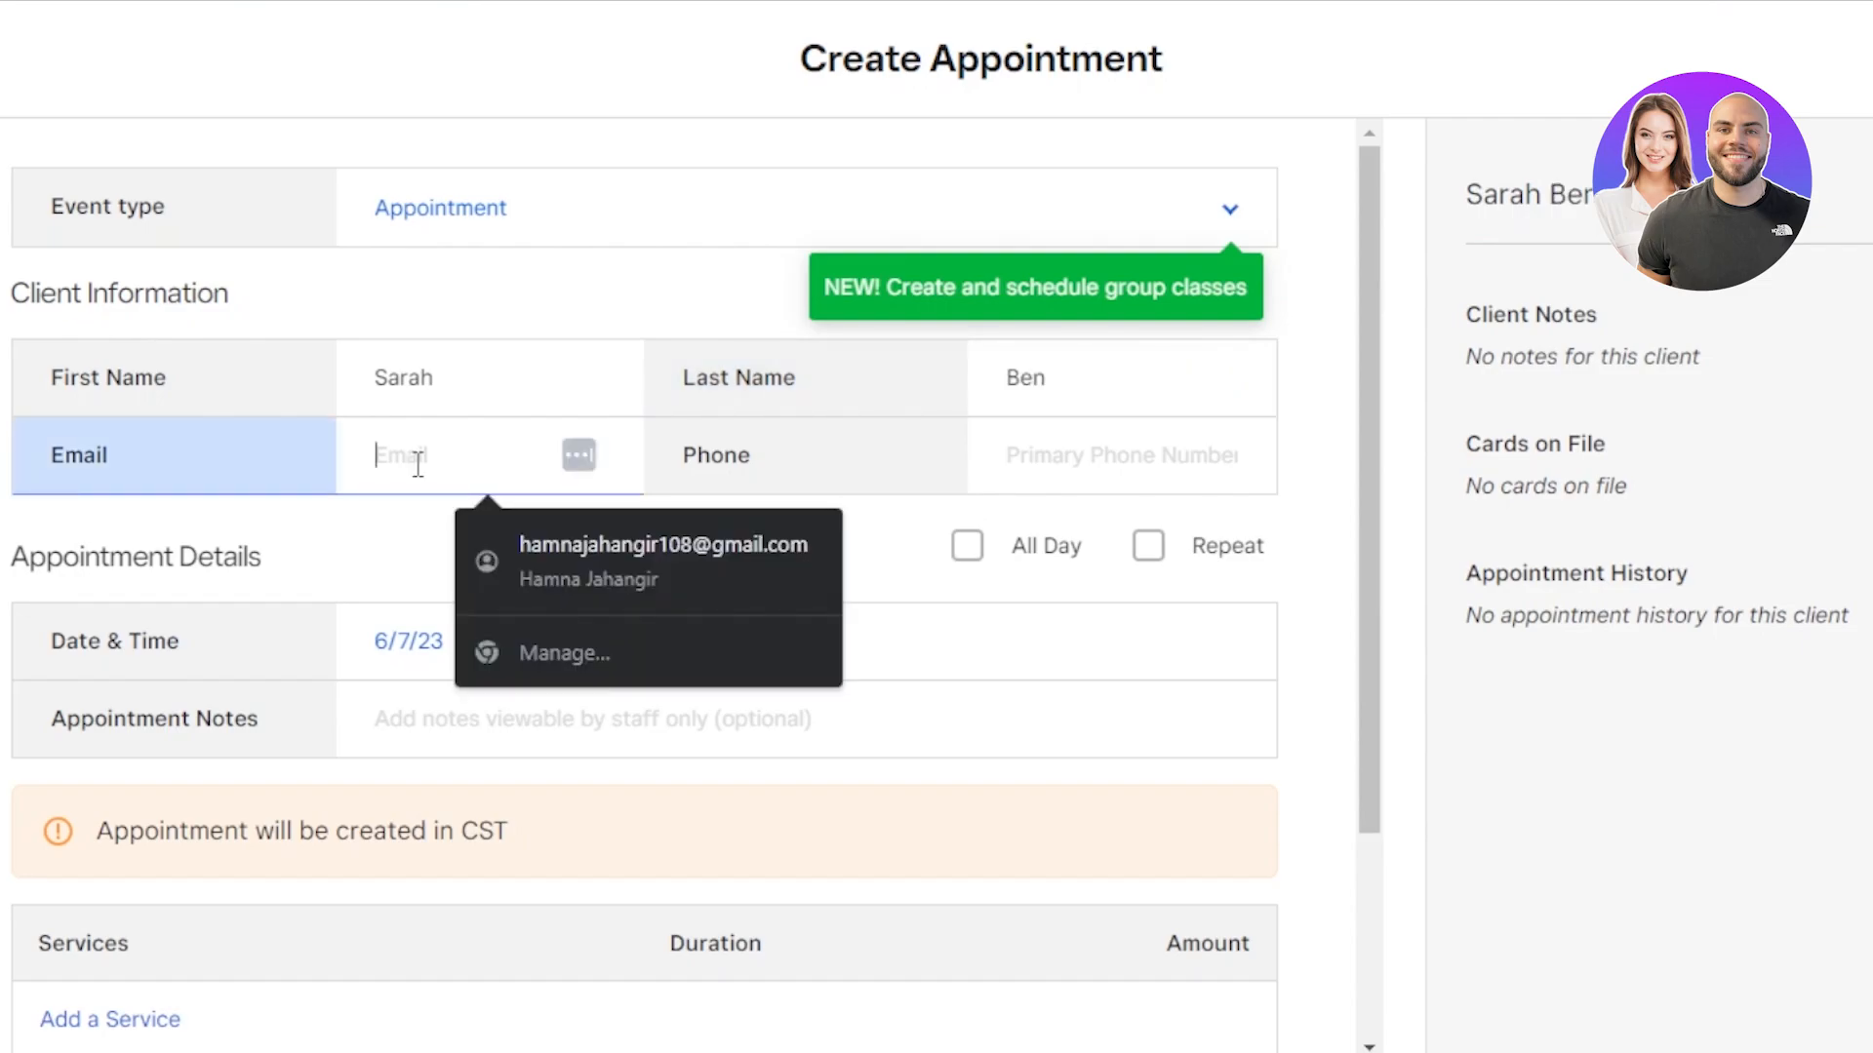
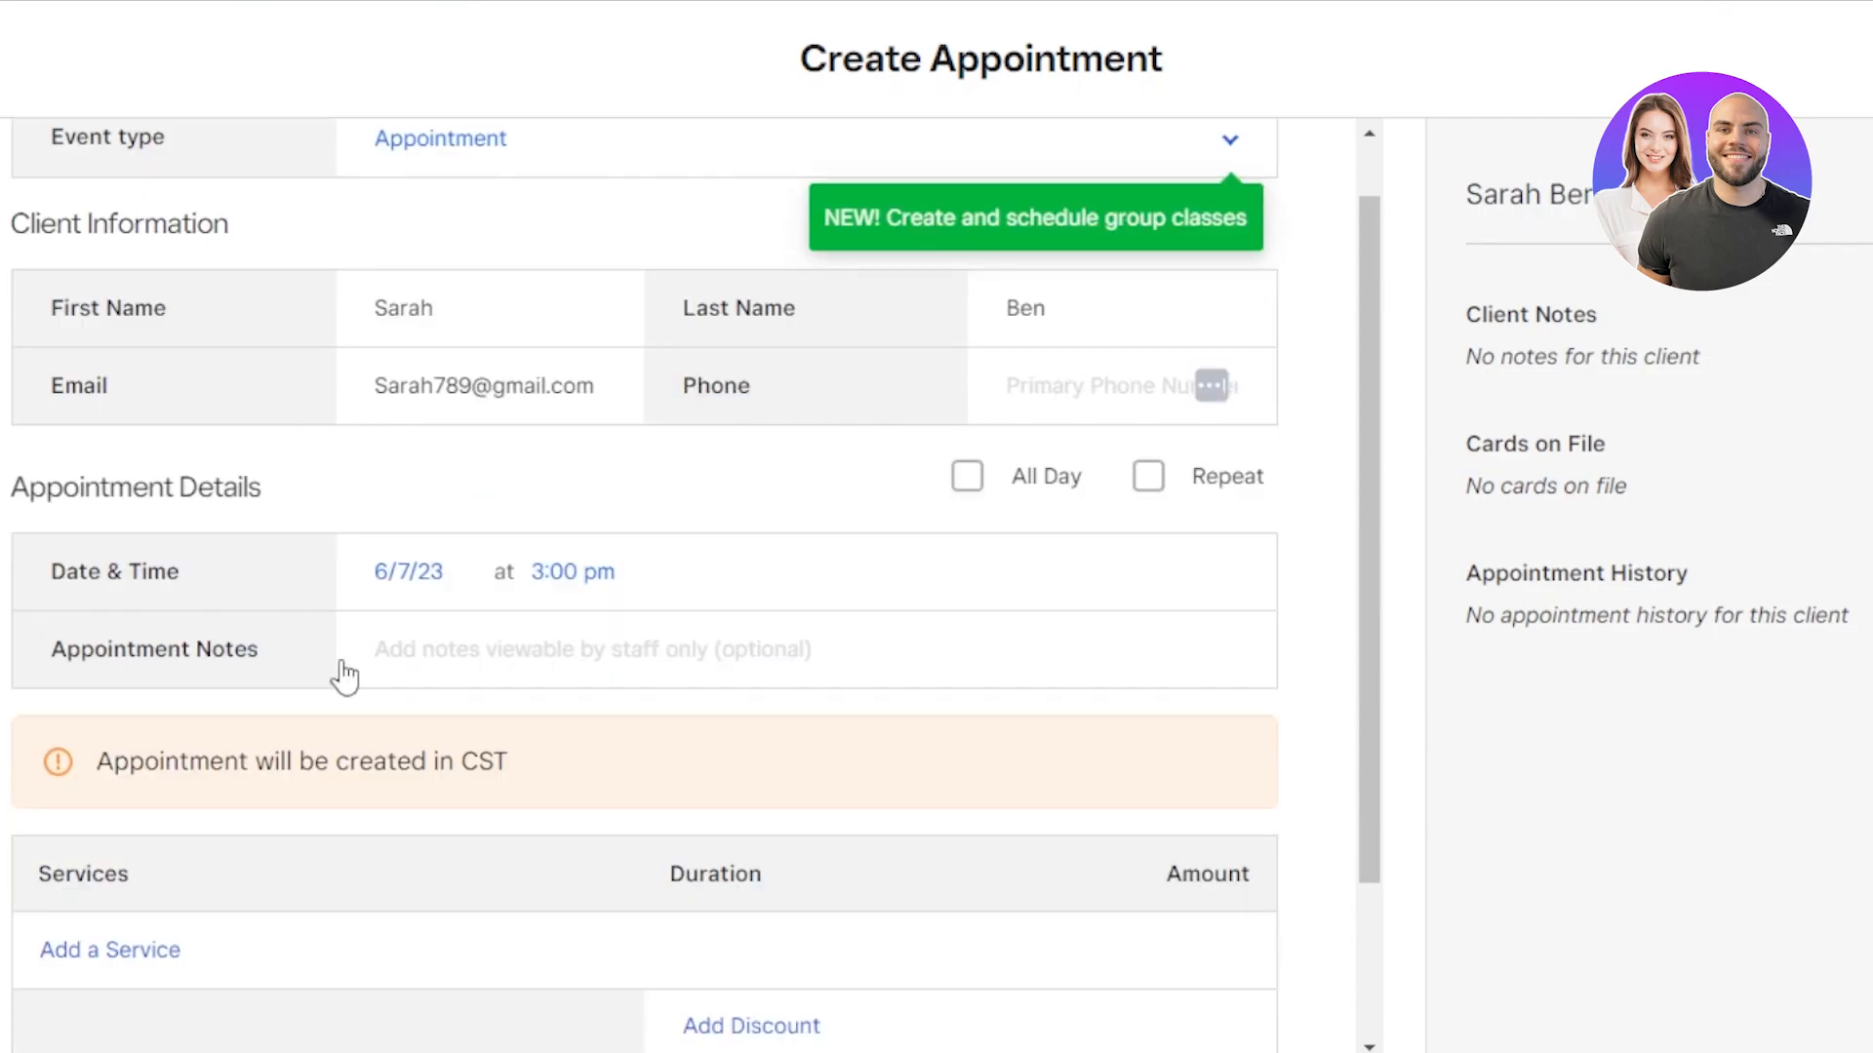
mouse_move(345, 562)
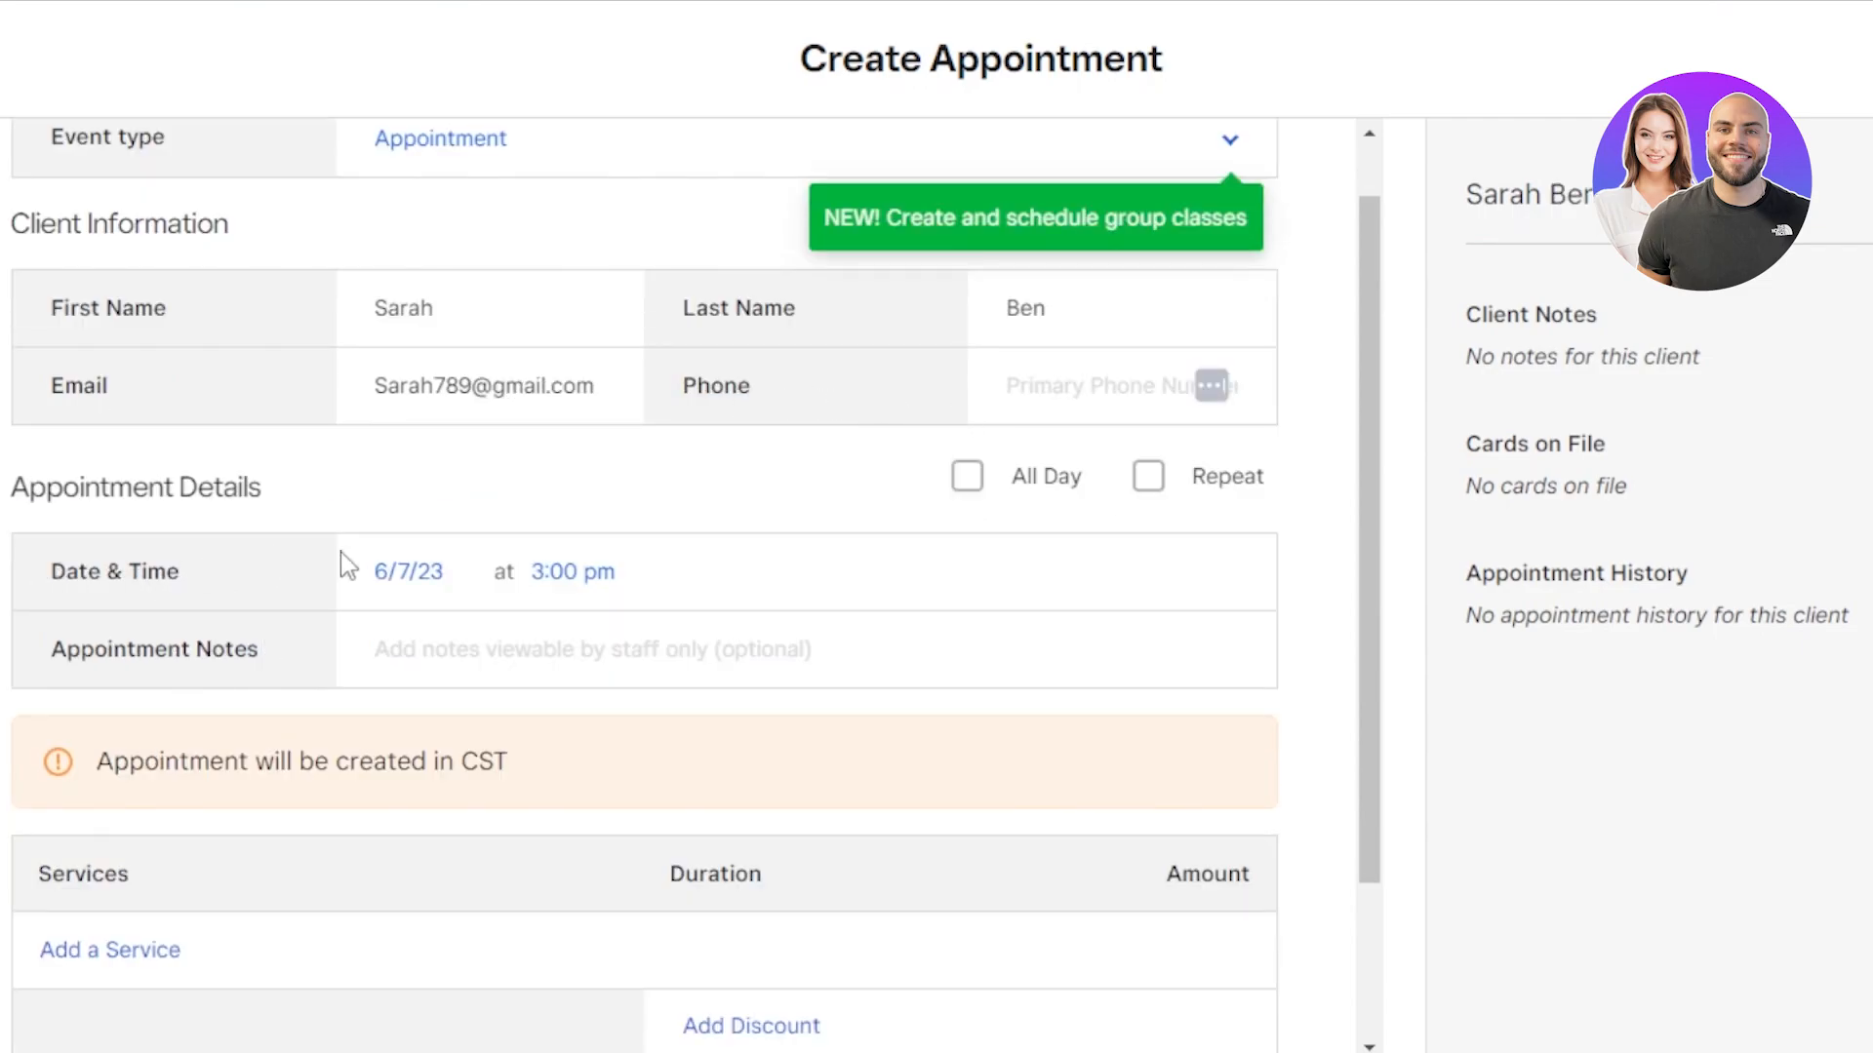
Step: Set the 6/7/23 appointment to start at 8:00 pm
left_click(408, 572)
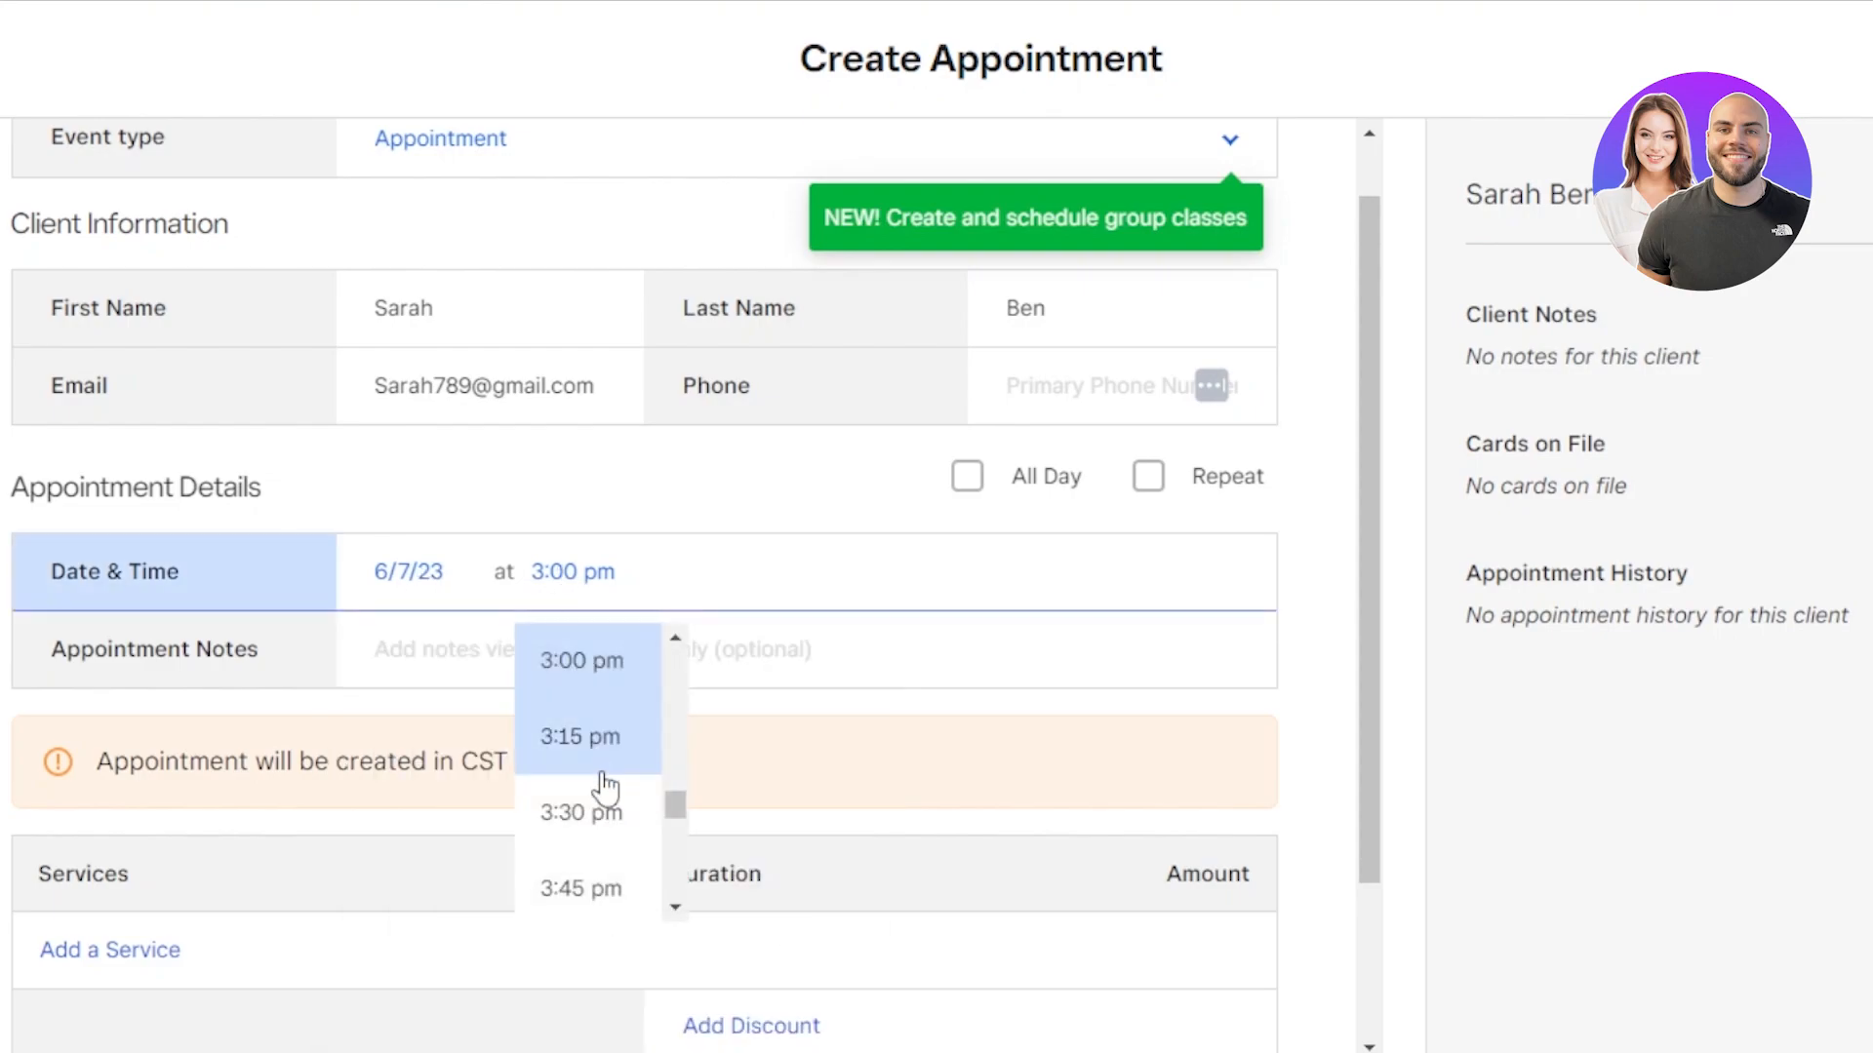
scroll("down", 3)
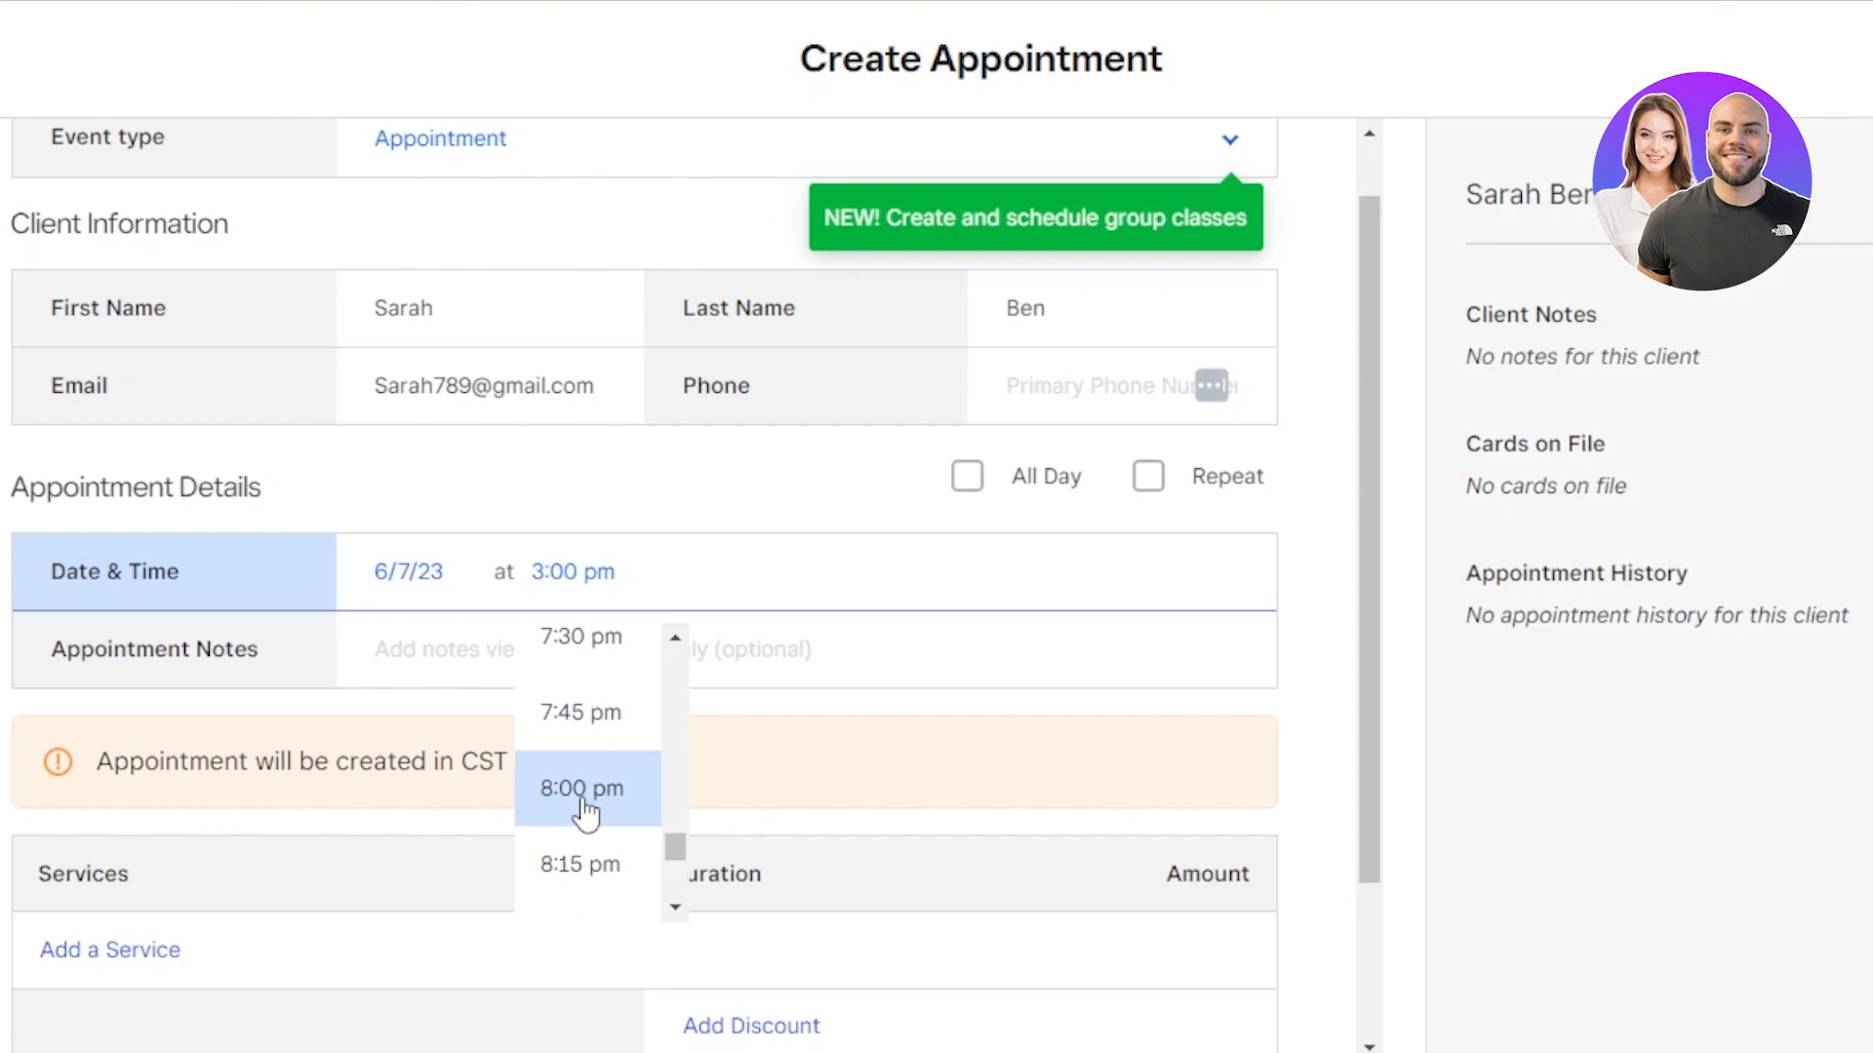
left_click(581, 788)
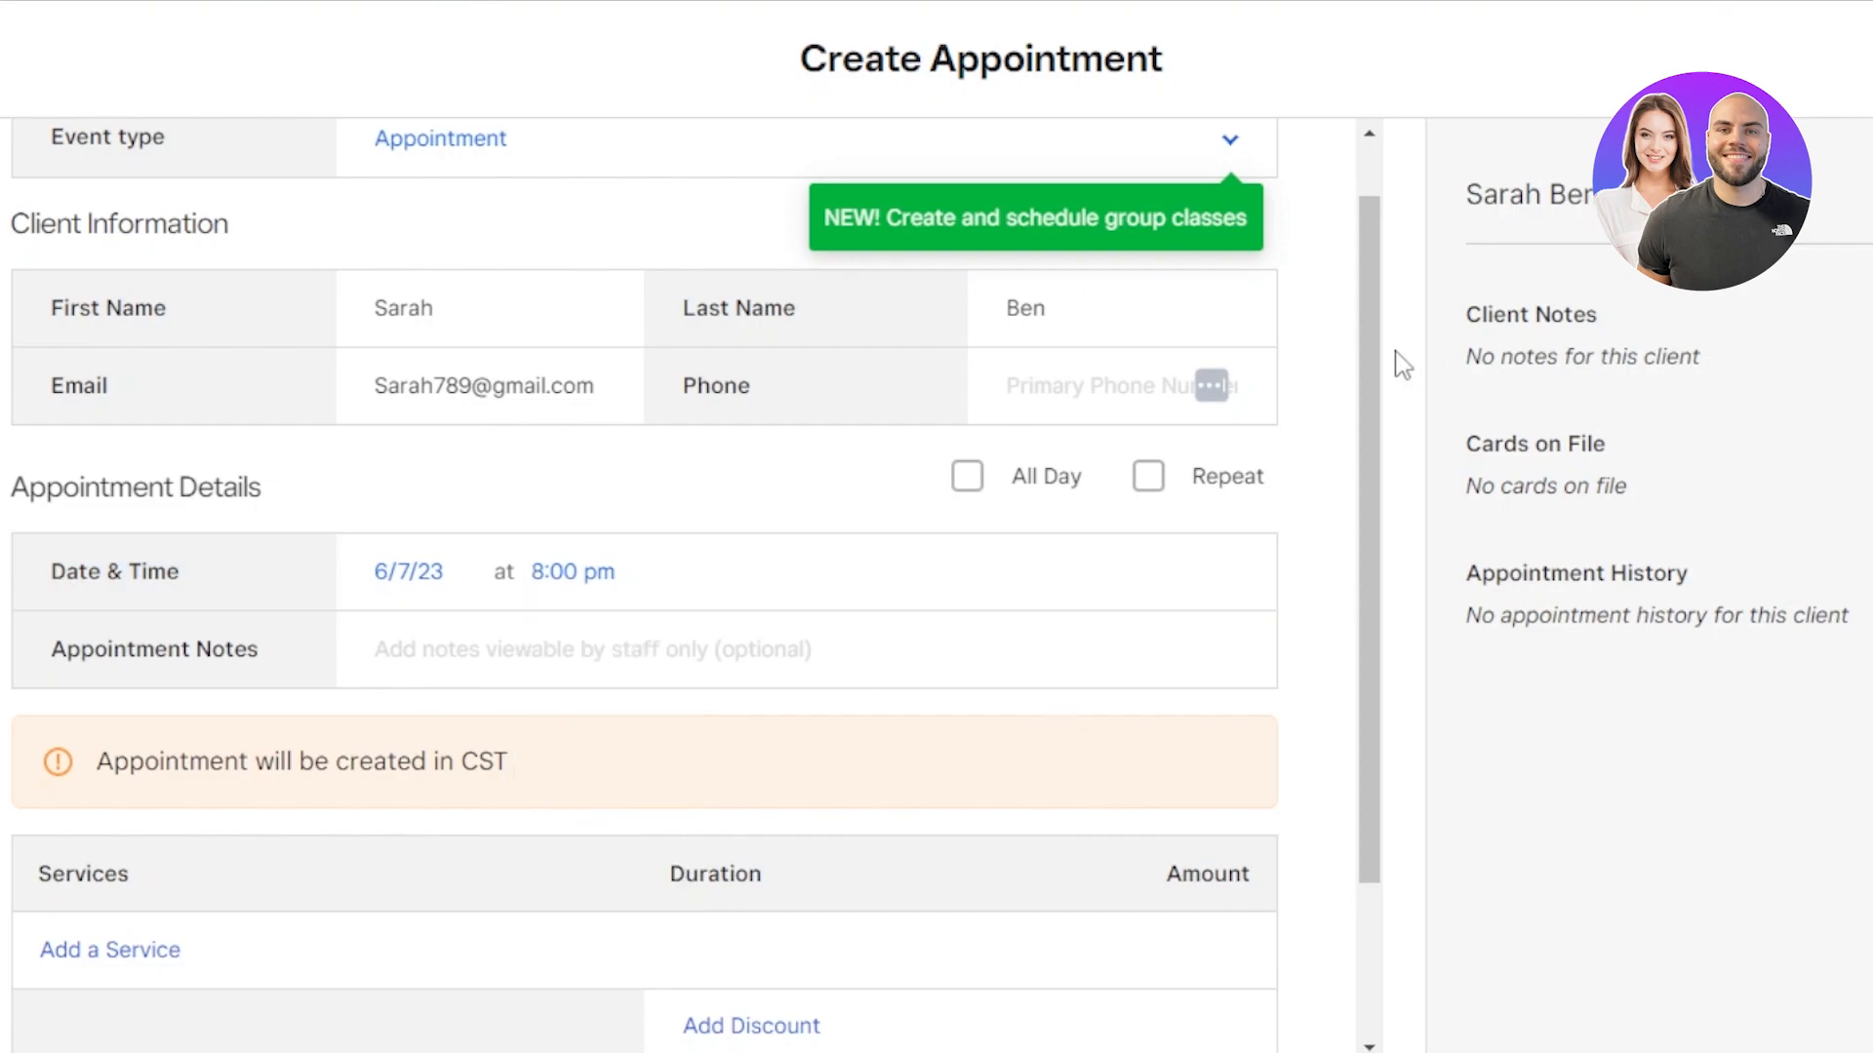
mouse_move(1368, 414)
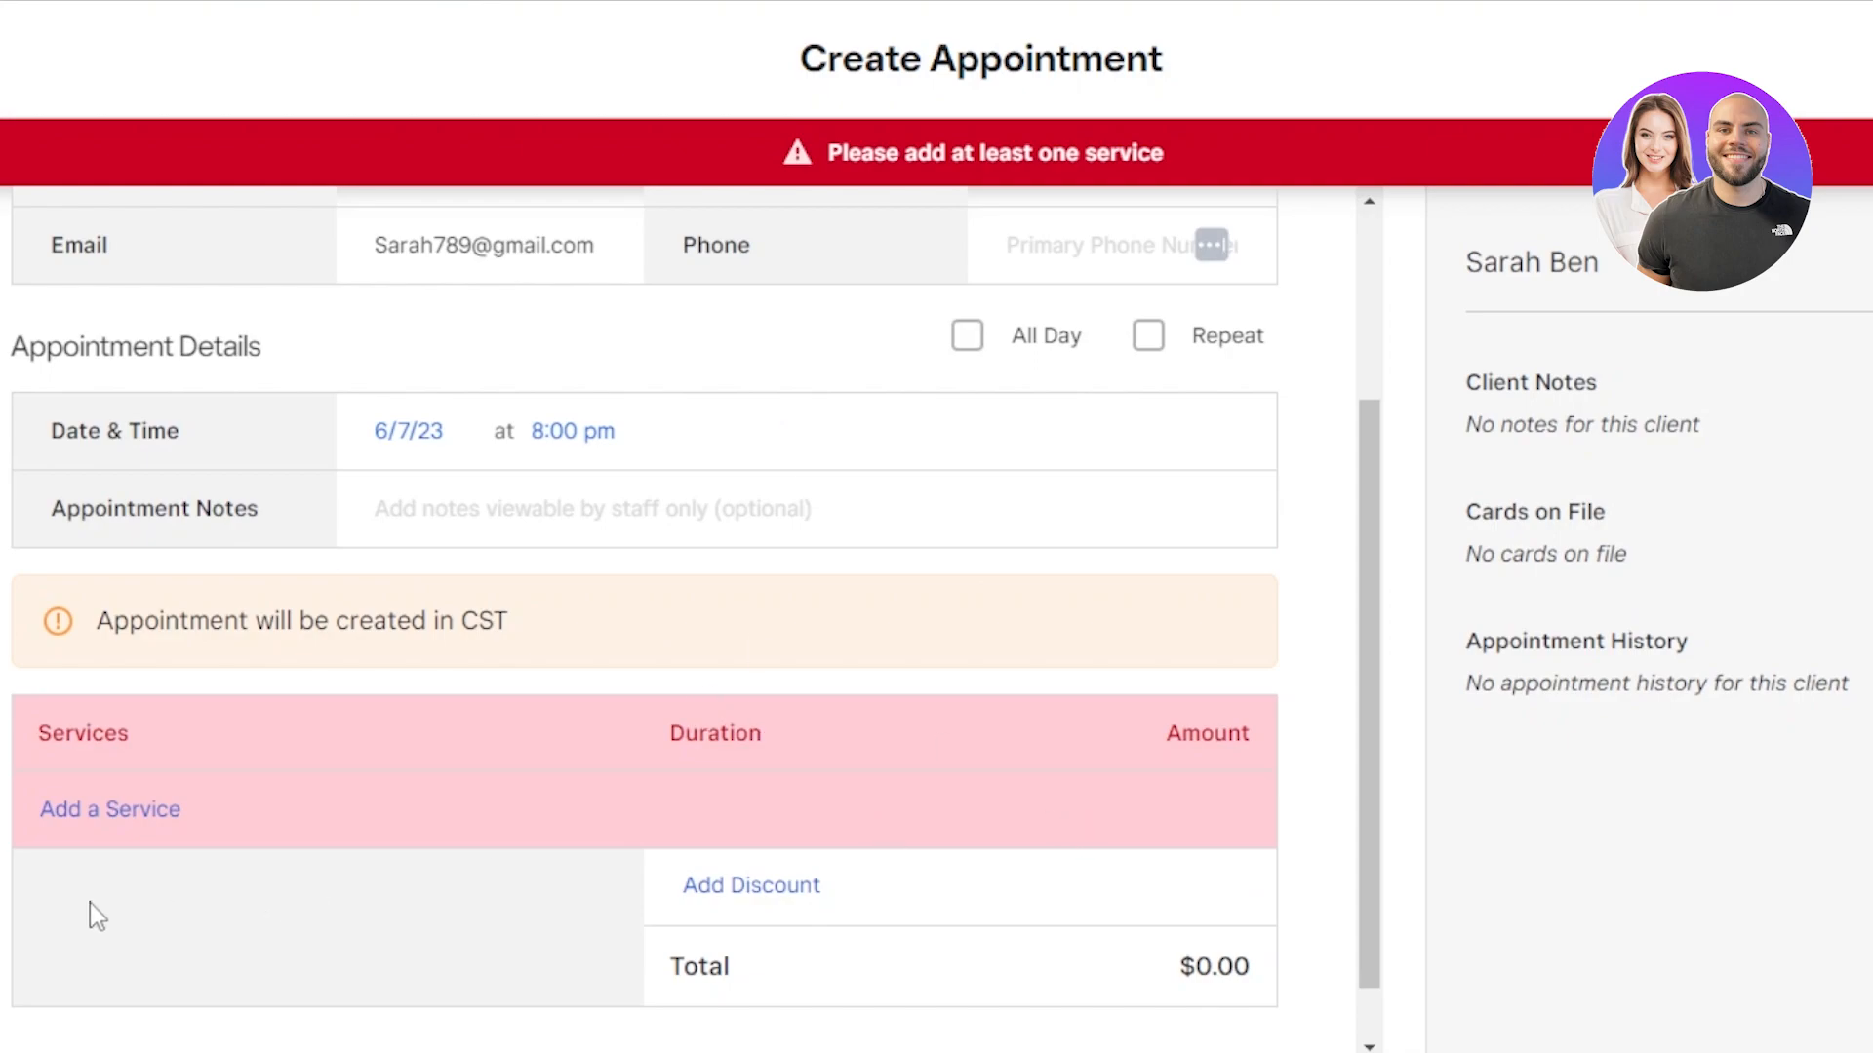
Step: Add a Color Treatment service lasting 2 hours ($200.00) to the appointment
left_click(109, 807)
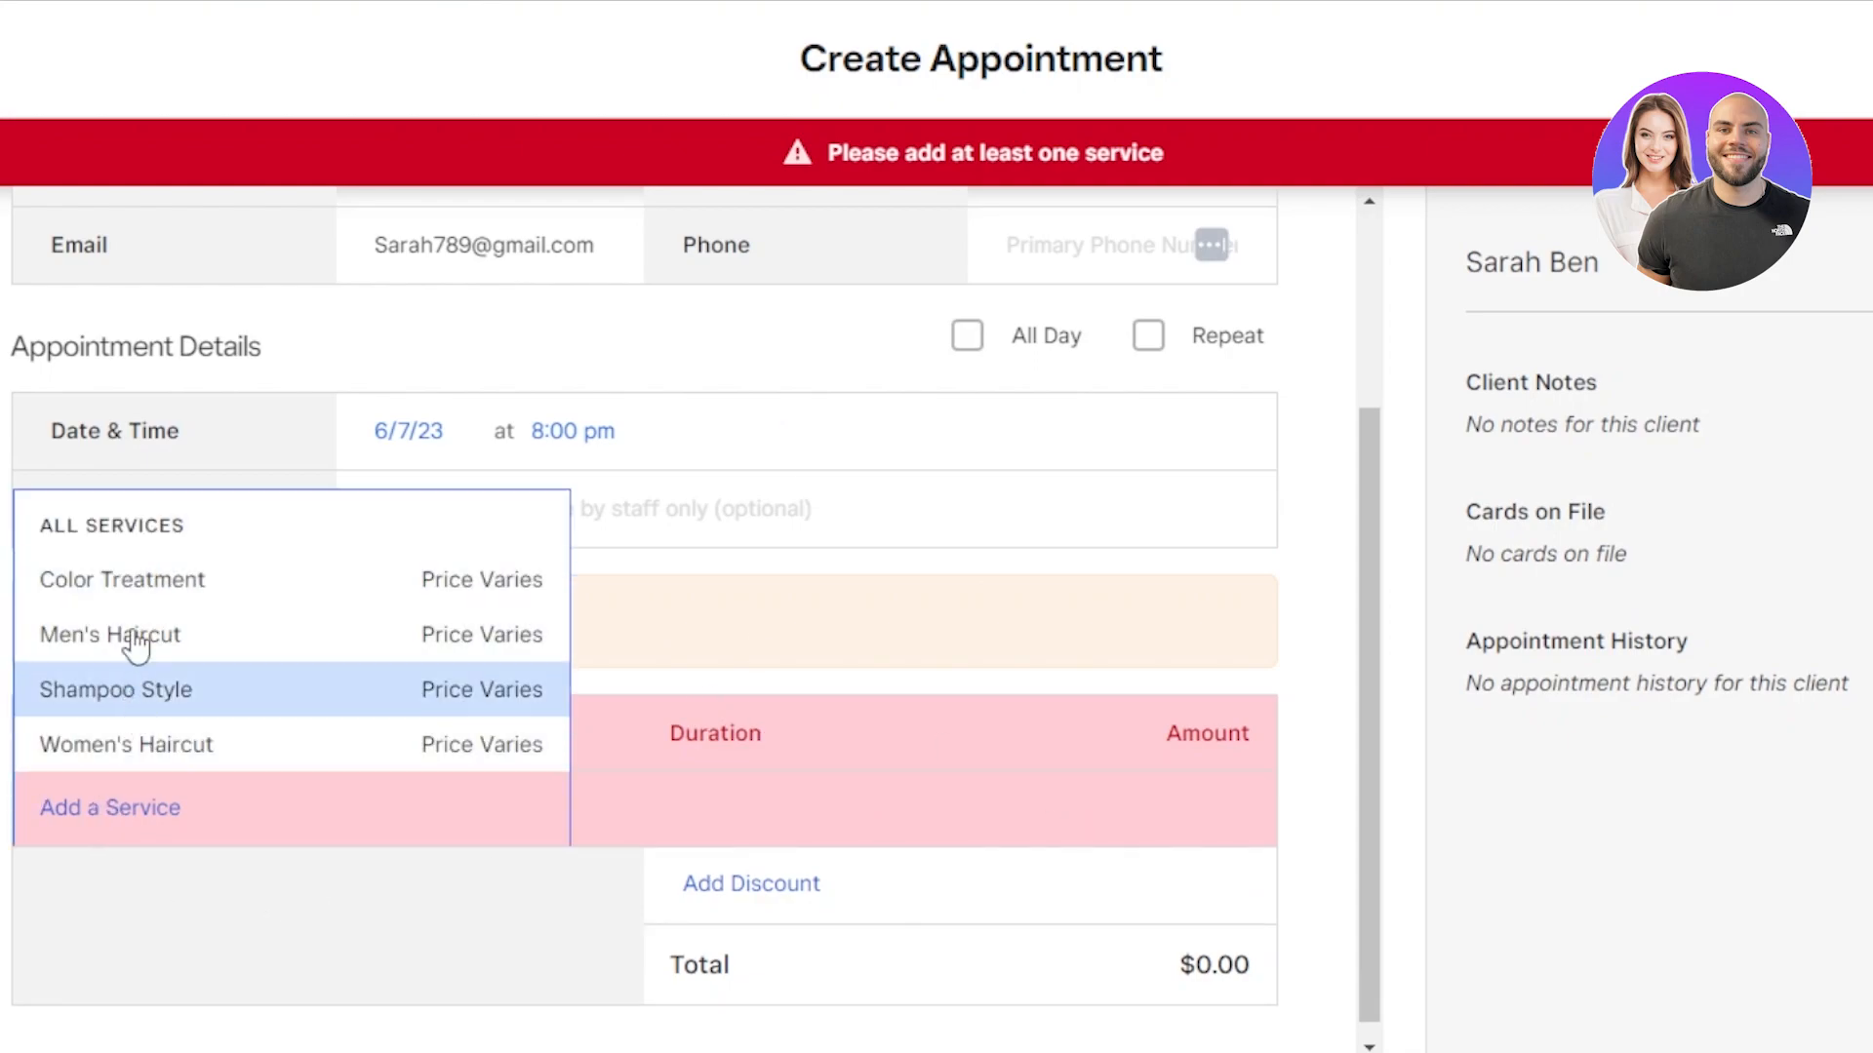
mouse_move(123, 580)
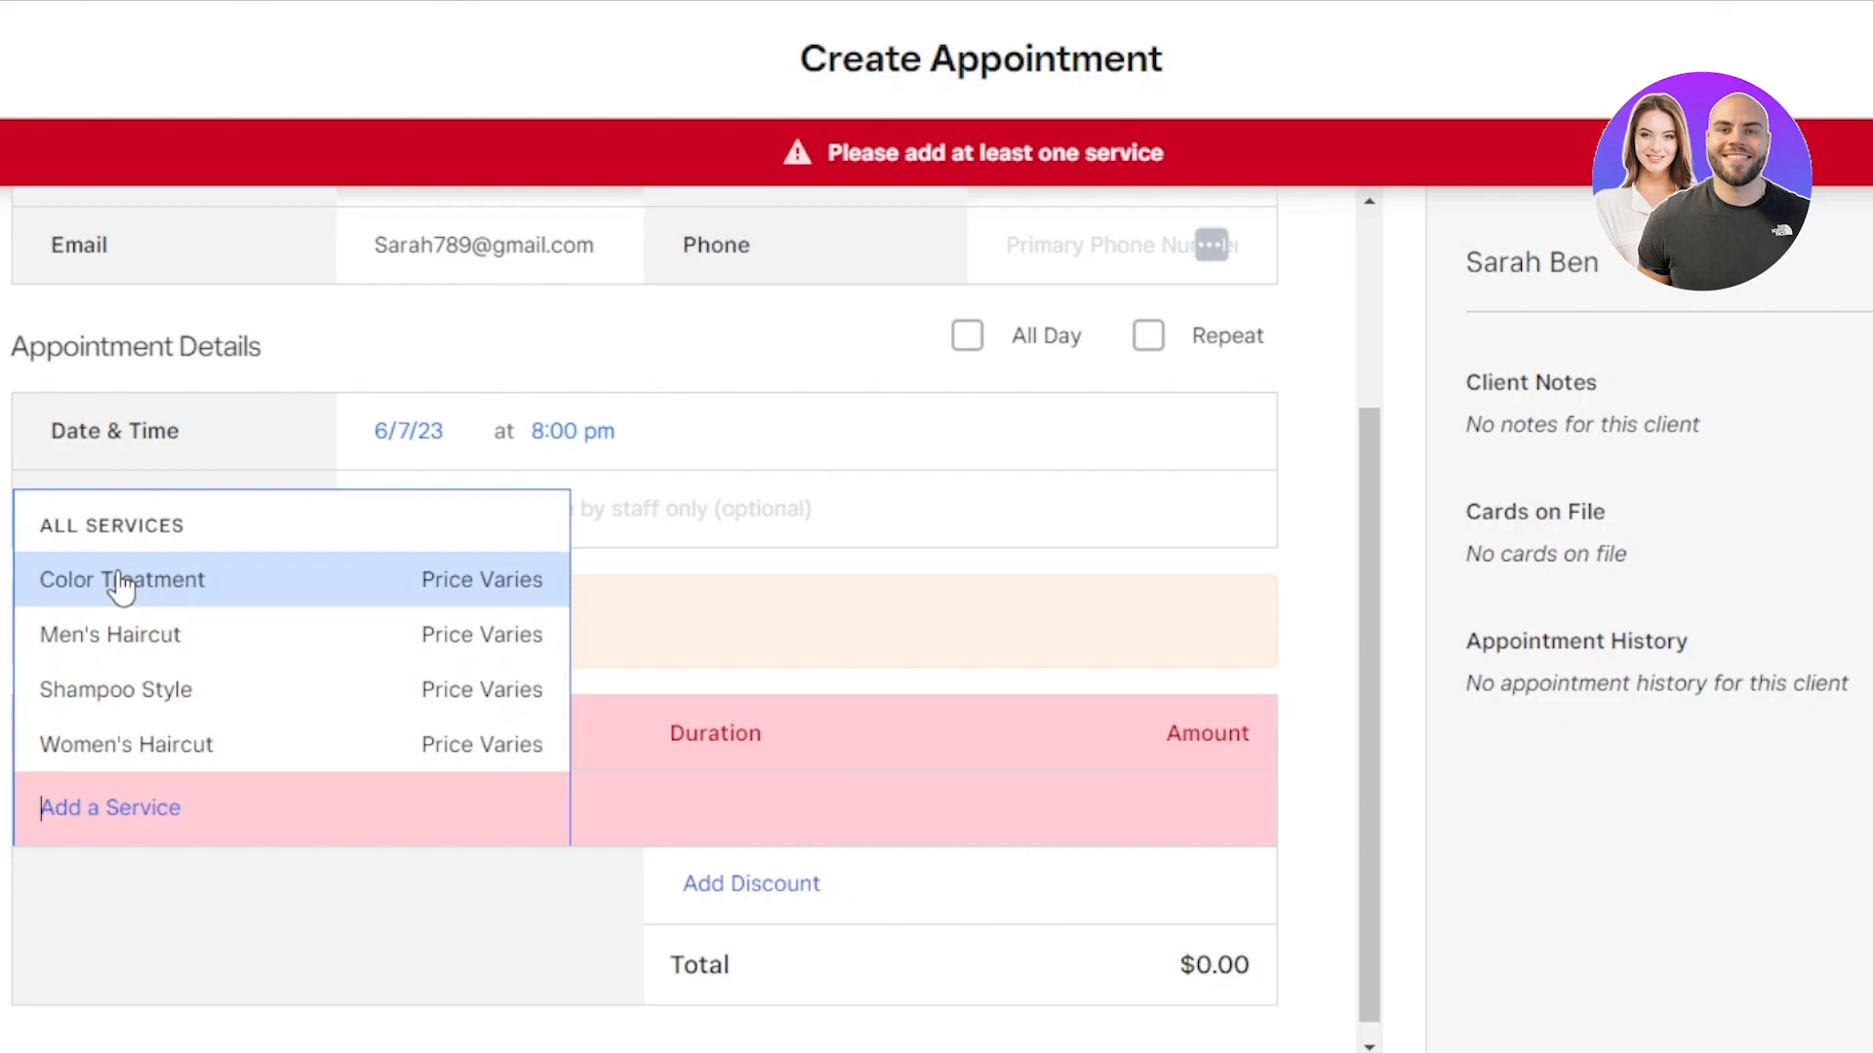
left_click(121, 580)
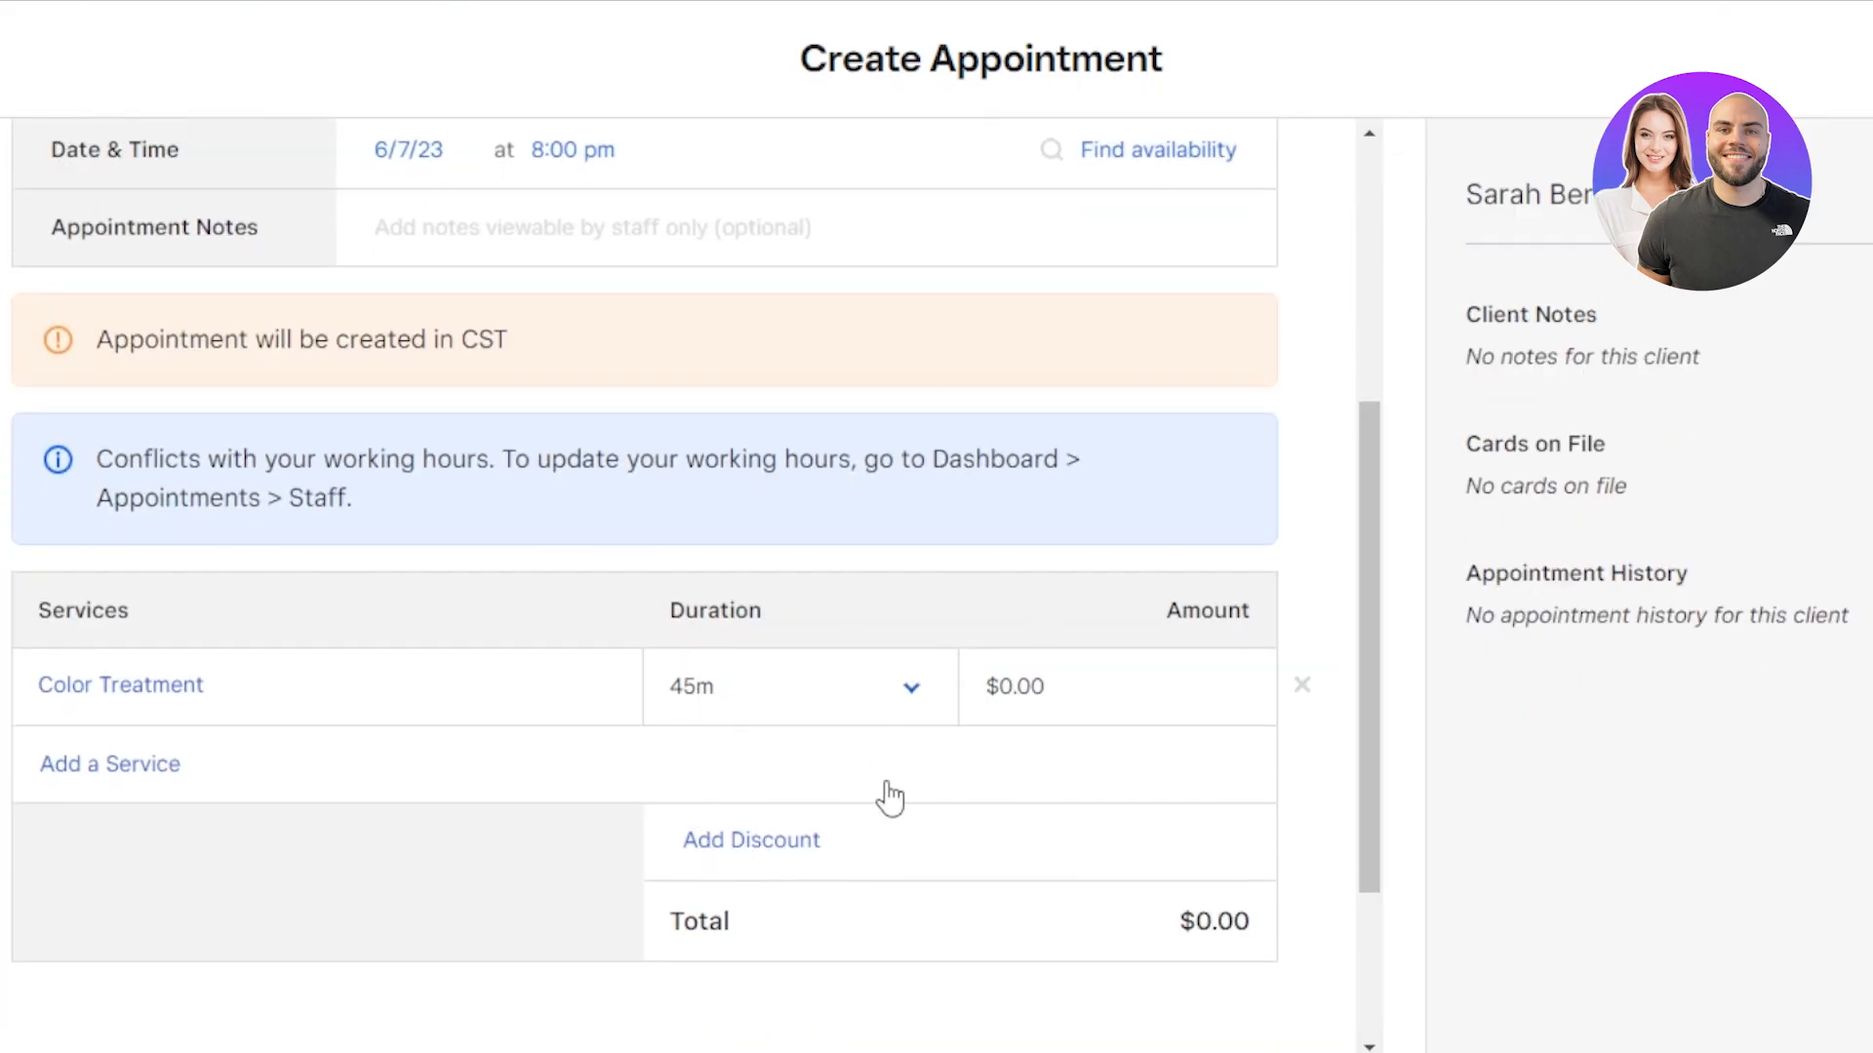
left_click(794, 685)
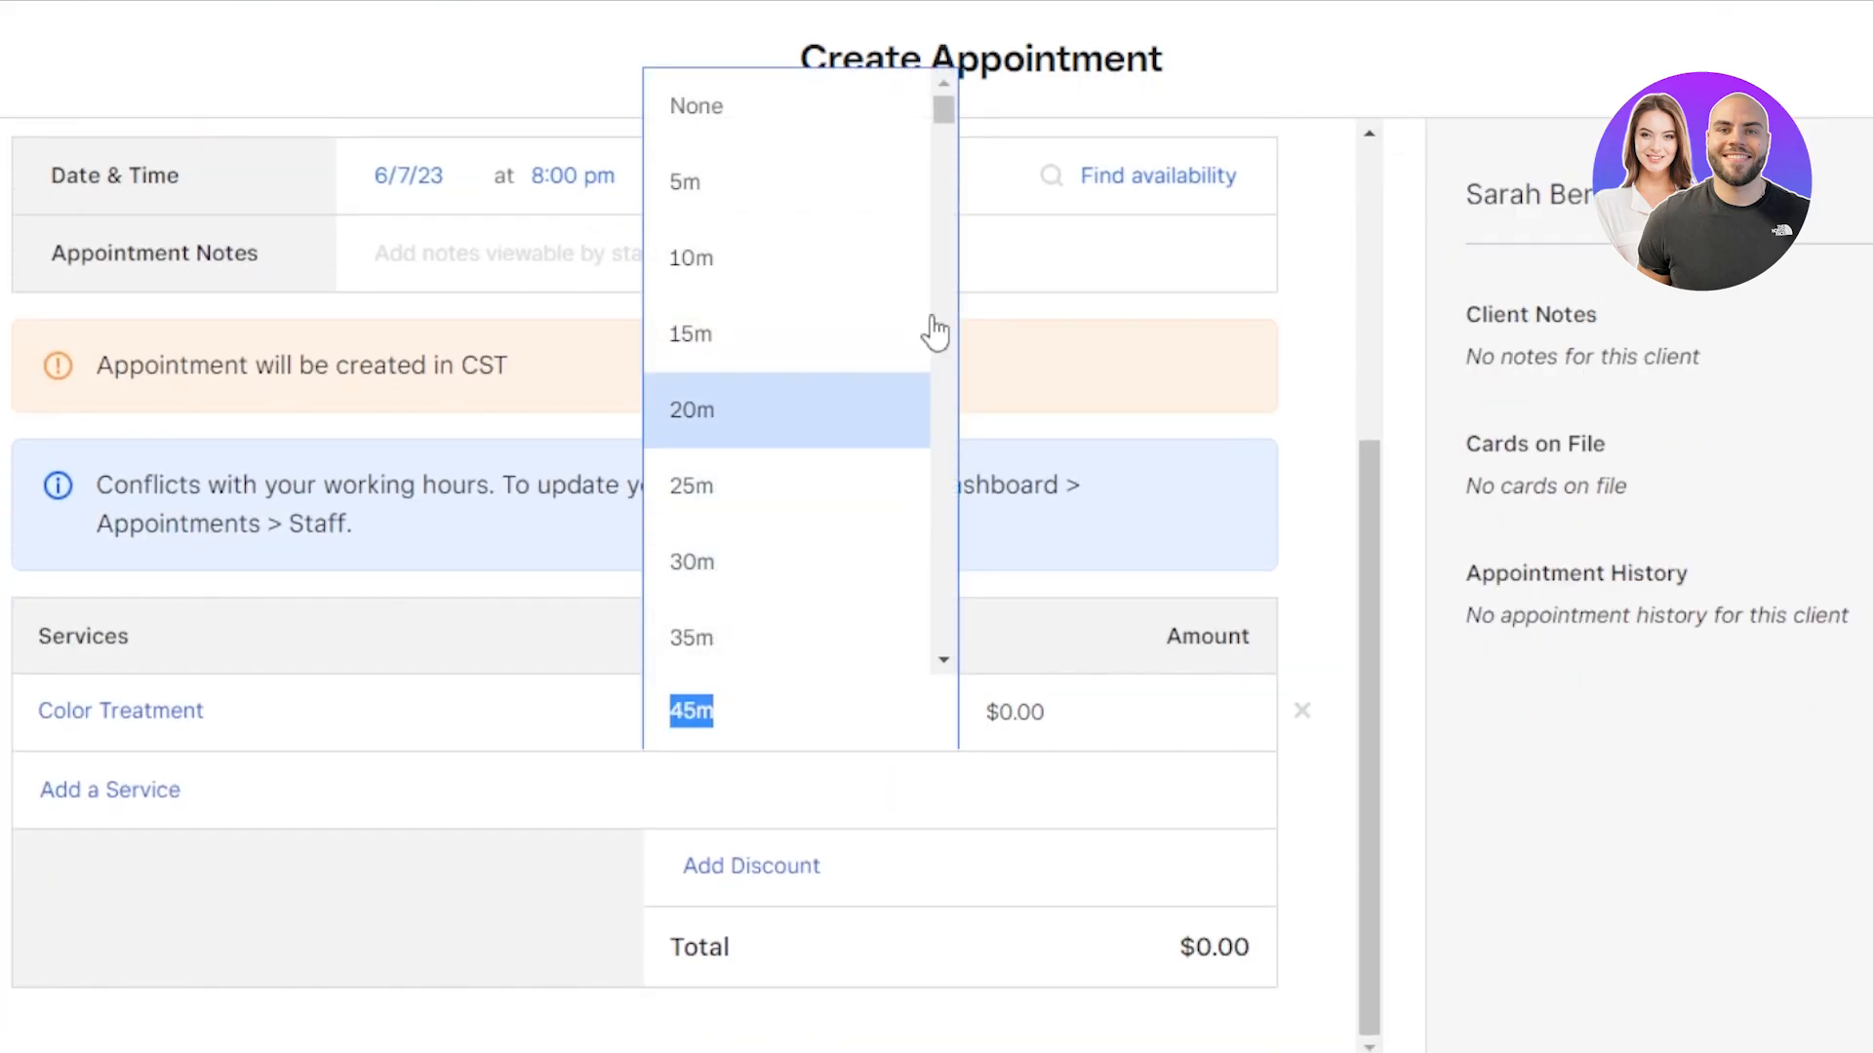
scroll("down", 3)
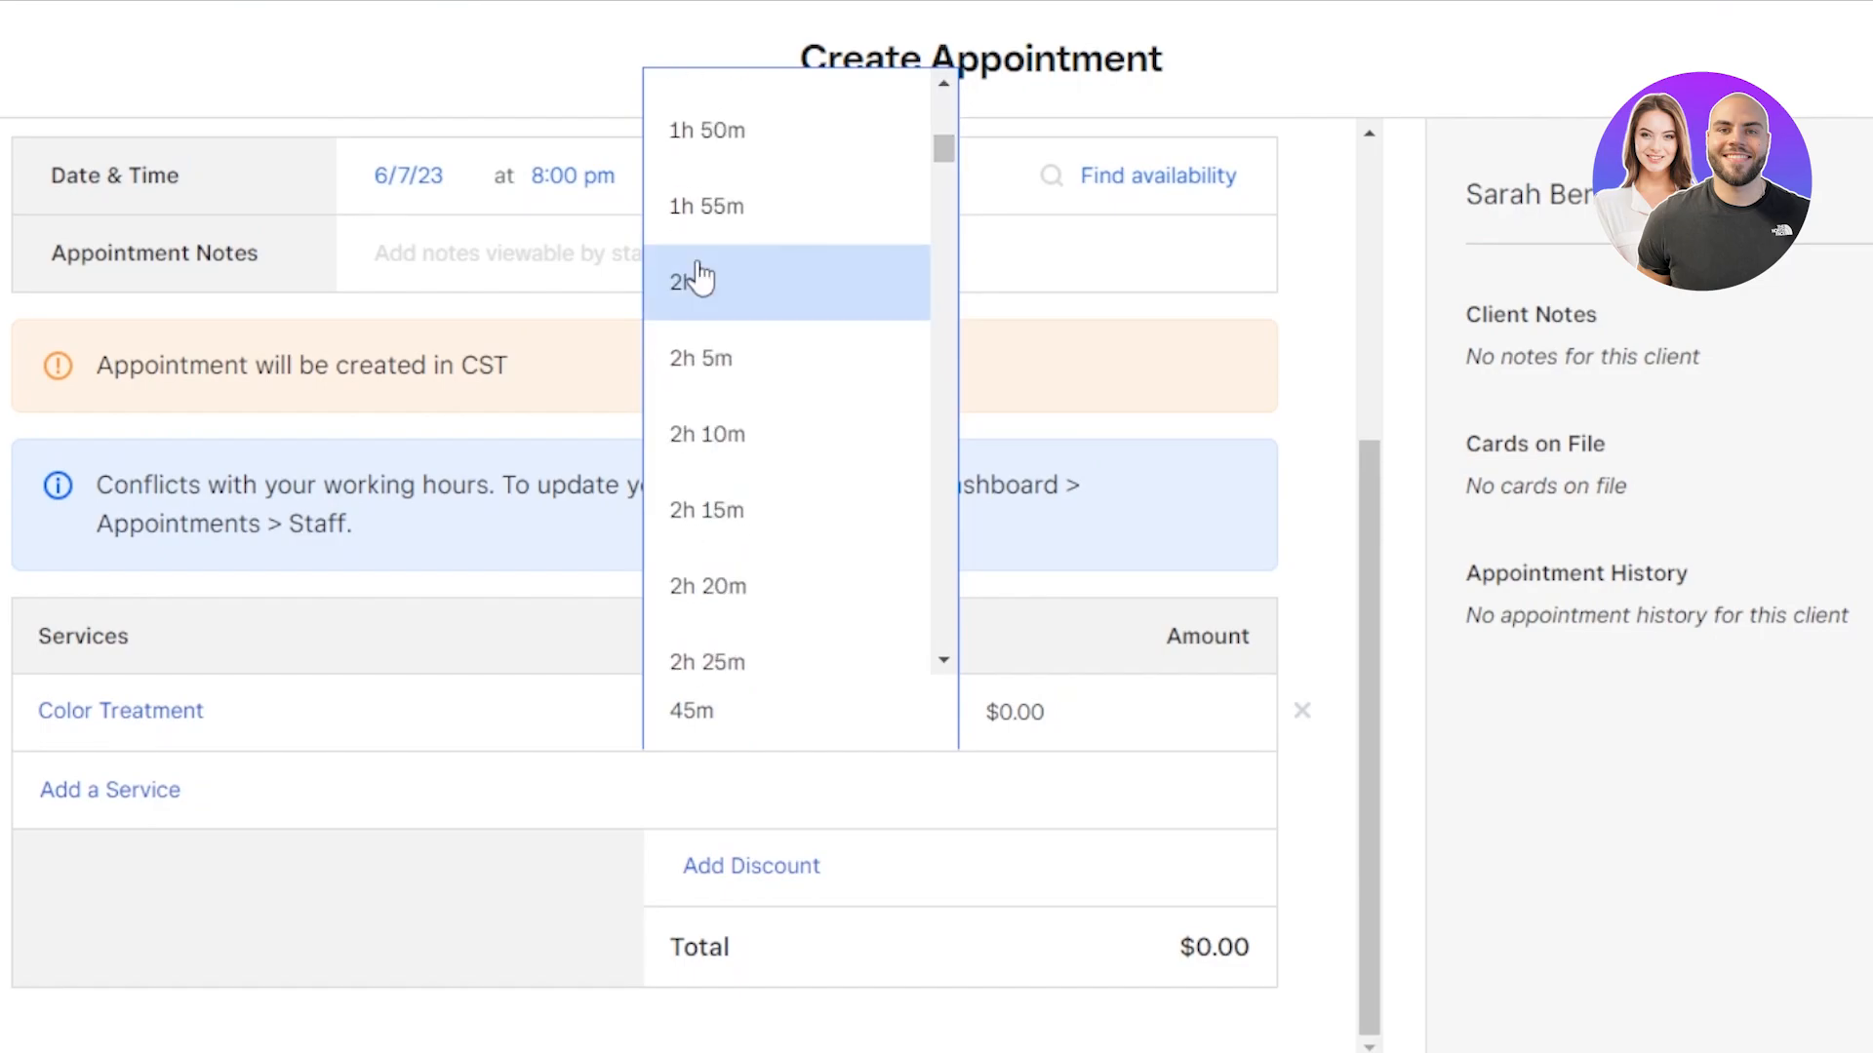
left_click(687, 281)
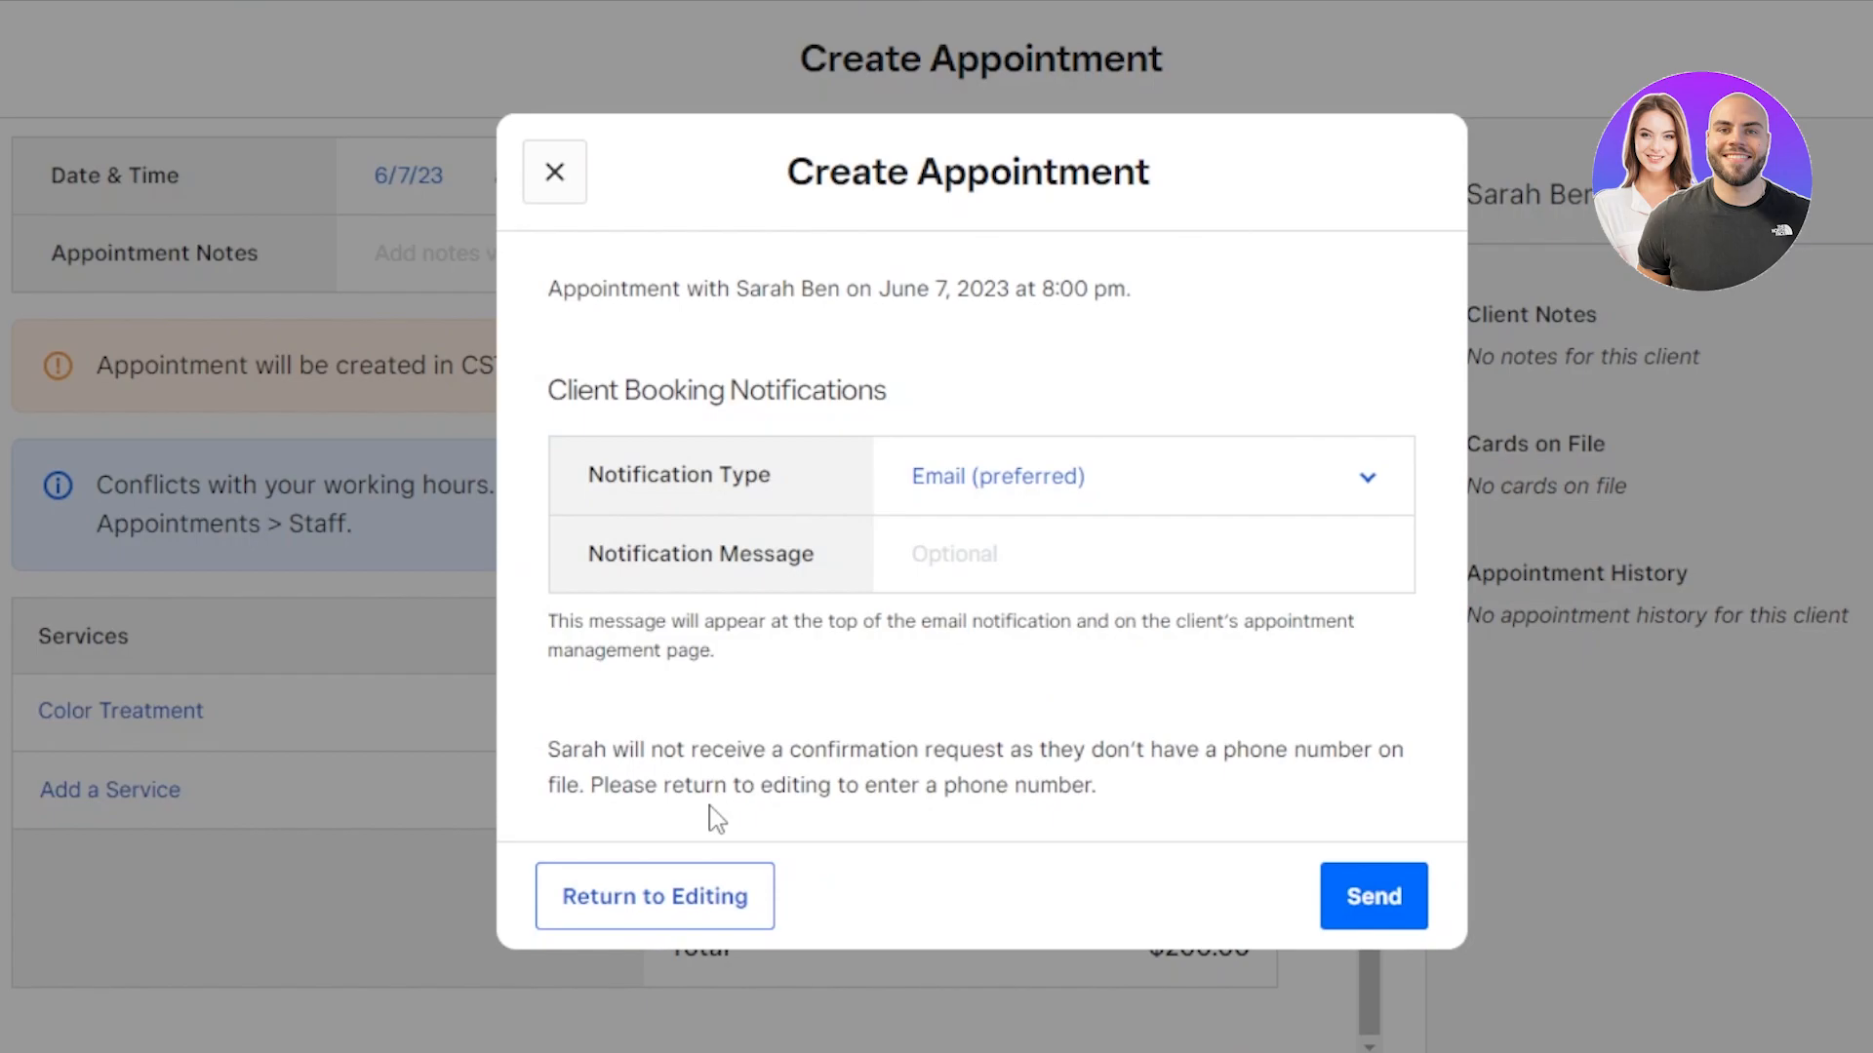
left_click(655, 895)
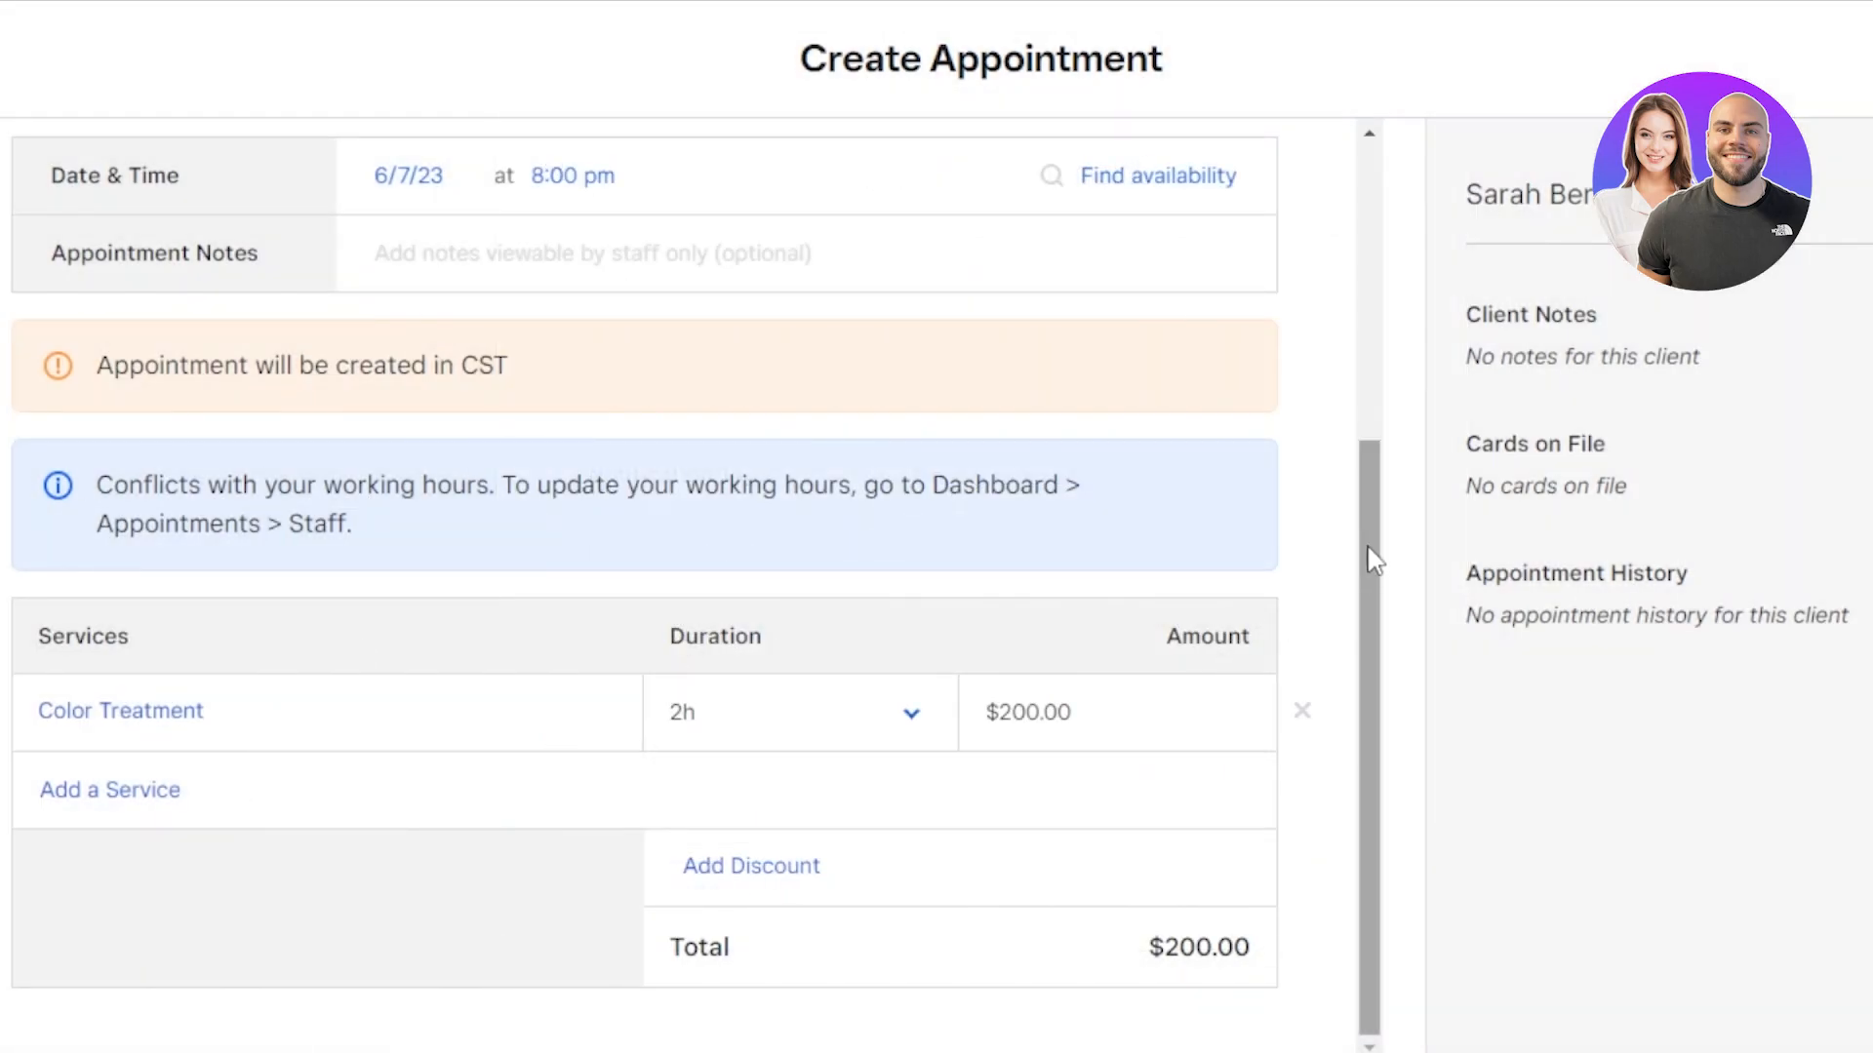
mouse_move(142, 686)
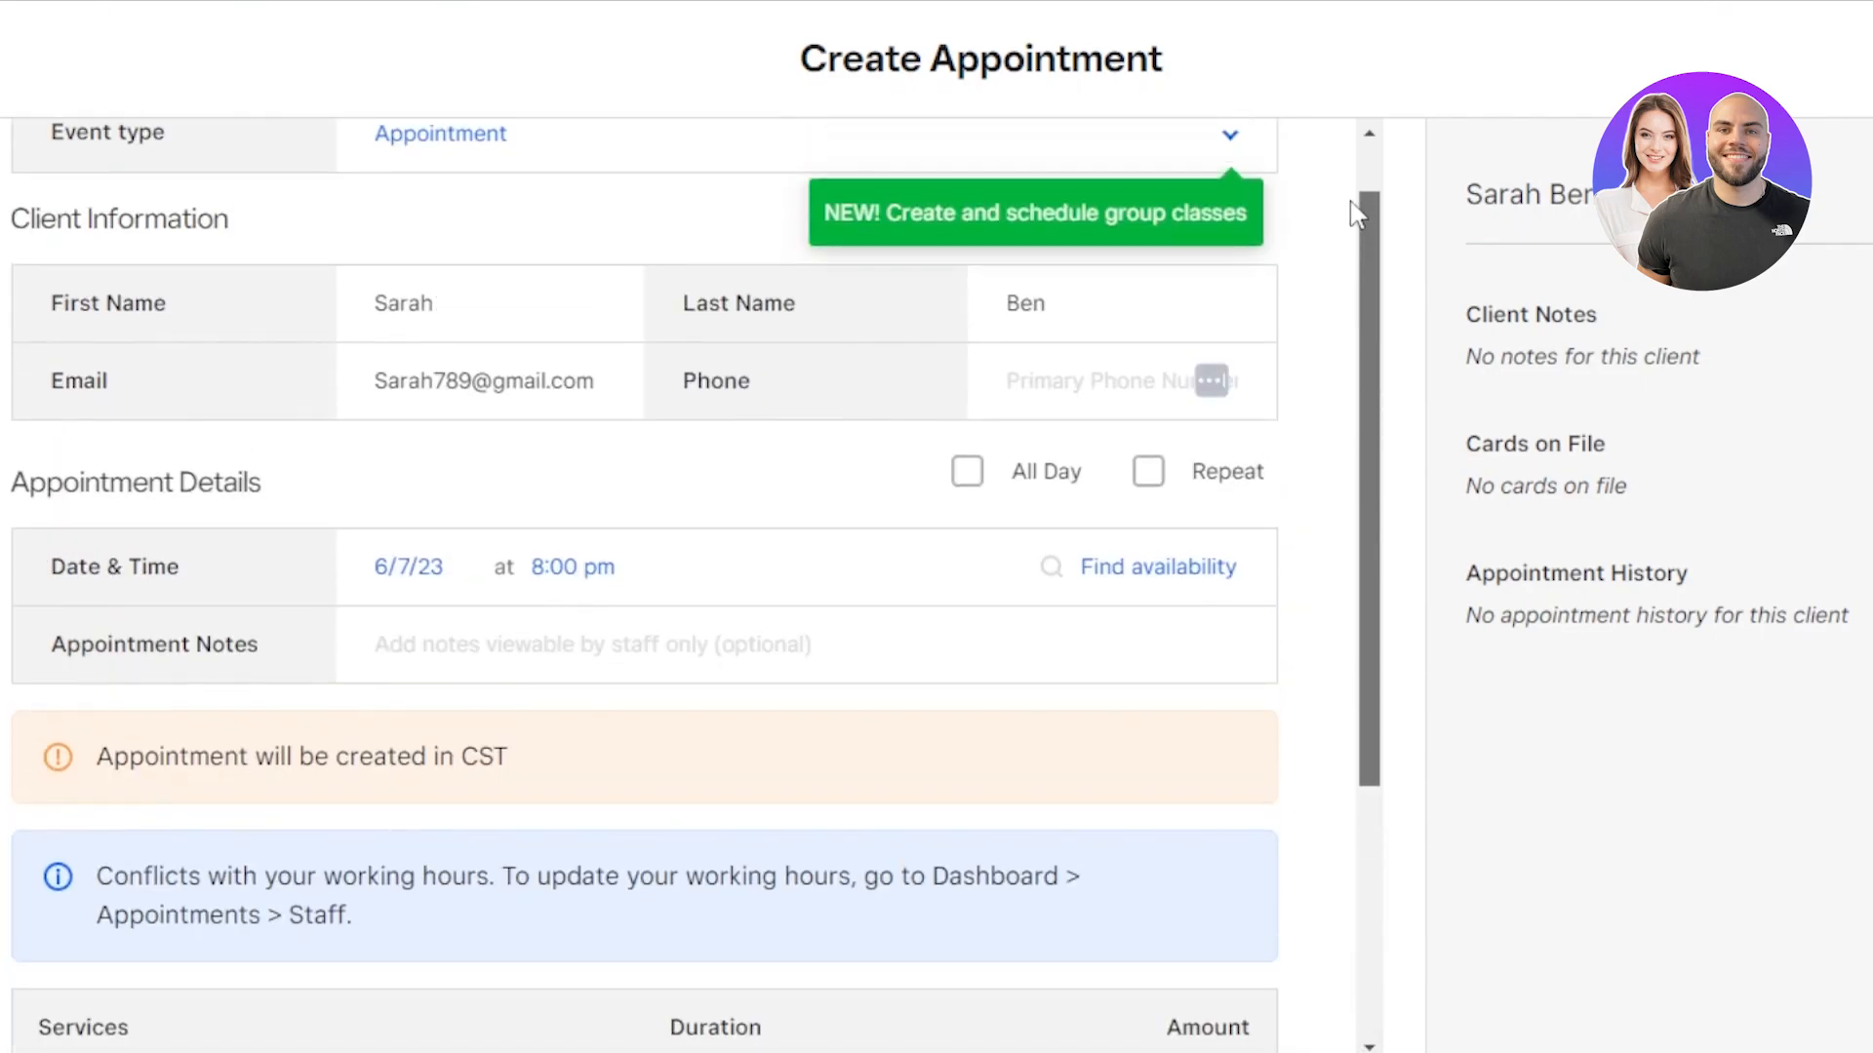
Step: Save the appointment and bring up the Notification Type choices in the confirmation dialog
scroll("up", 3)
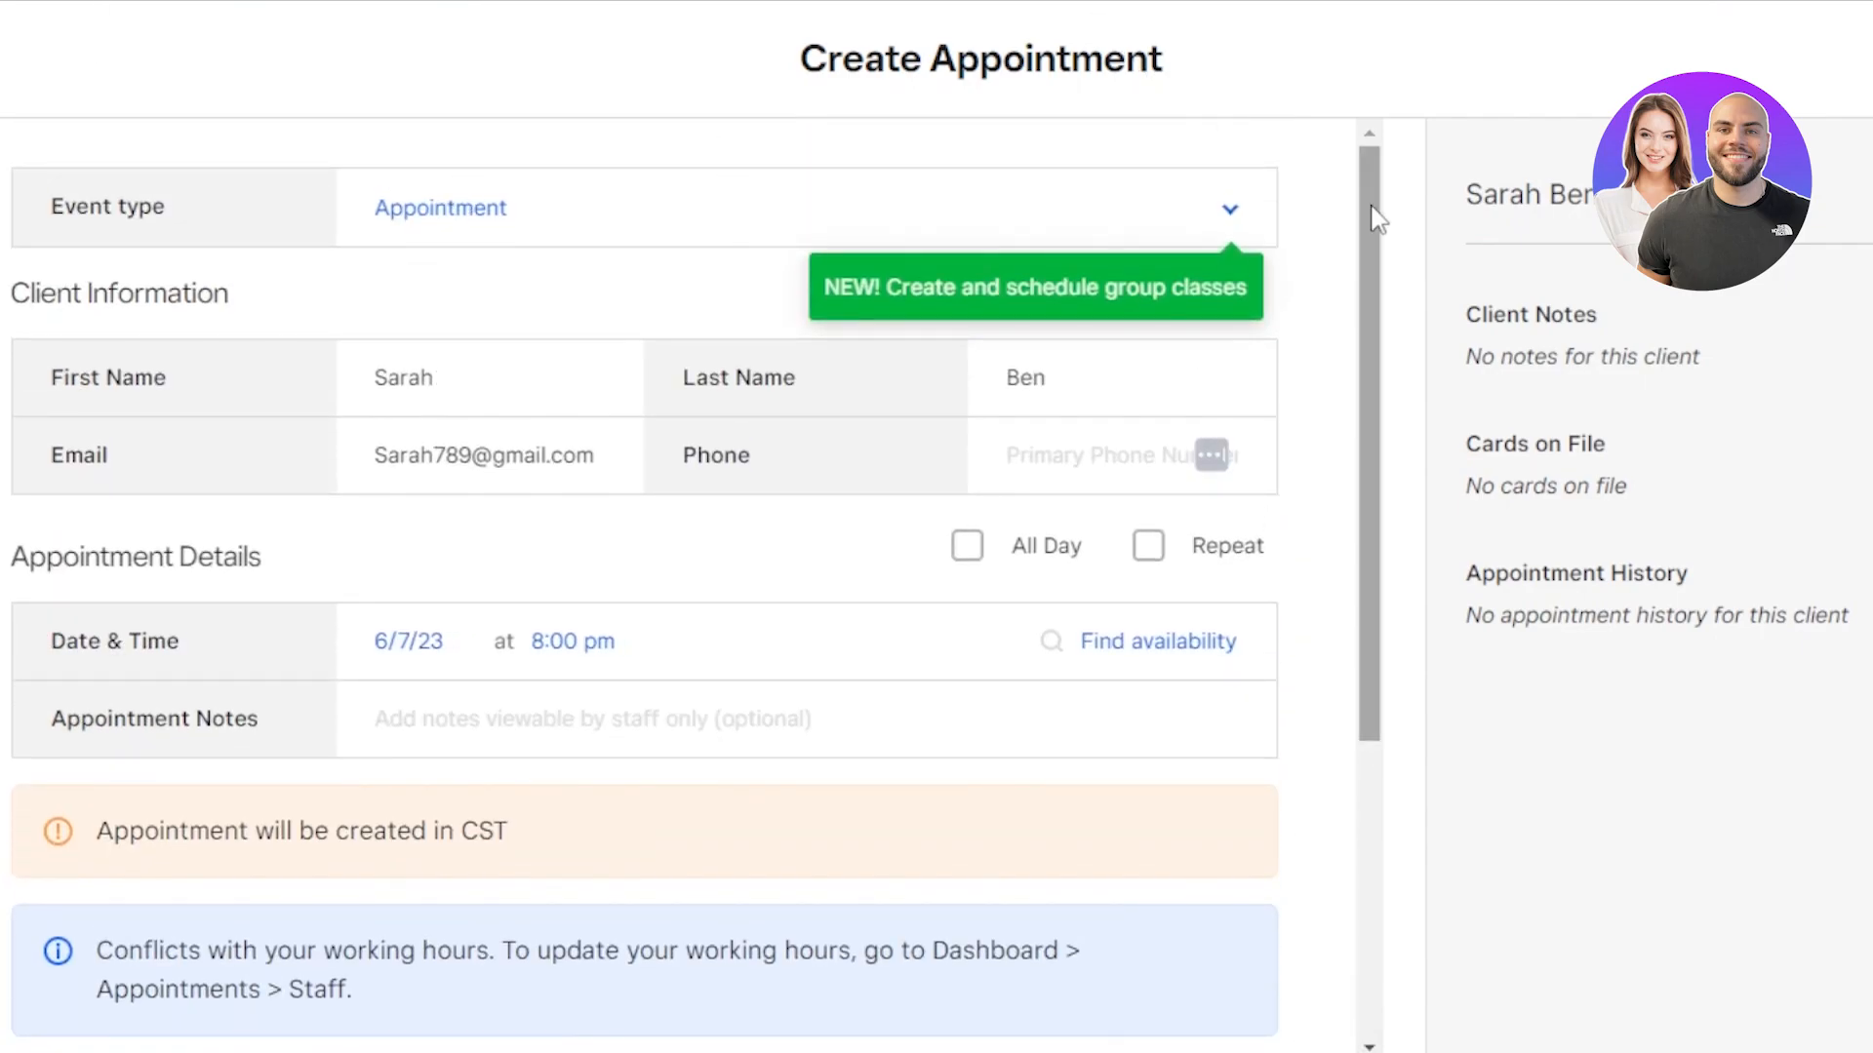
scroll("down", 3)
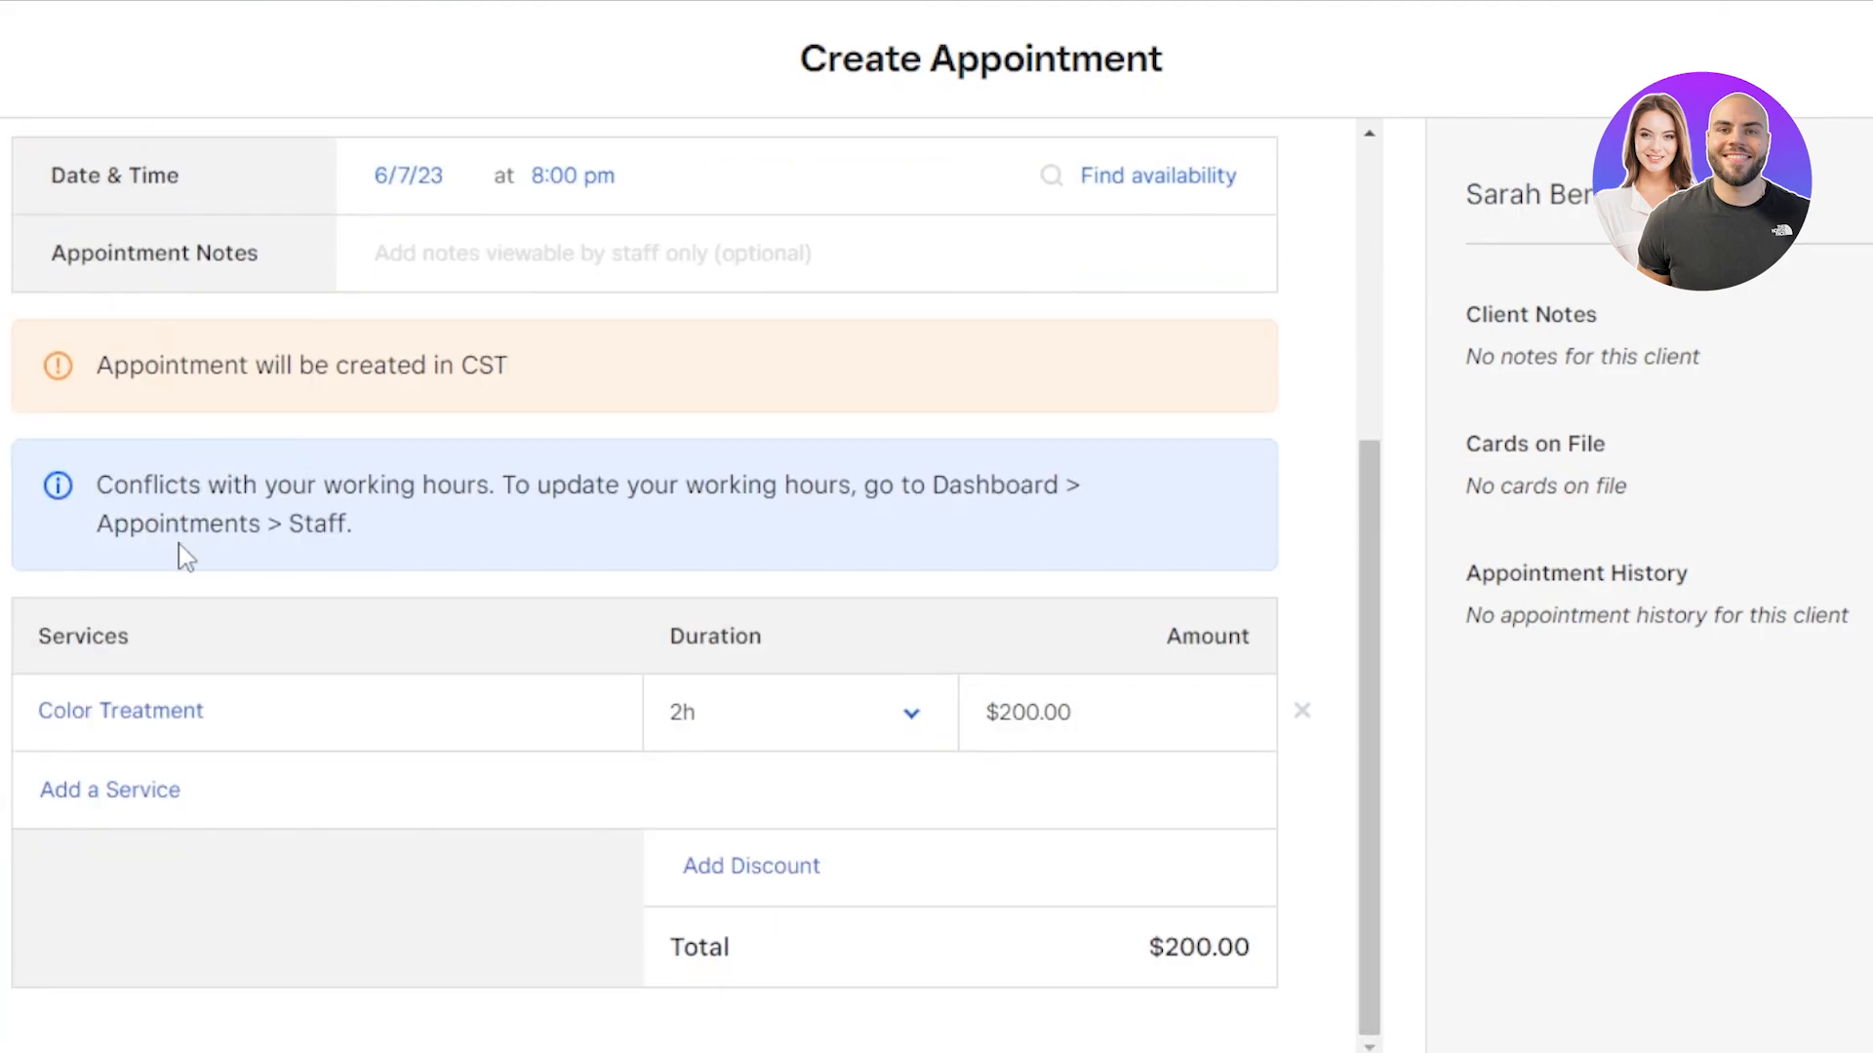
mouse_move(891, 872)
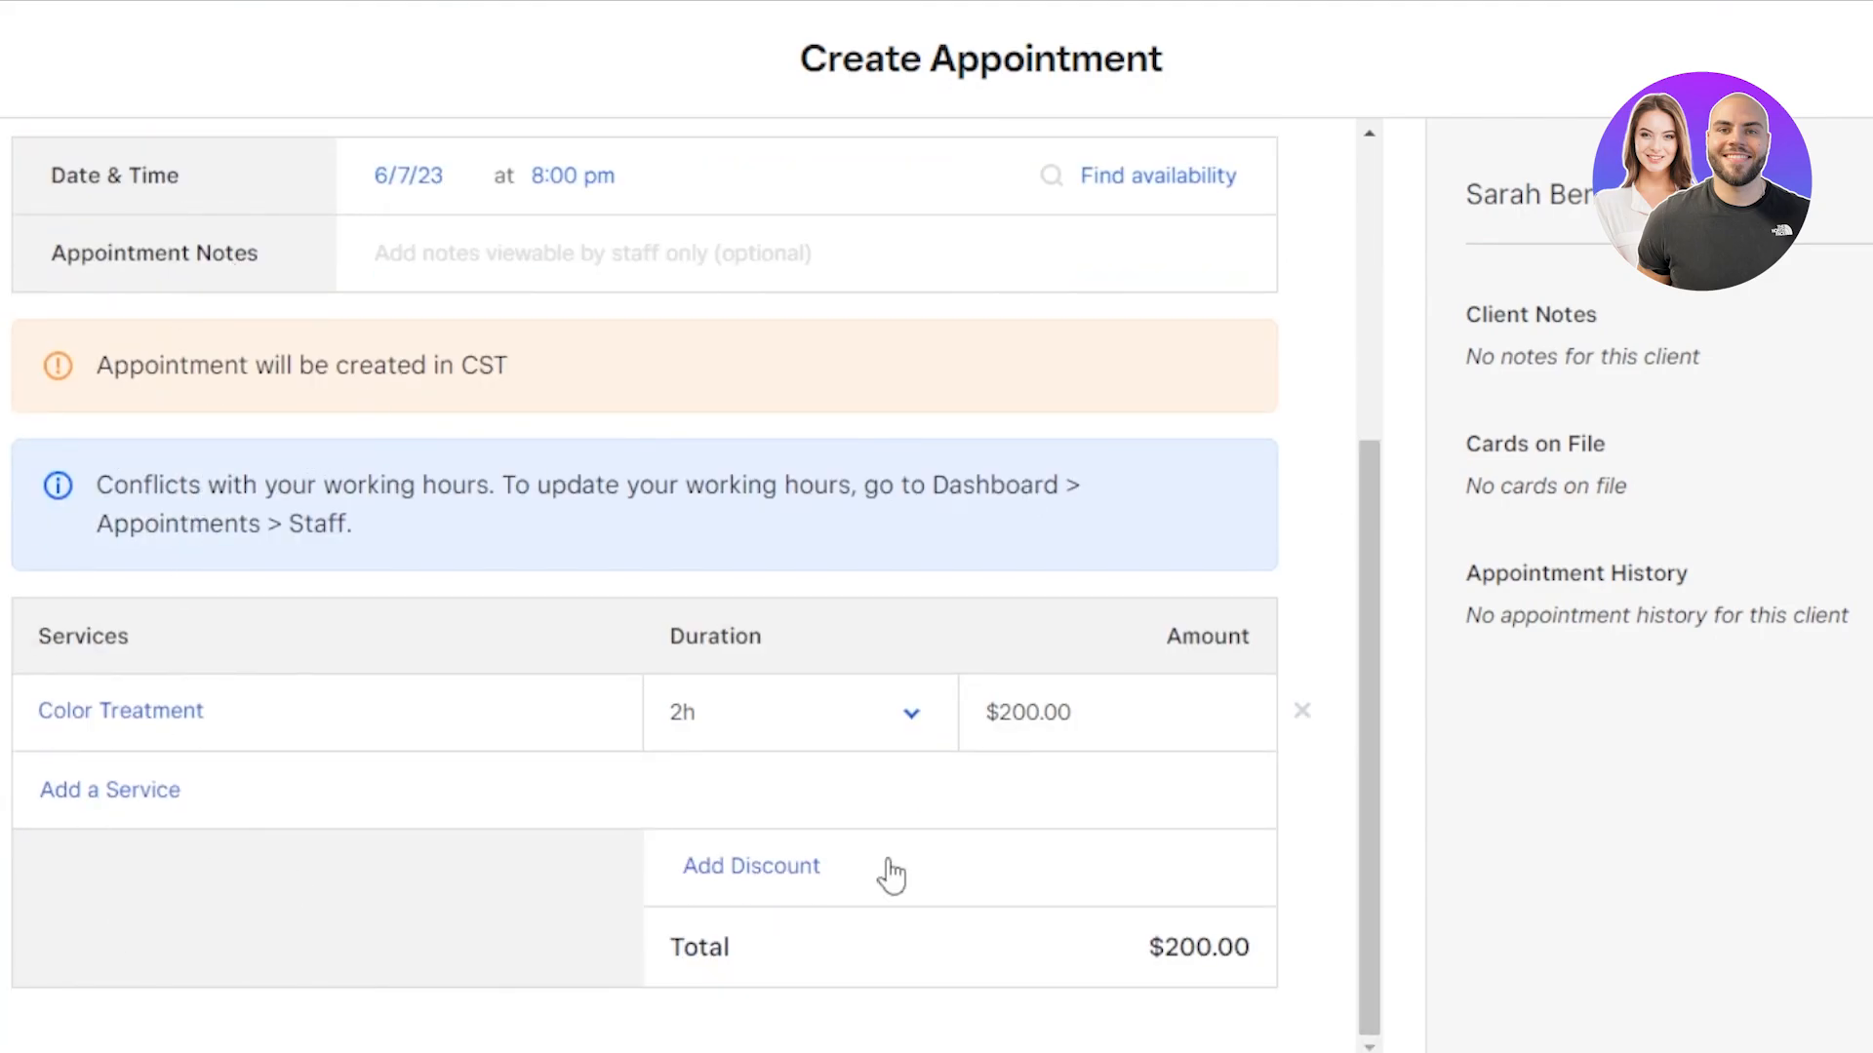
mouse_move(1092, 895)
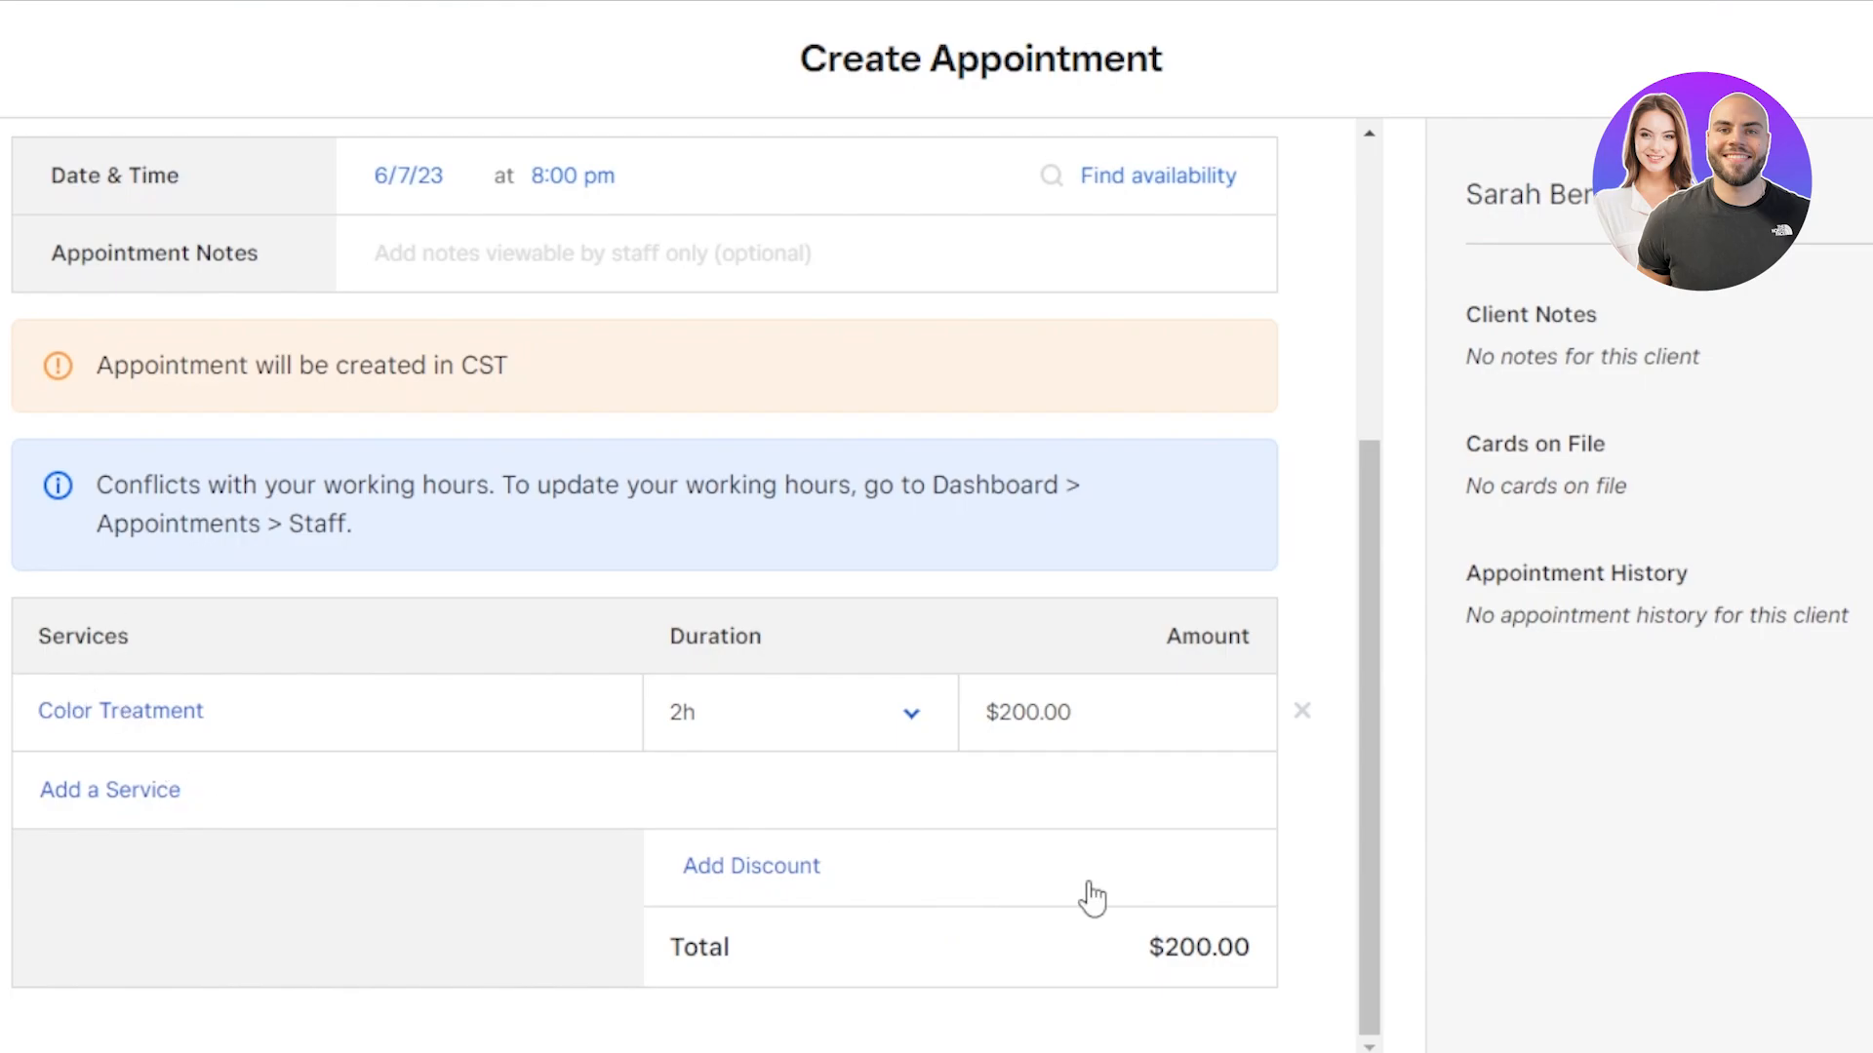
left_click(1789, 57)
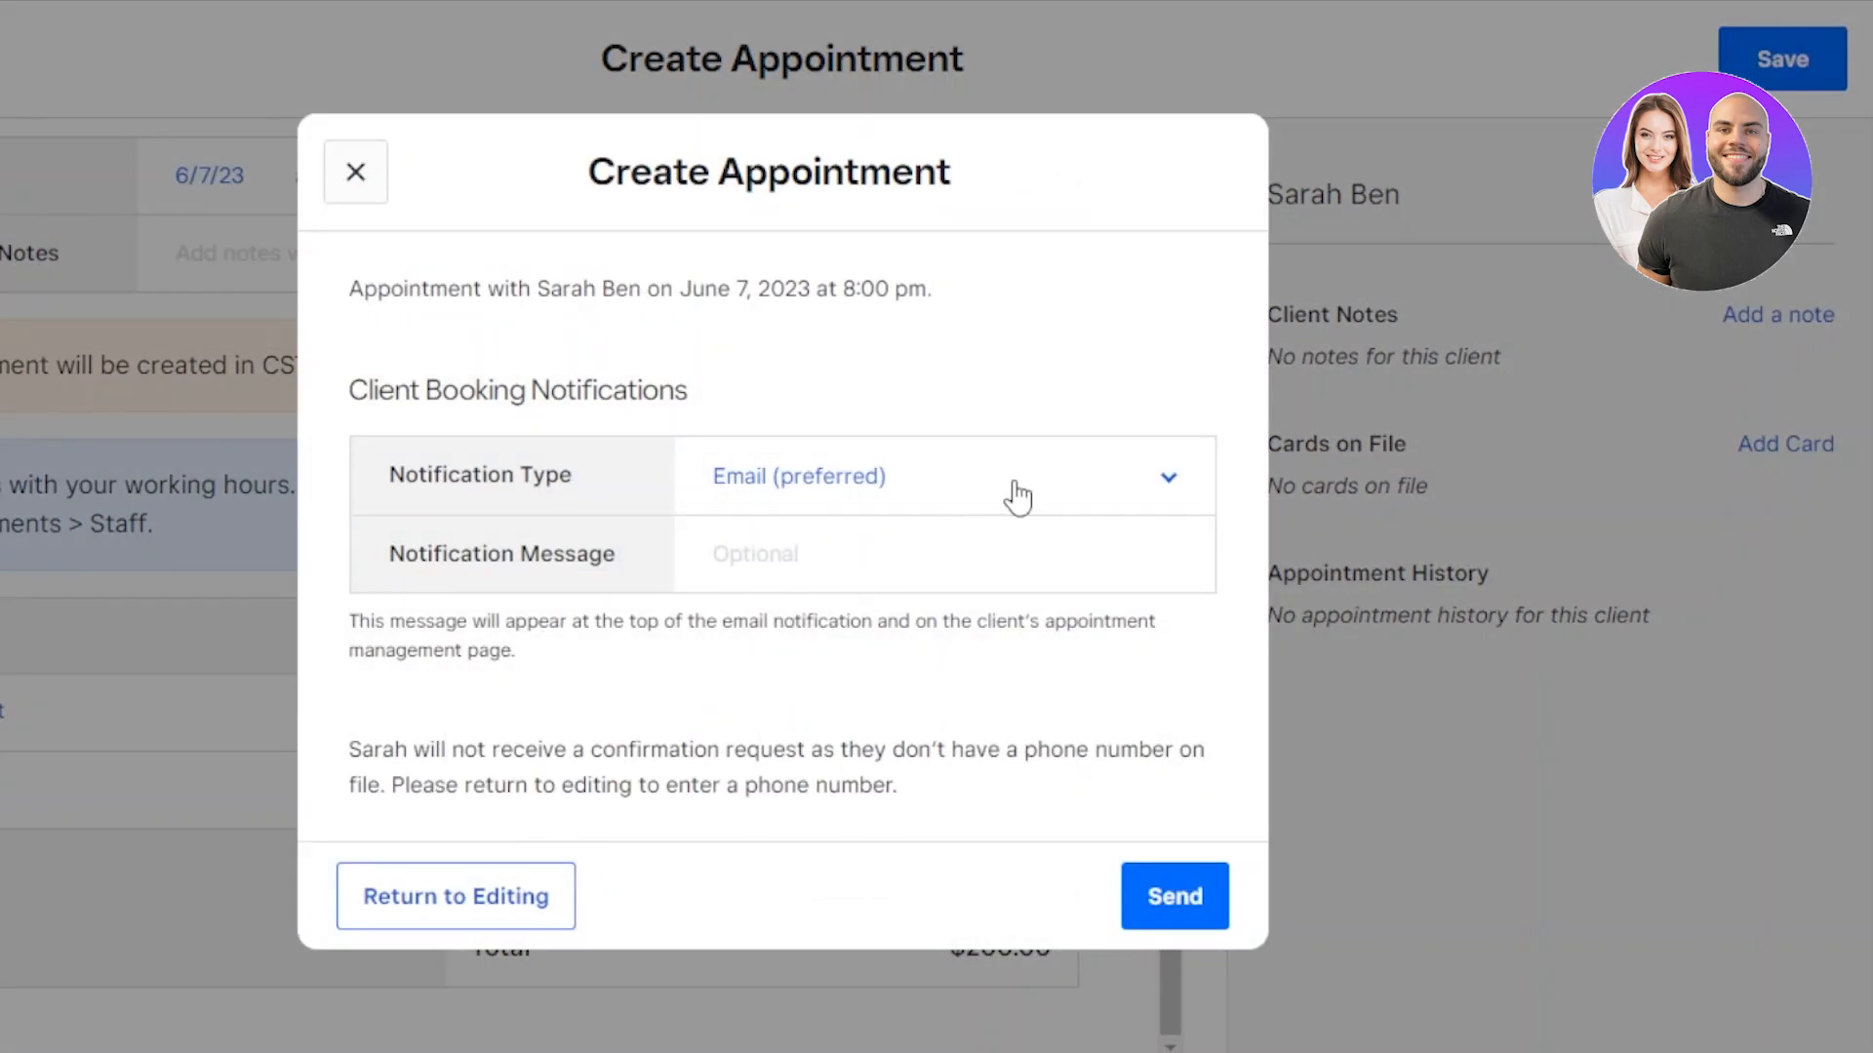
left_click(941, 476)
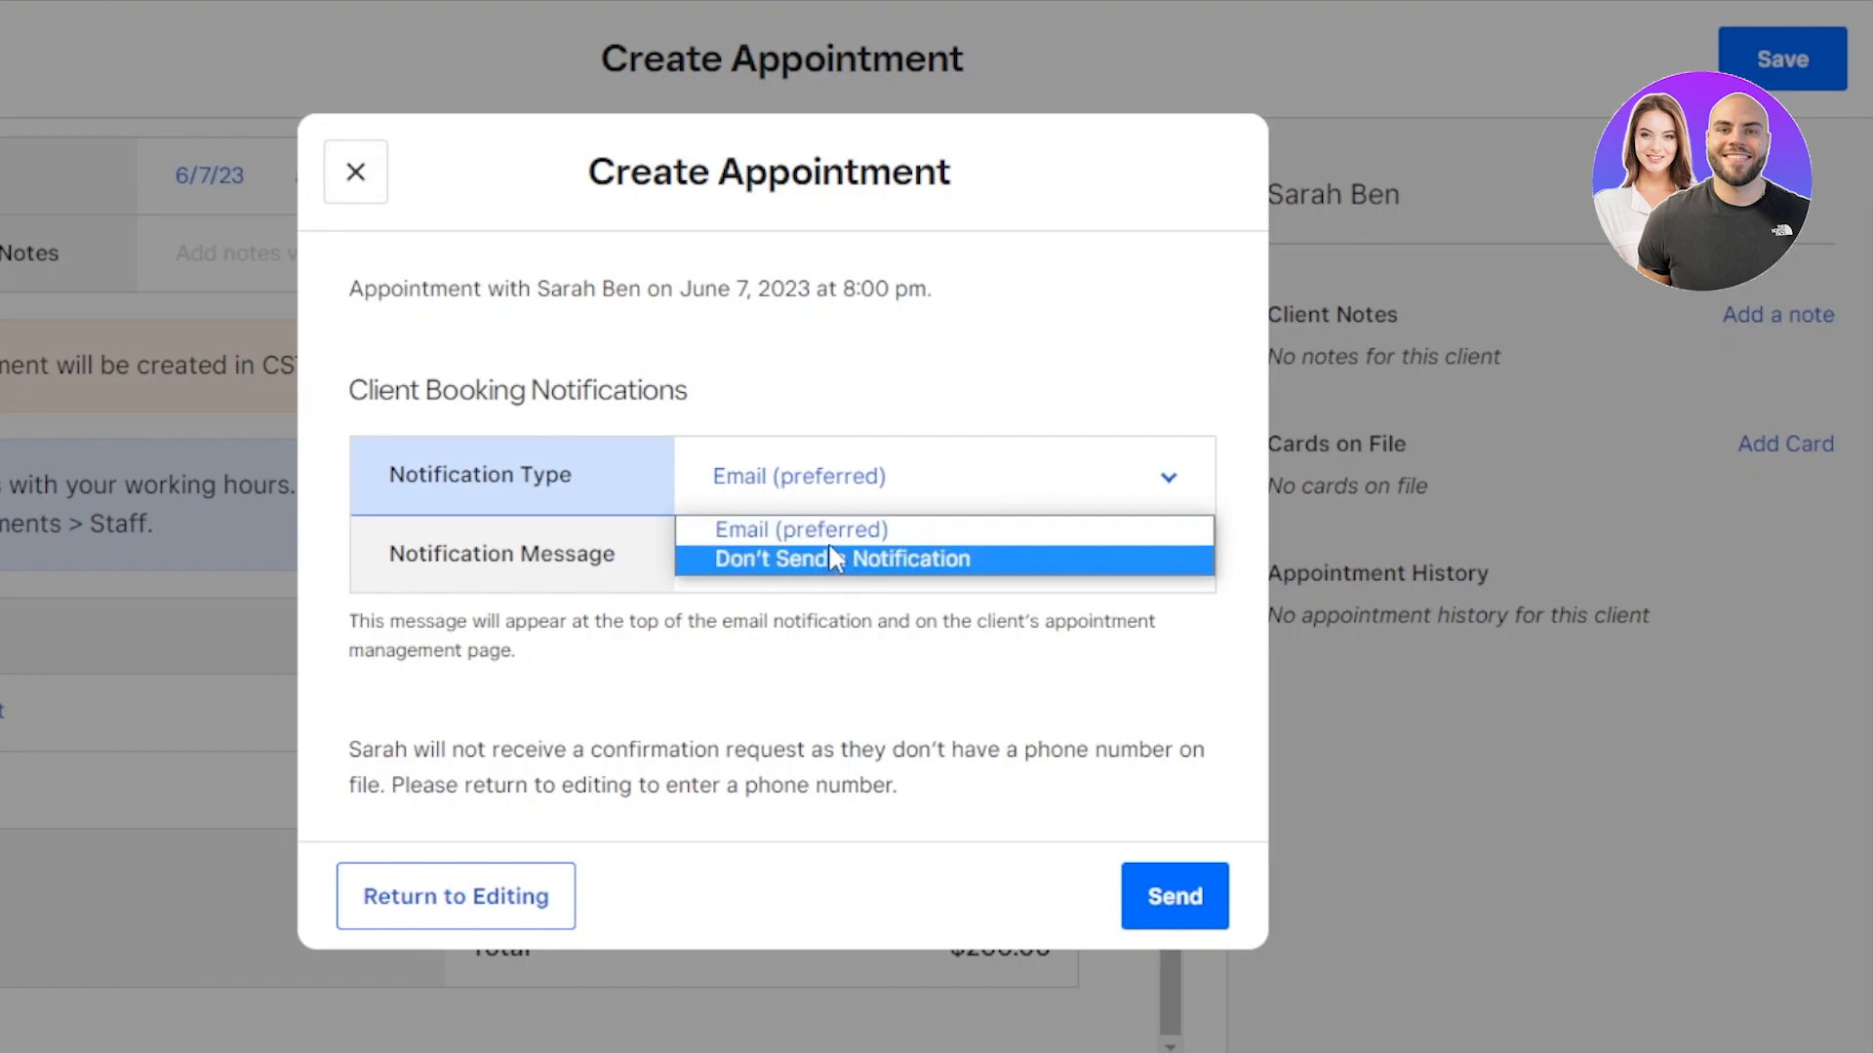
left_click(798, 476)
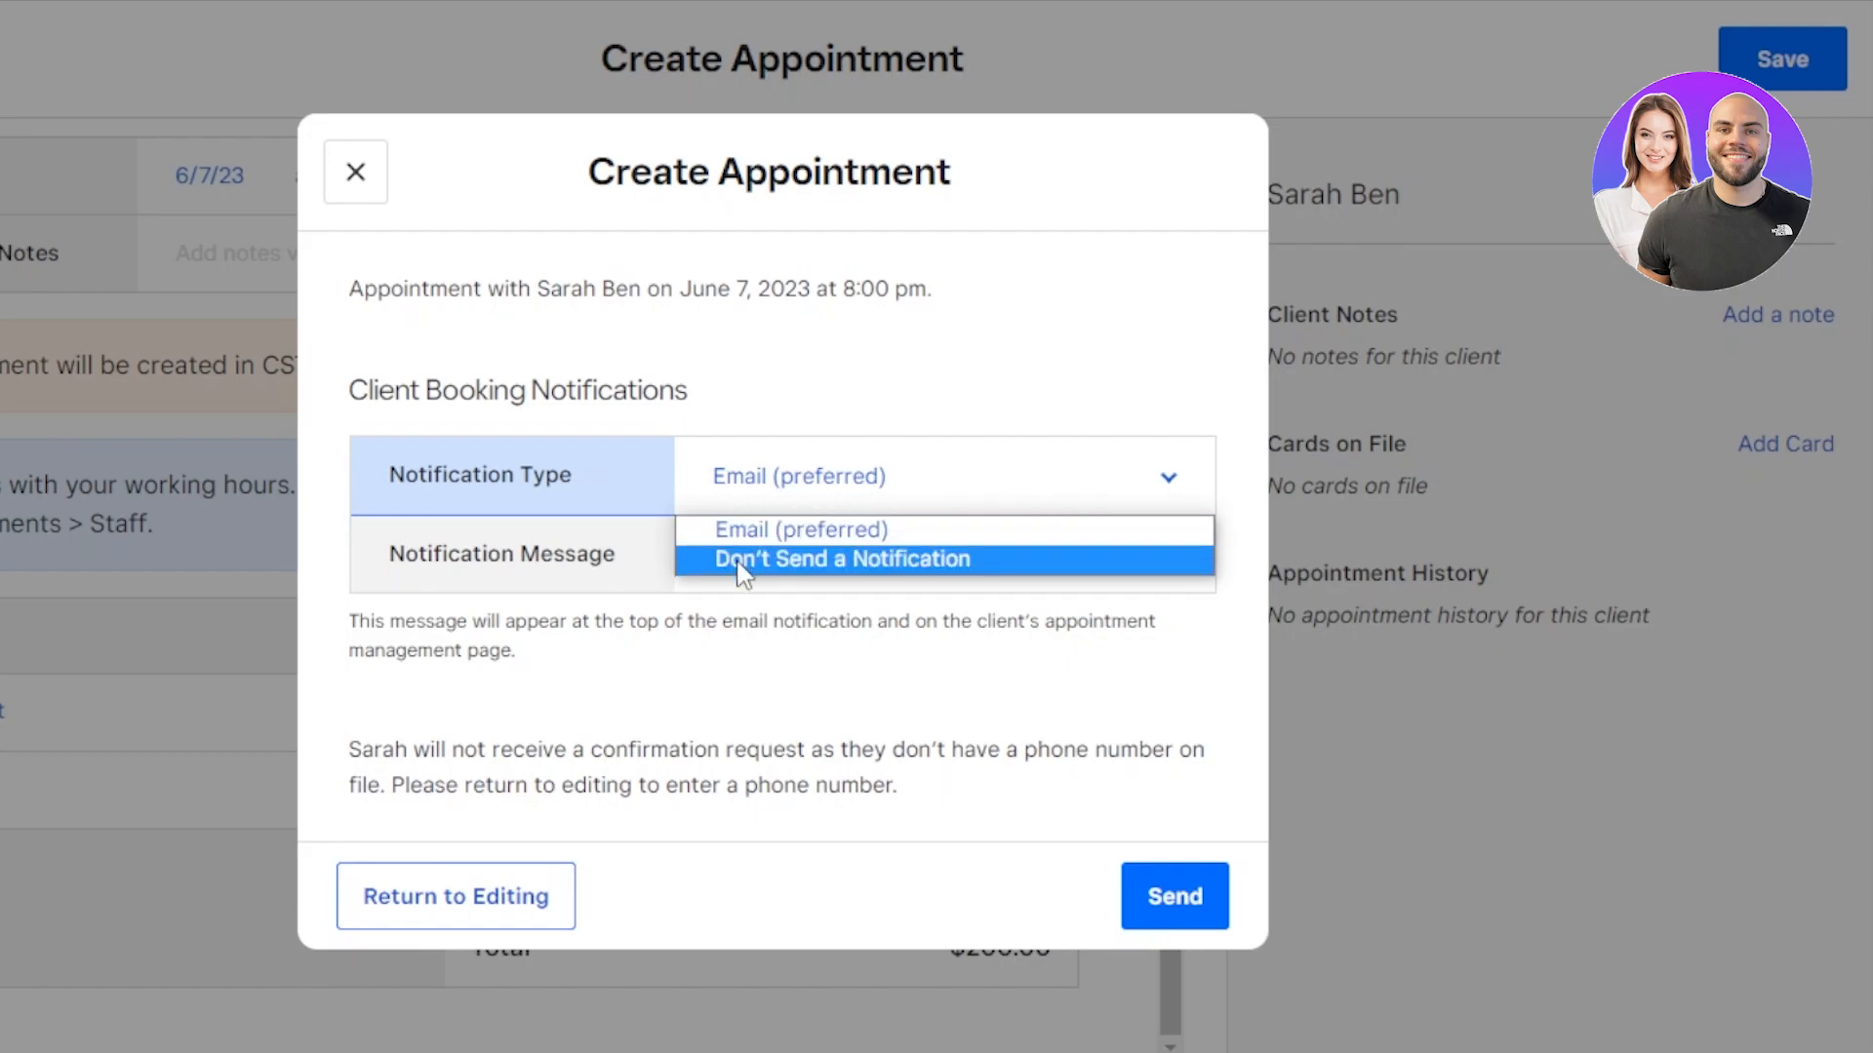
Step: Book the appointment with Don't Send a Notification selected
left_click(839, 560)
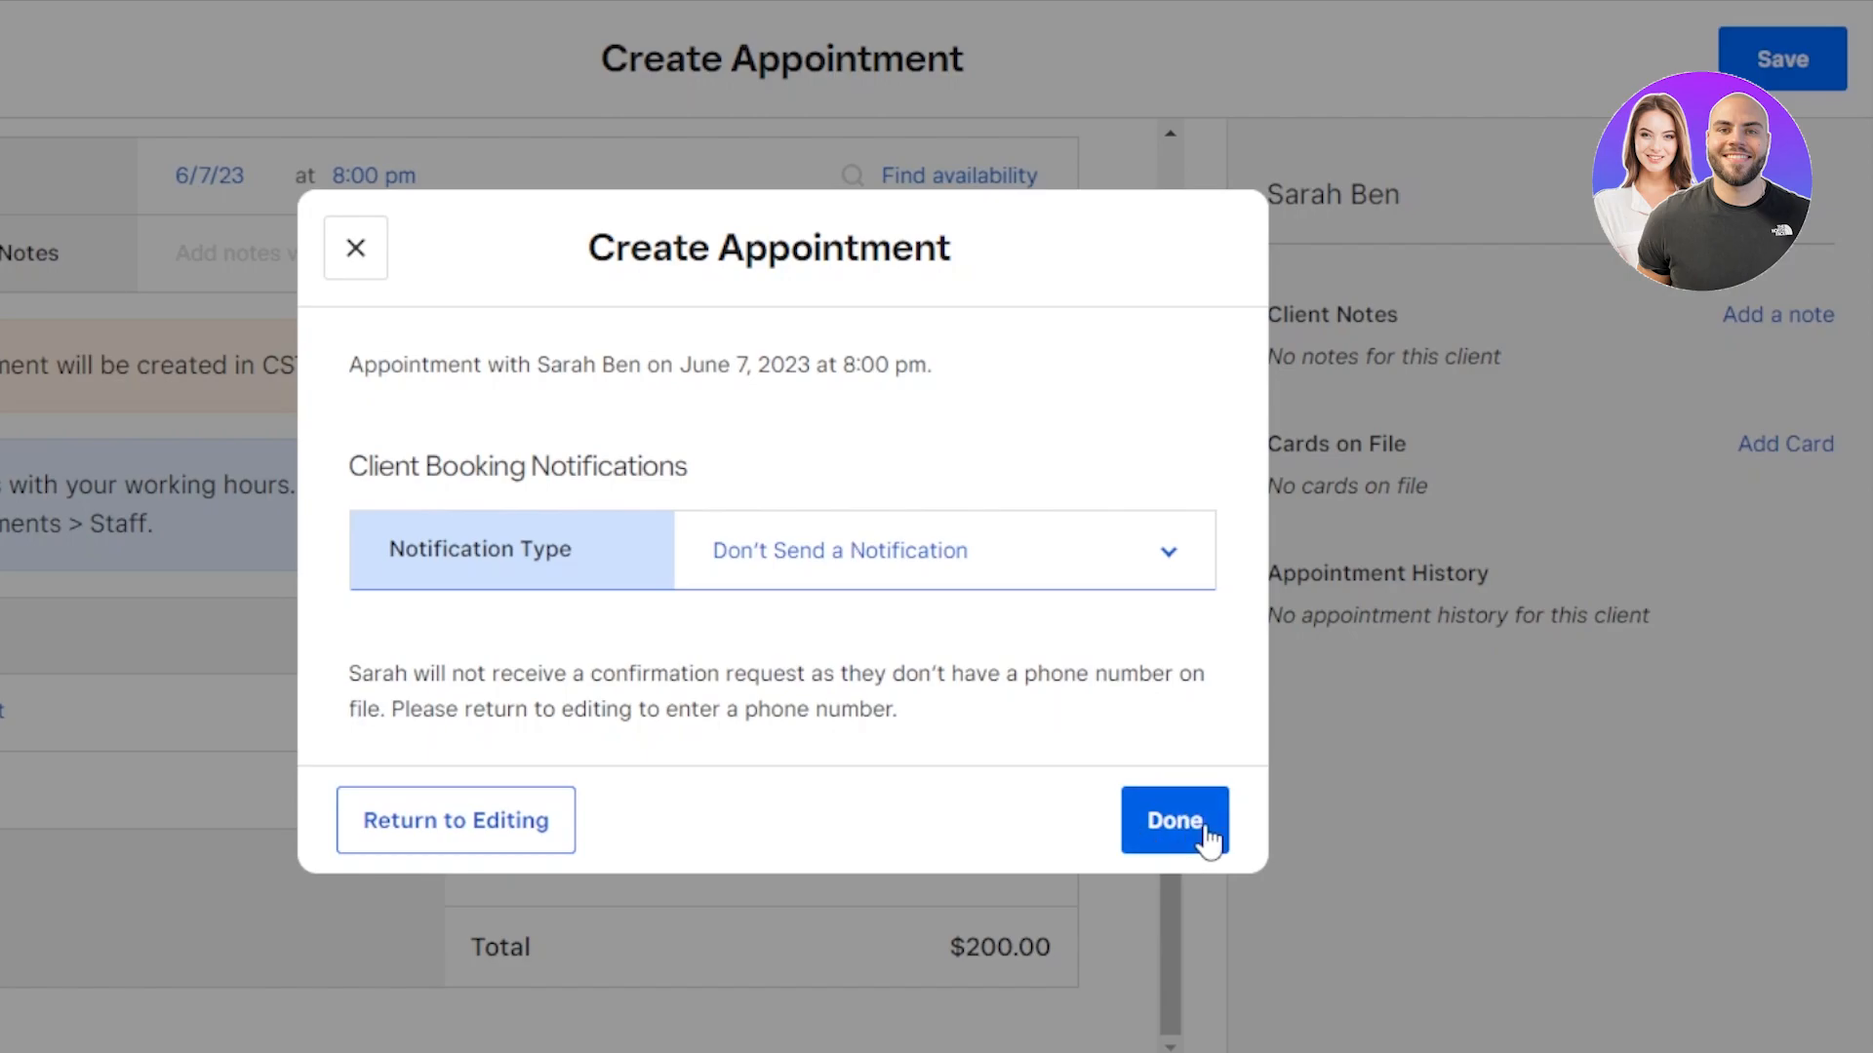
left_click(1174, 821)
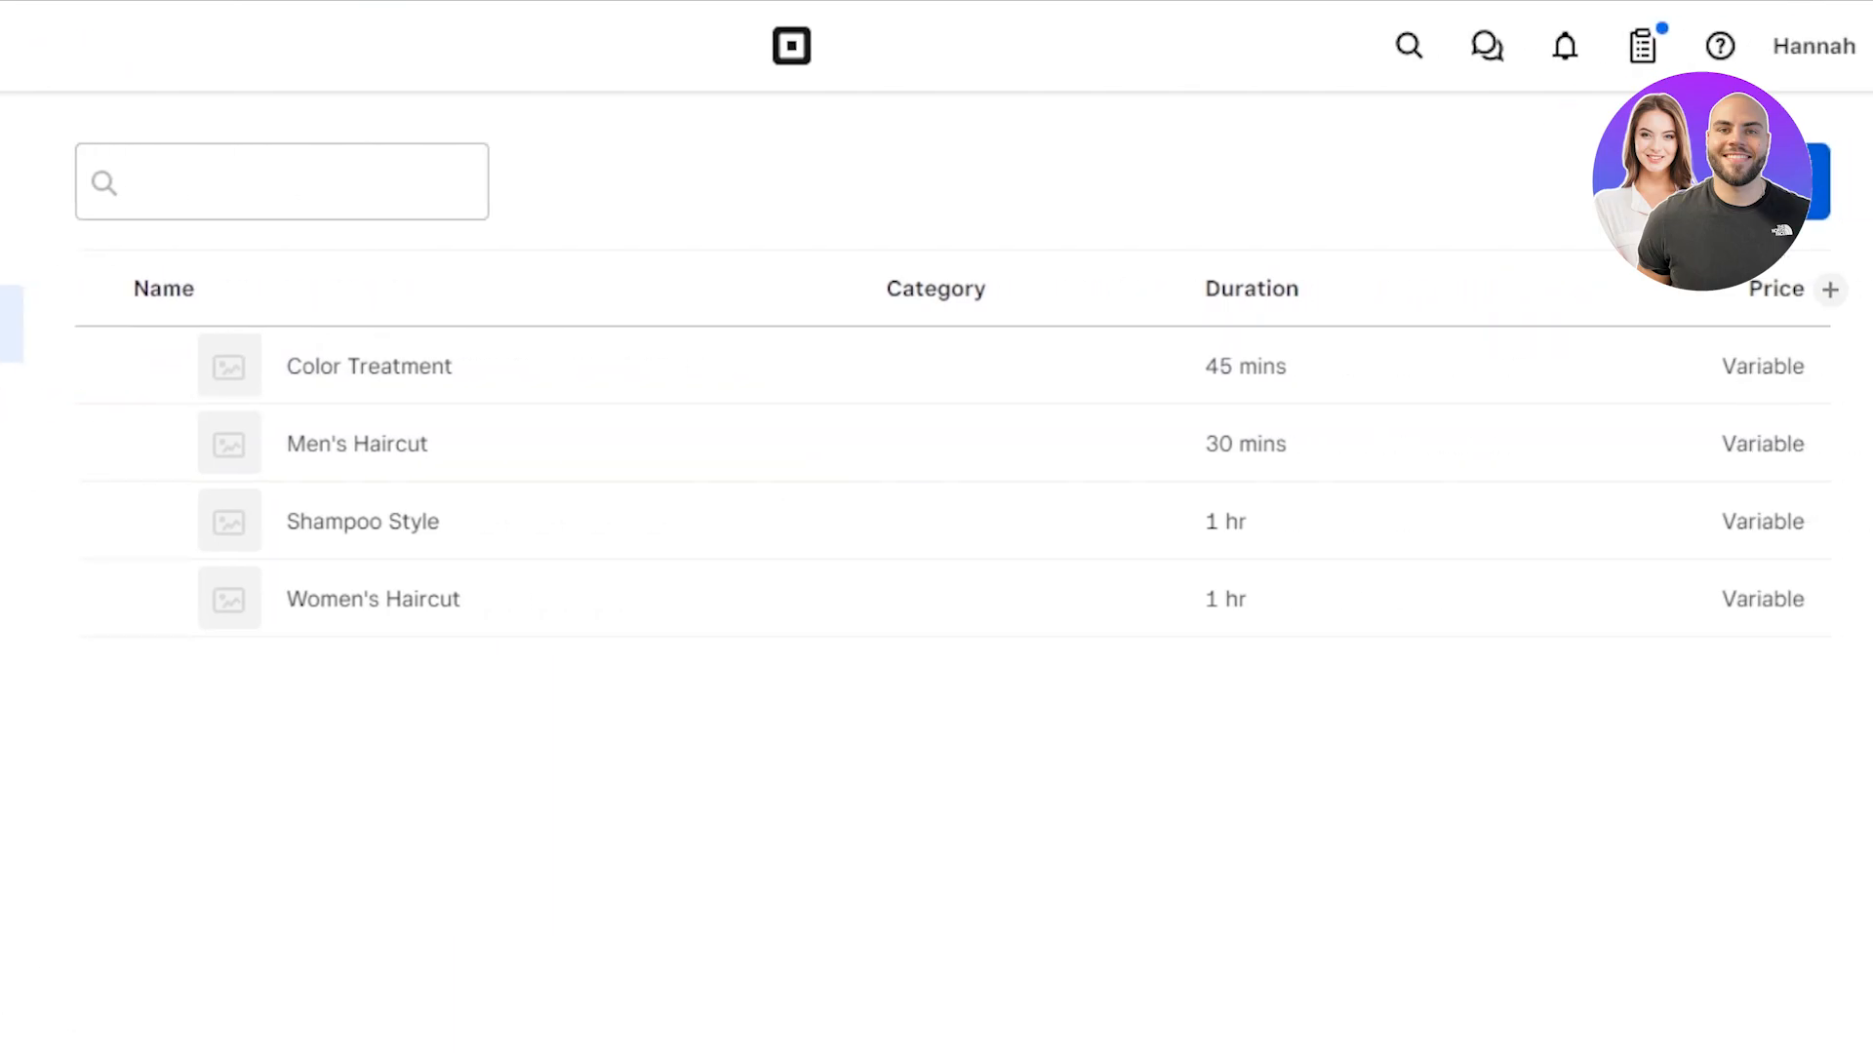
Step: Create a new service named 'haircut' with category None and close the Photo Studio banner
left_click(1828, 289)
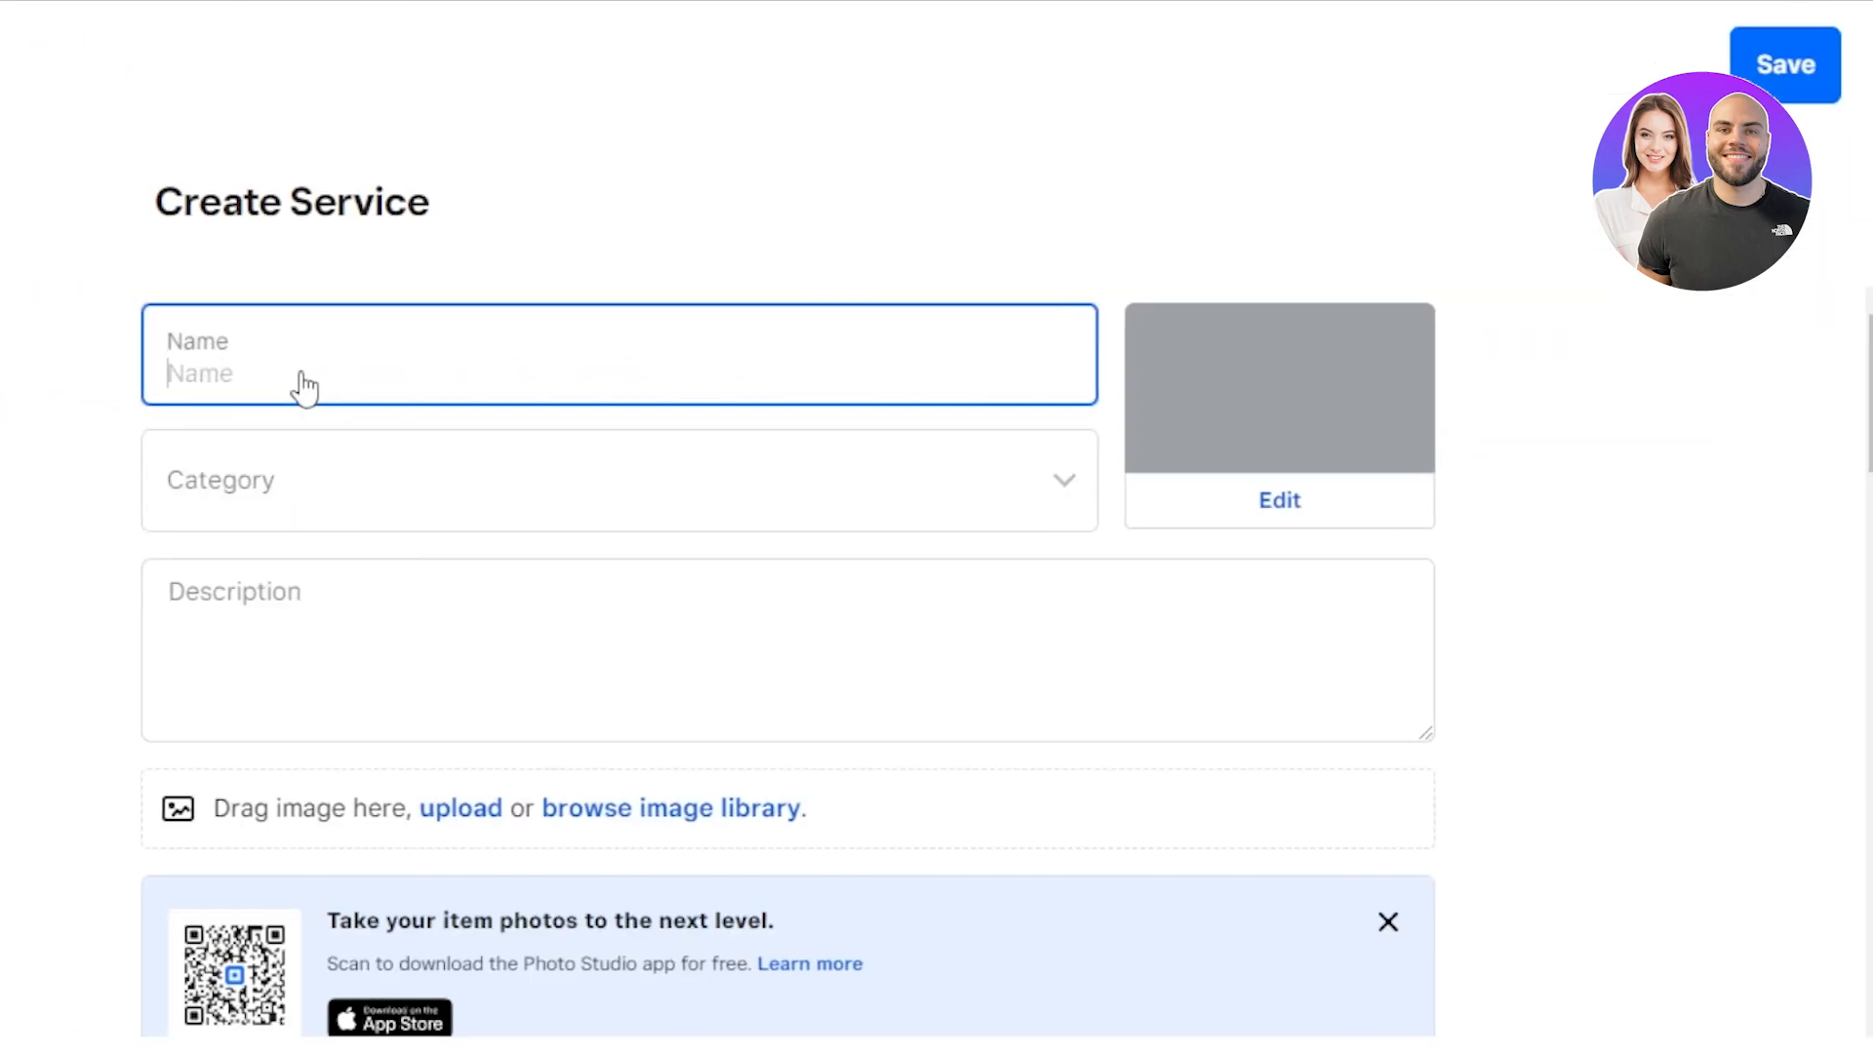
type("haircut")
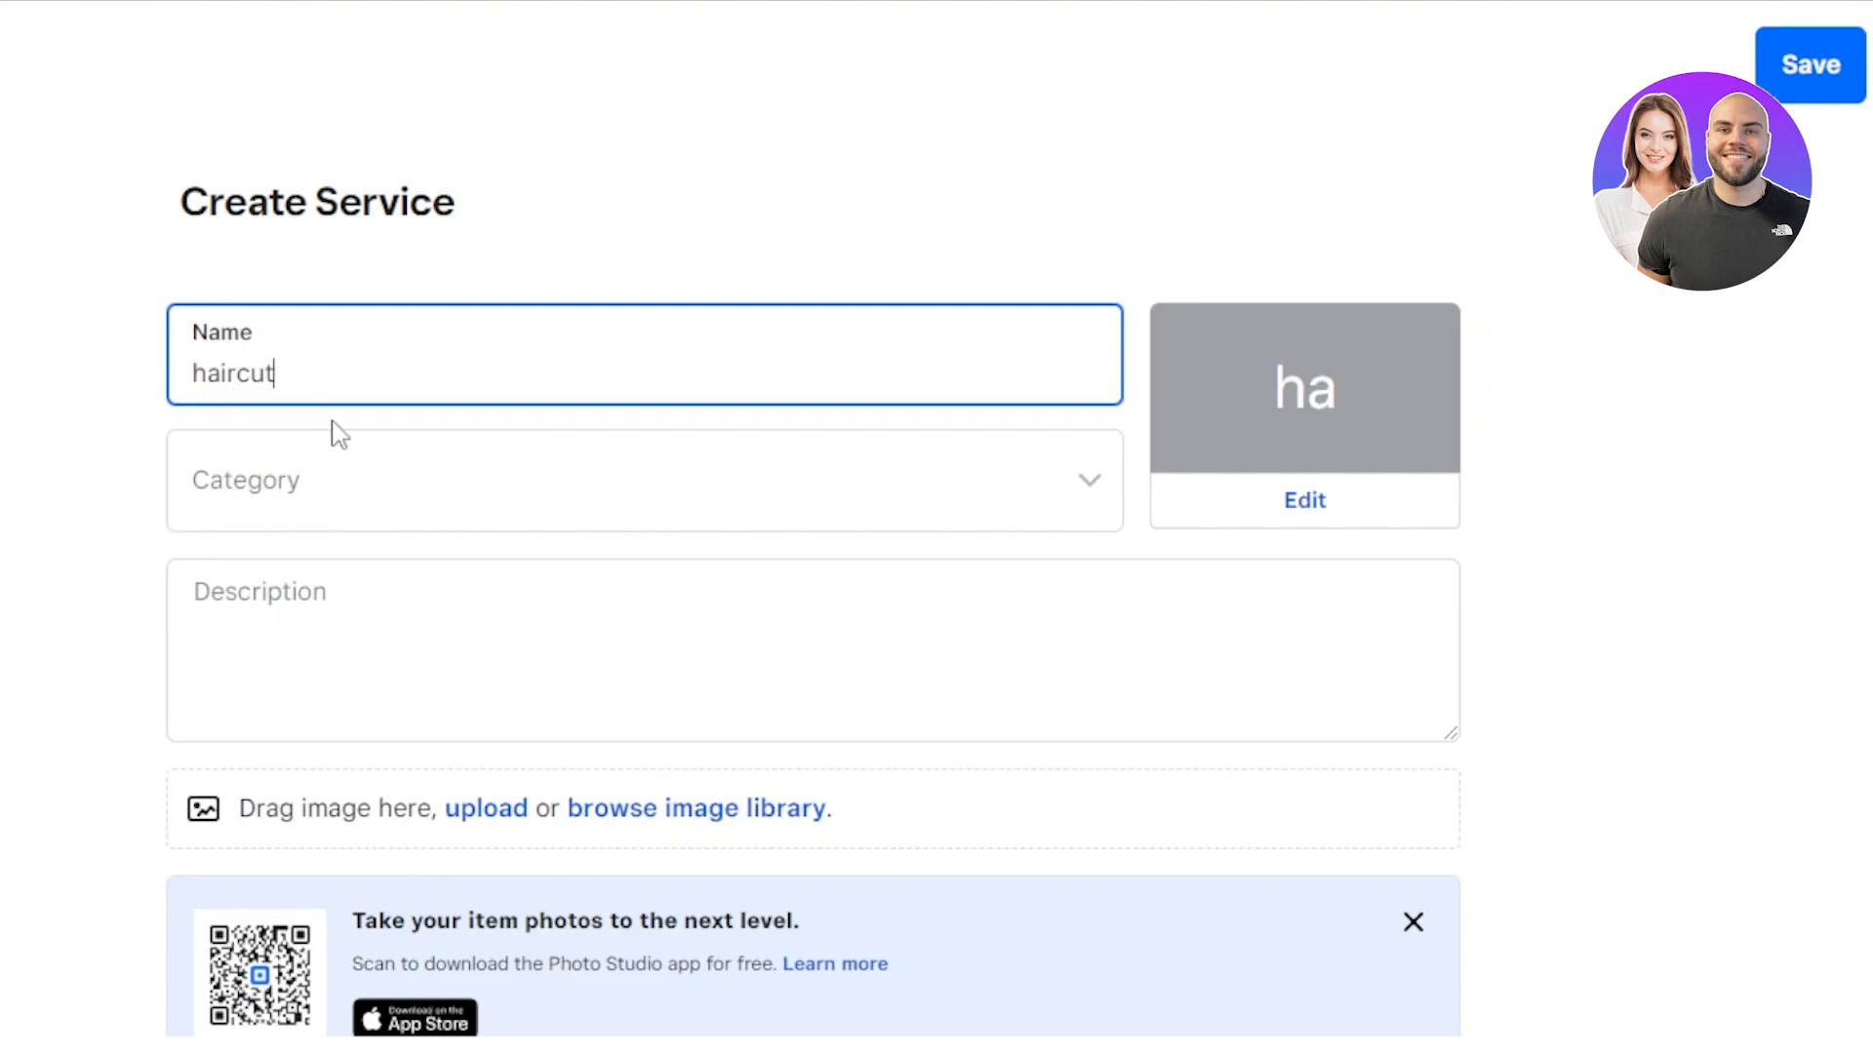
left_click(642, 480)
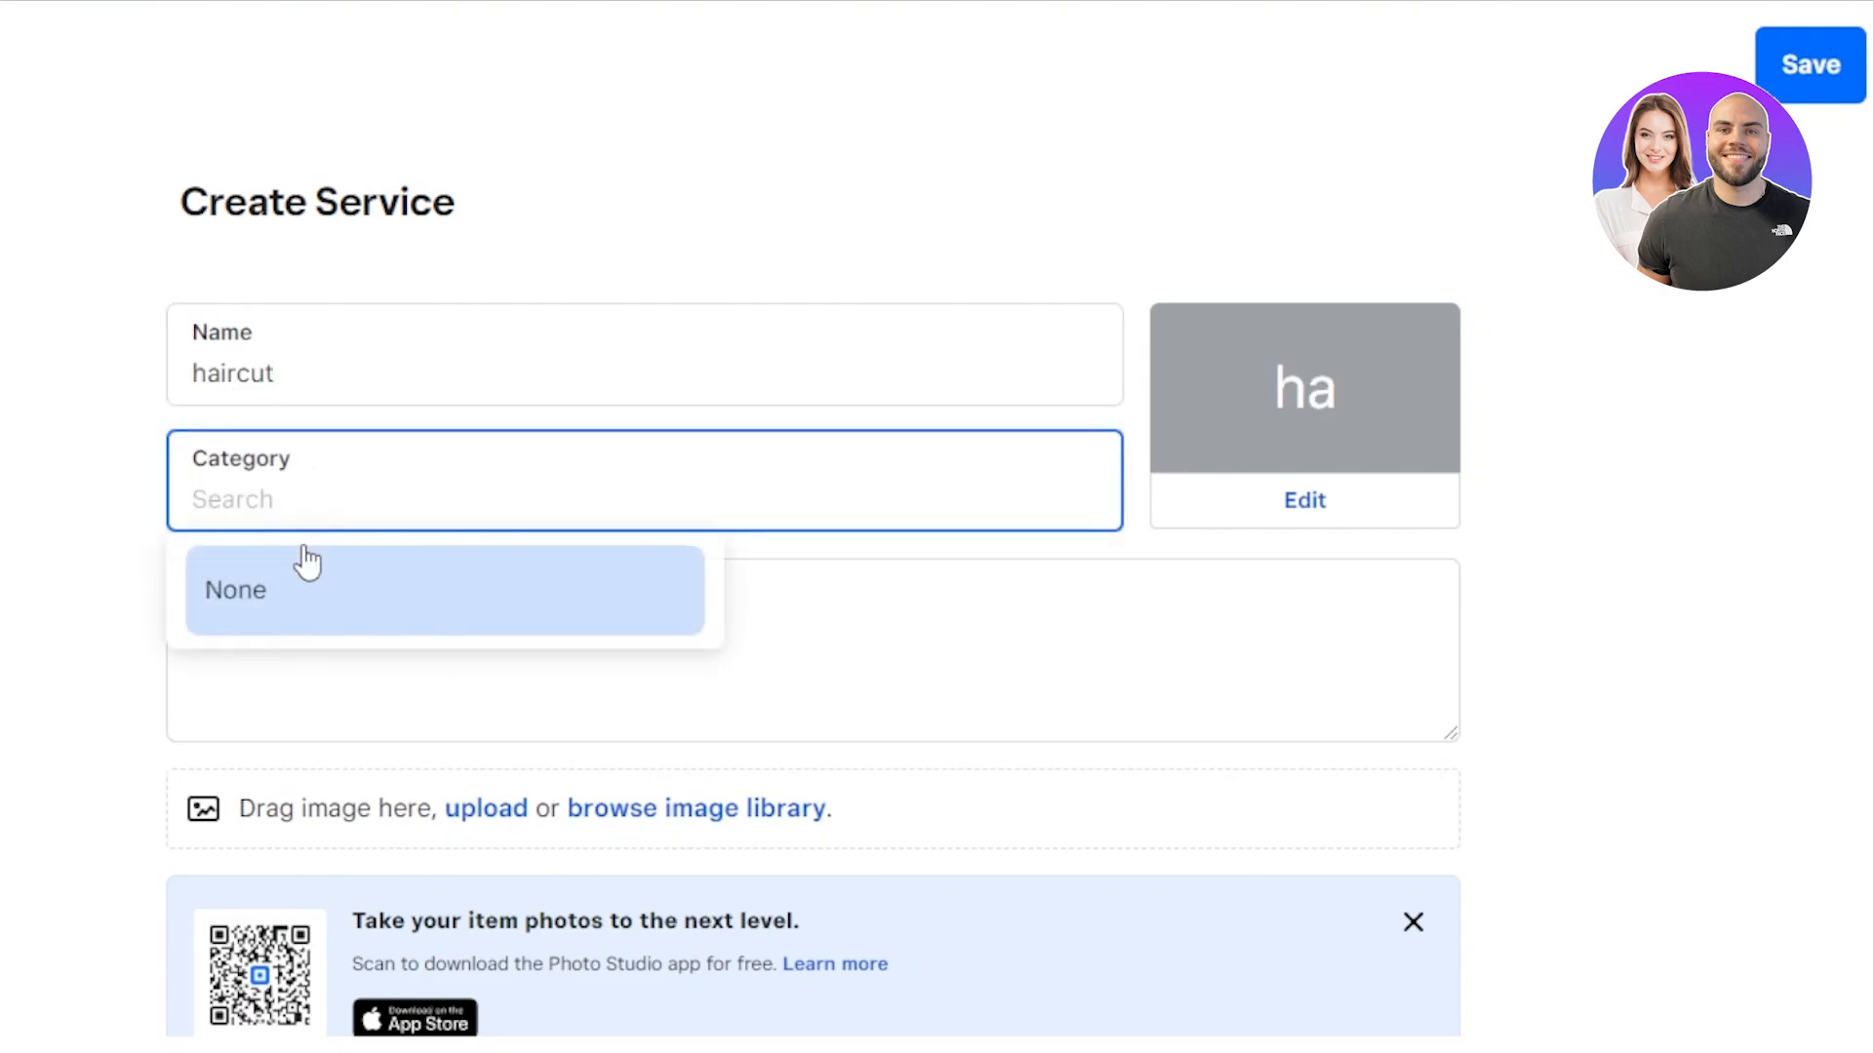
left_click(236, 590)
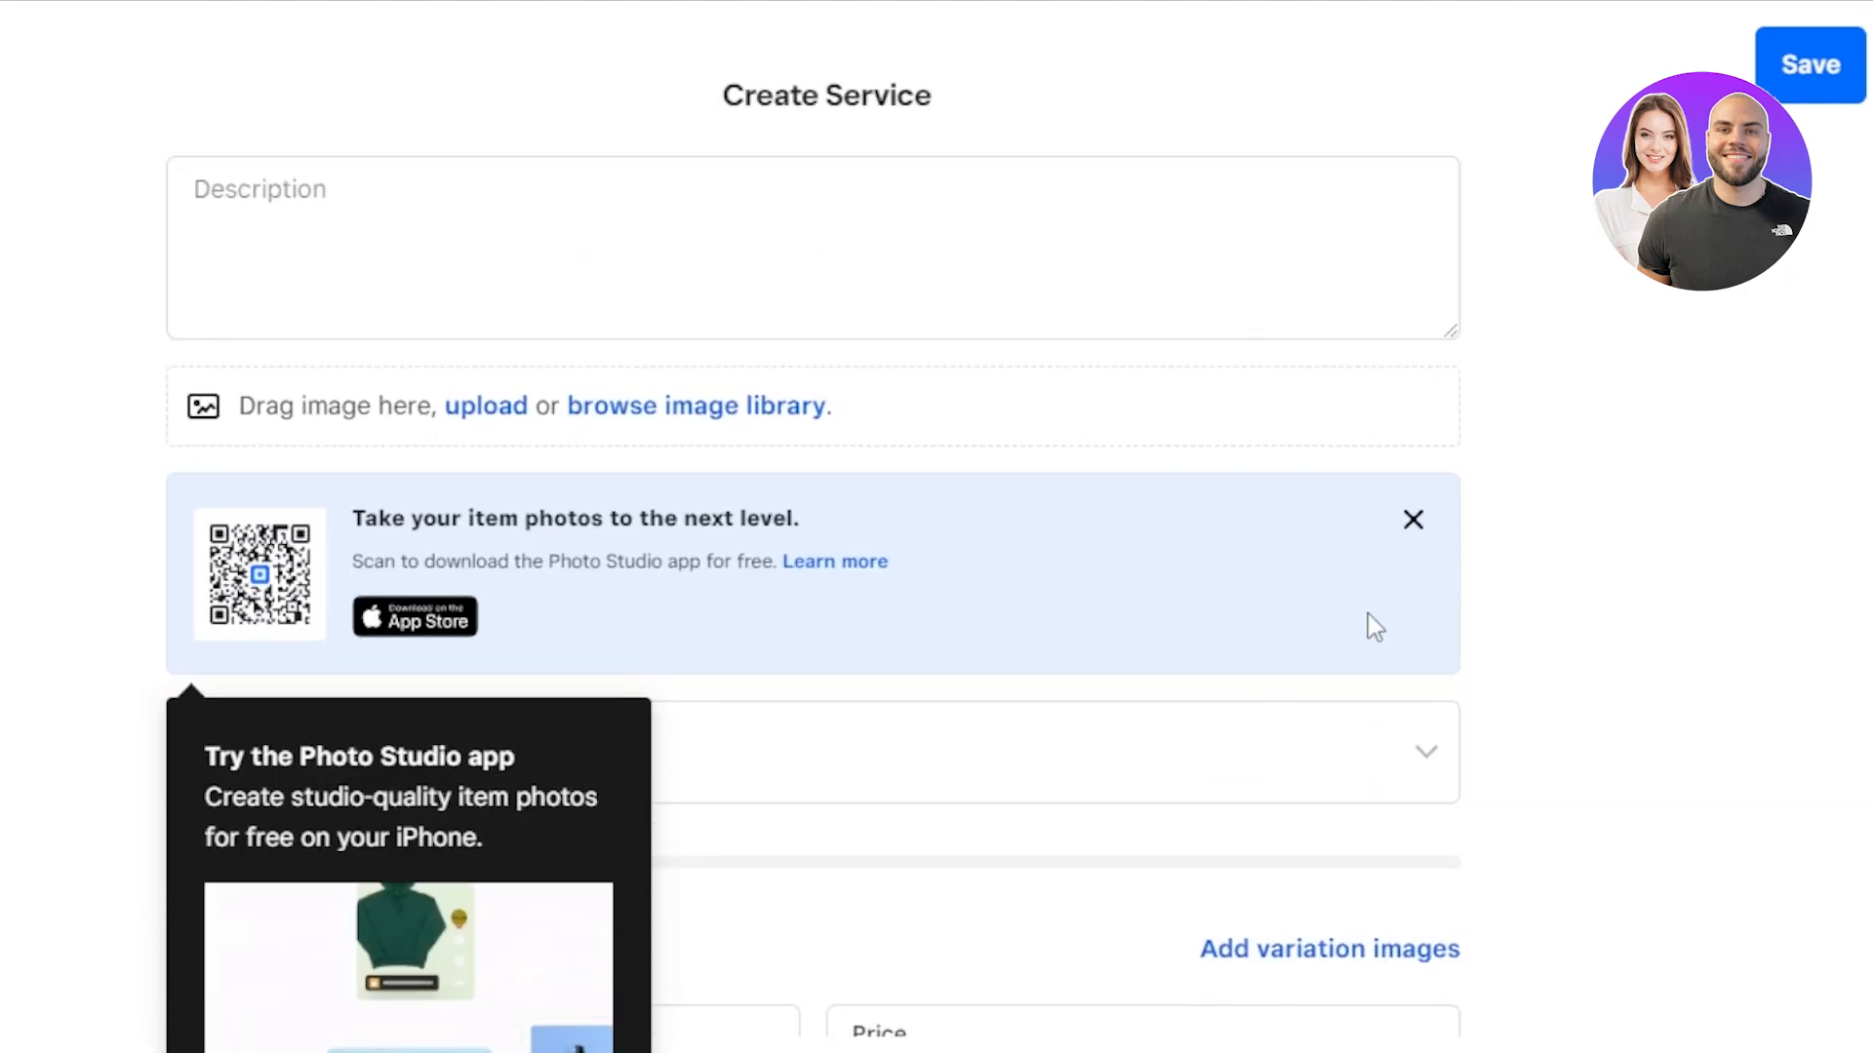
left_click(1413, 519)
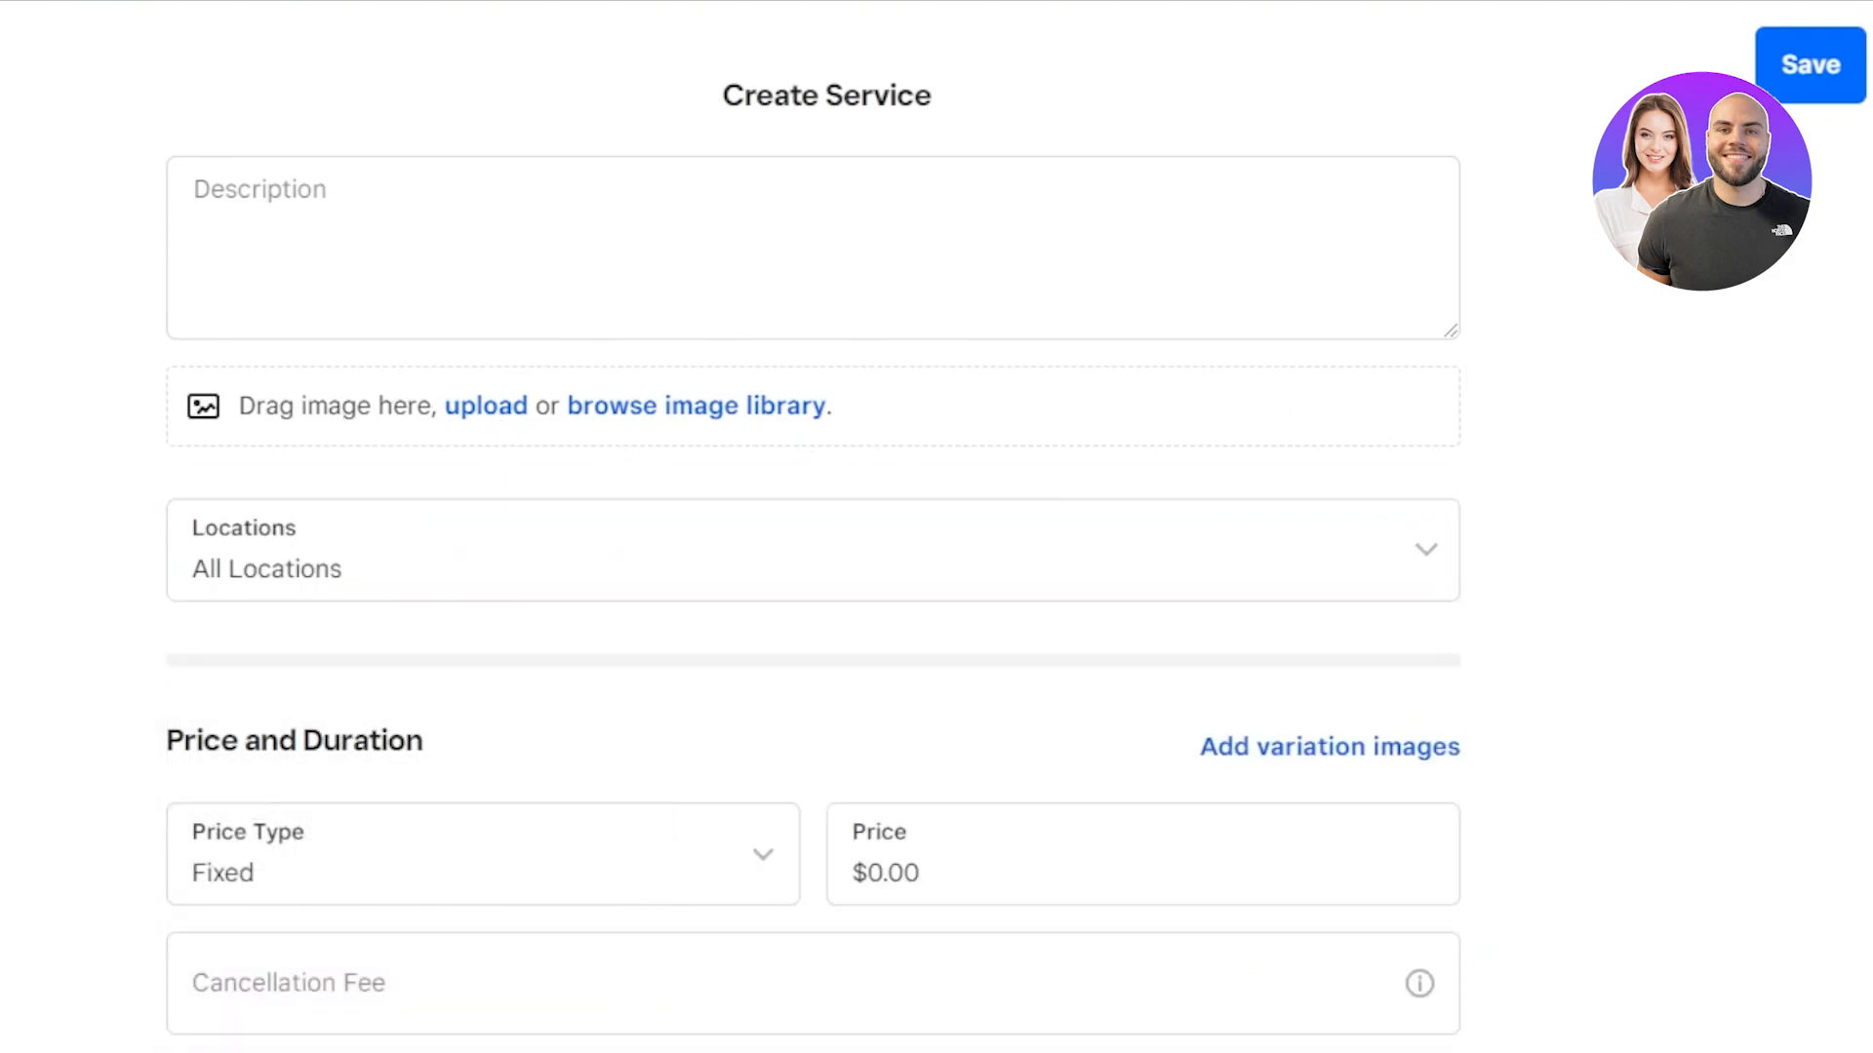
scroll("down", 3)
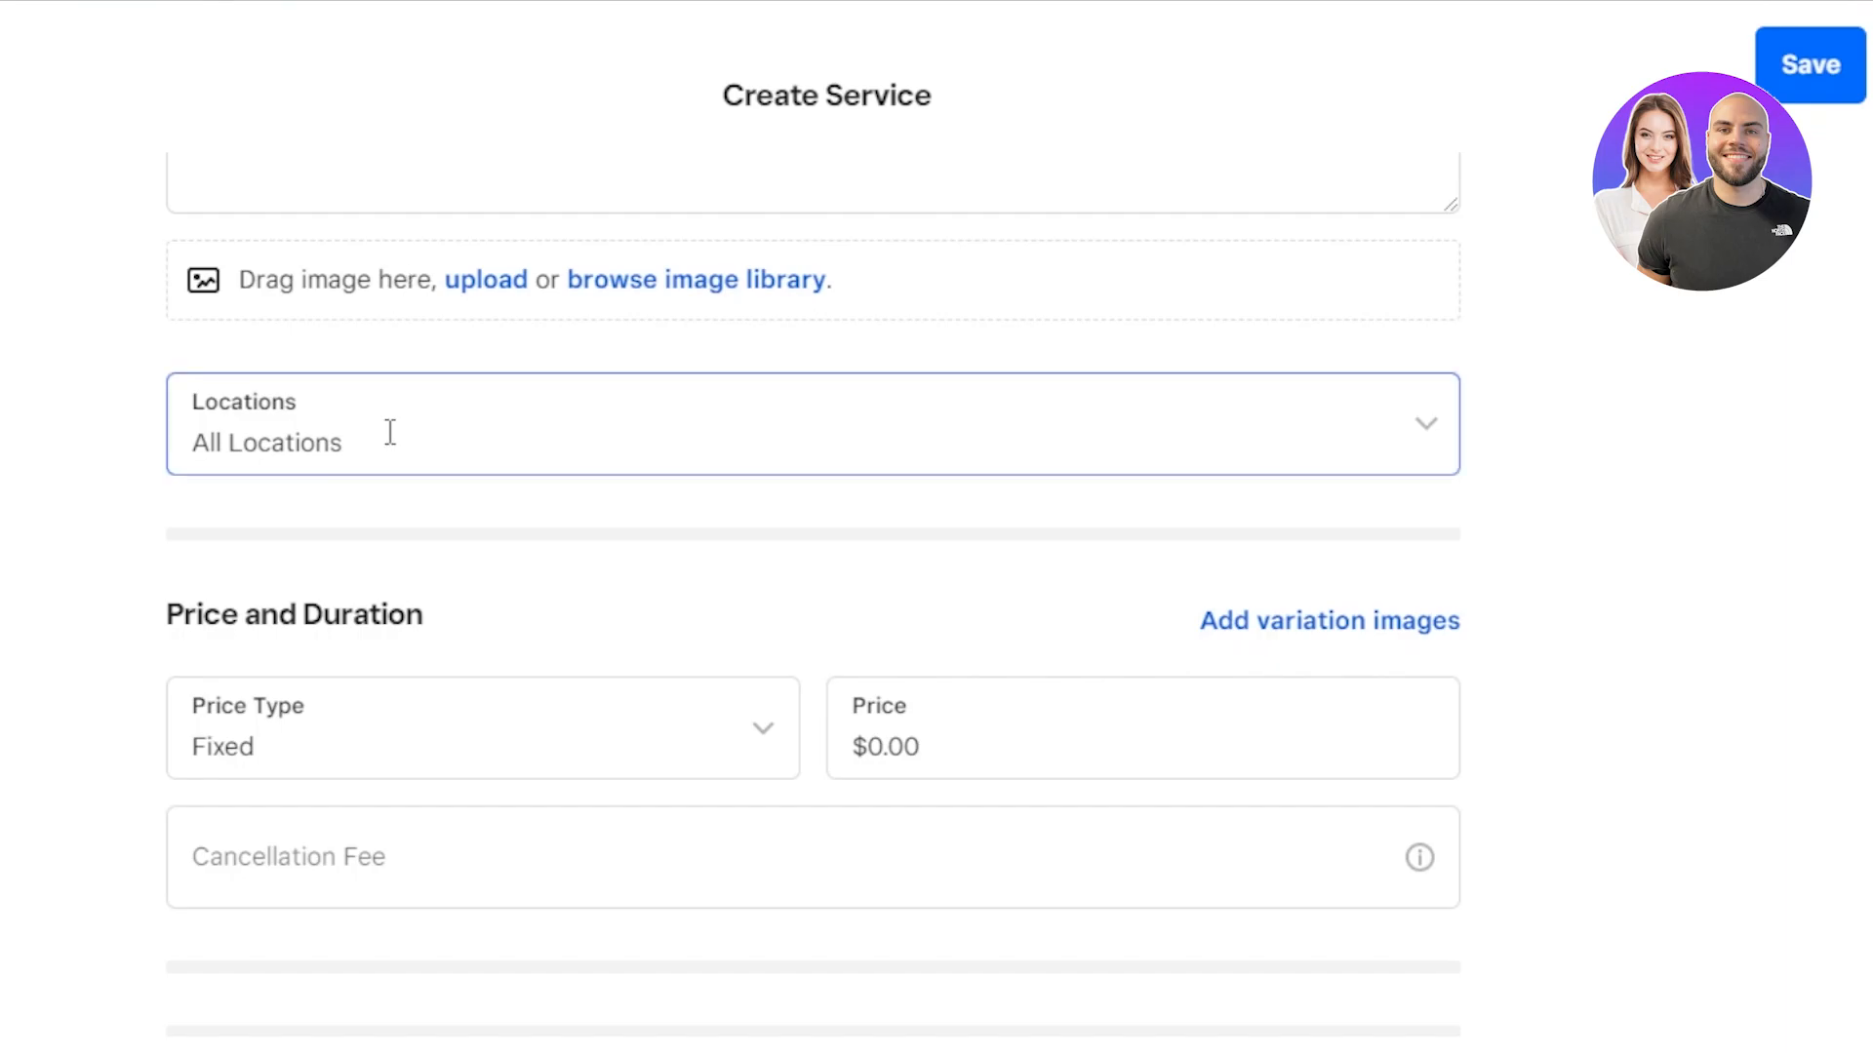
left_click(811, 423)
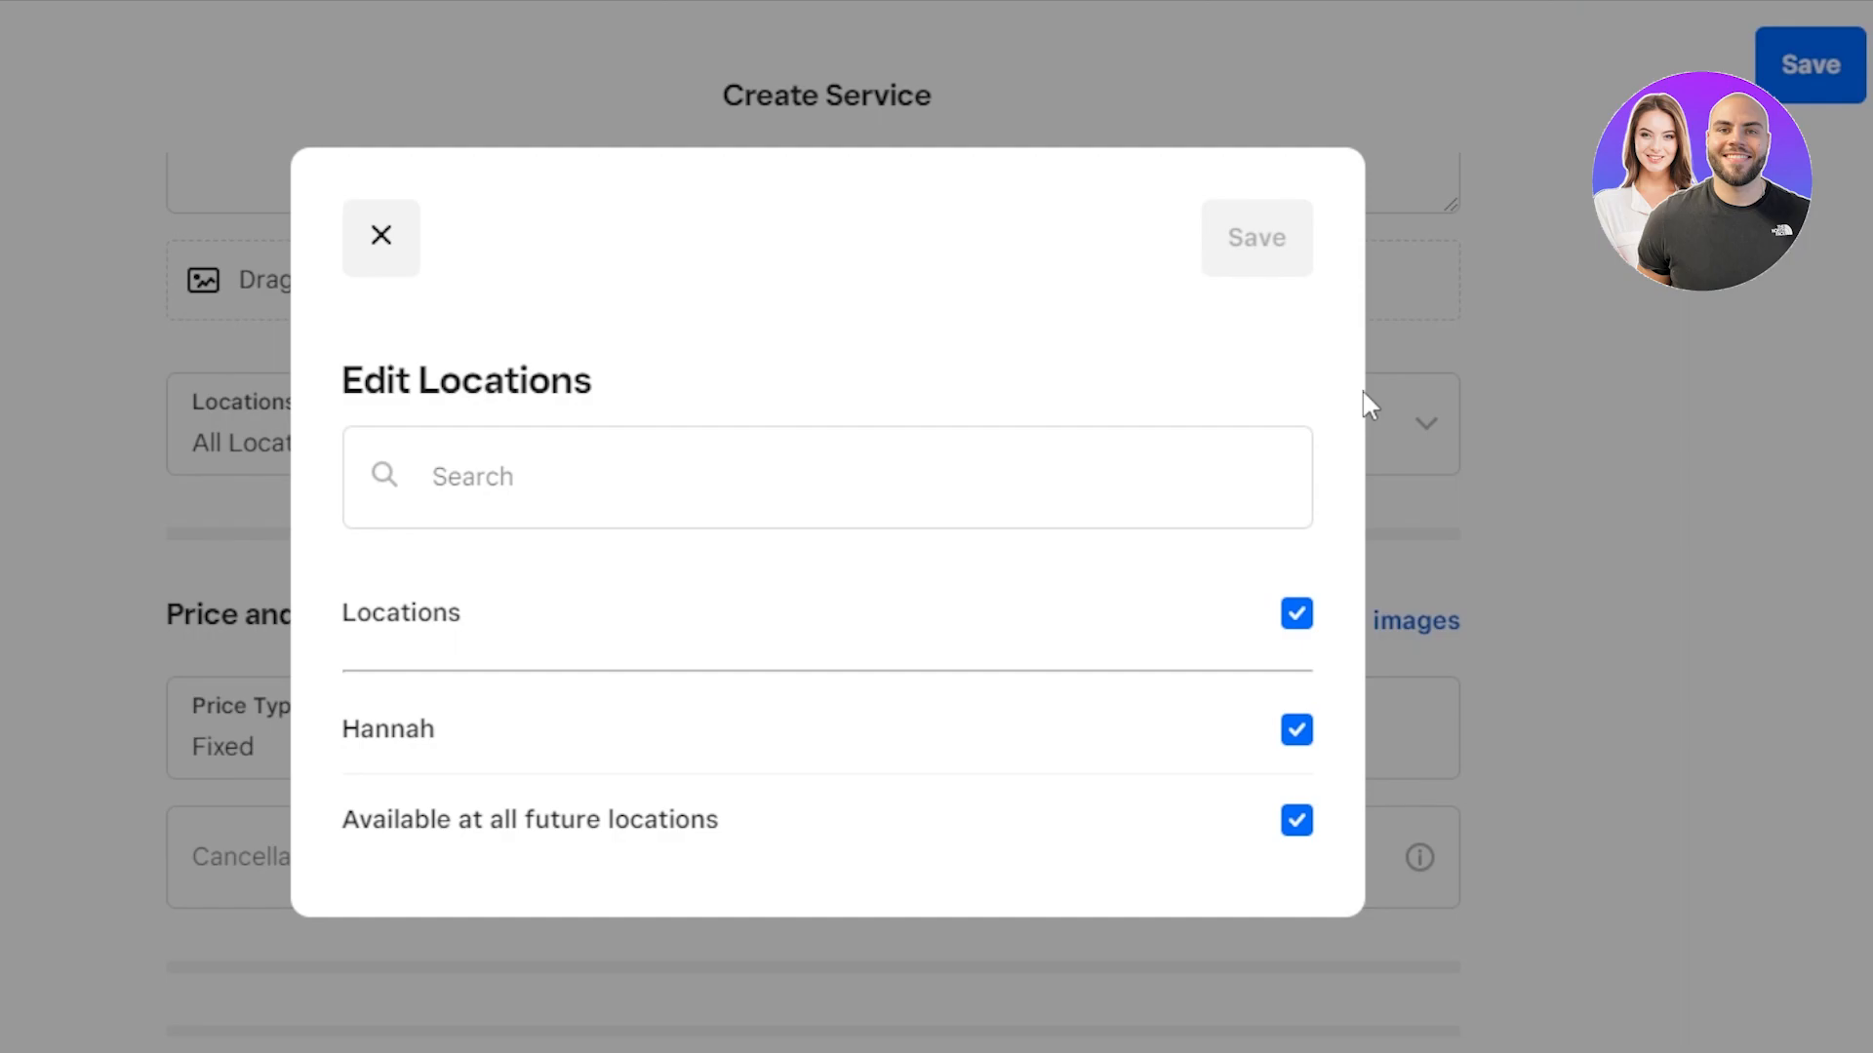
mouse_move(540, 57)
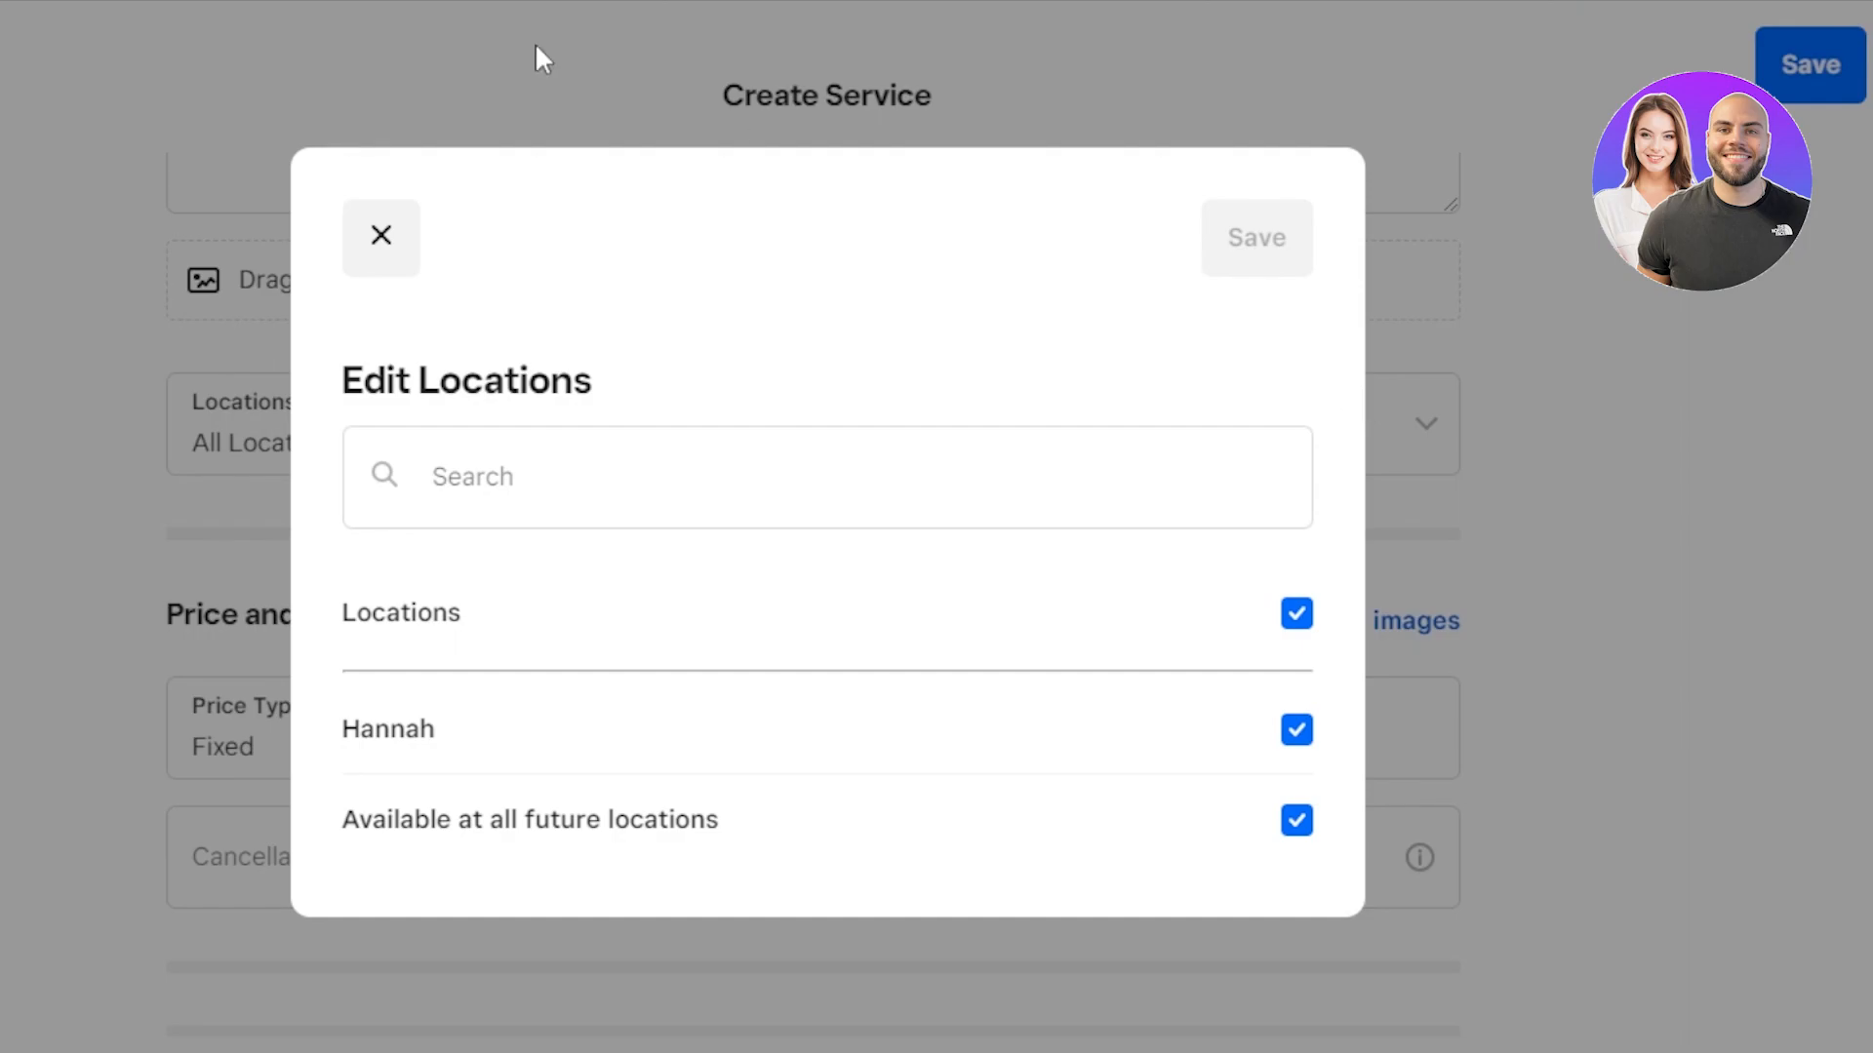
left_click(380, 236)
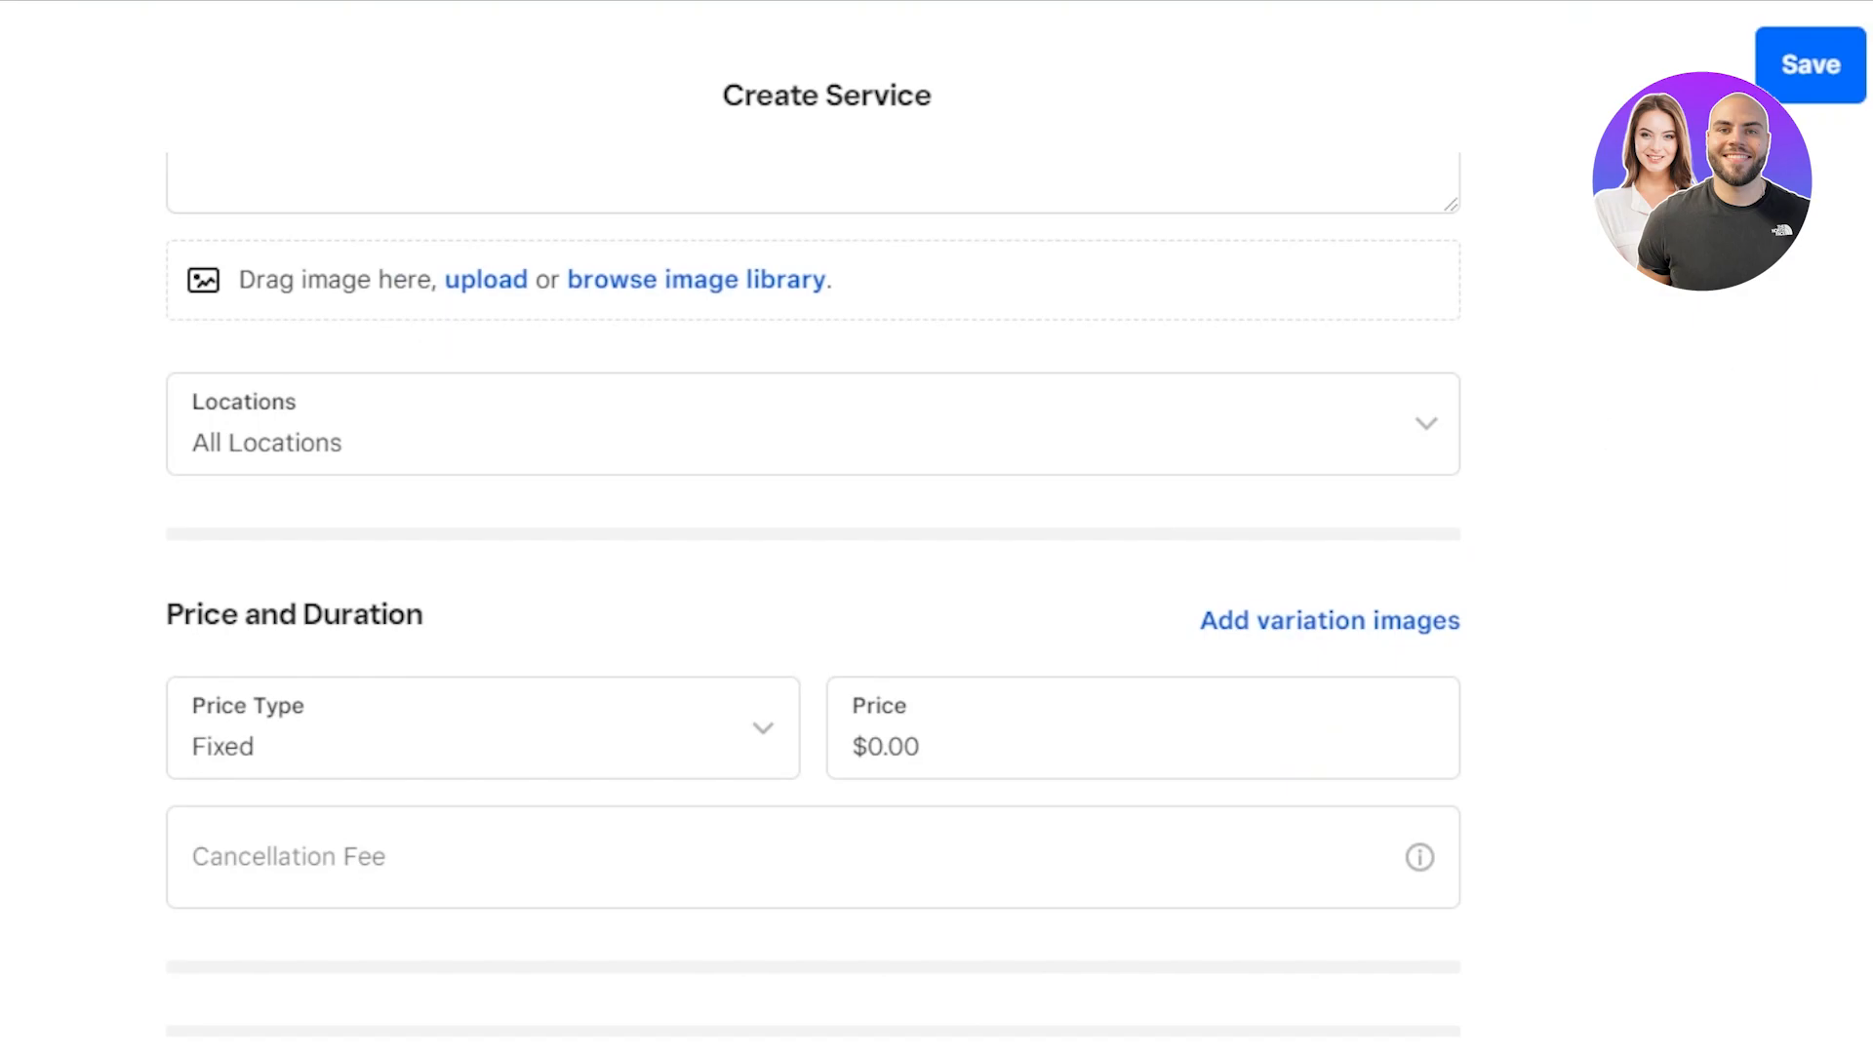
Step: Give the haircut service a $150 price and a $50 cancellation fee
scroll("down", 3)
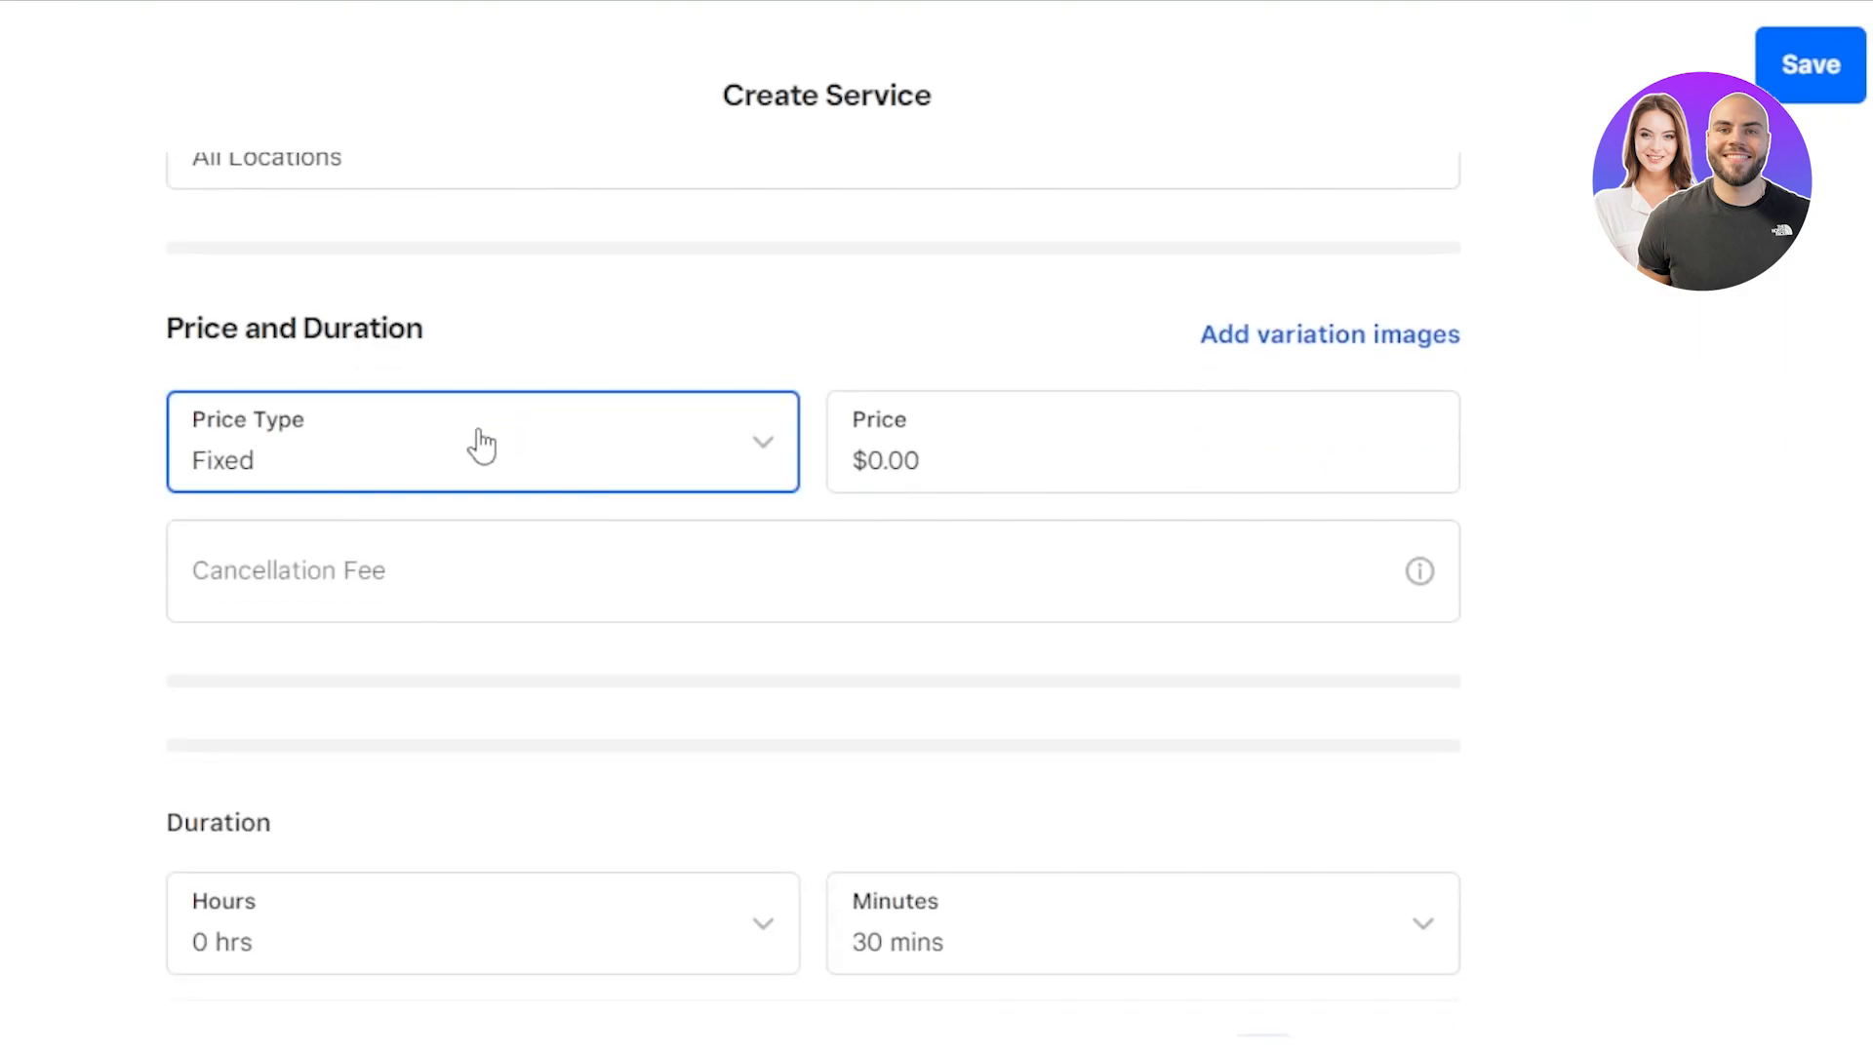
left_click(482, 441)
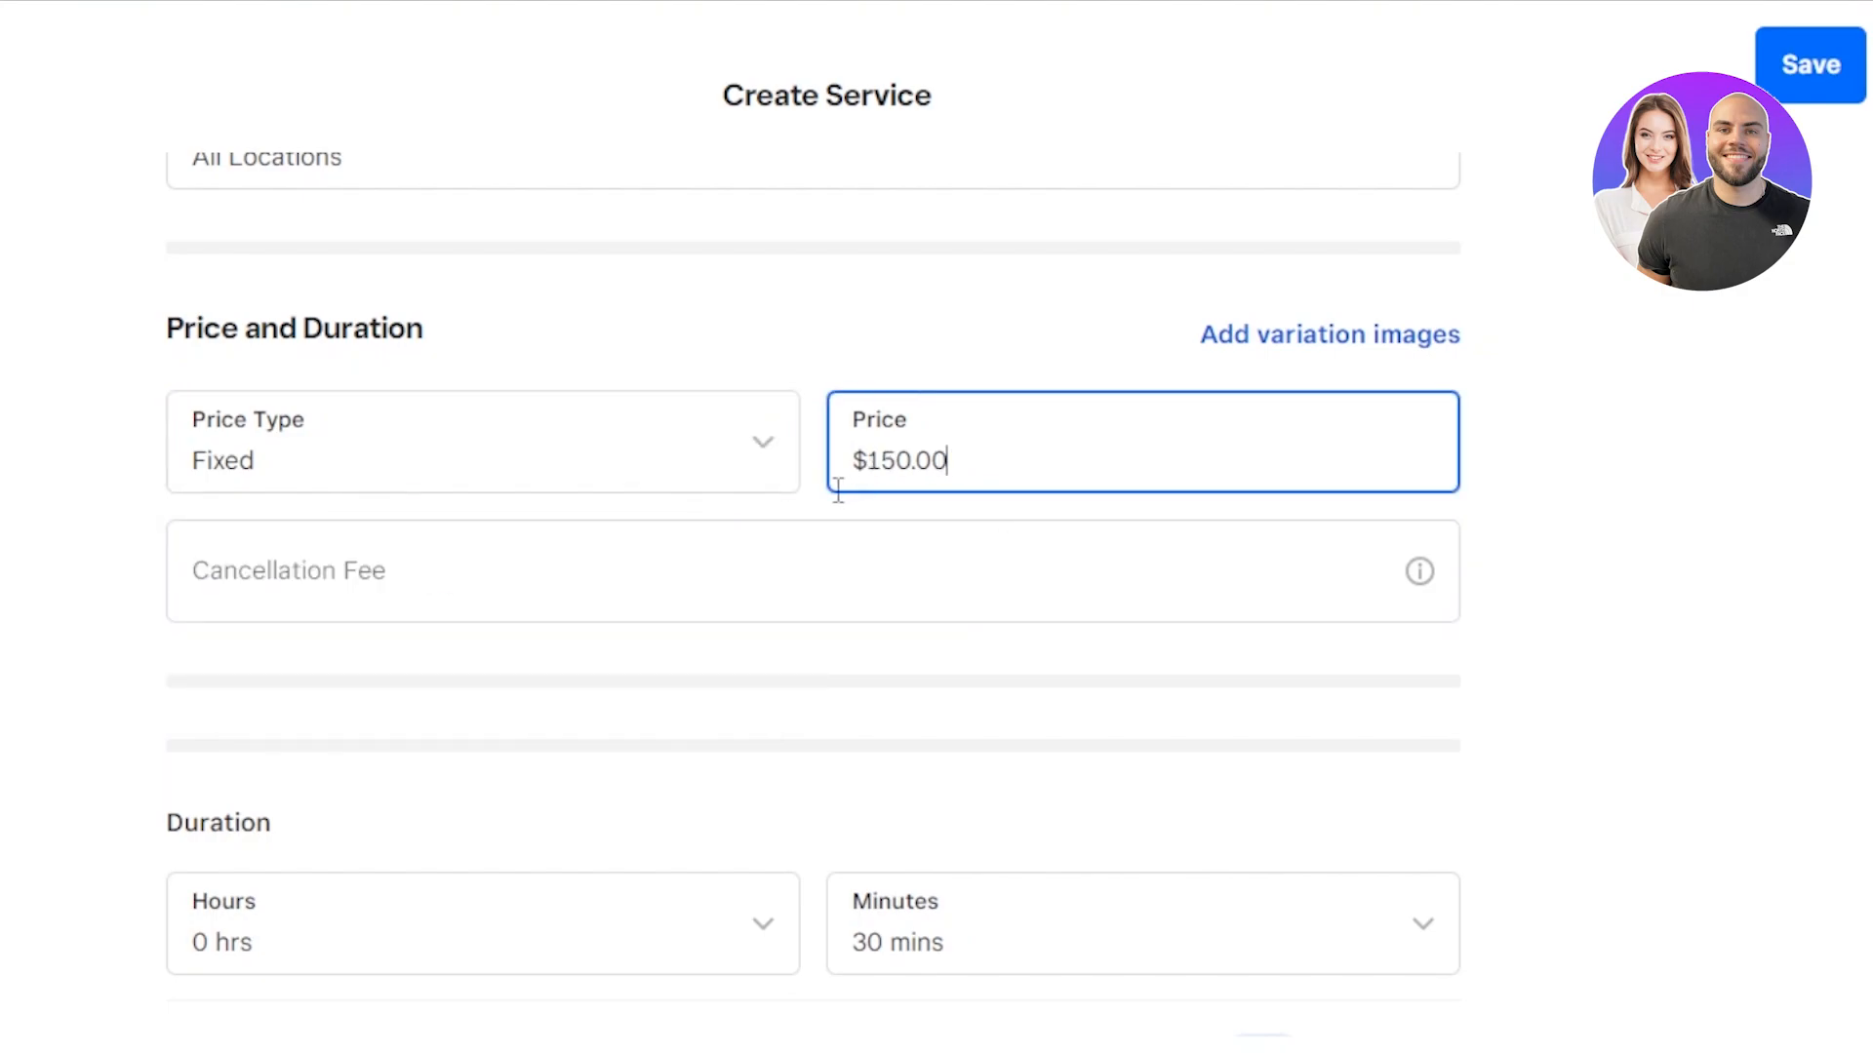
mouse_move(1040, 437)
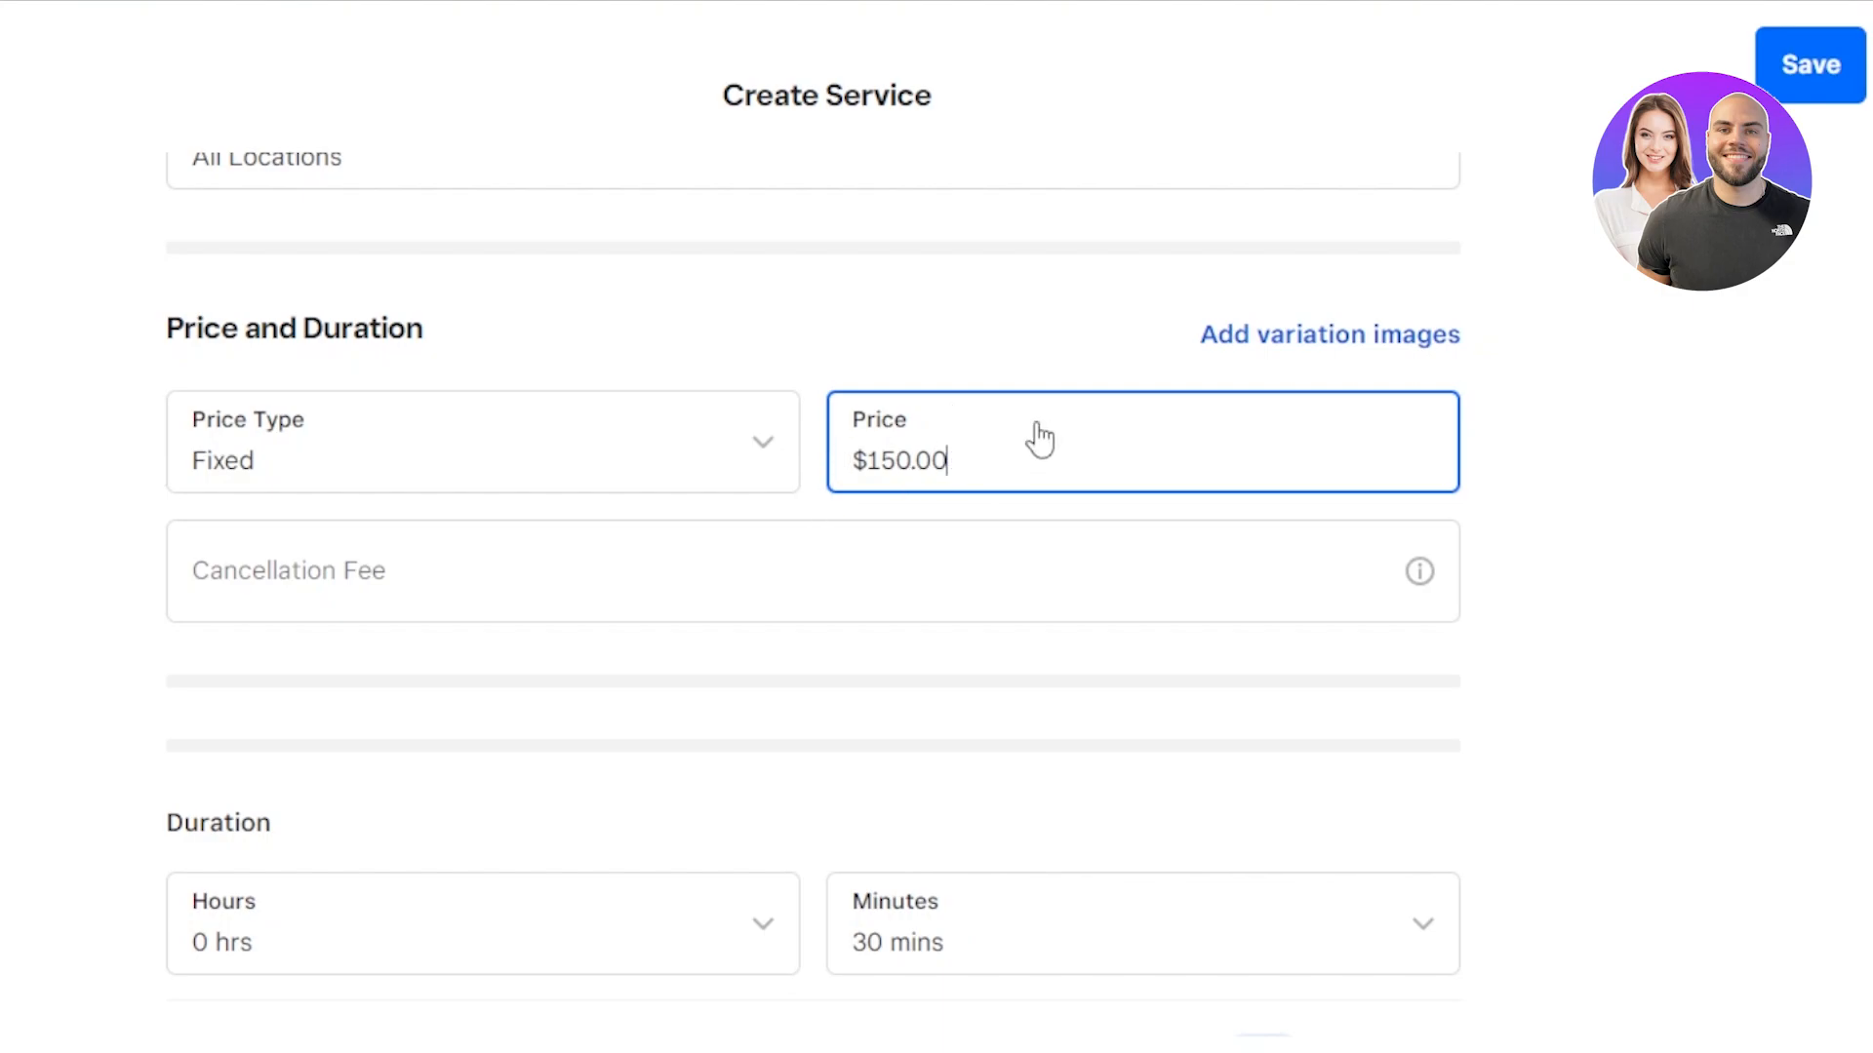
mouse_move(1297, 359)
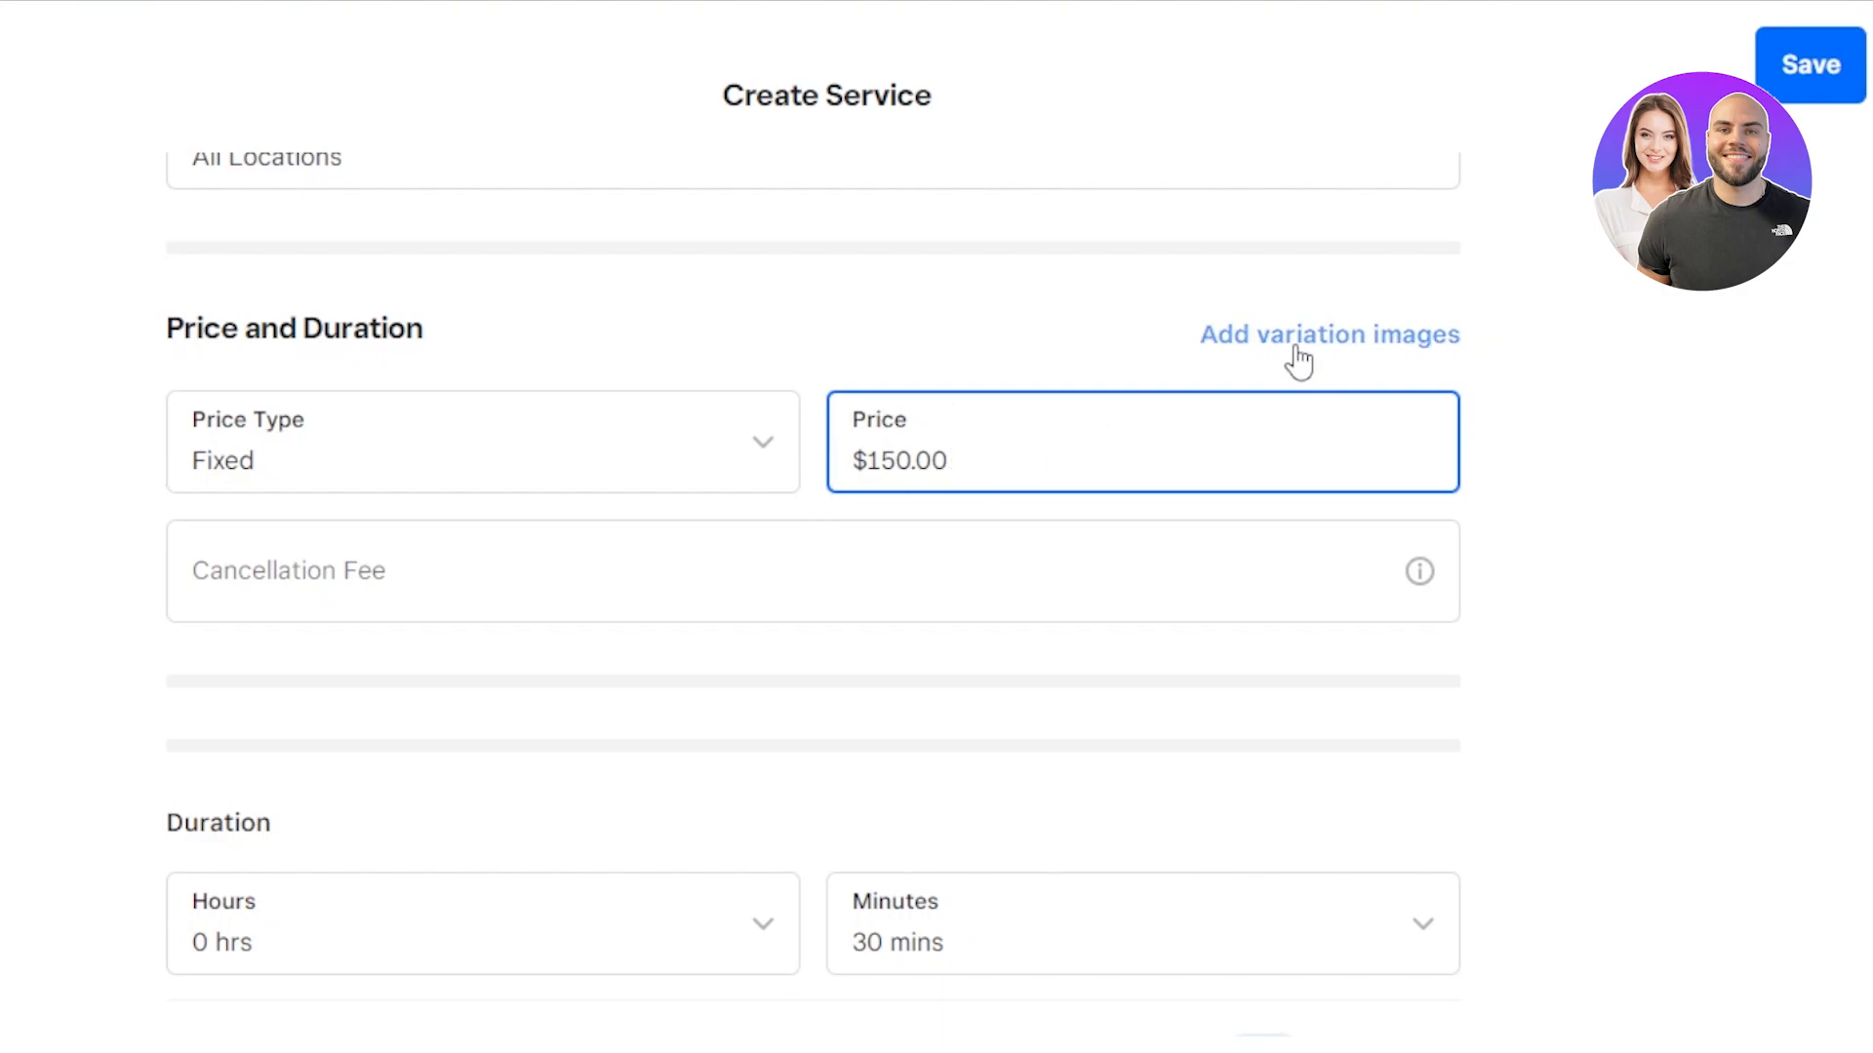
left_click(812, 572)
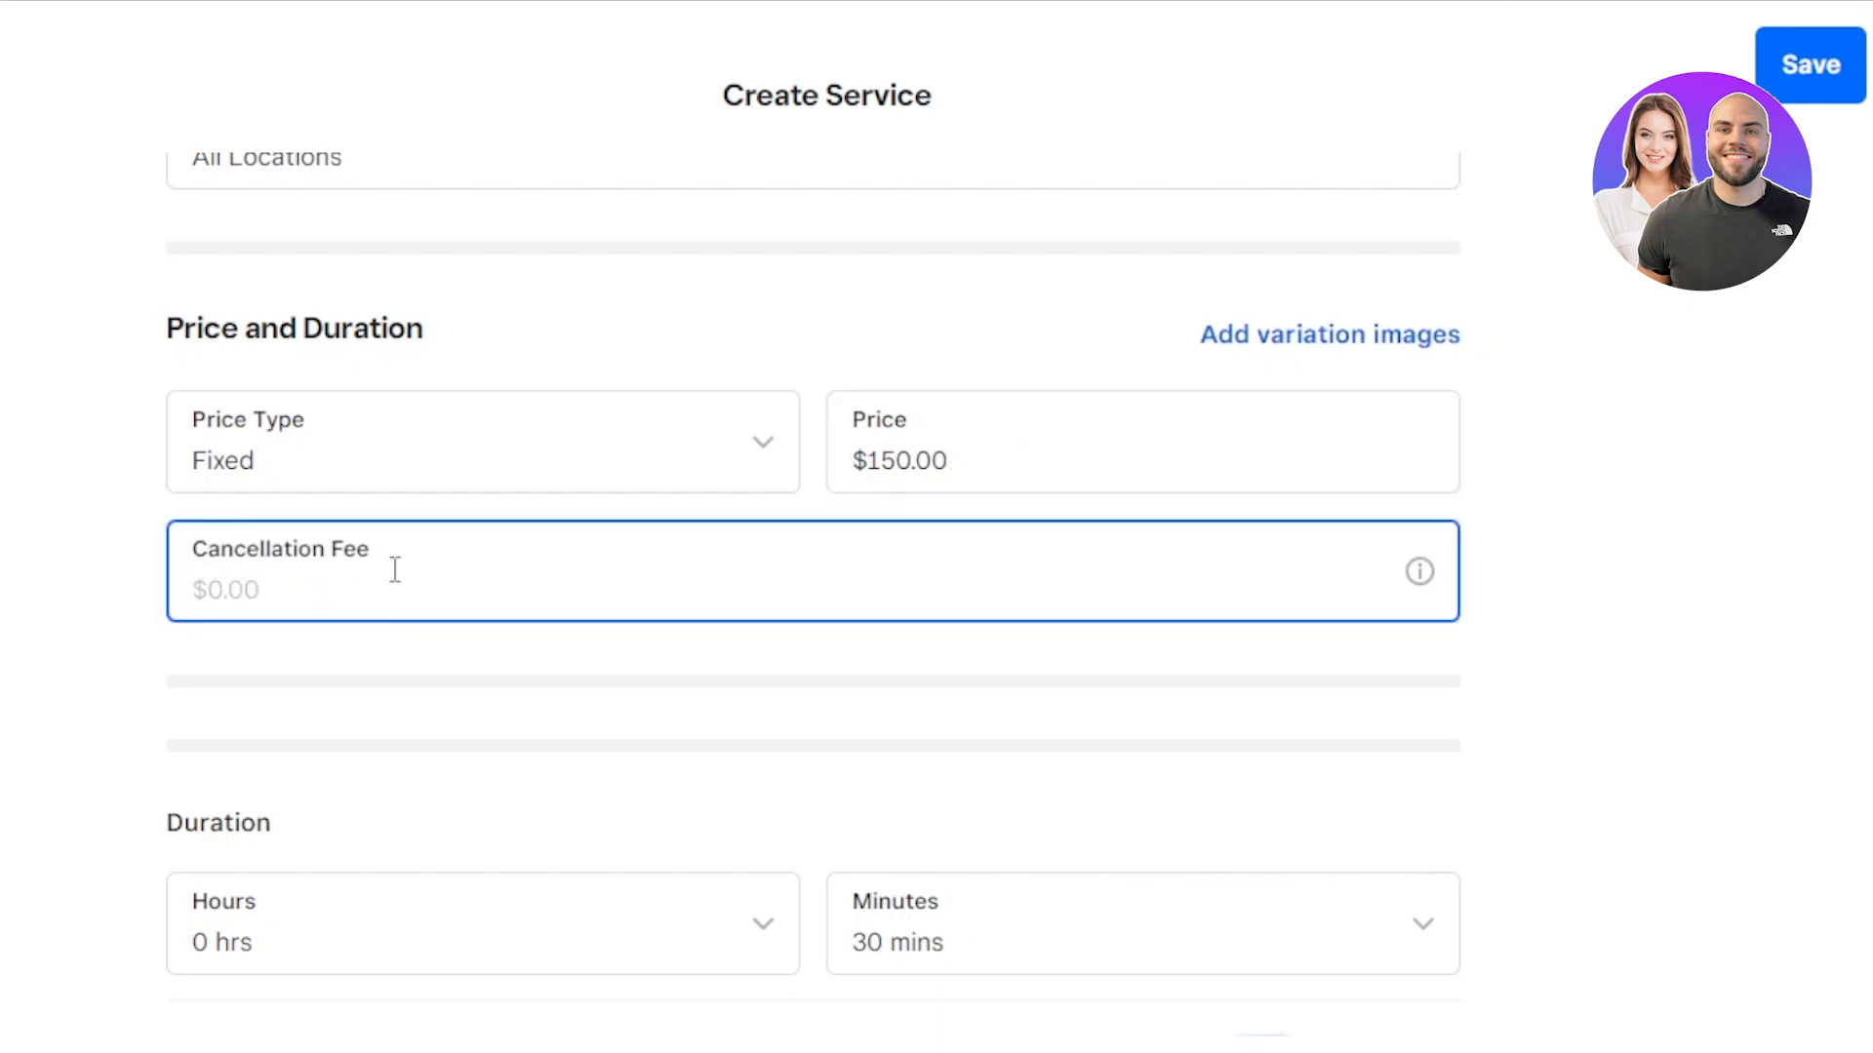
Step: Set the duration to 2 hrs 0 minutes with Block Extra Time turned off
left_click(478, 923)
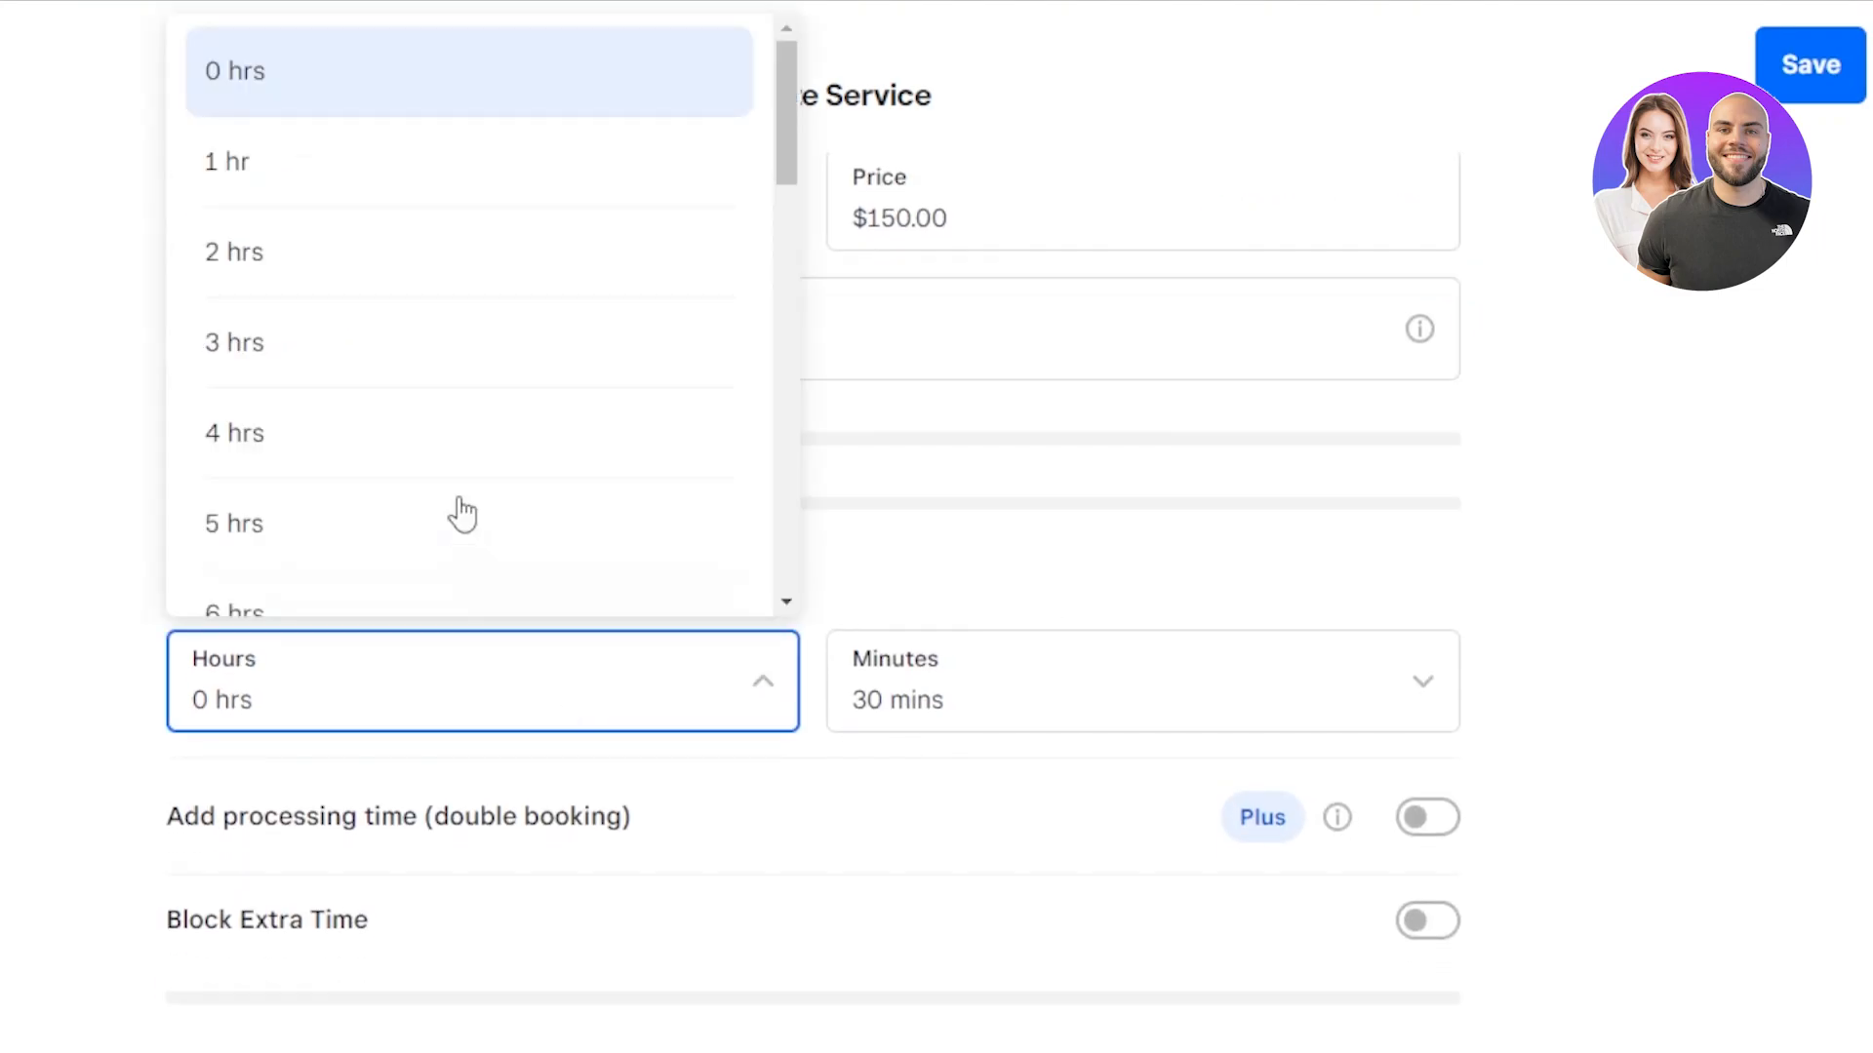
mouse_move(417, 97)
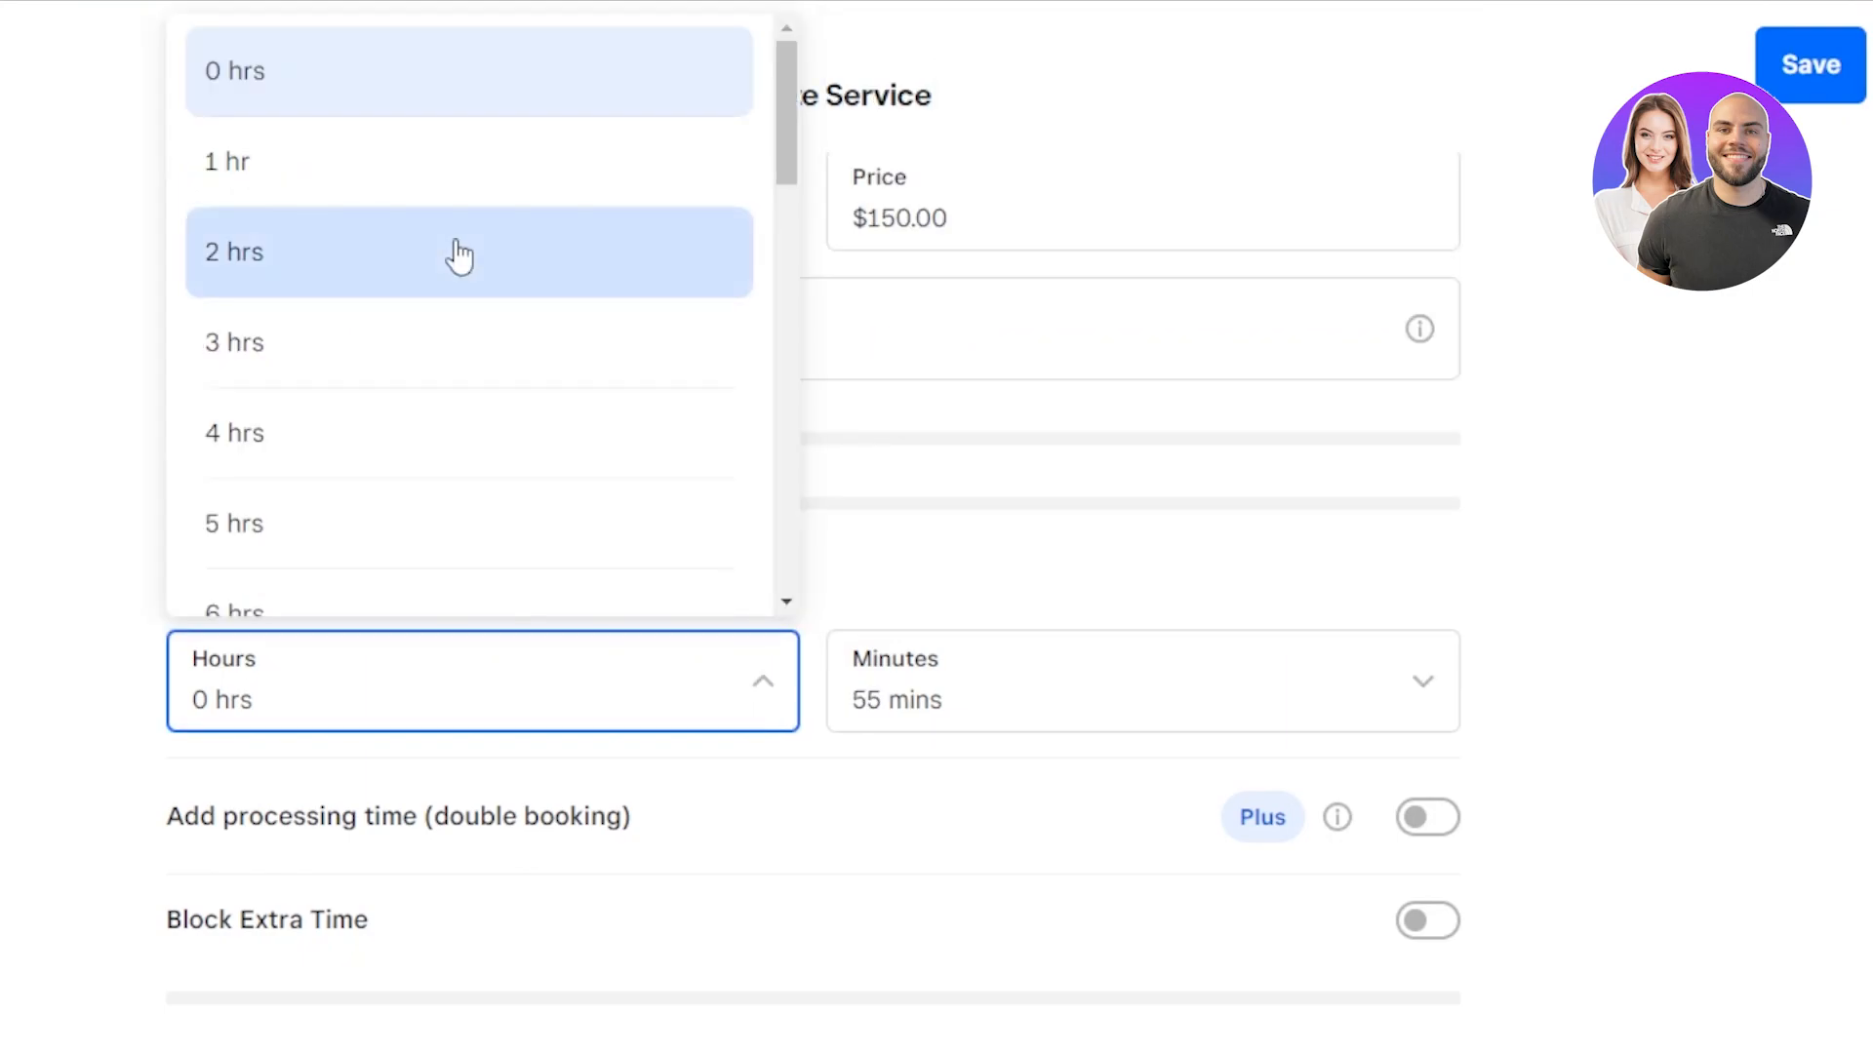
left_click(232, 252)
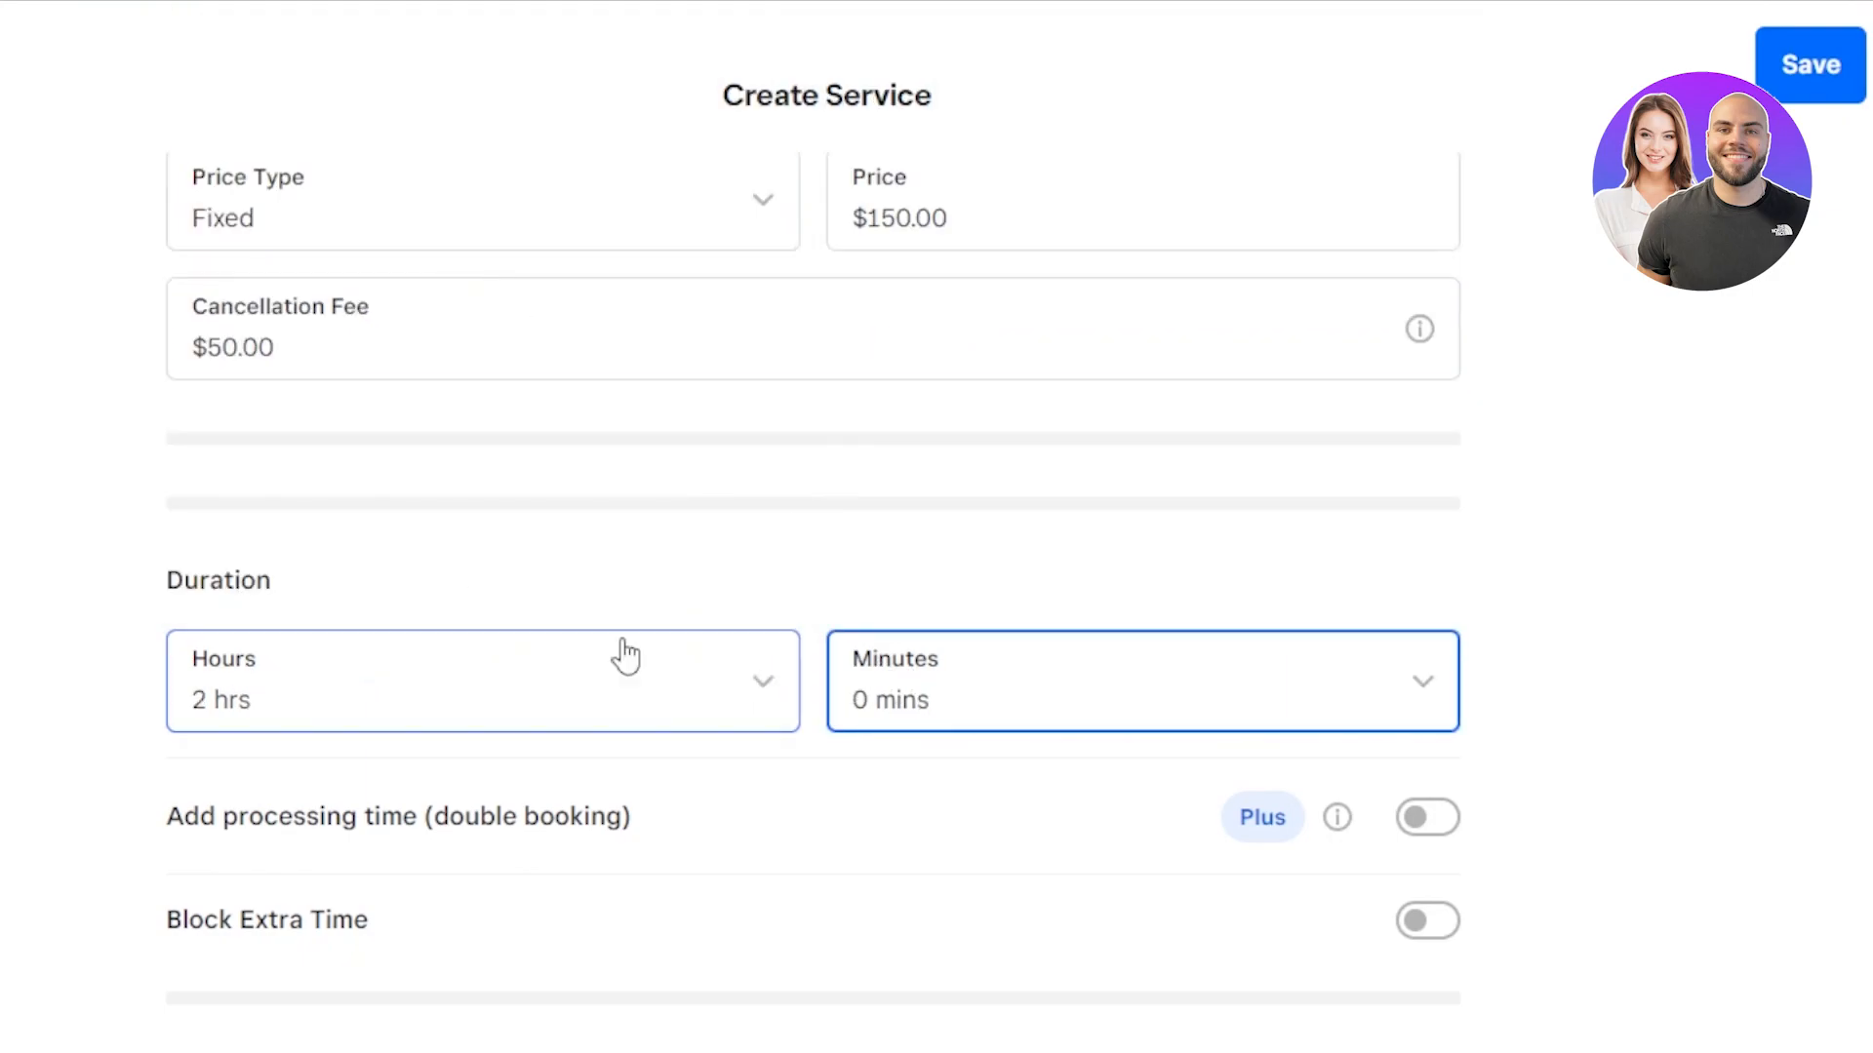
scroll("down", 3)
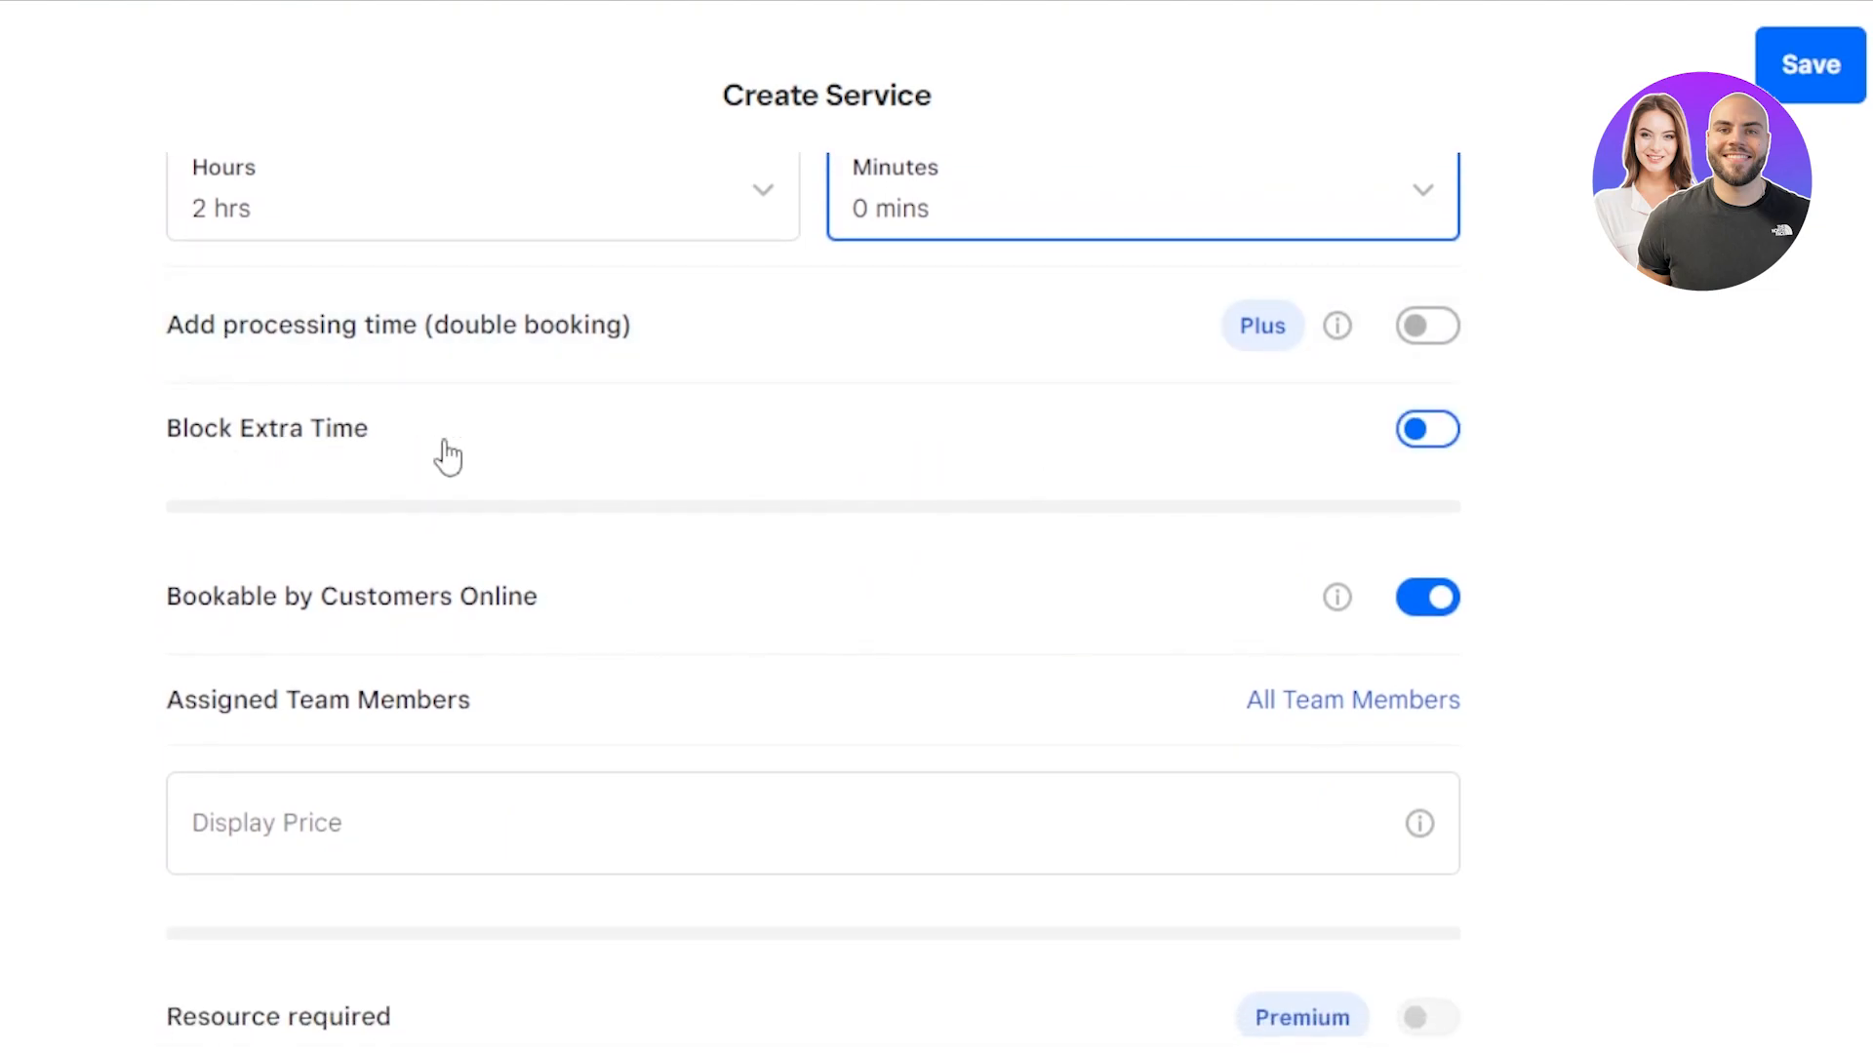
left_click(1426, 430)
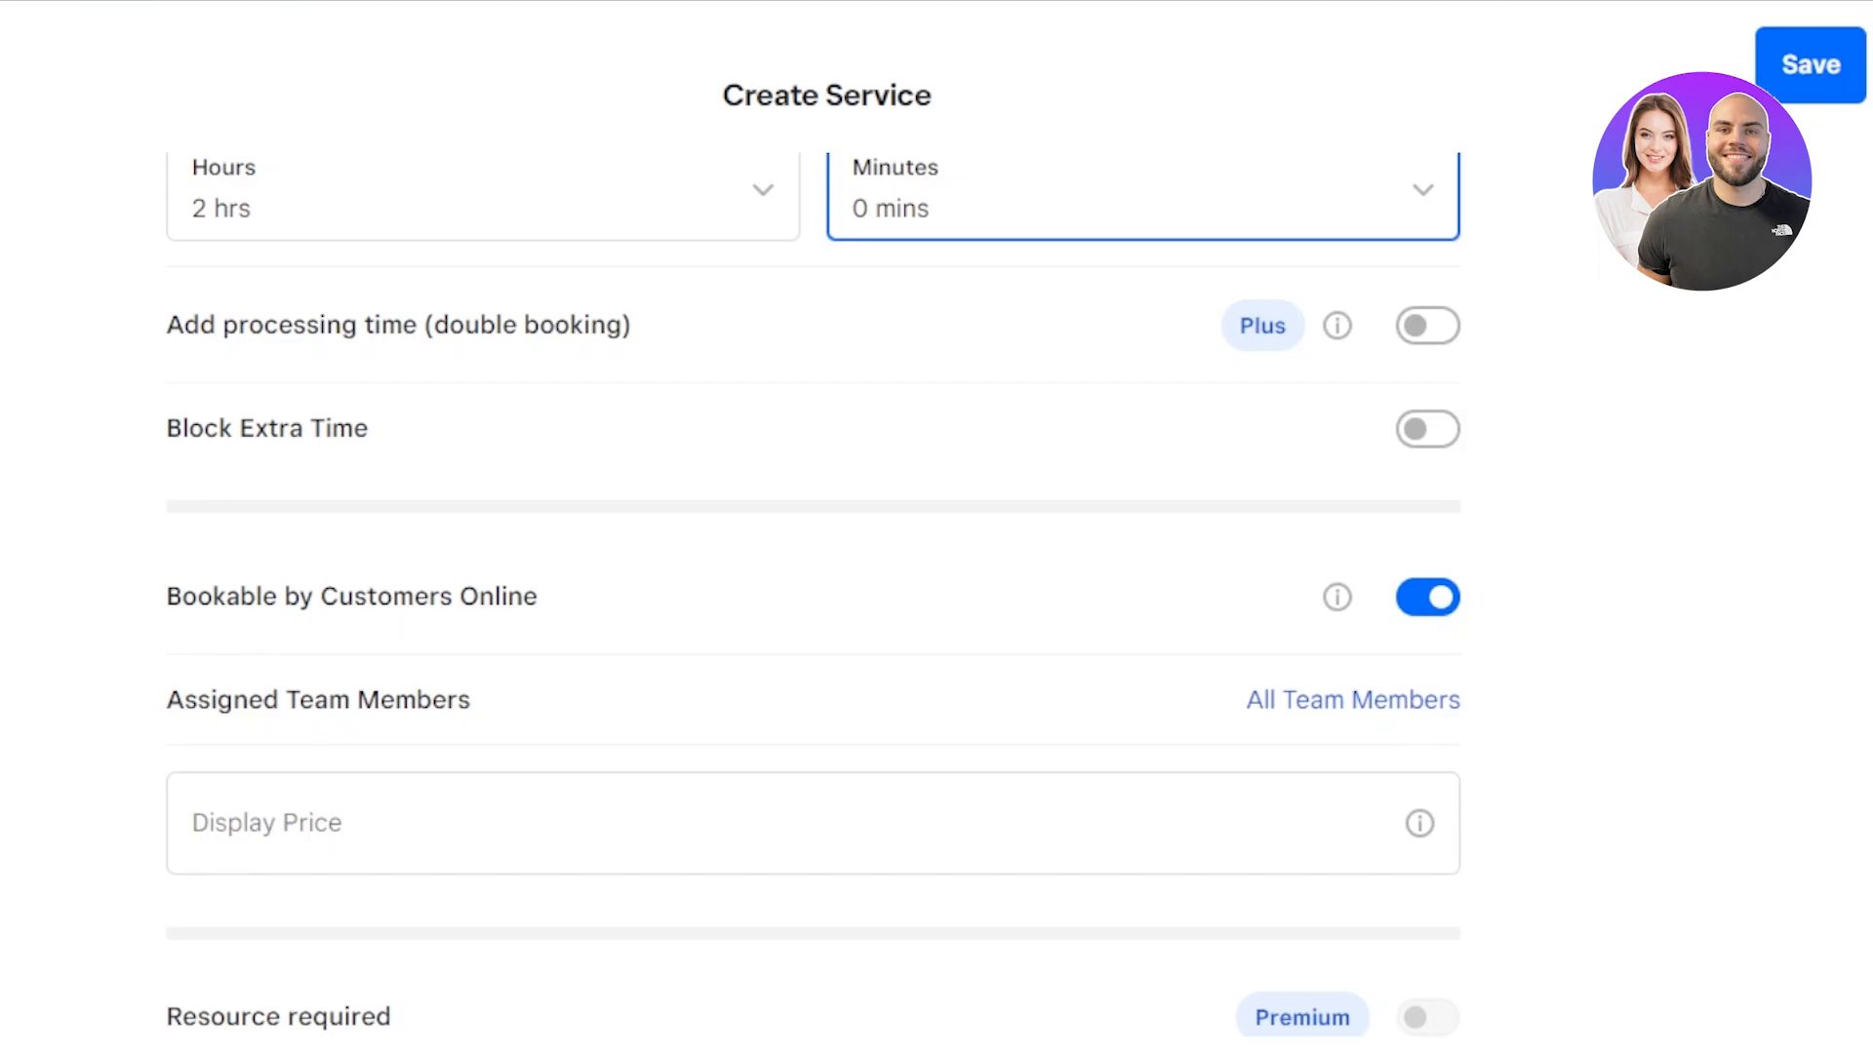
scroll("down", 3)
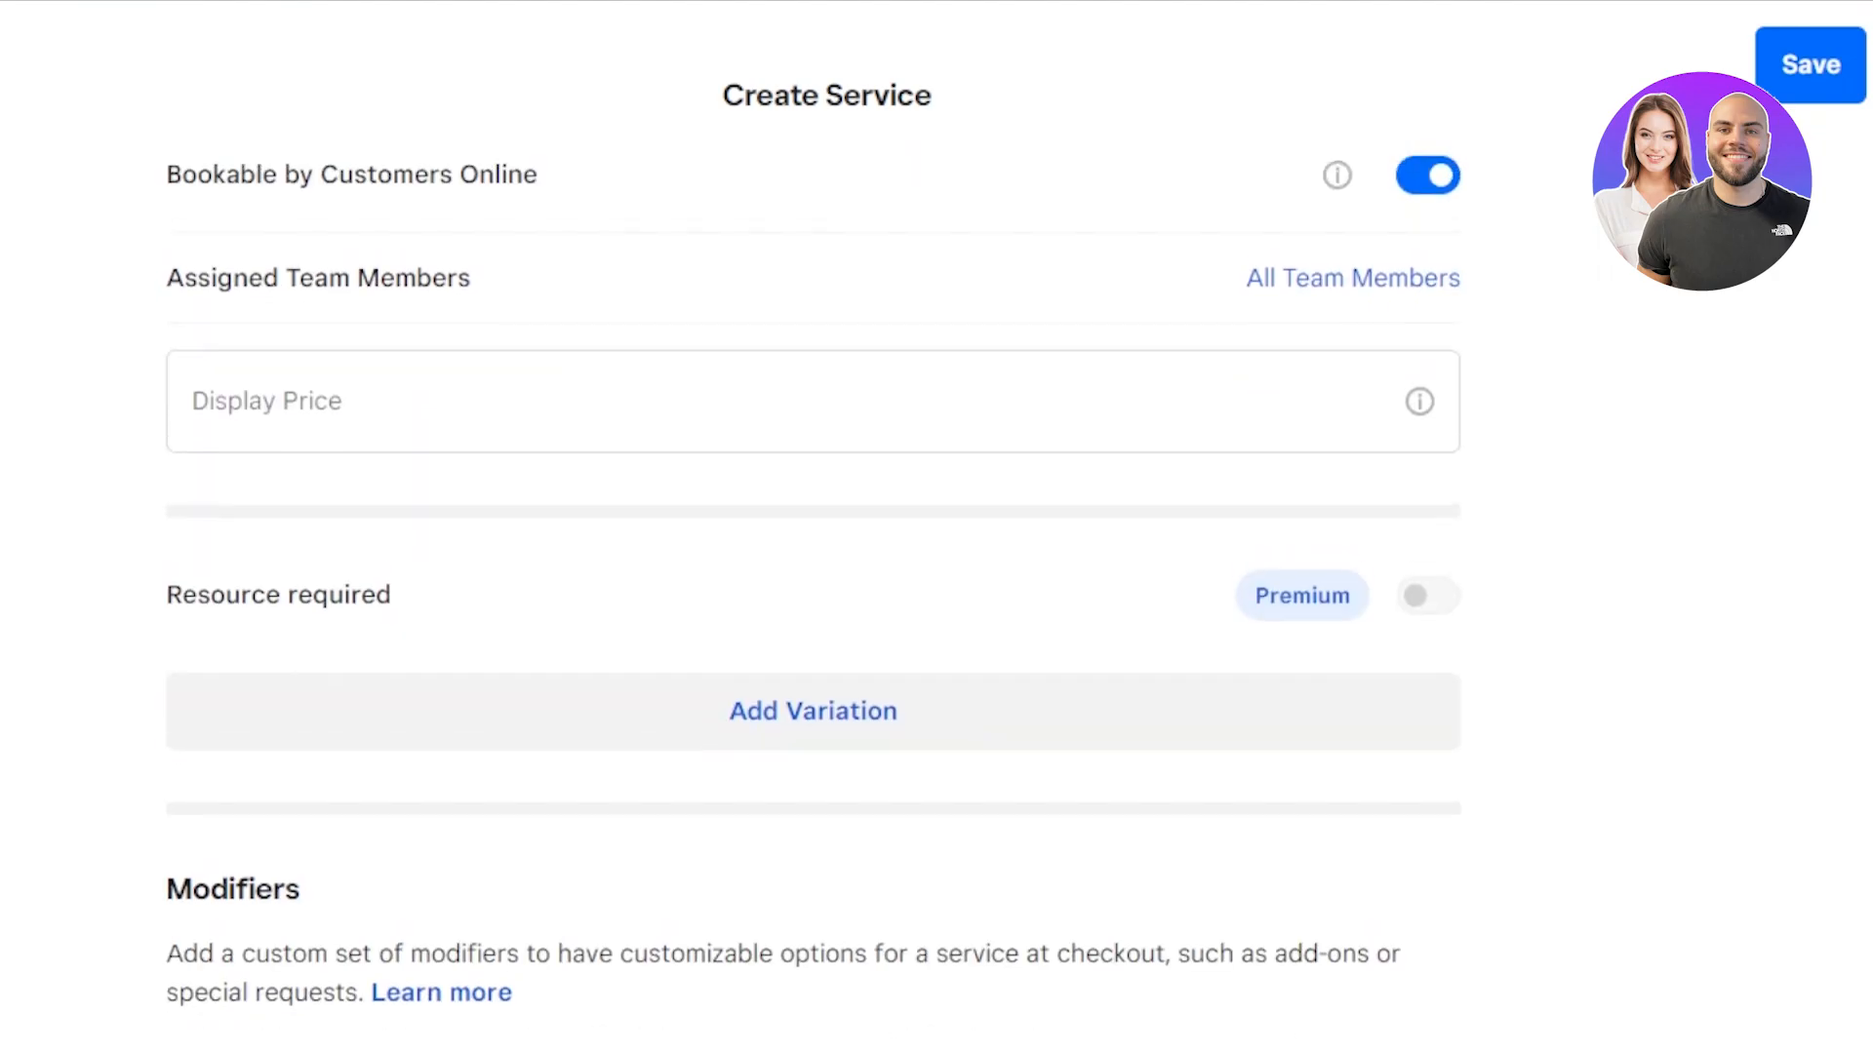
scroll("down", 3)
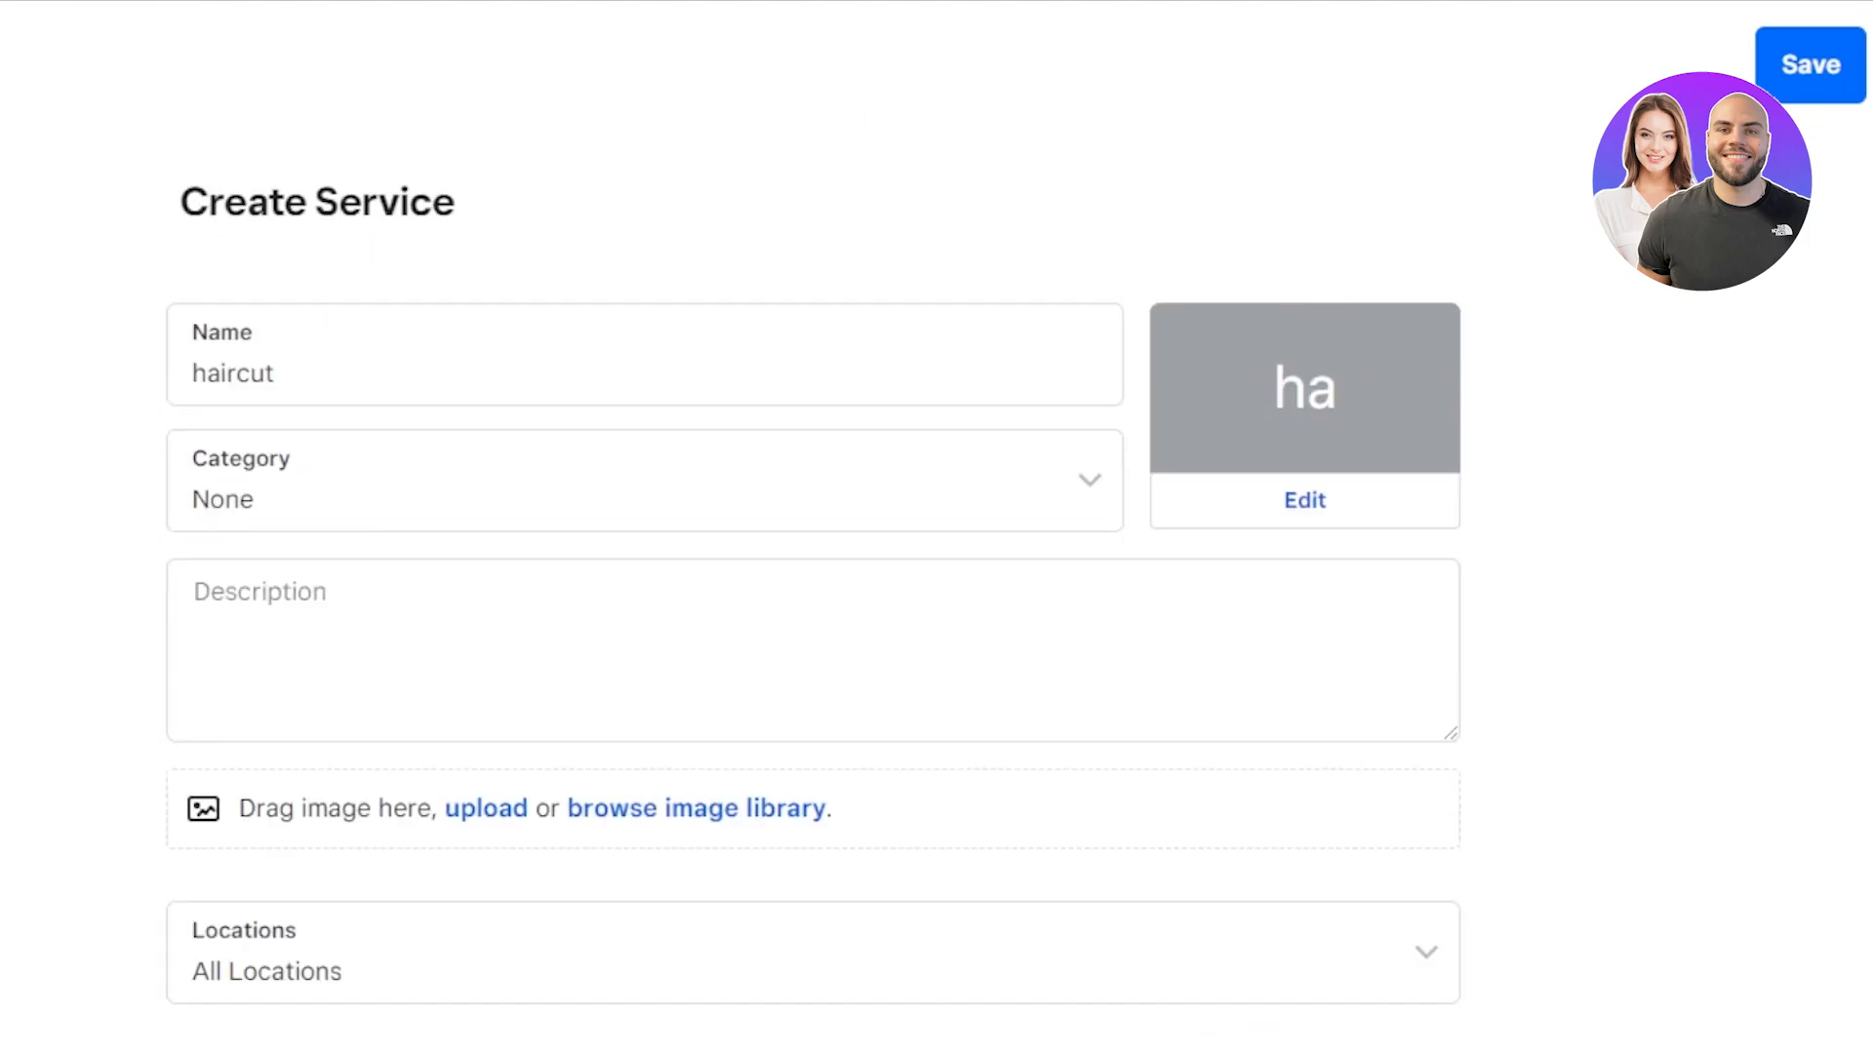
Step: Save the haircut service so the library lists it at 2 hrs and $150.00
left_click(1810, 64)
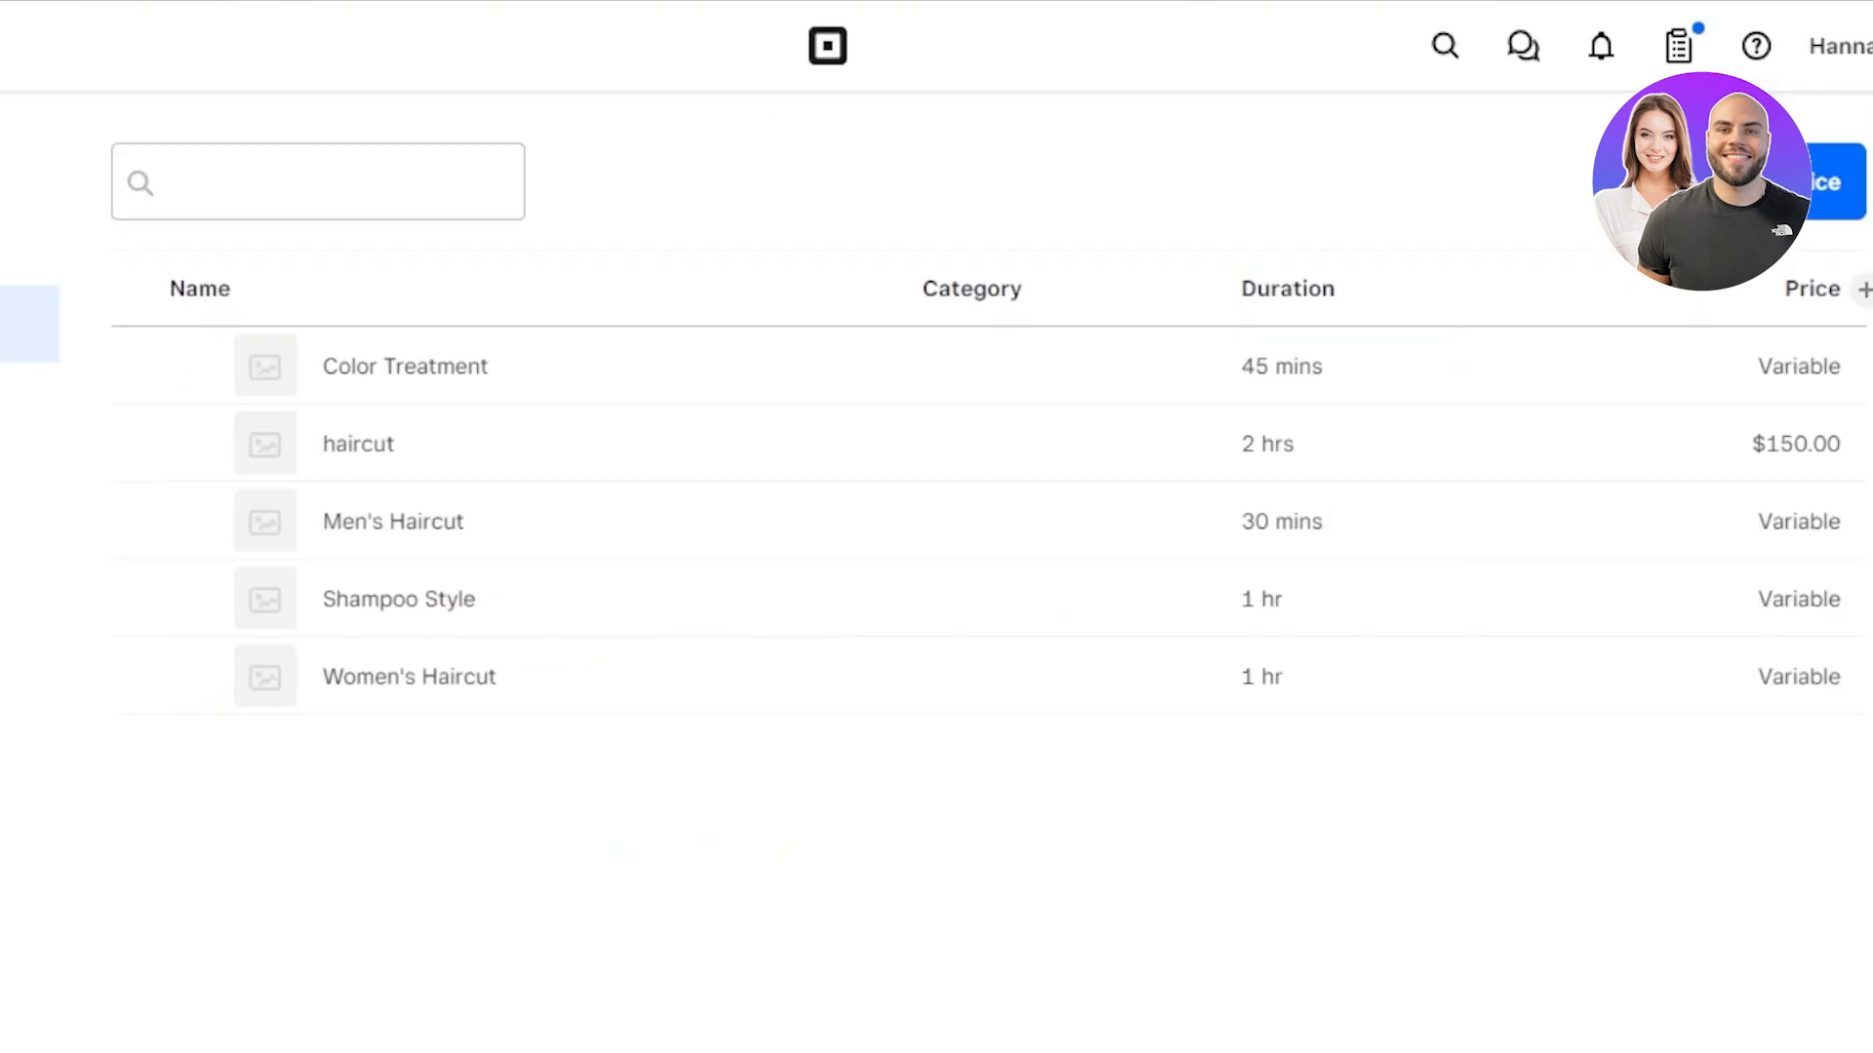
left_click(43, 45)
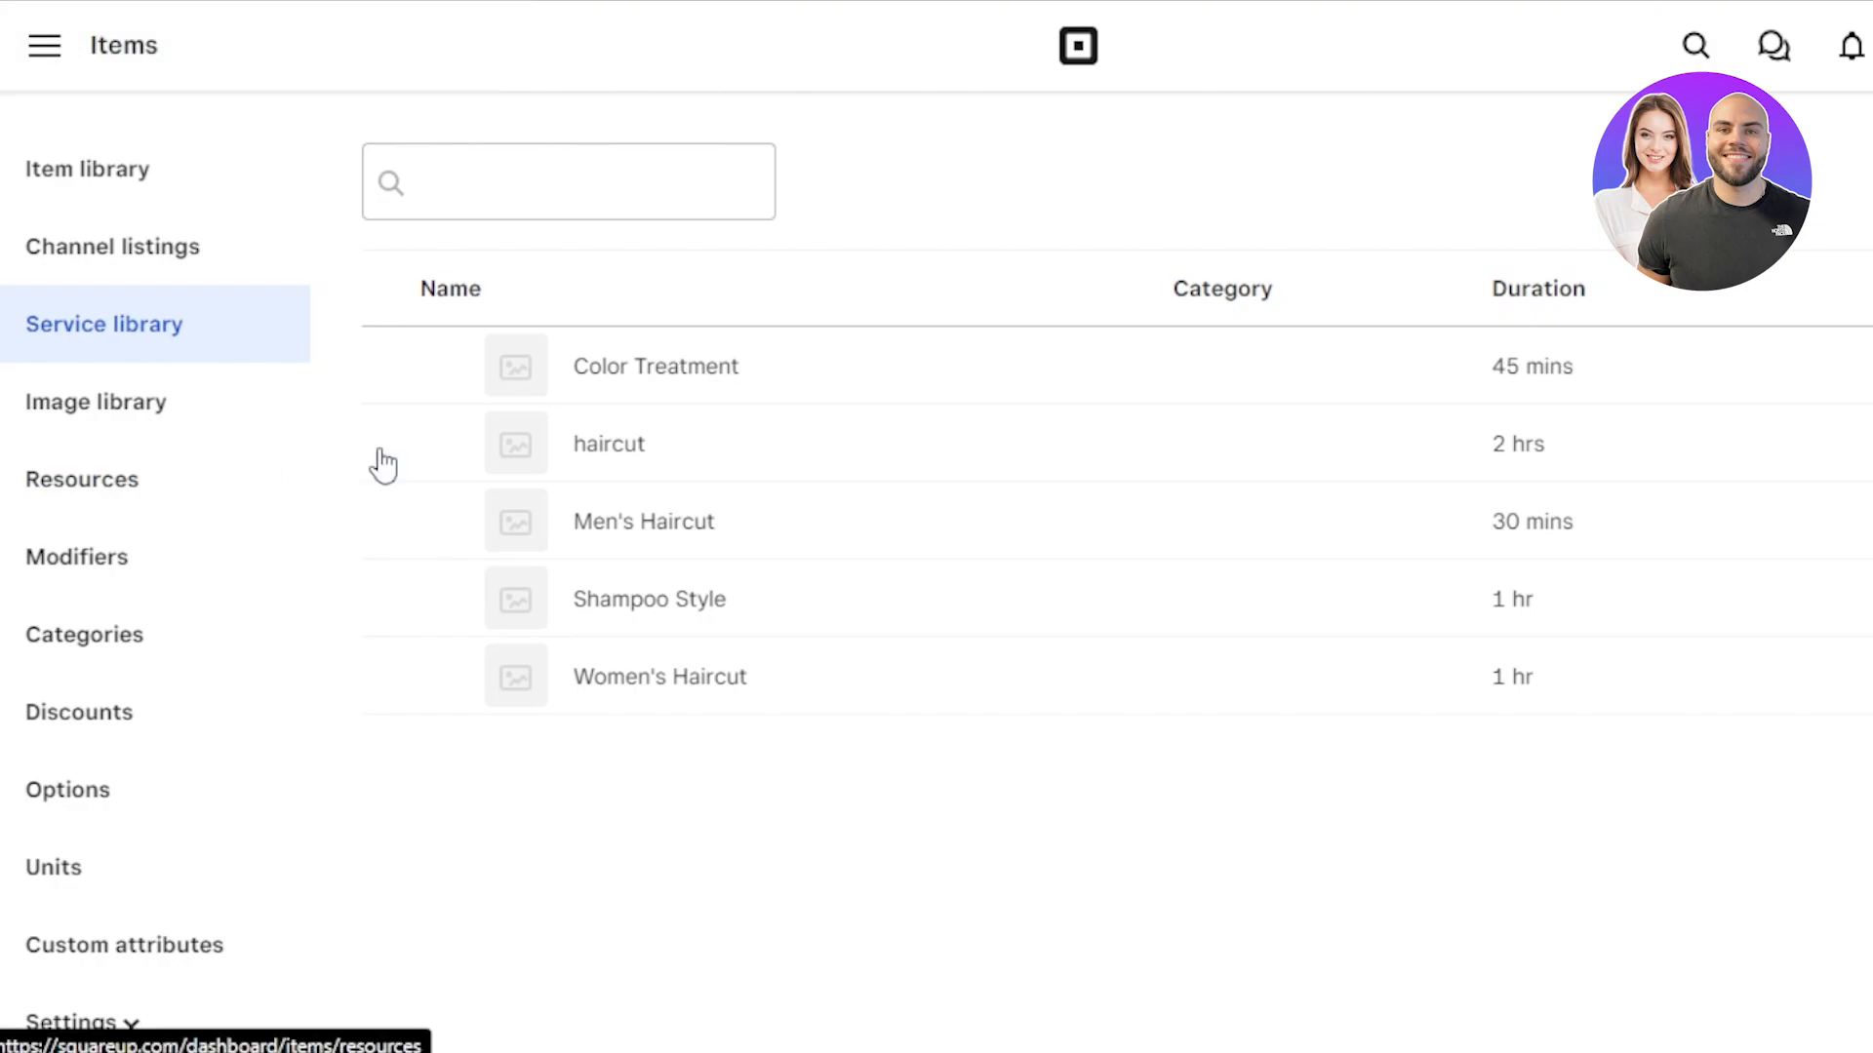
mouse_move(595, 331)
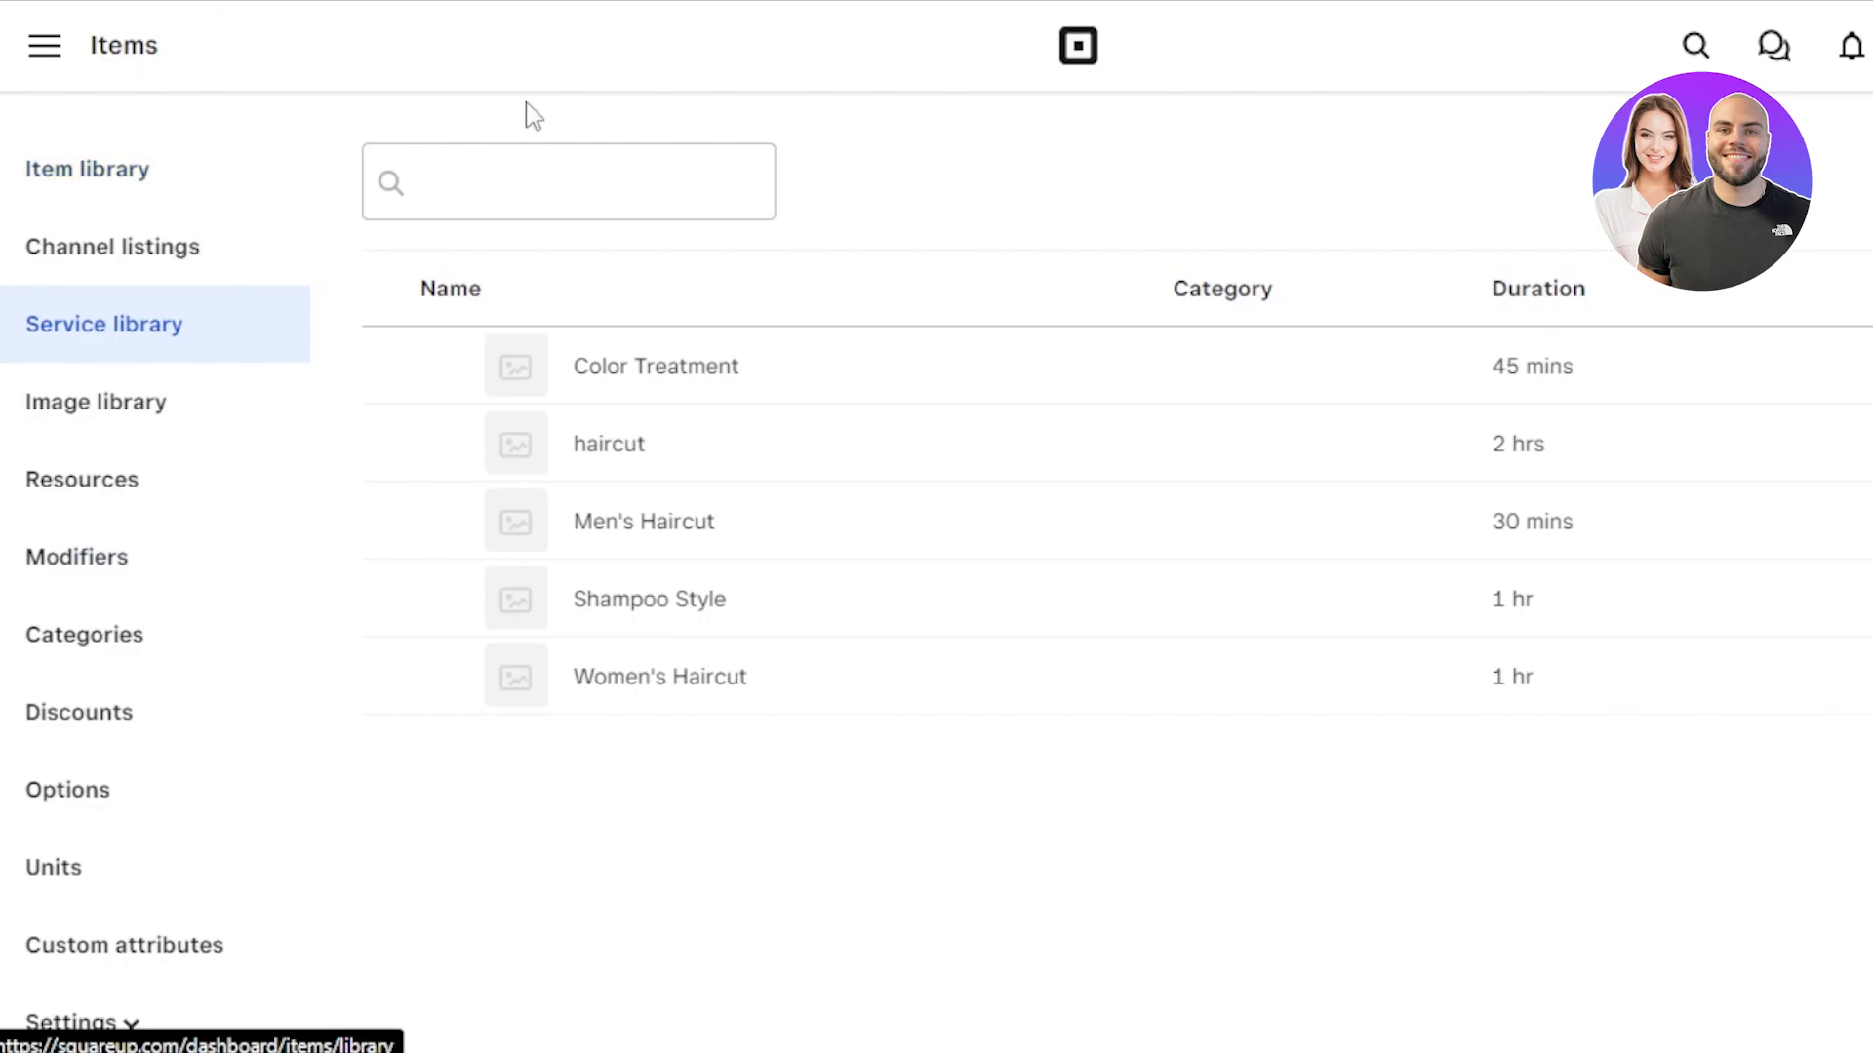
mouse_move(858, 123)
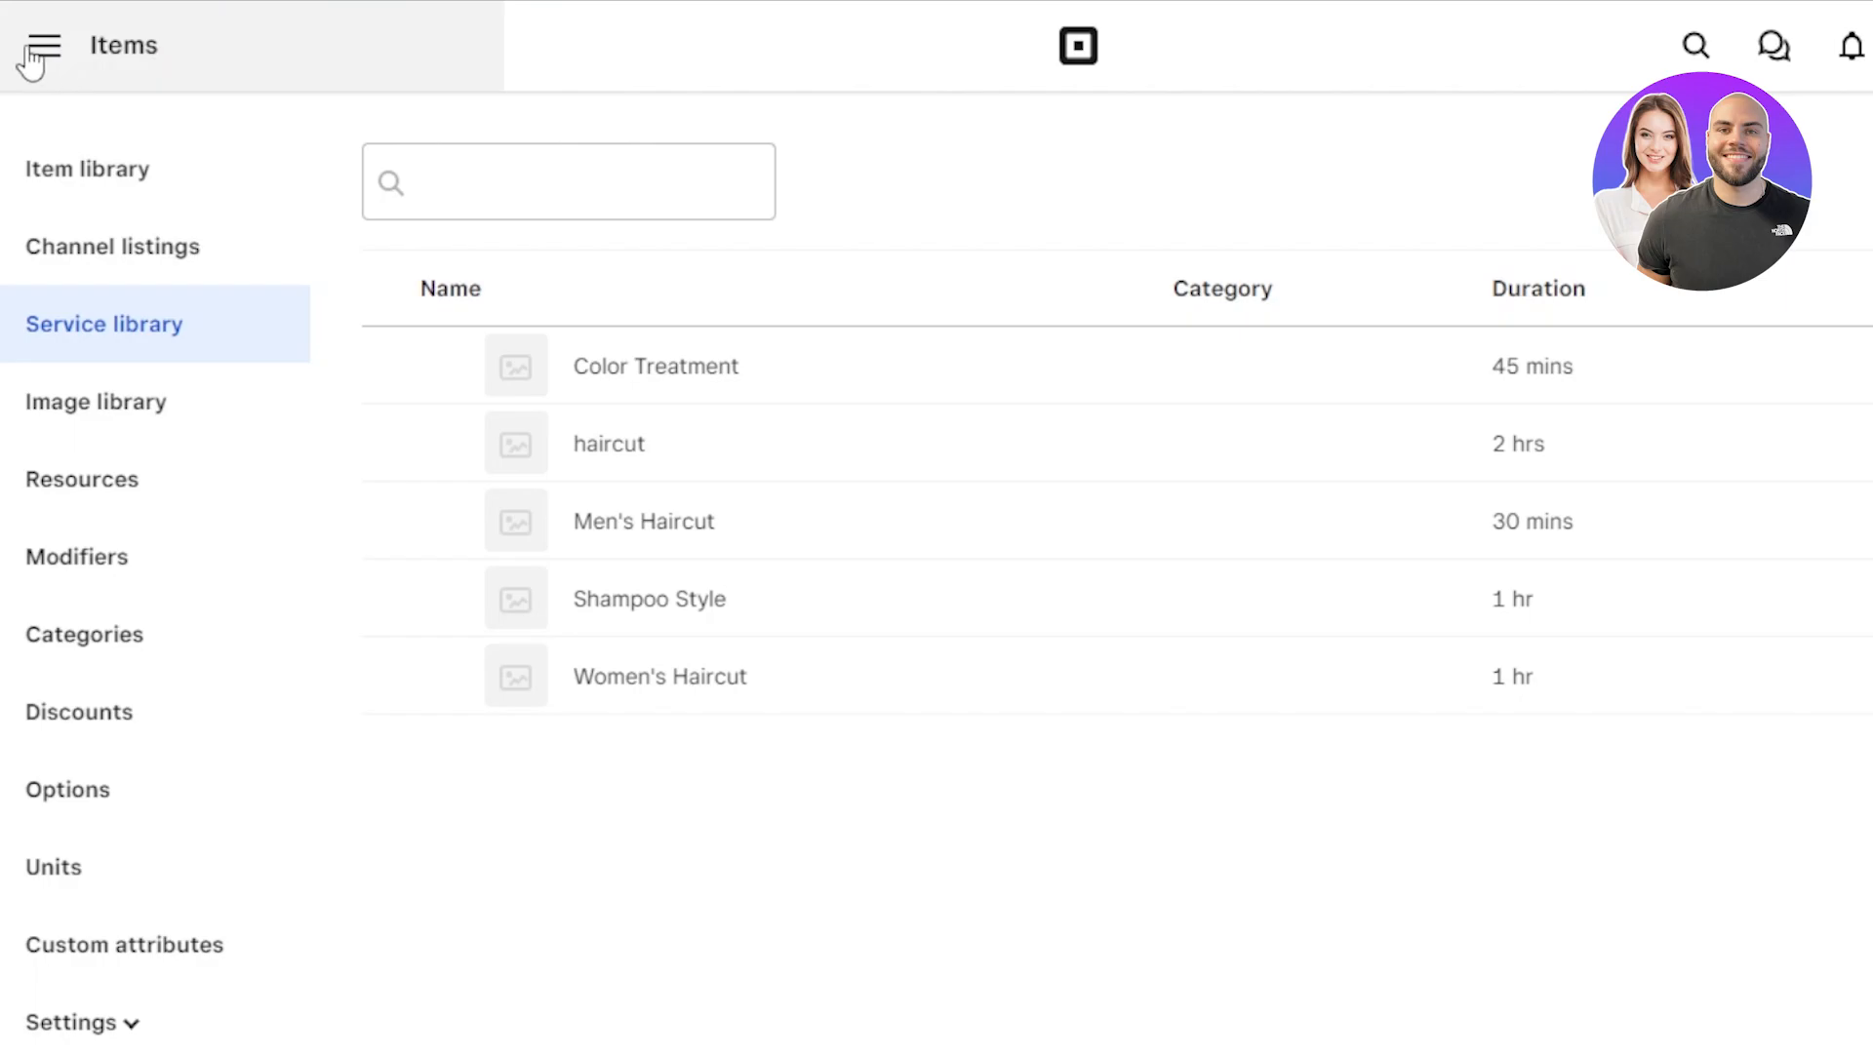
left_click(41, 45)
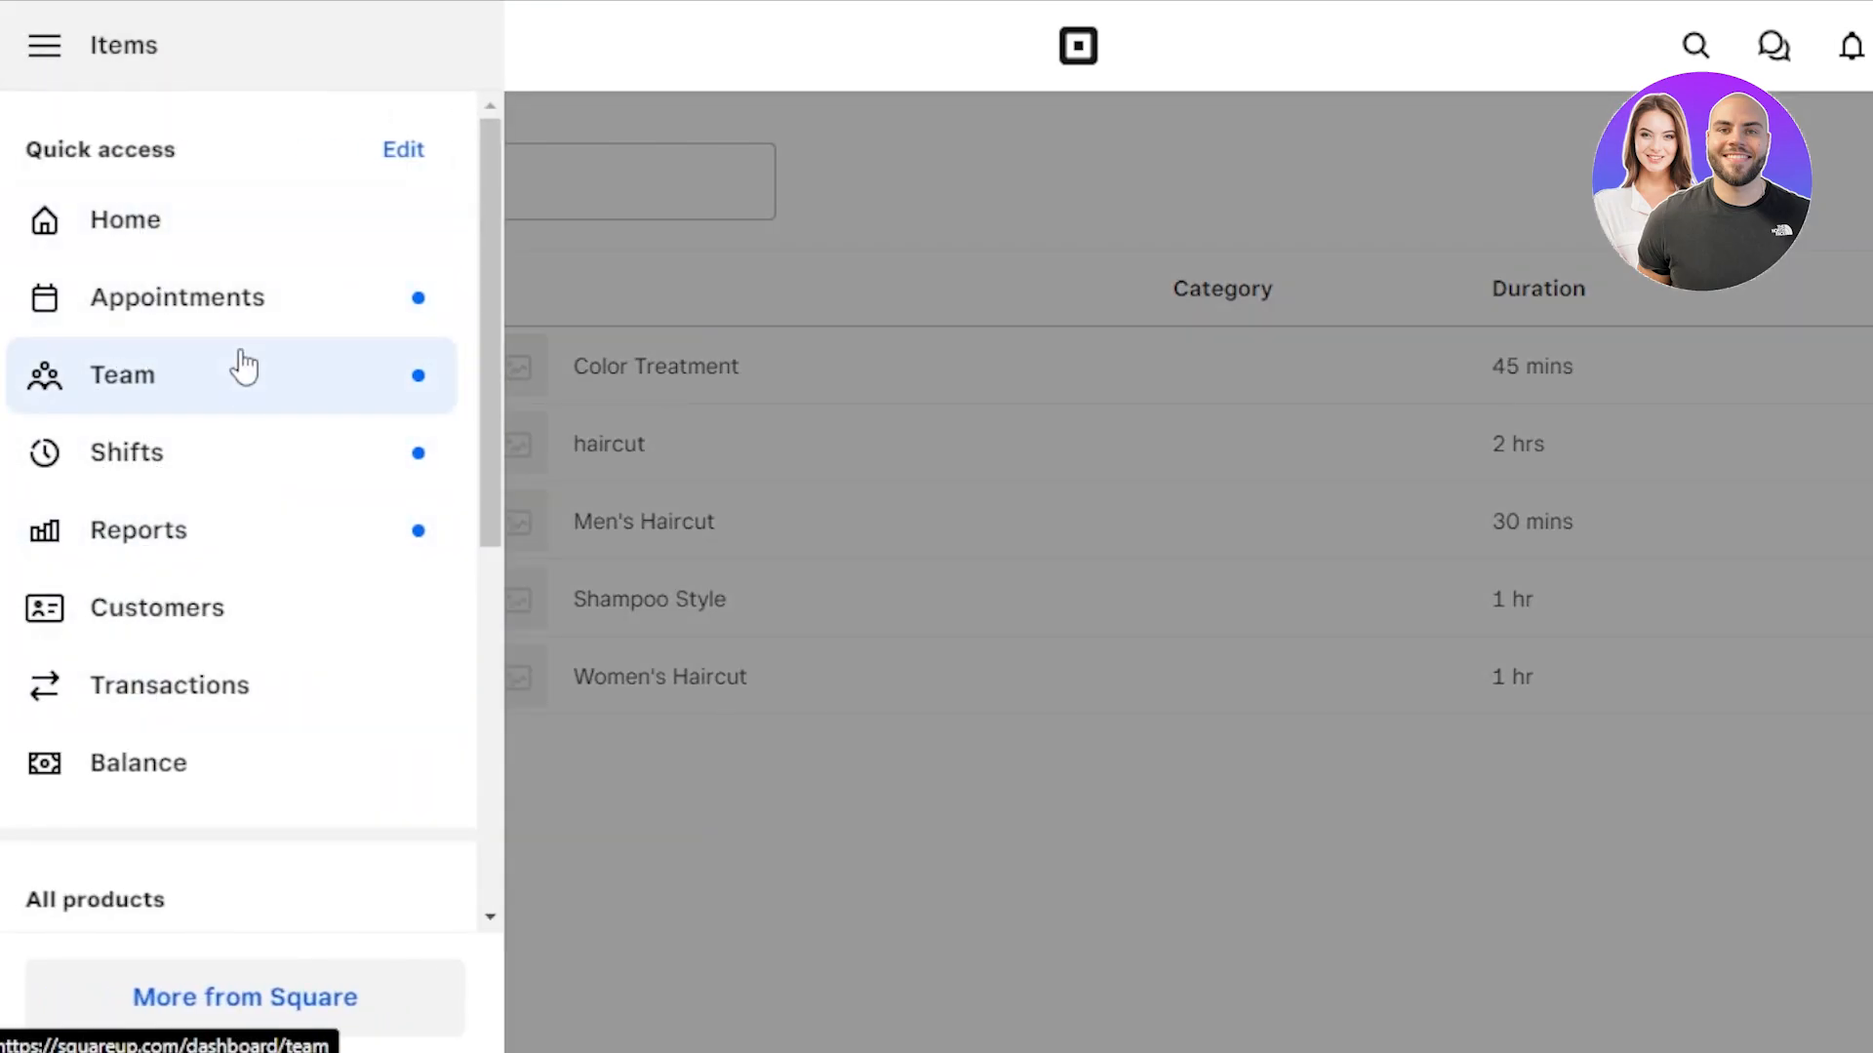
mouse_move(273, 390)
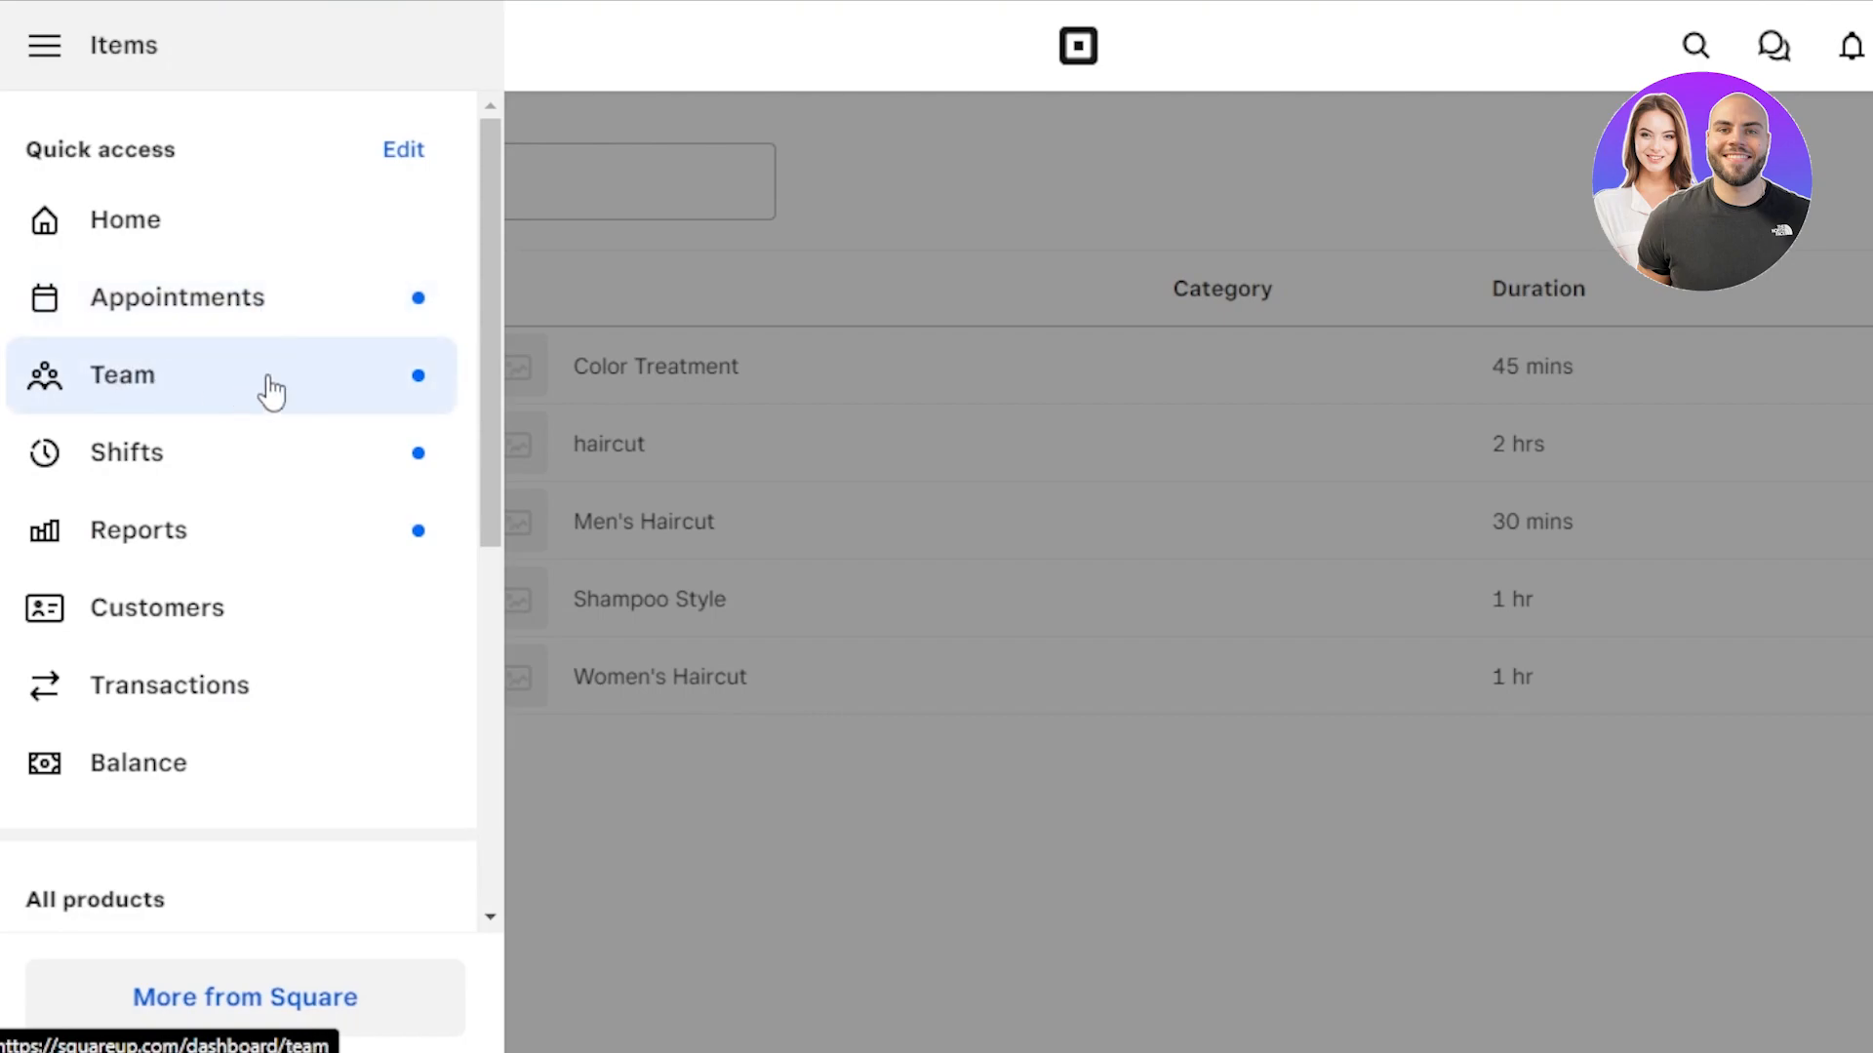
mouse_move(204, 416)
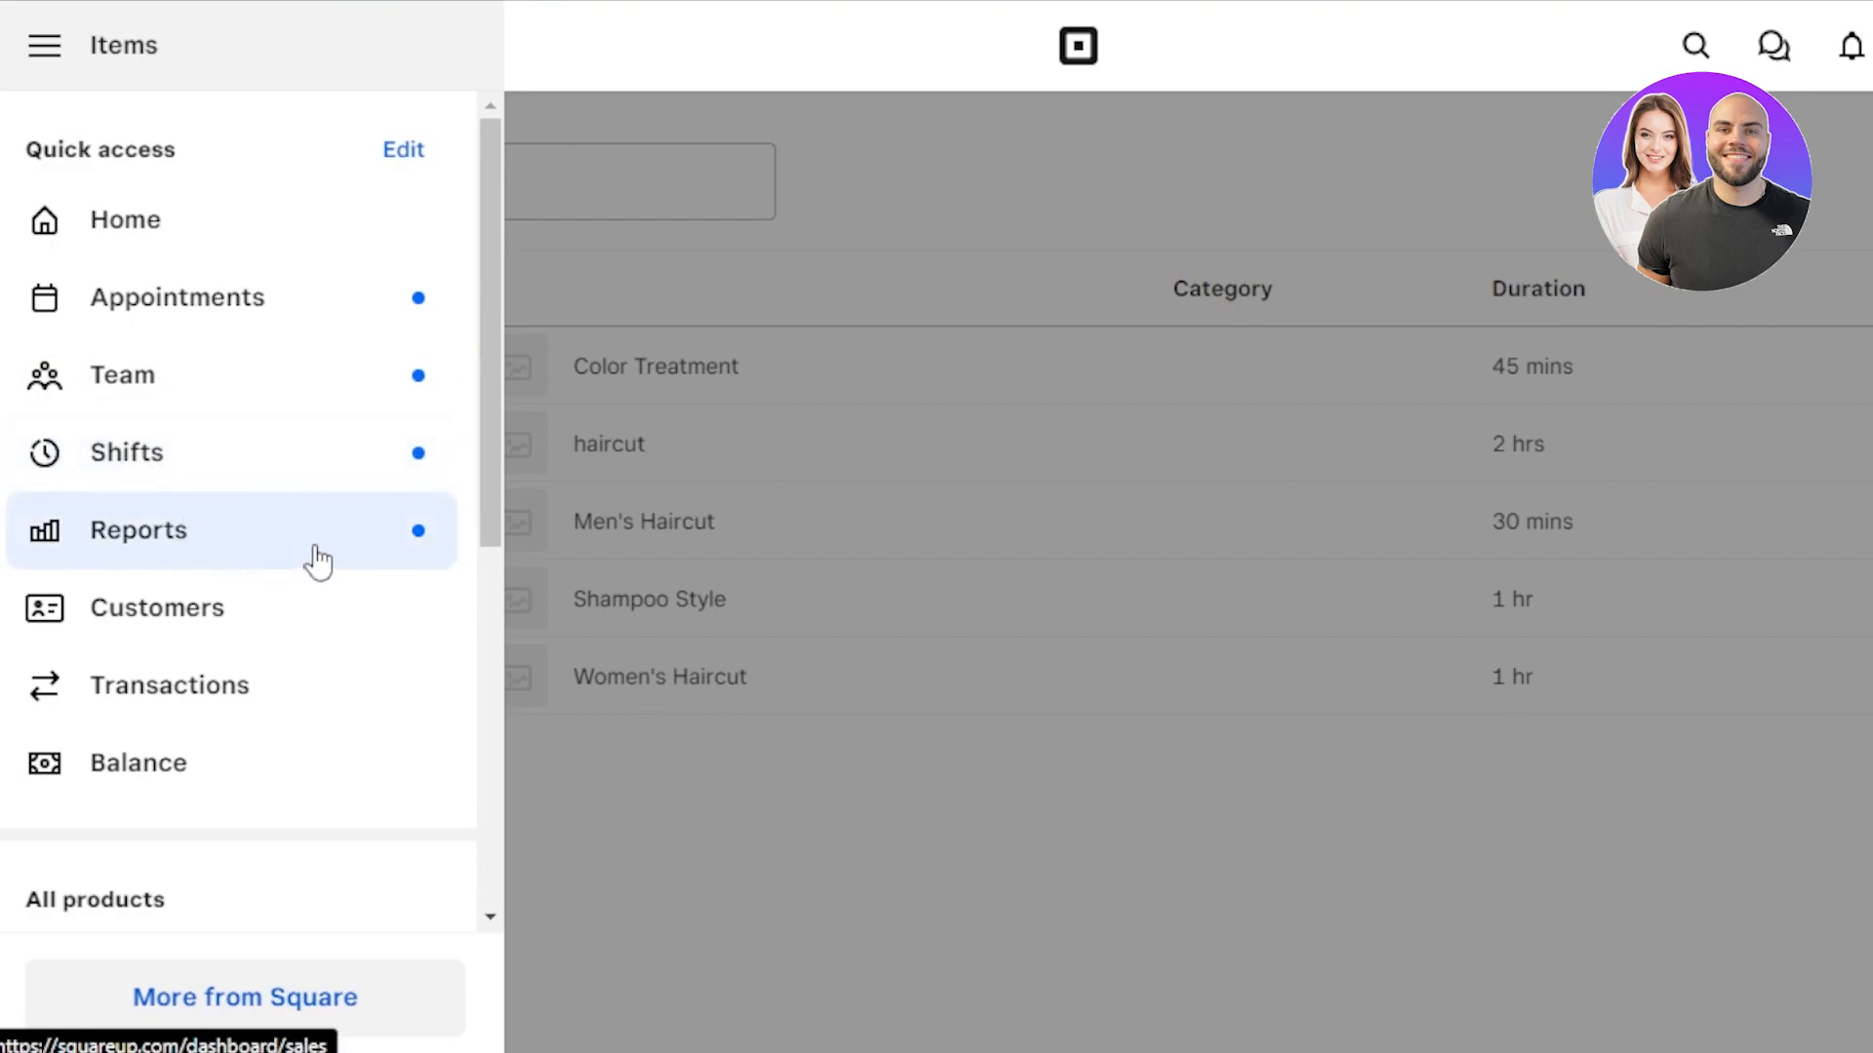
mouse_move(489, 381)
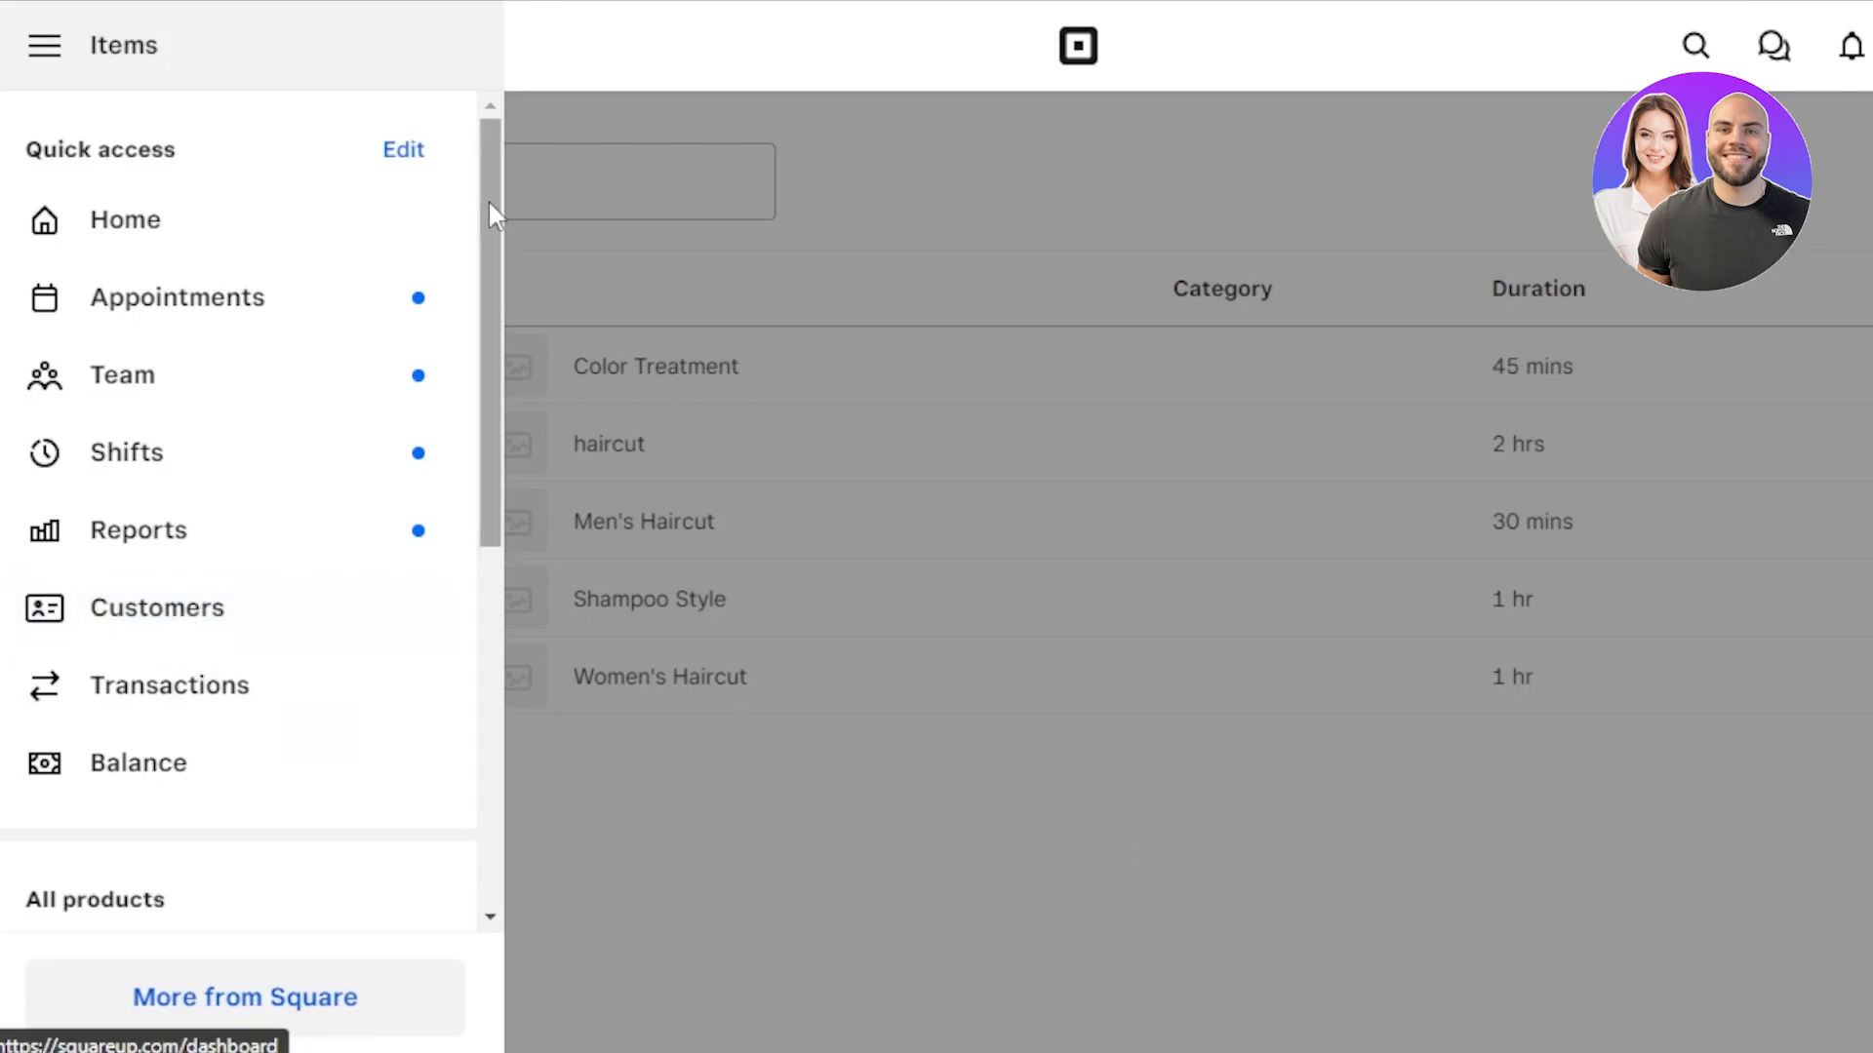
scroll("down", 3)
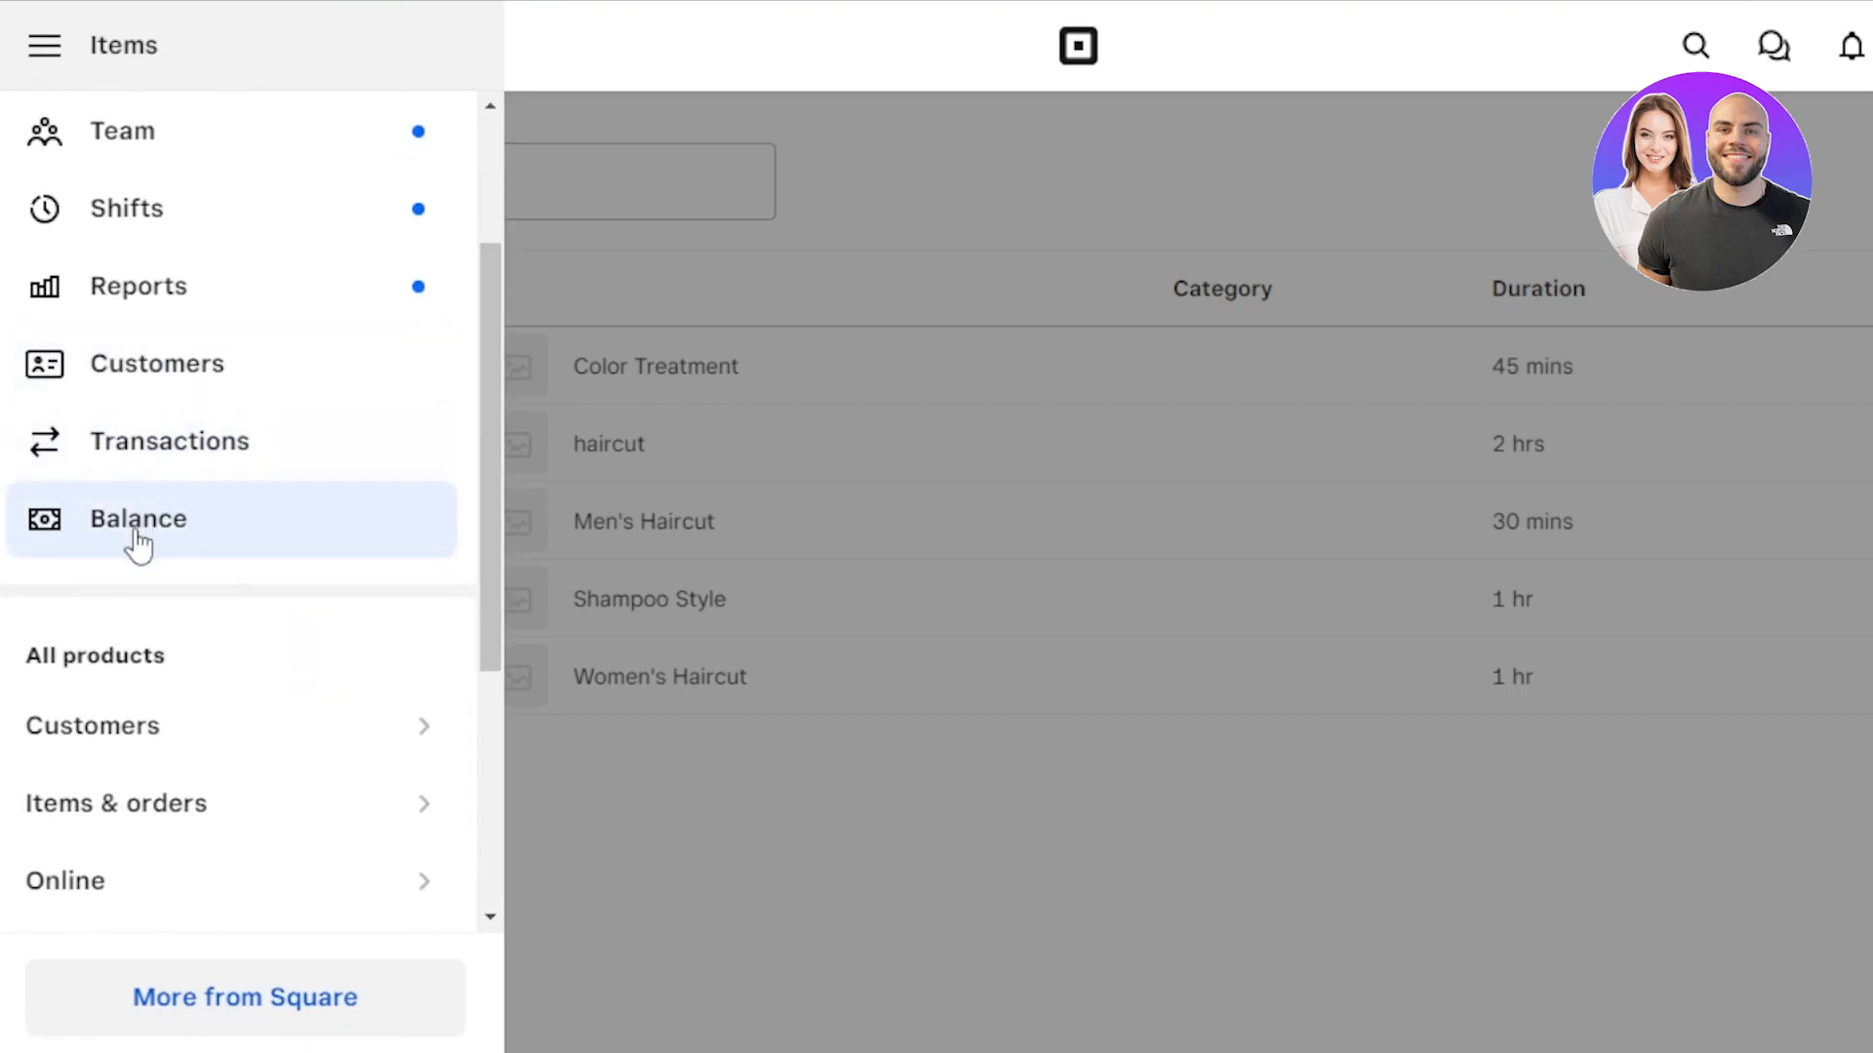
scroll("down", 3)
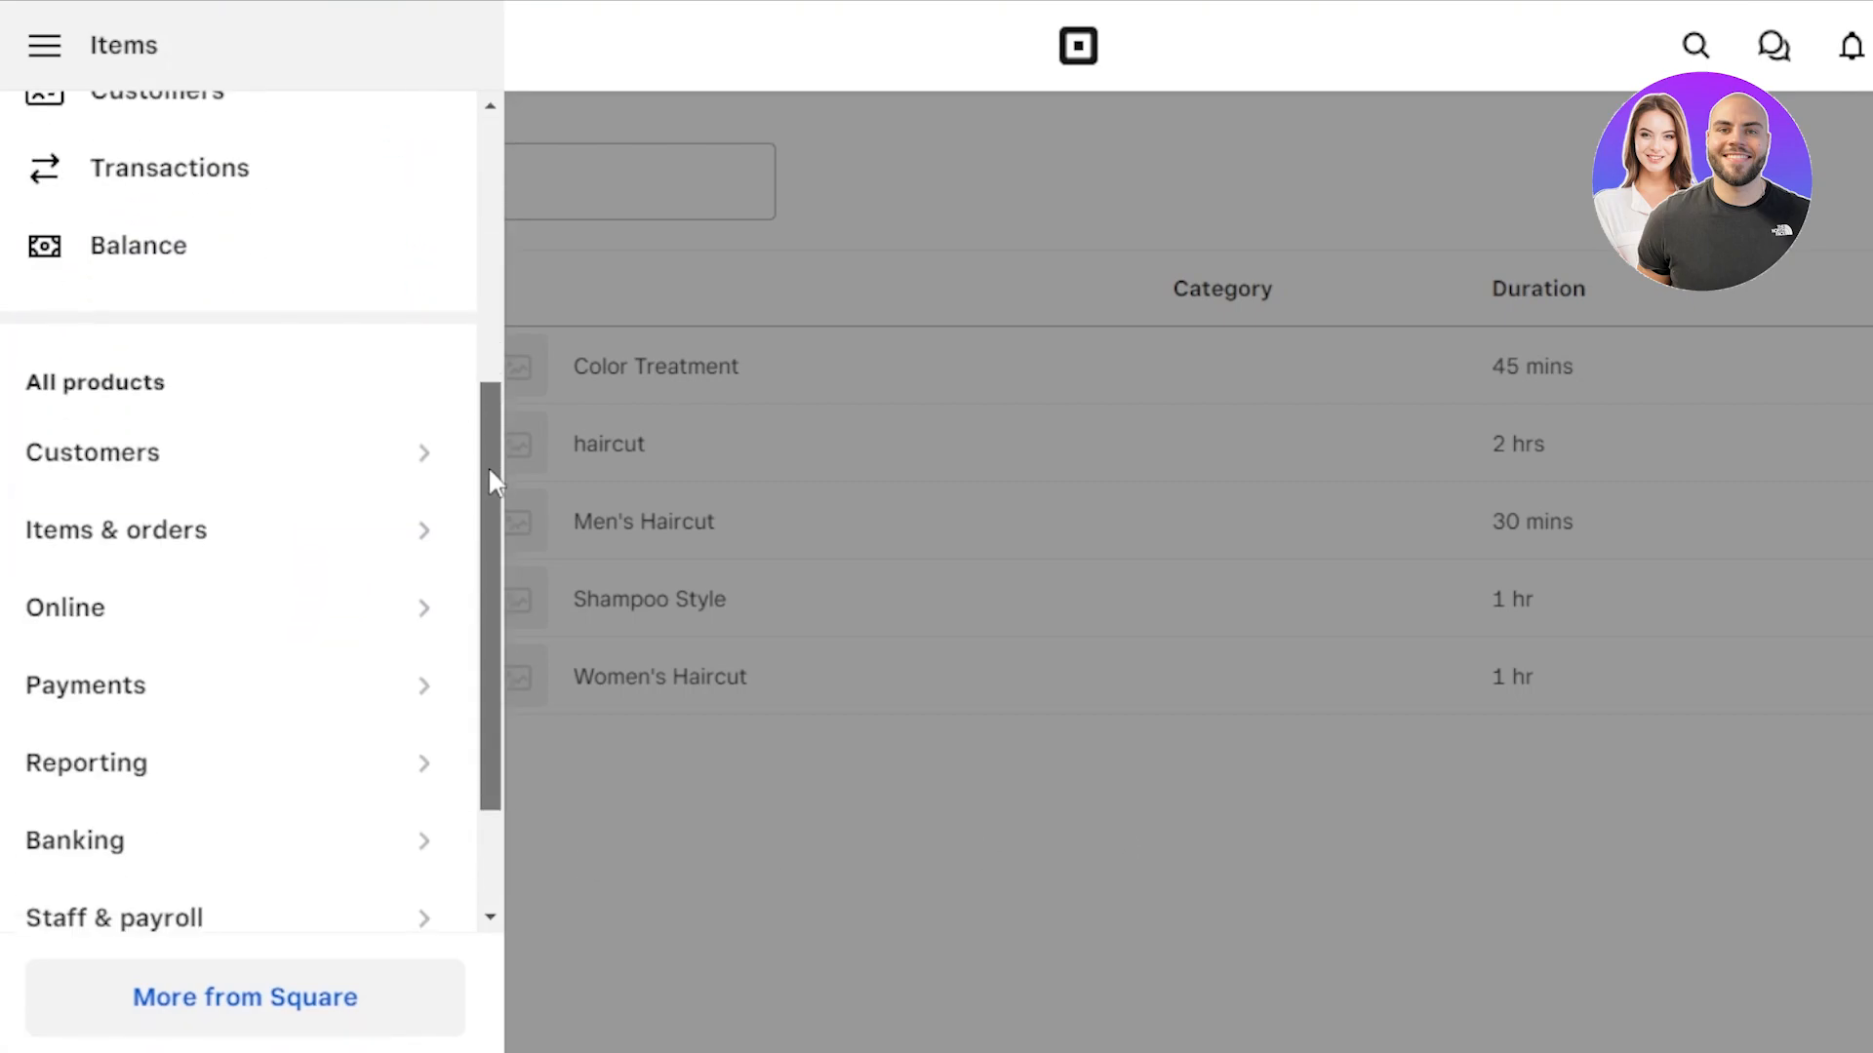
scroll("down", 3)
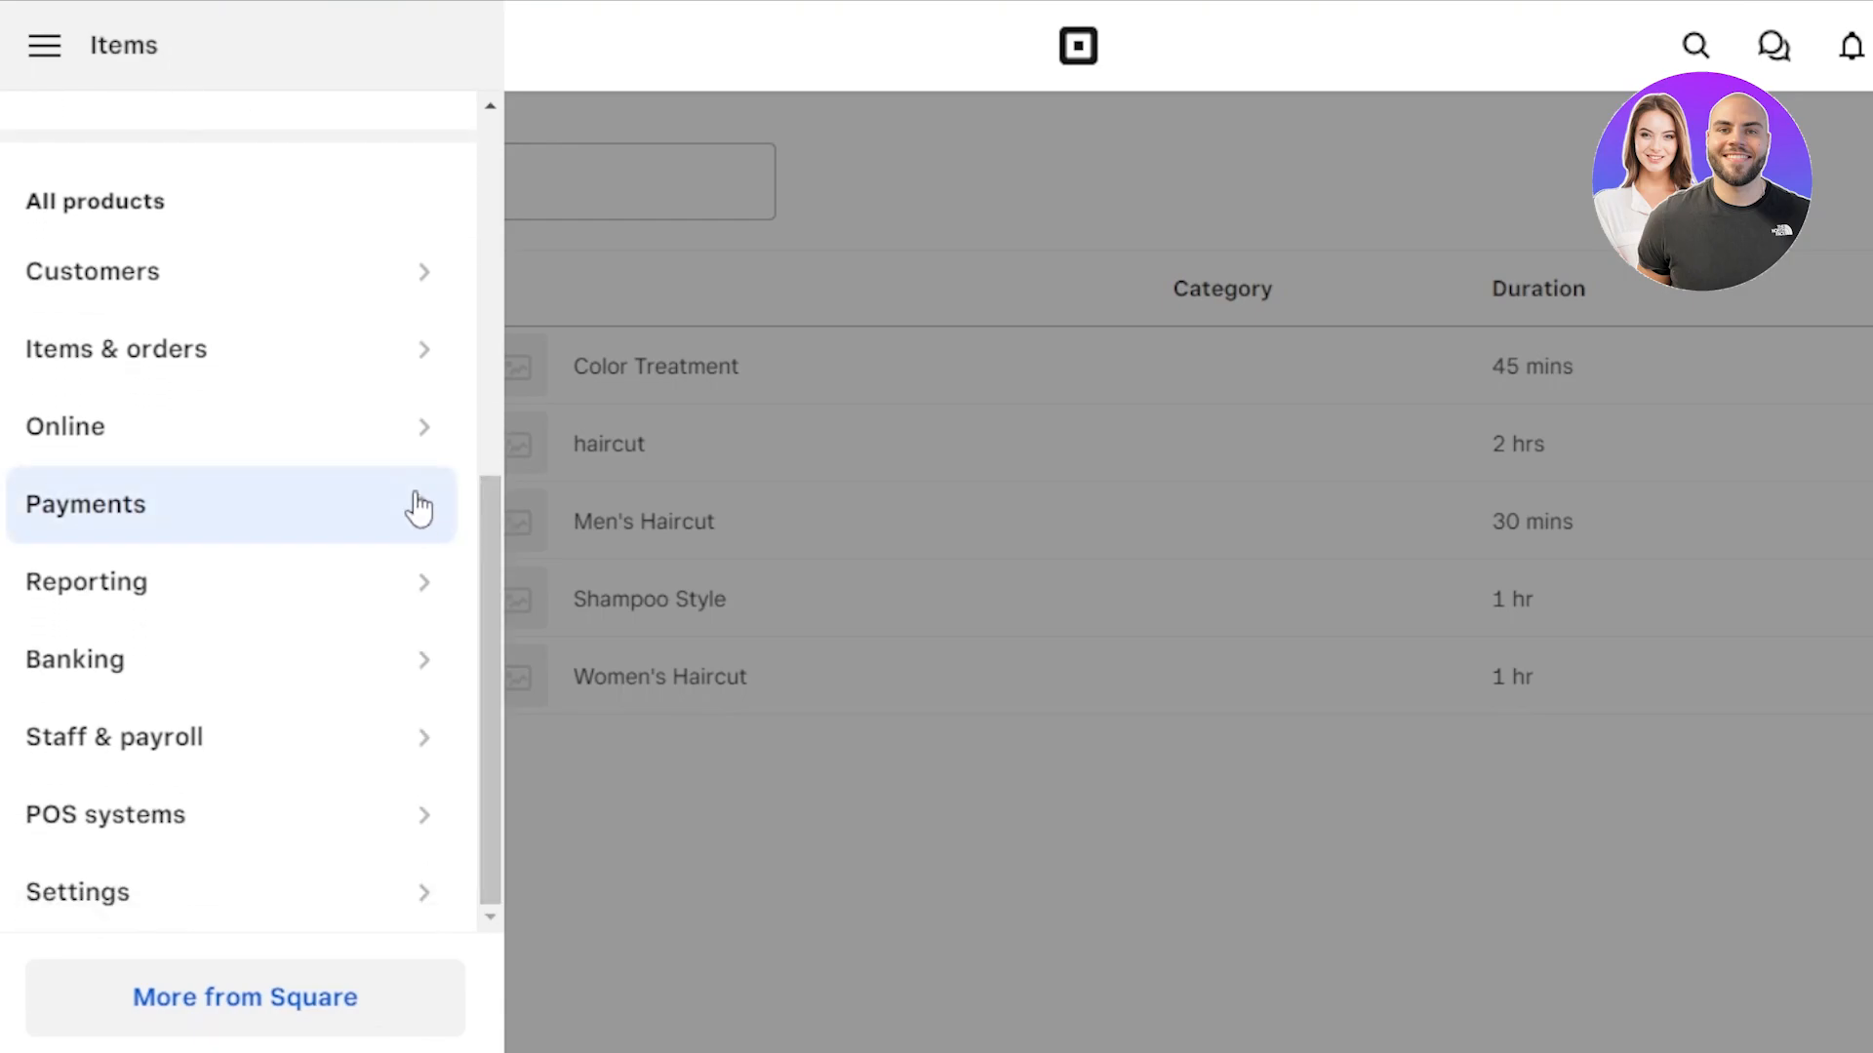
mouse_move(498, 563)
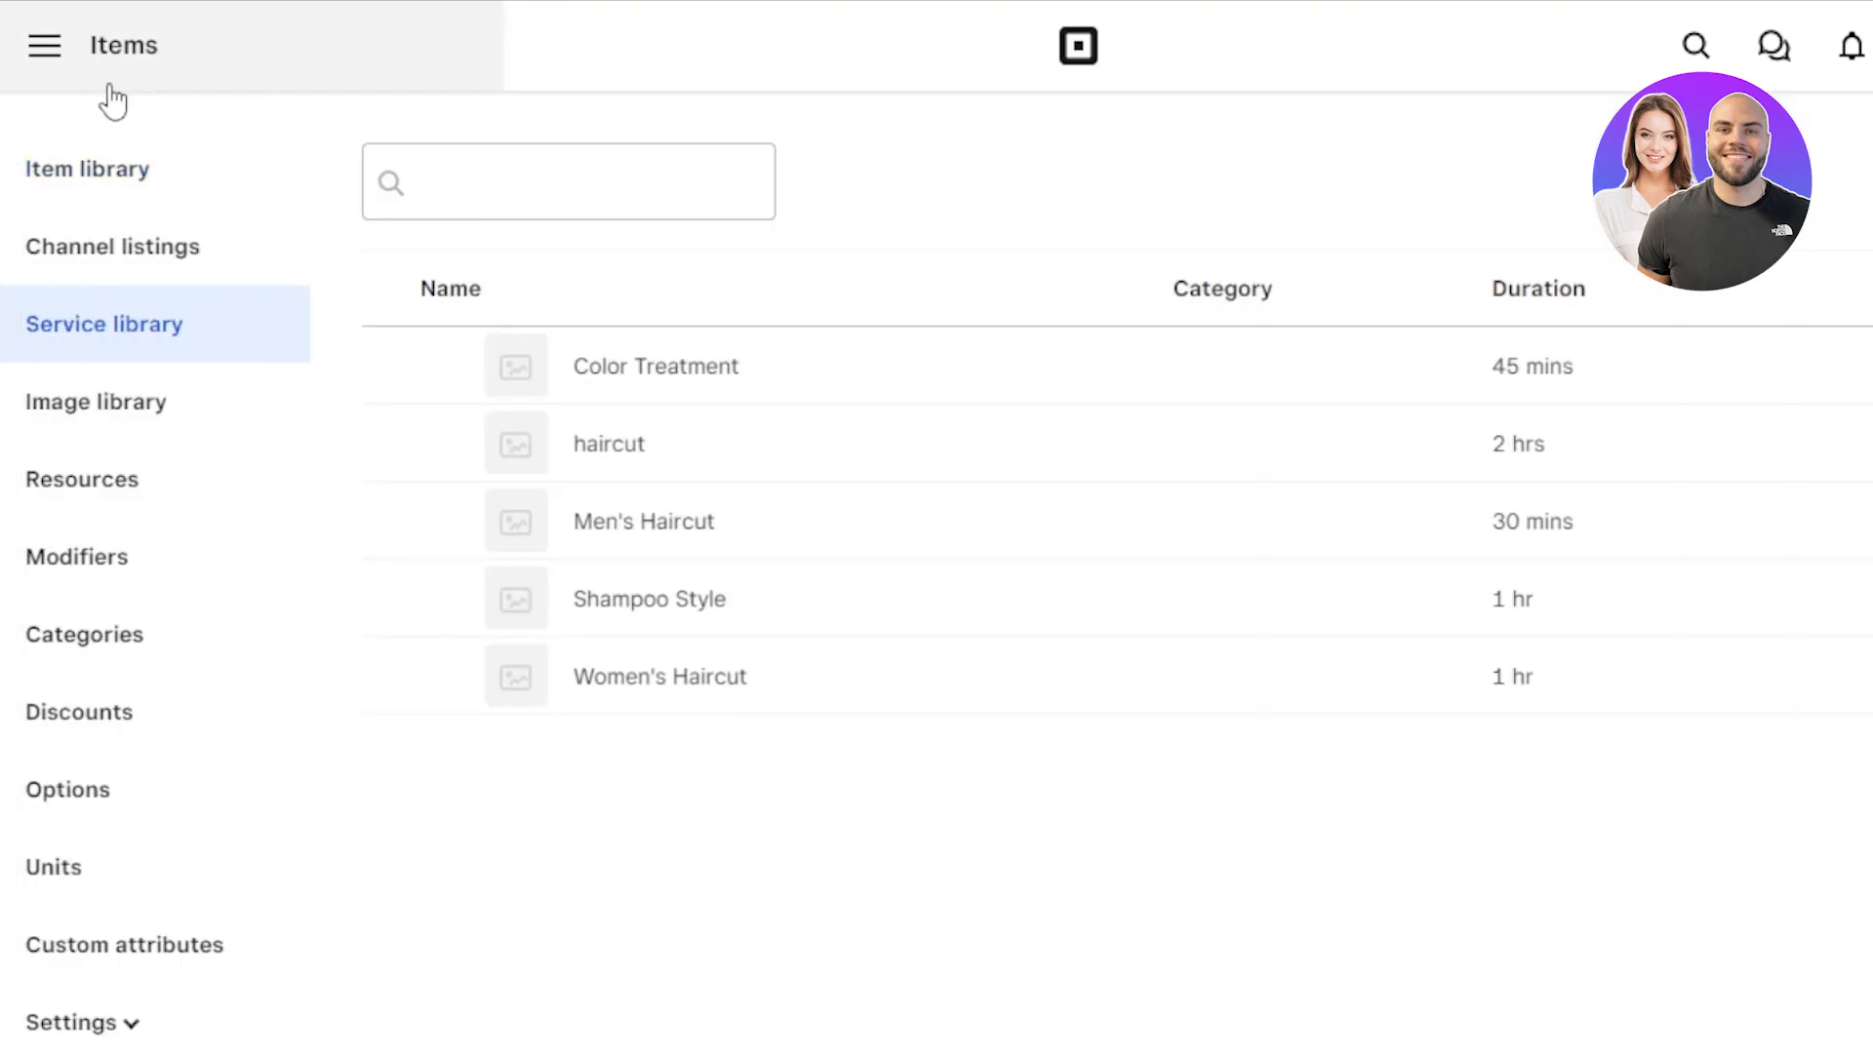
left_click(43, 45)
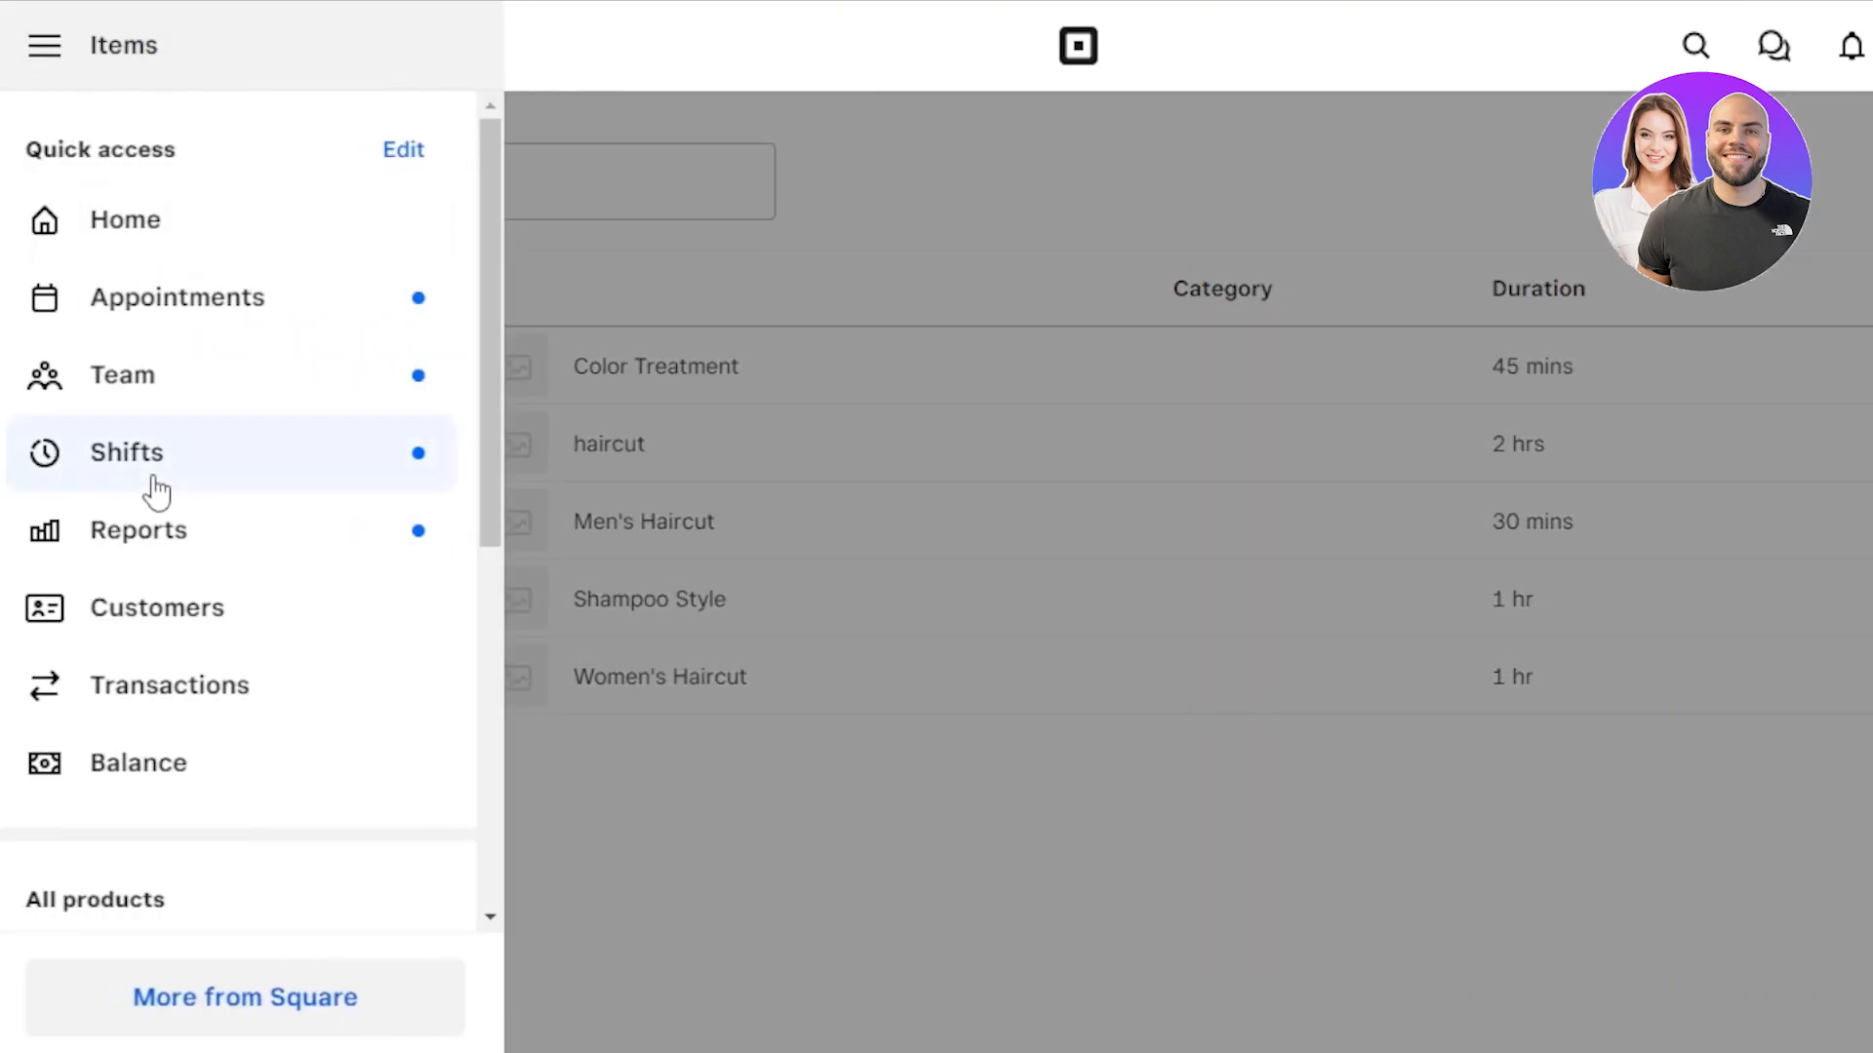
scroll("down", 3)
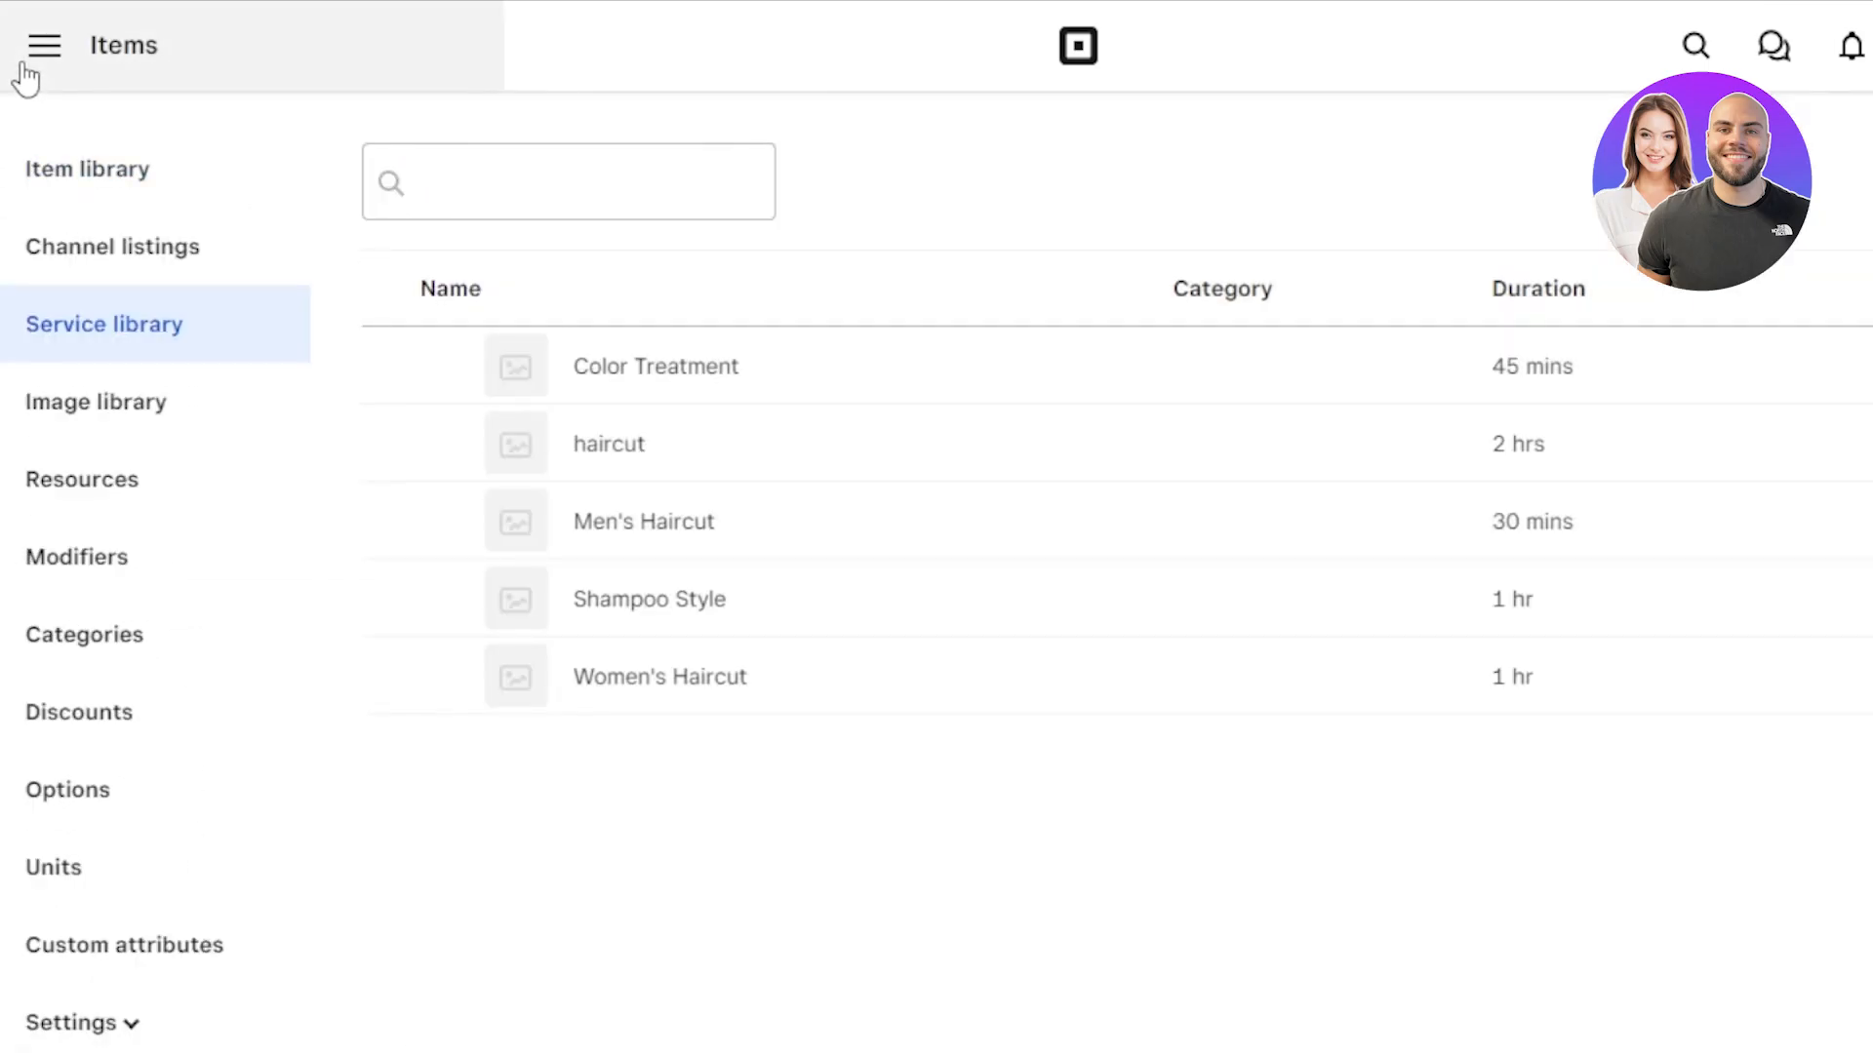
left_click(43, 45)
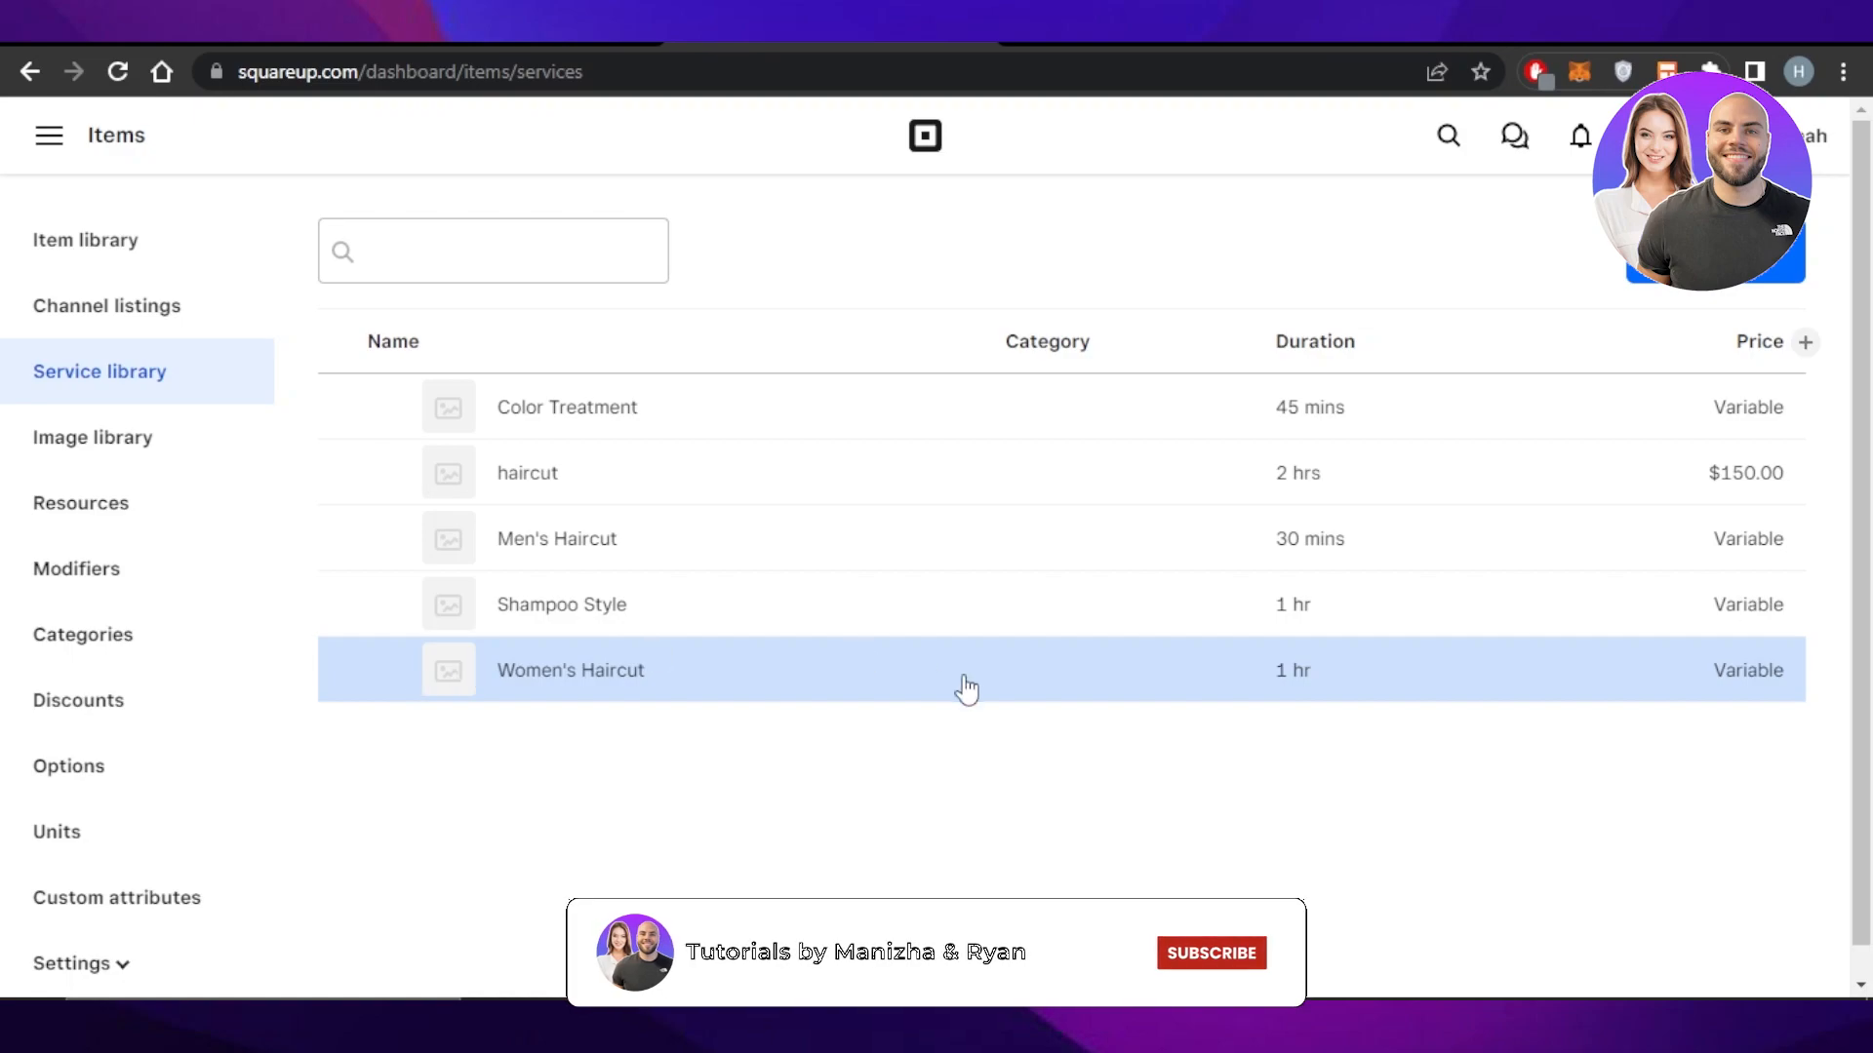
left_click(1209, 952)
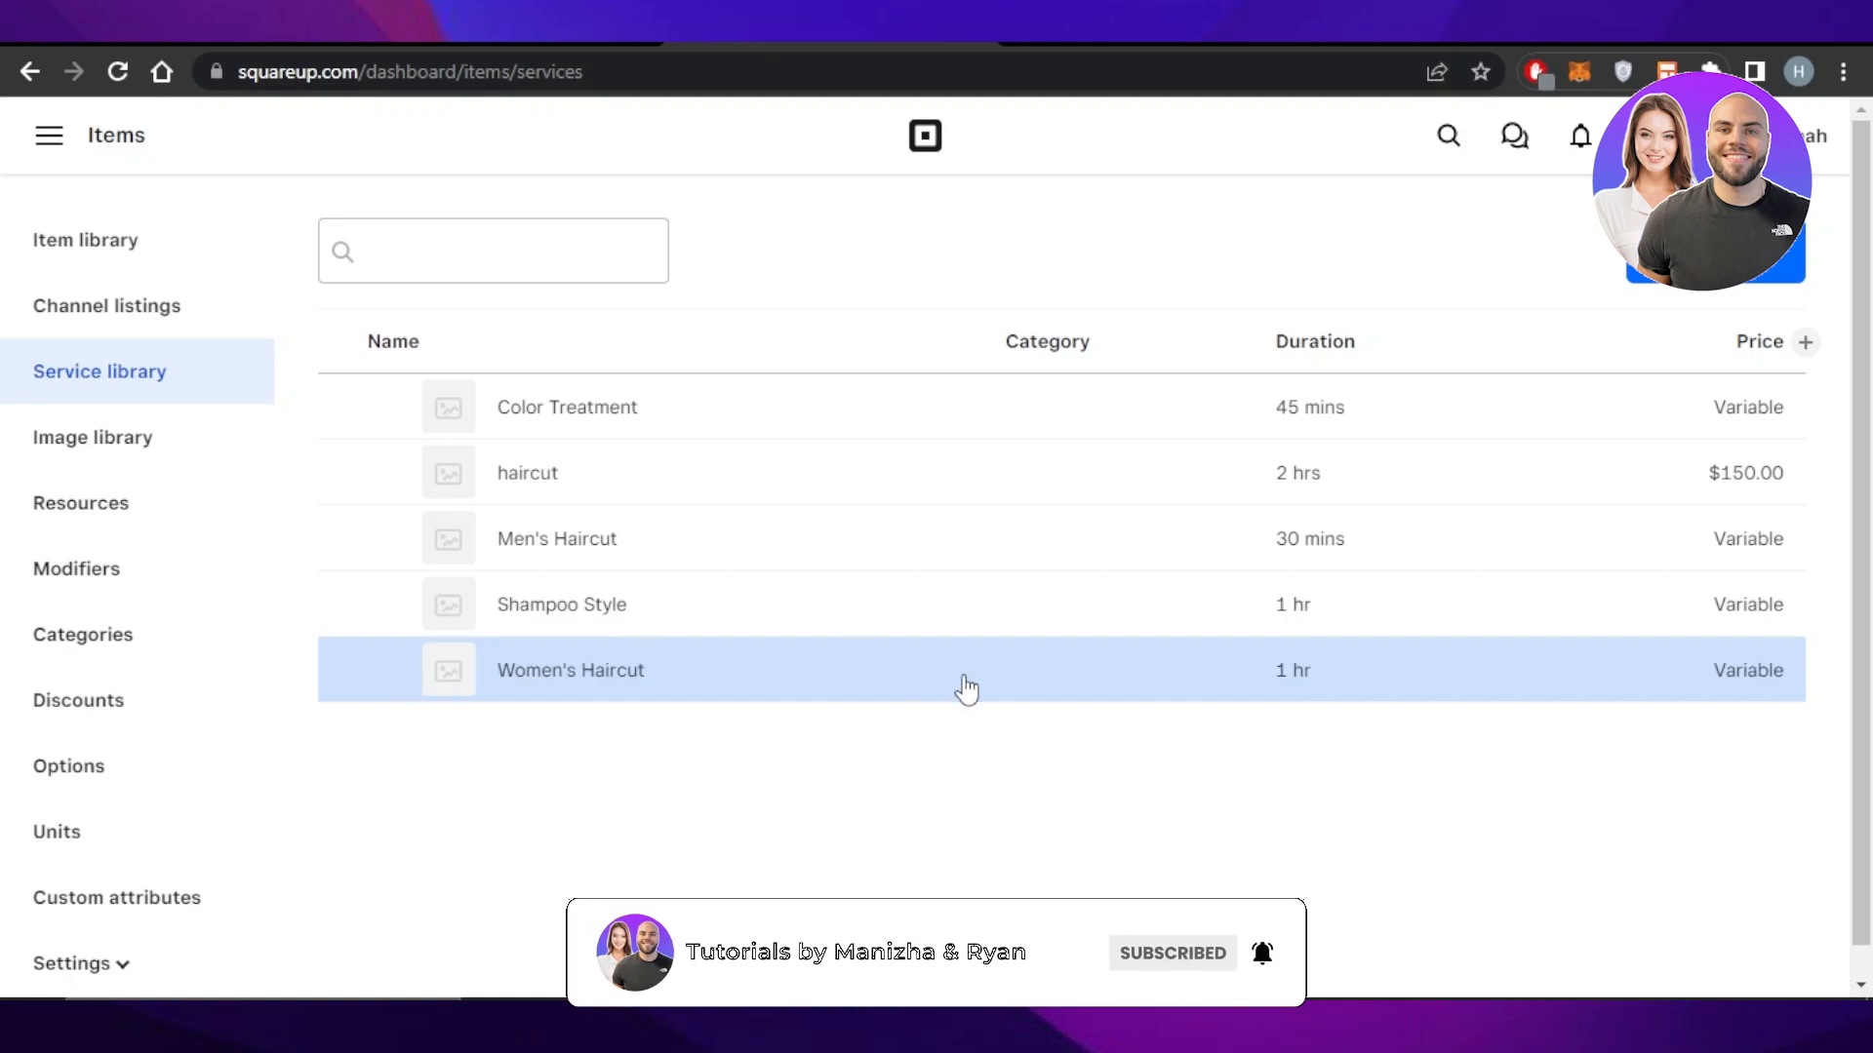
mouse_move(1133, 874)
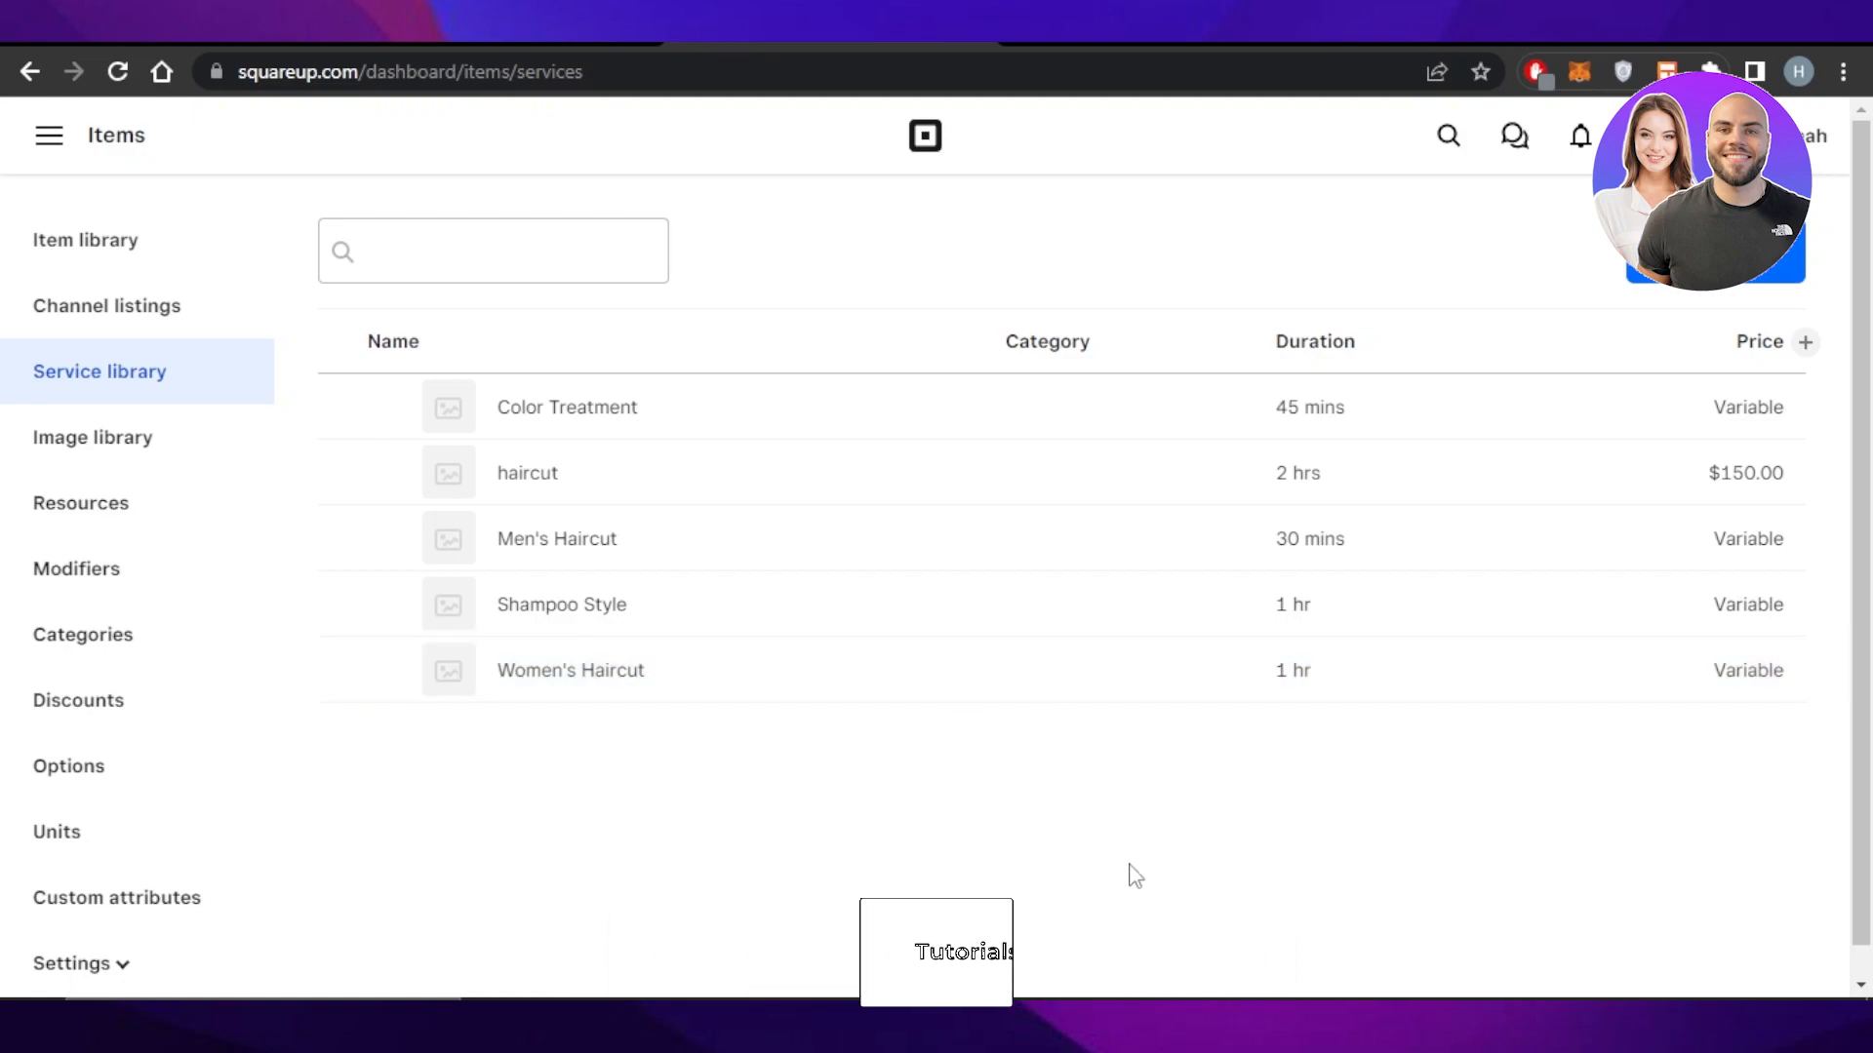